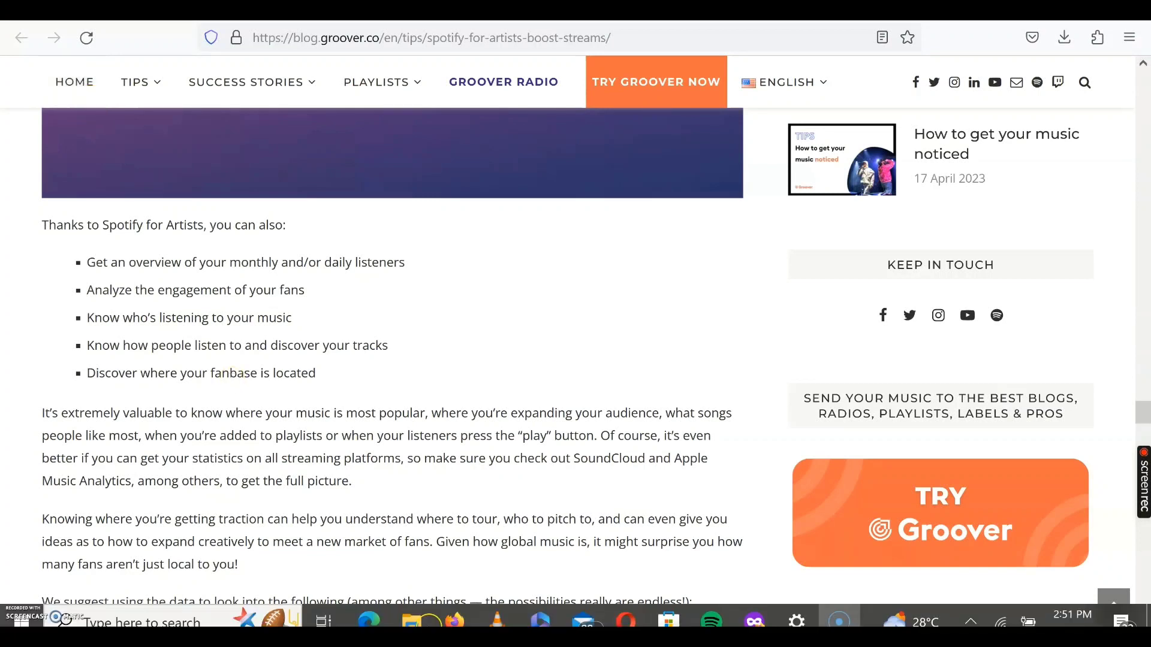
Step: Leave the artist dashboard and bring up a fresh private browsing window
left_click(708, 609)
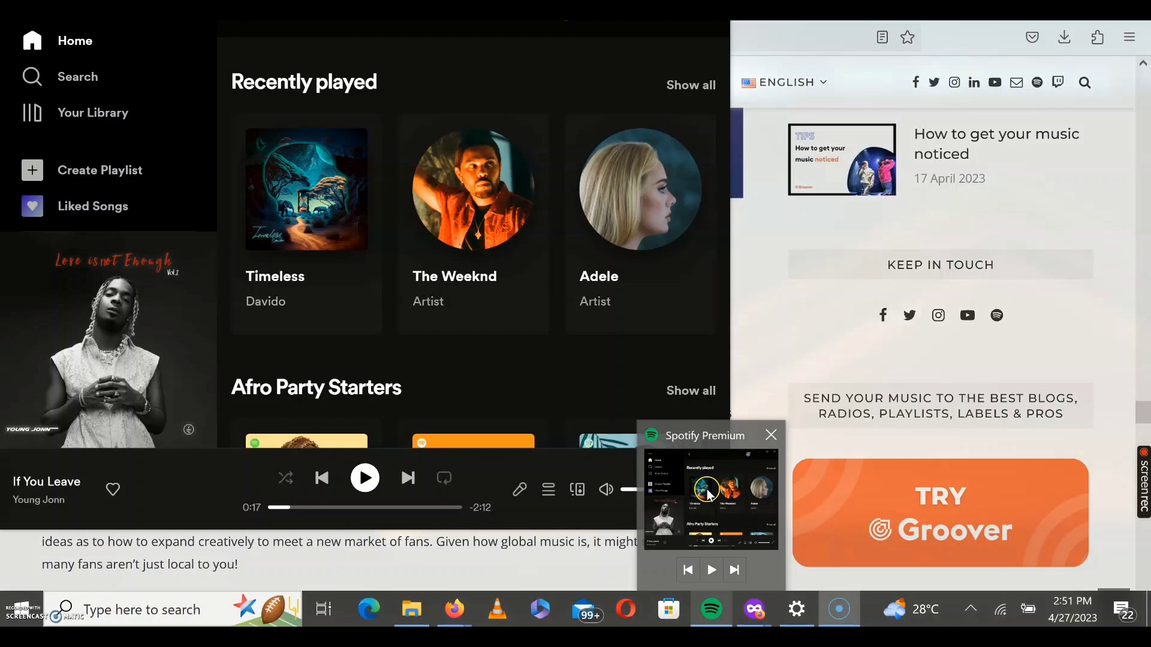
left_click(770, 434)
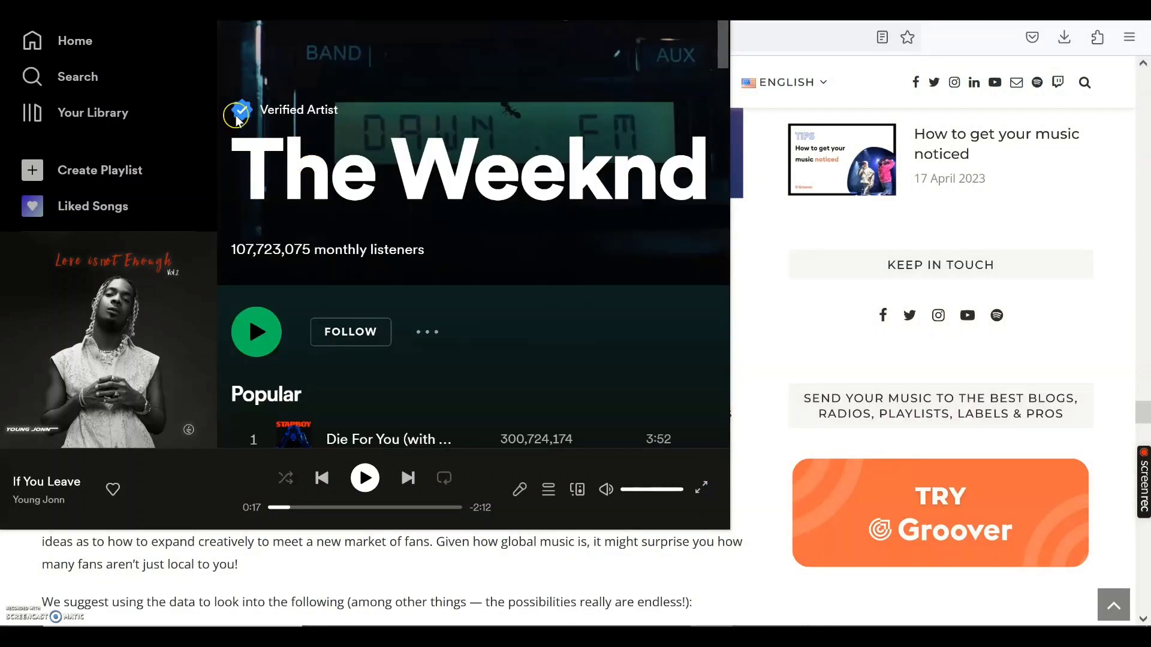
mouse_move(239, 103)
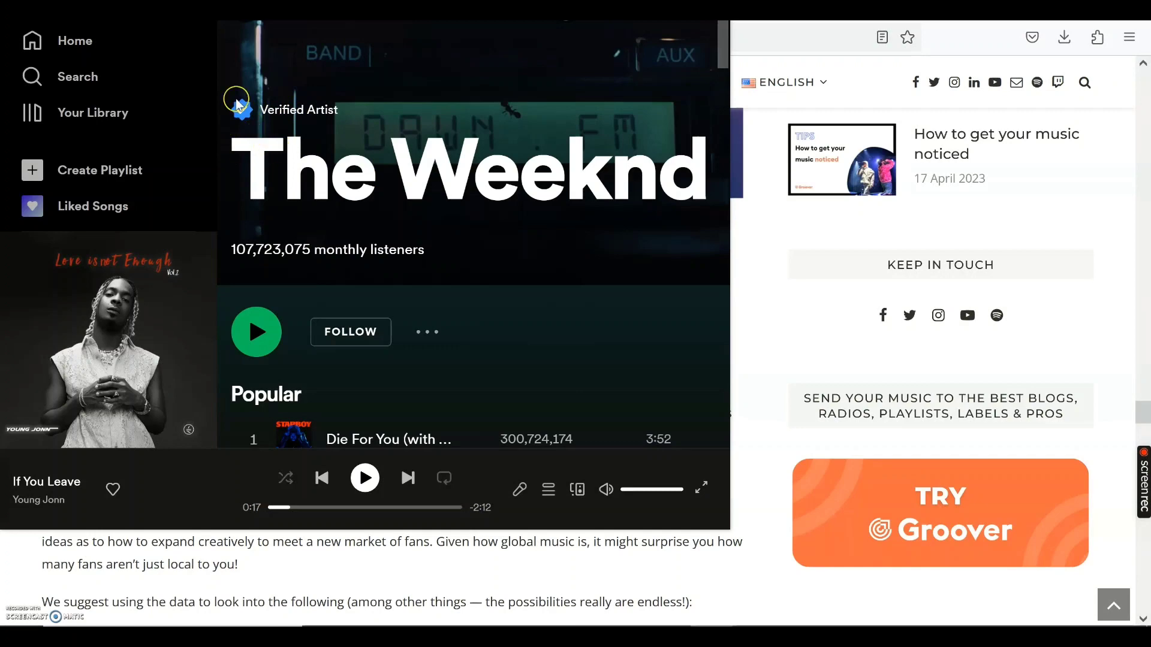
mouse_move(322, 125)
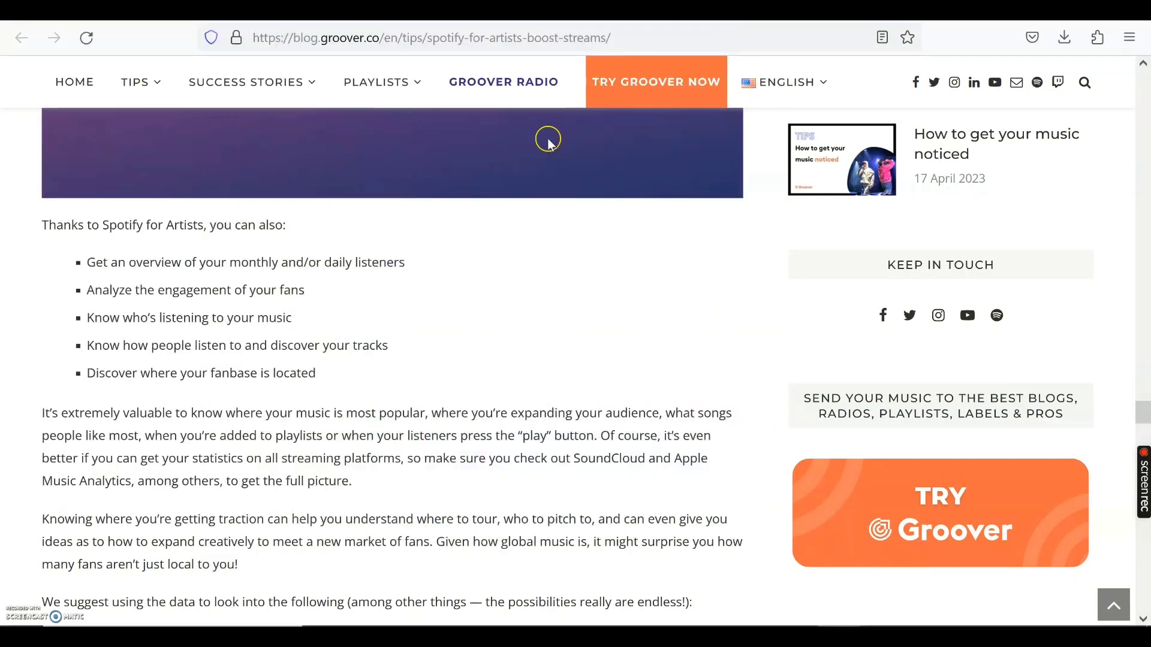
mouse_move(239, 247)
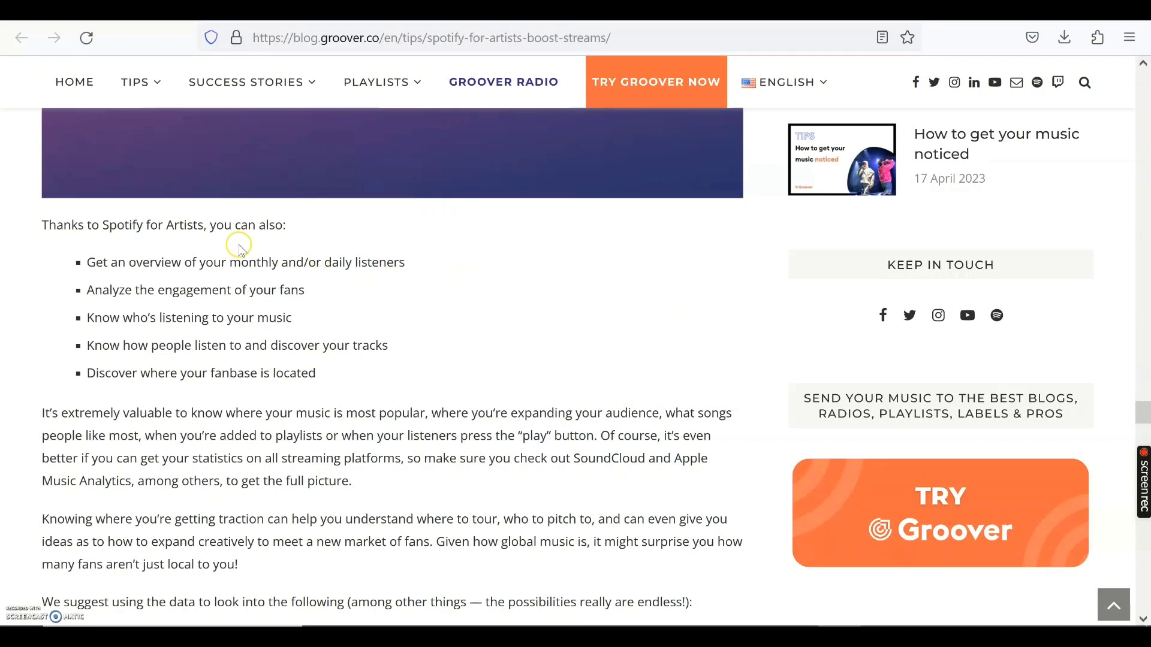
mouse_move(127, 256)
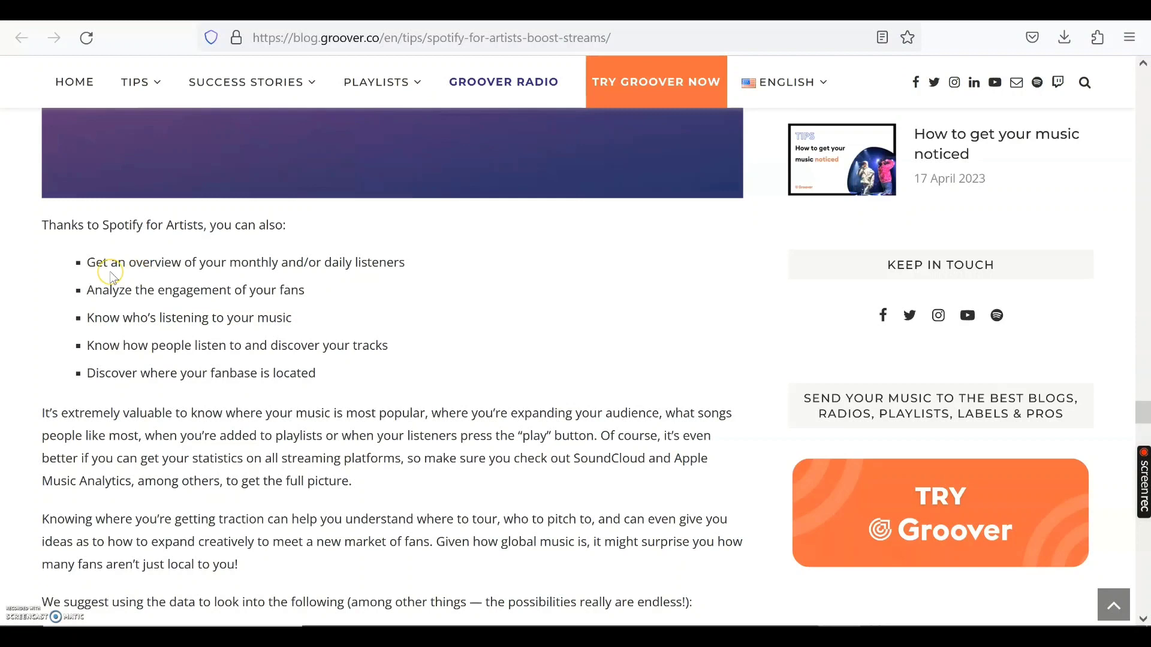
mouse_move(180, 278)
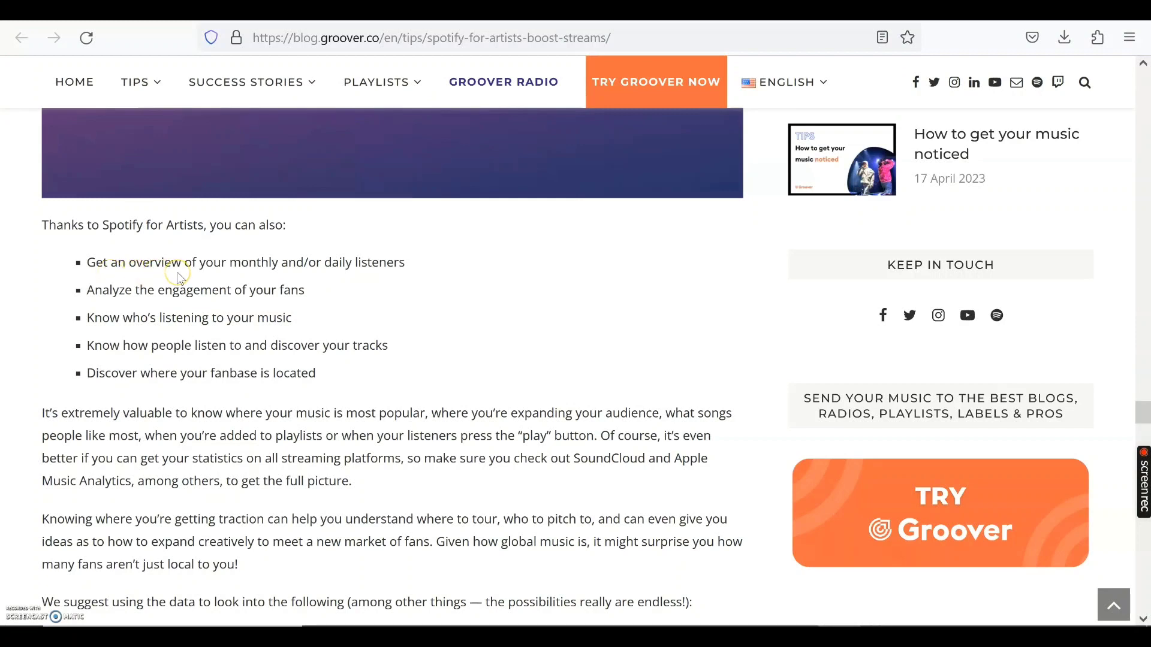
mouse_move(411, 273)
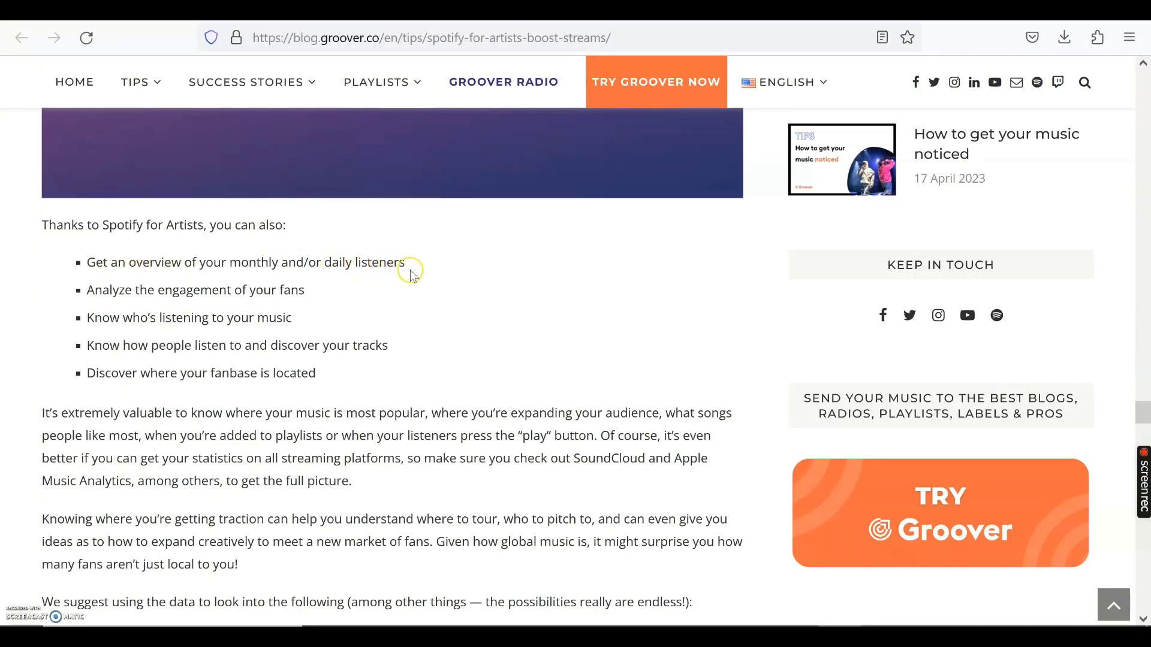
mouse_move(126, 305)
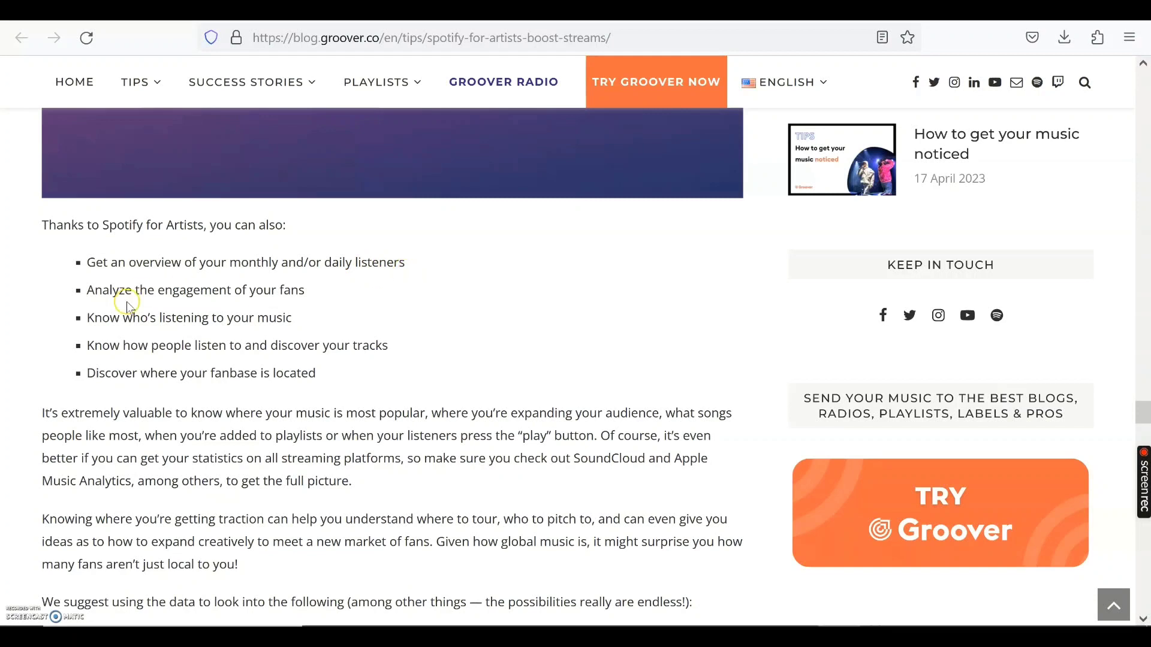
mouse_move(194, 304)
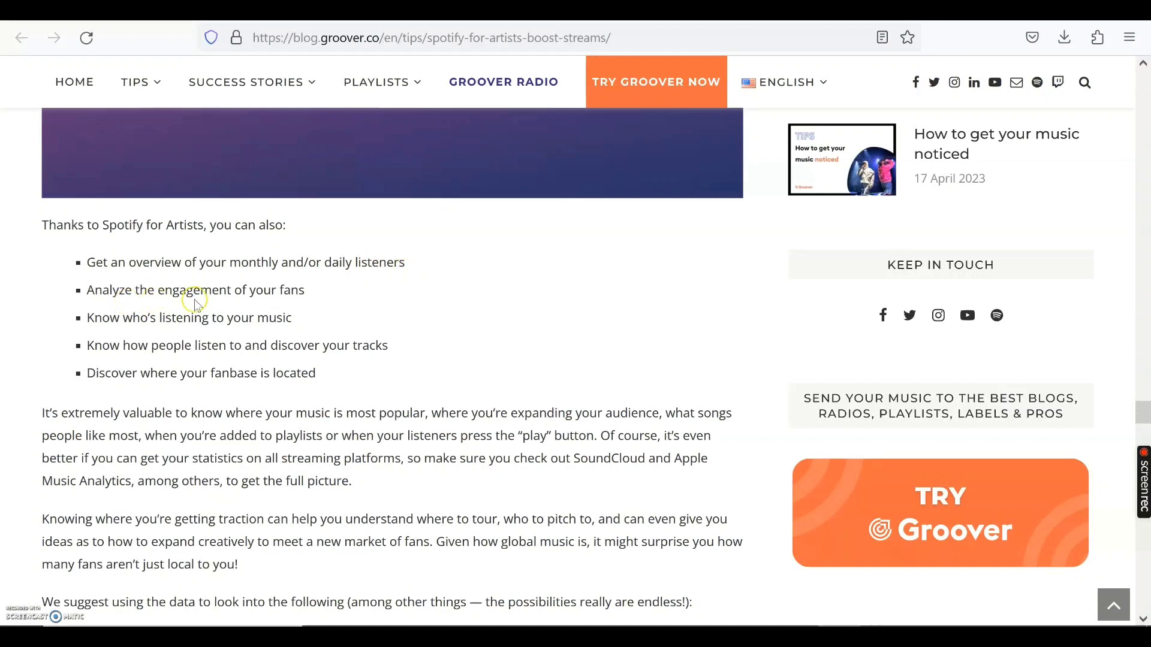
mouse_move(220, 308)
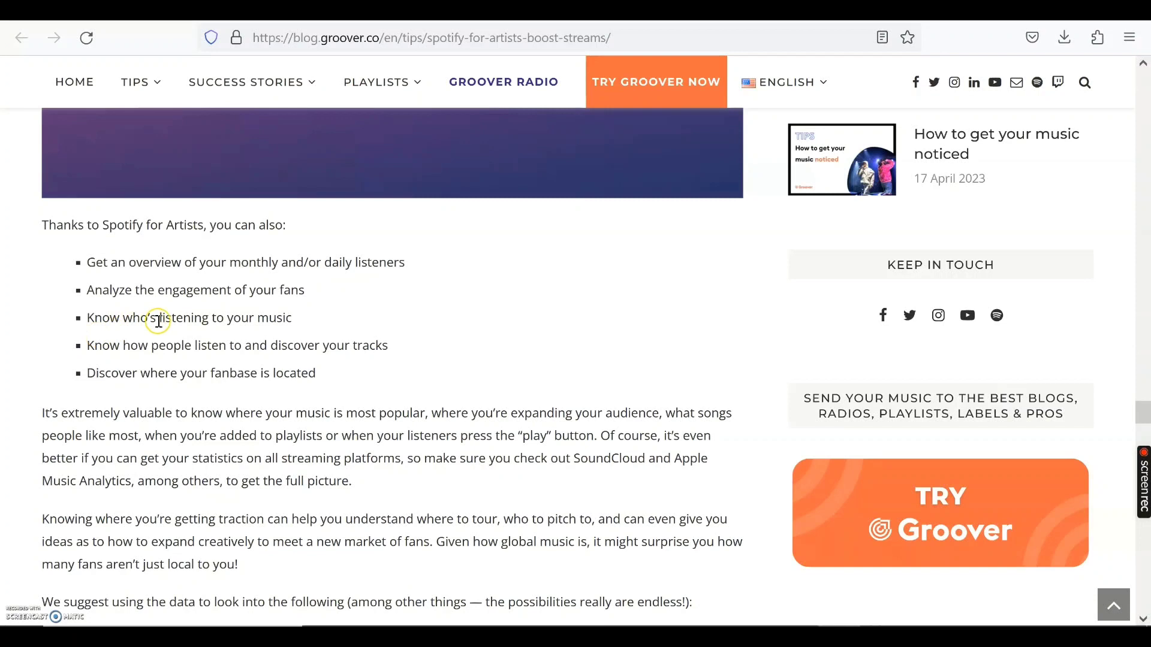
mouse_move(172, 323)
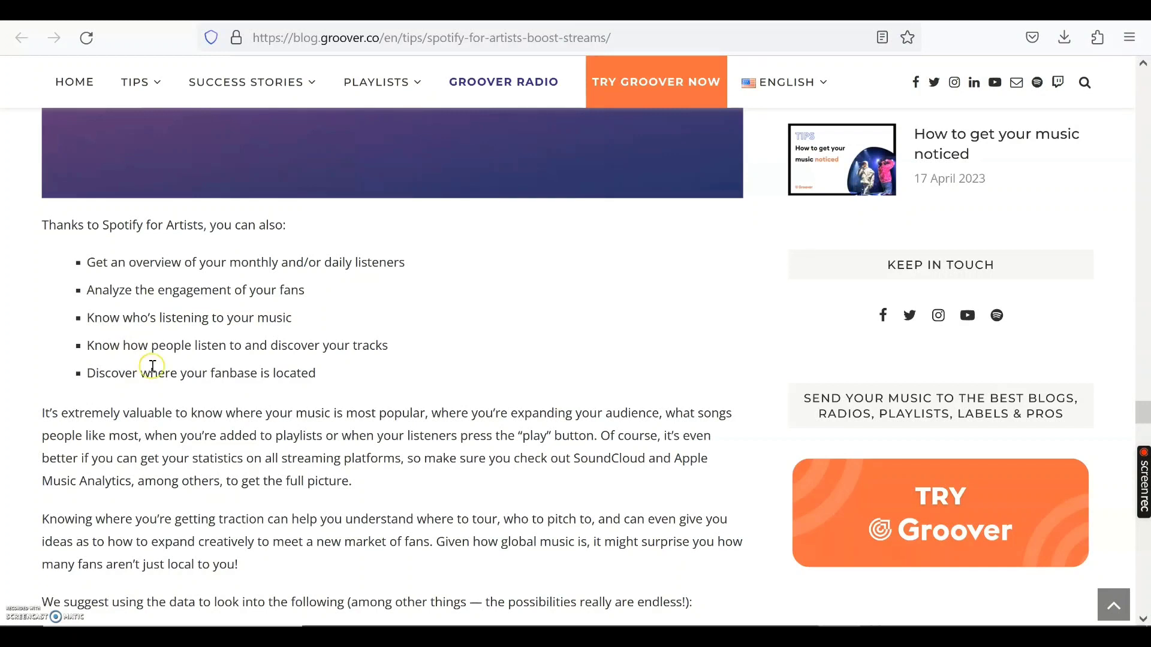
mouse_move(130, 389)
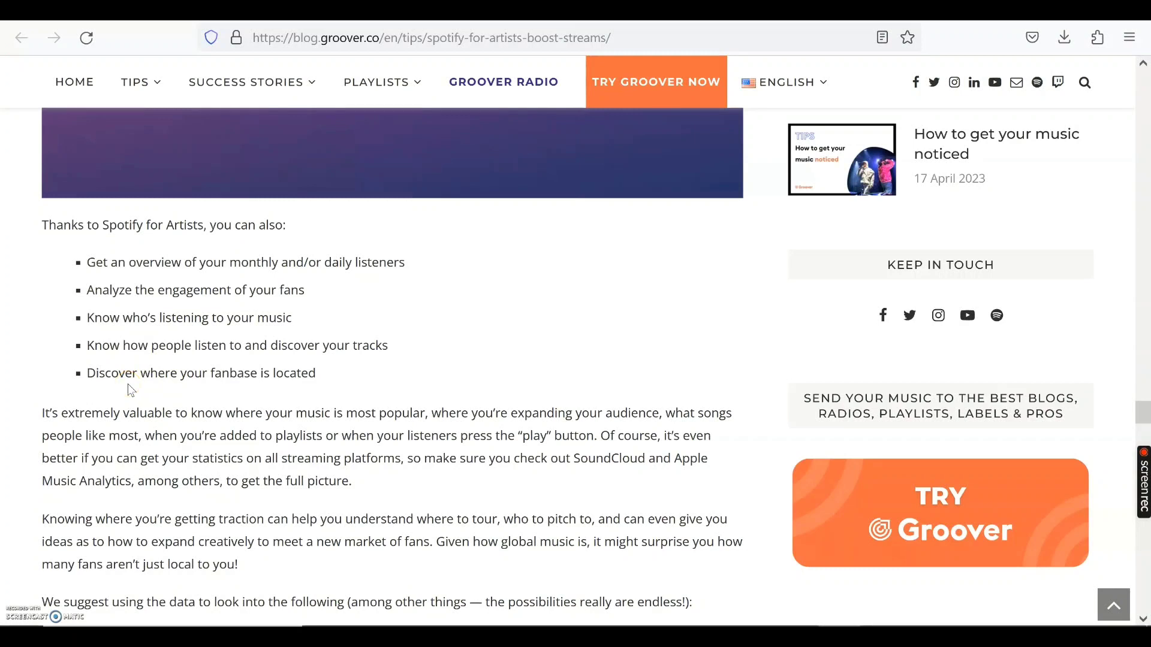
mouse_move(868, 104)
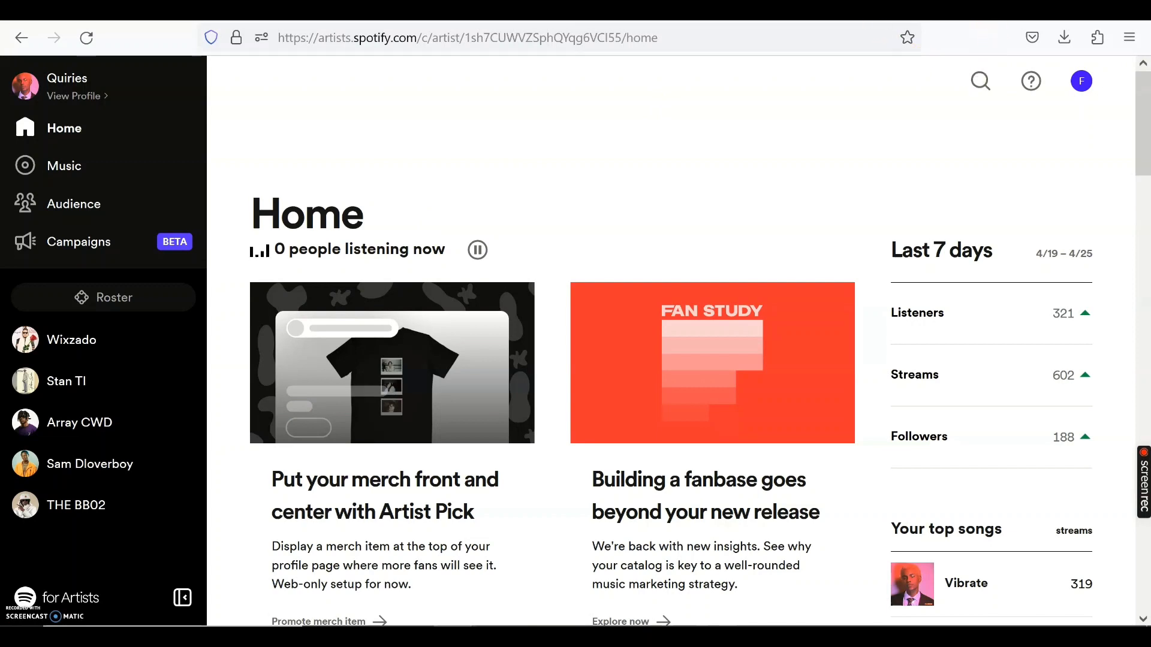
mouse_move(1097, 37)
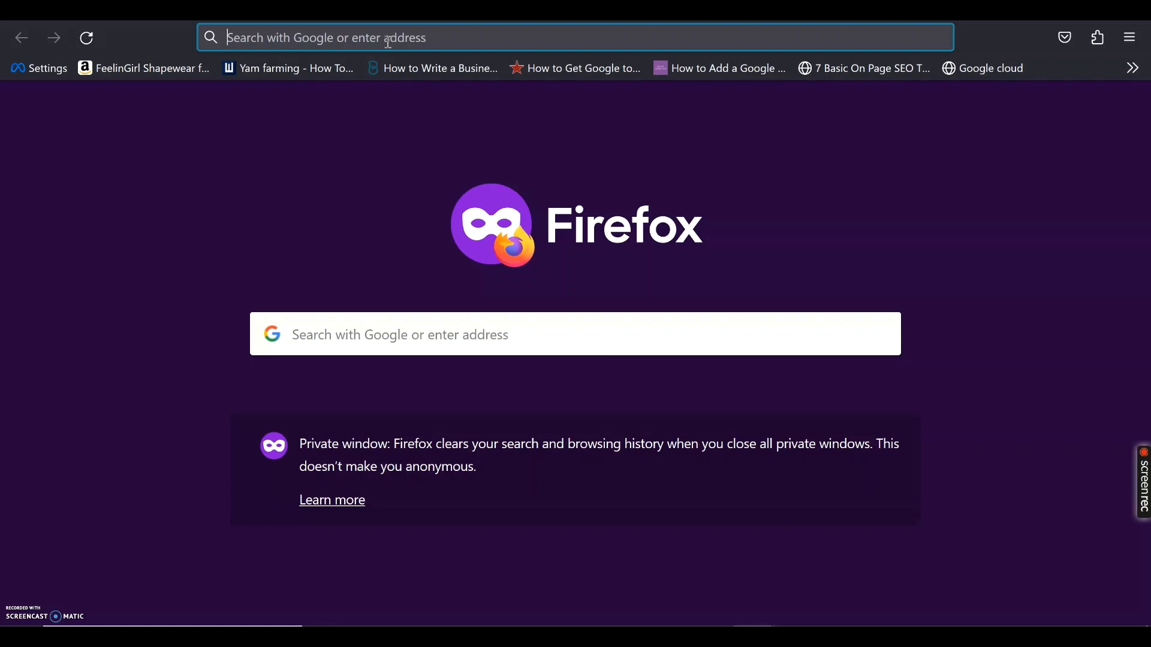
Step: Load spotify.com in the private window's address bar
type("spotify.com/__noul__?pfhp=2c2ccb58-8a92-4713-a1c0-8b43b3090b49")
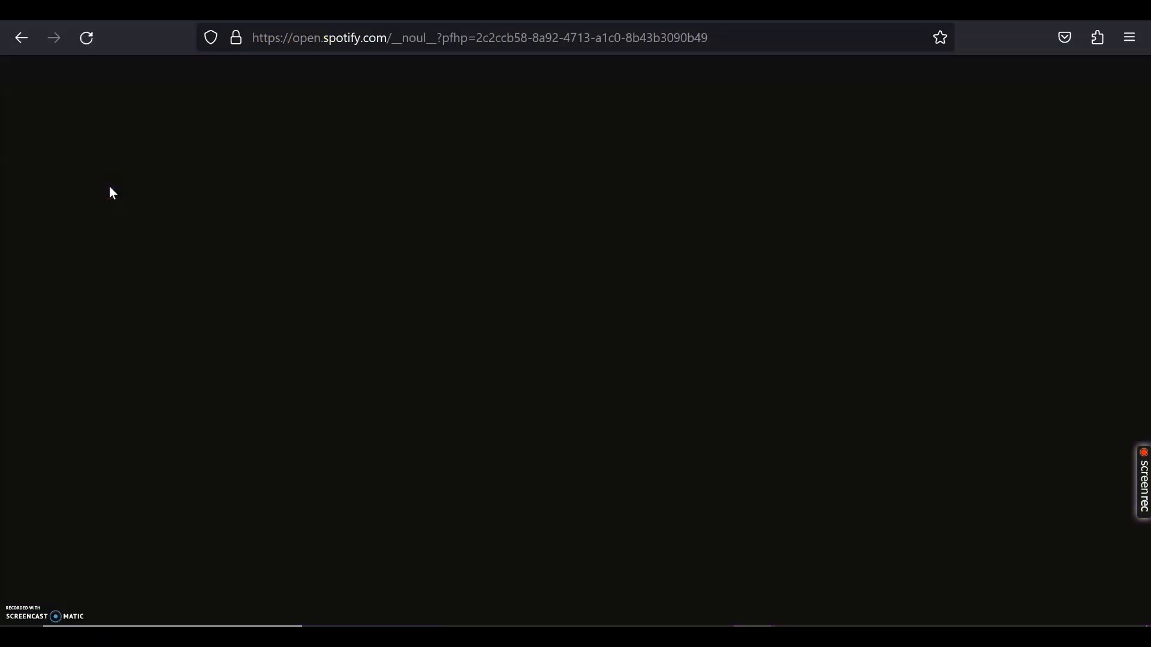
left_click(86, 37)
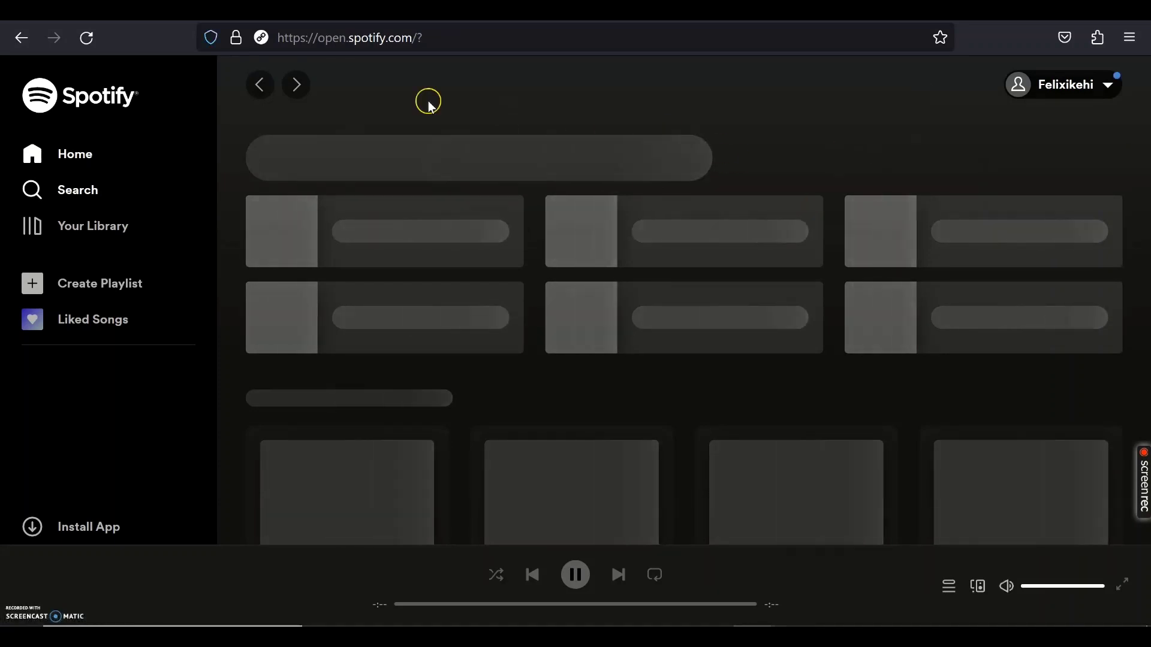
mouse_move(1104, 90)
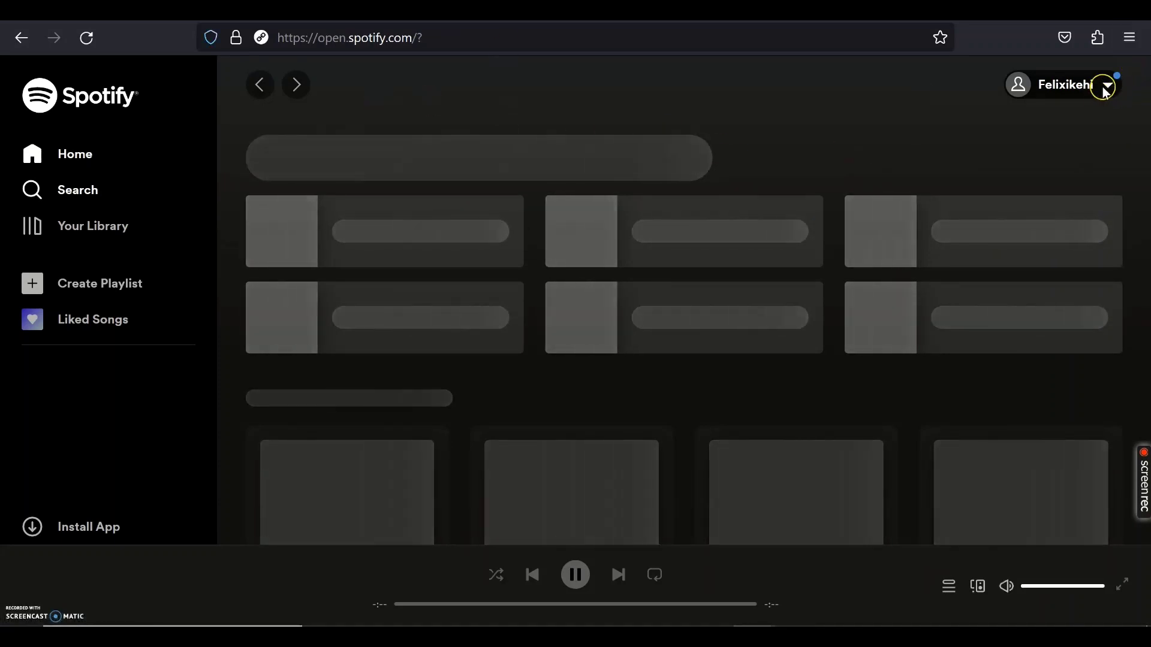
left_click(1104, 84)
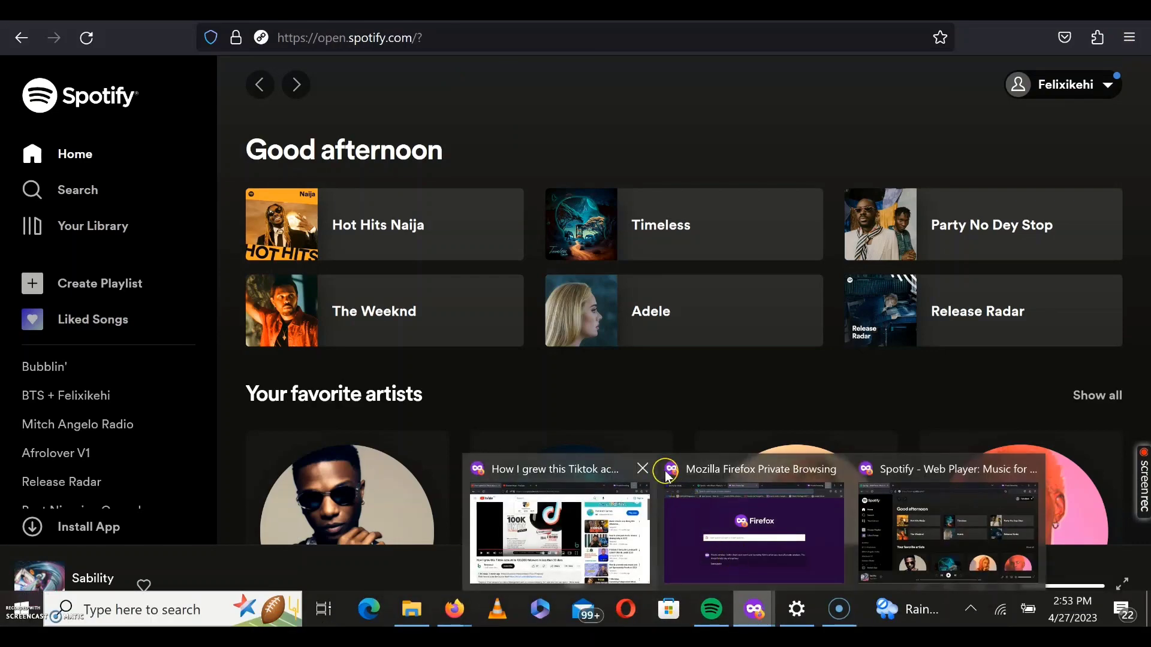
Step: Close the private window, return to the Spotify for Artists dashboard and bring up the browser menu
left_click(753, 522)
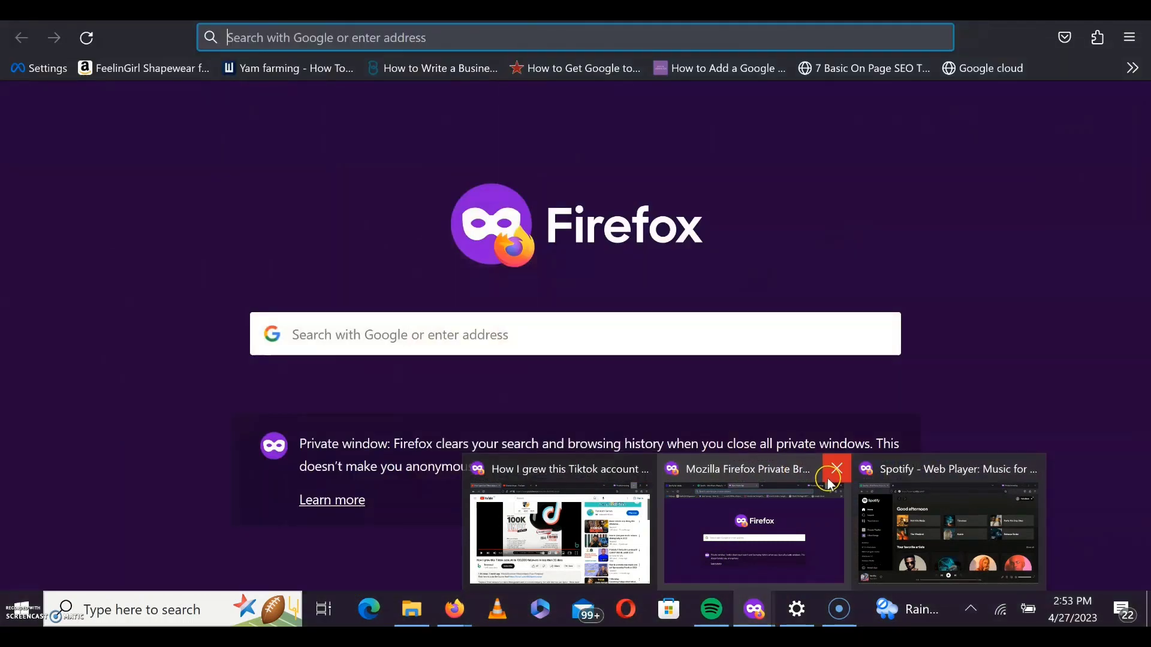
left_click(945, 522)
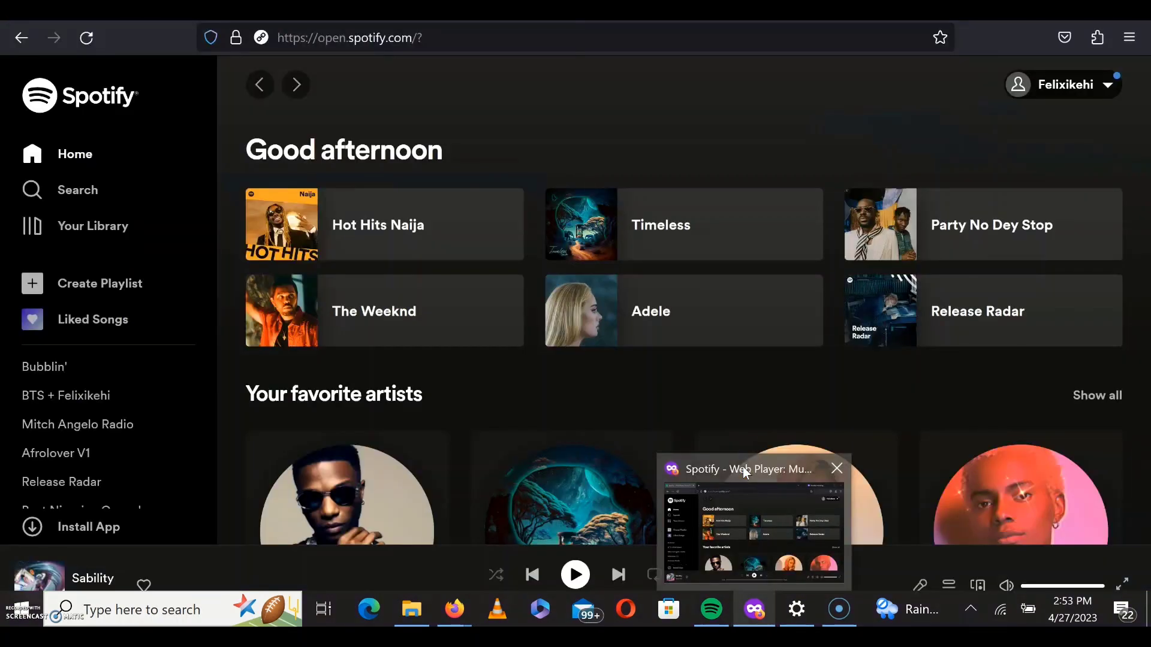
left_click(835, 469)
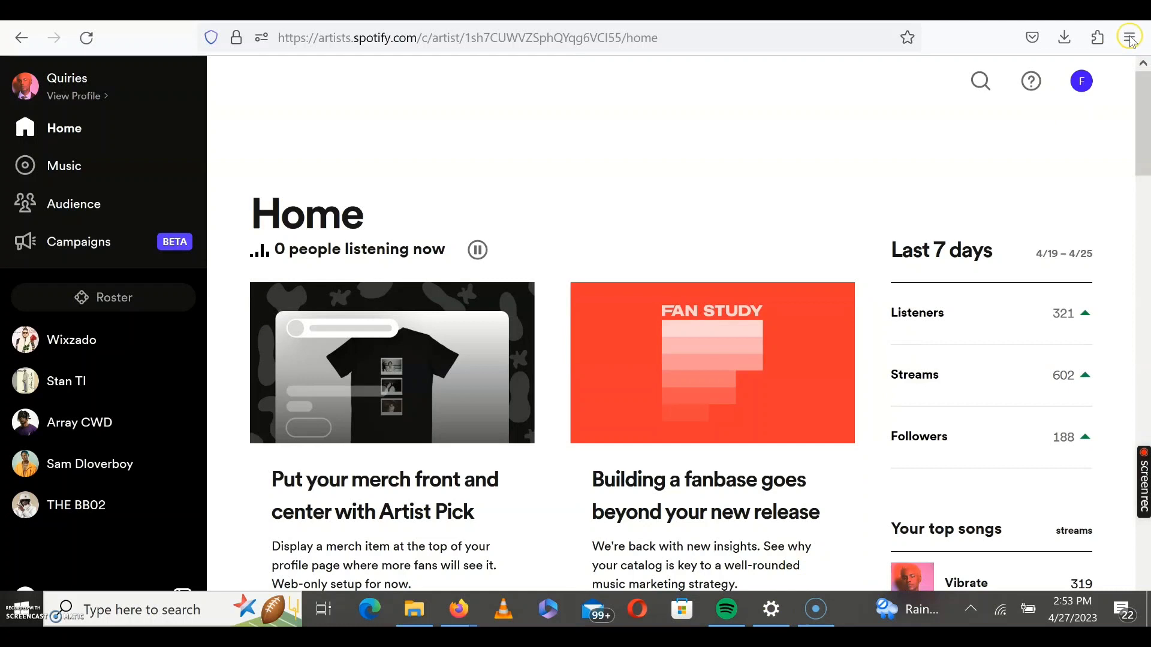
mouse_move(1133, 37)
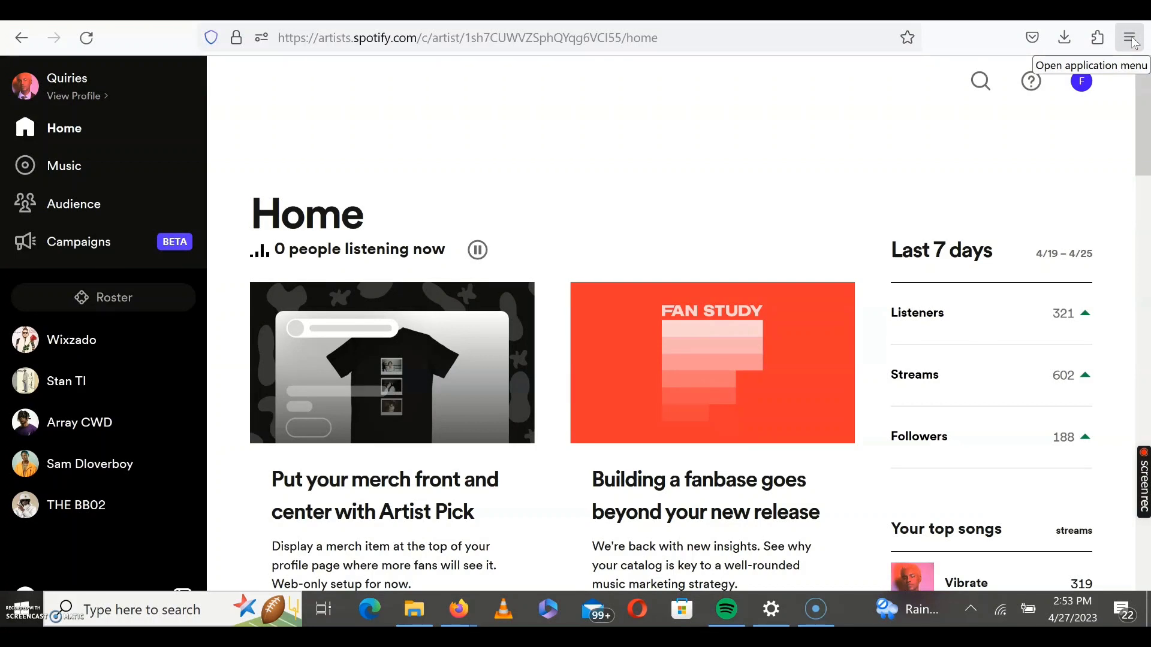
left_click(1129, 37)
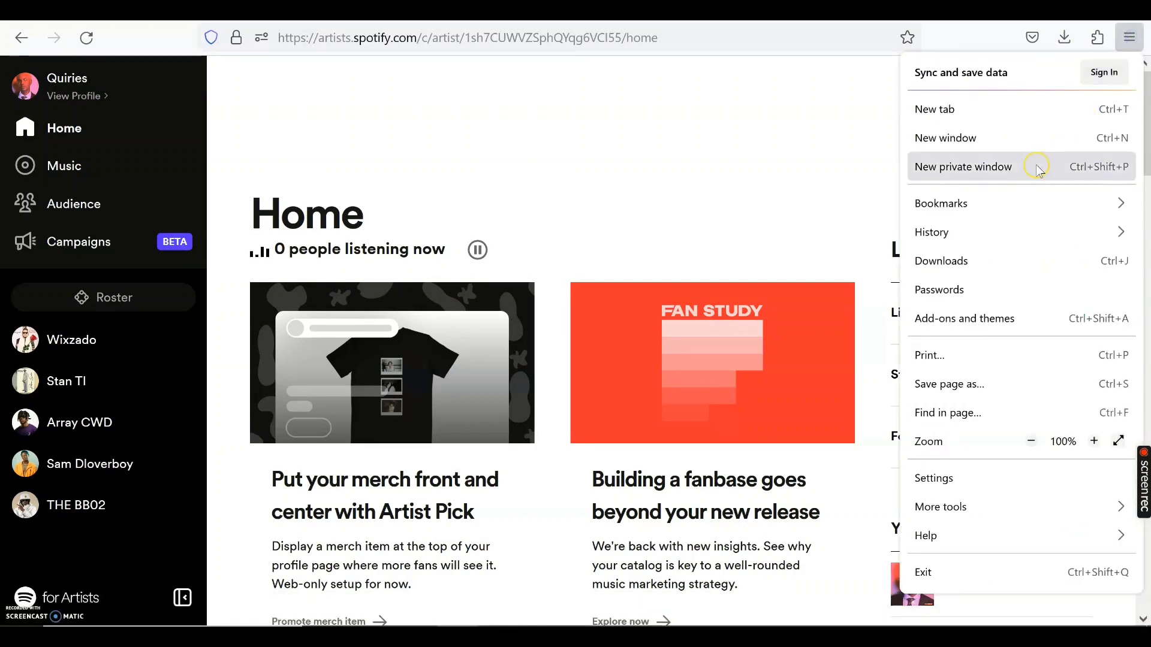
Step: Start a new private window and load spotify.com in it
left_click(962, 167)
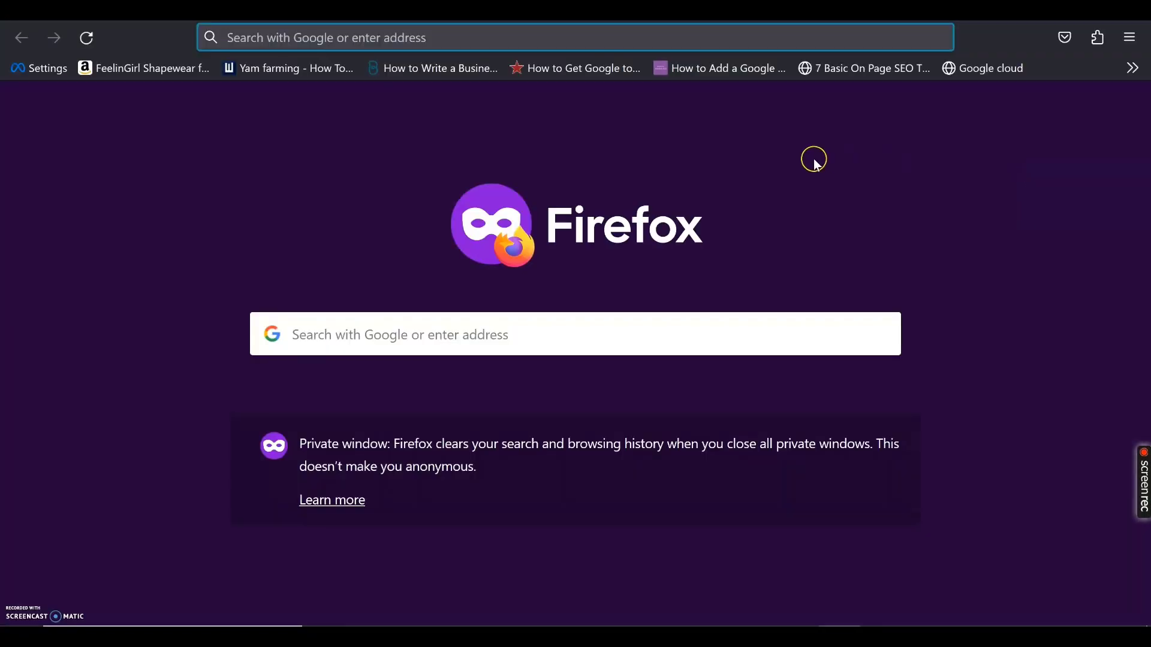
mouse_move(654, 143)
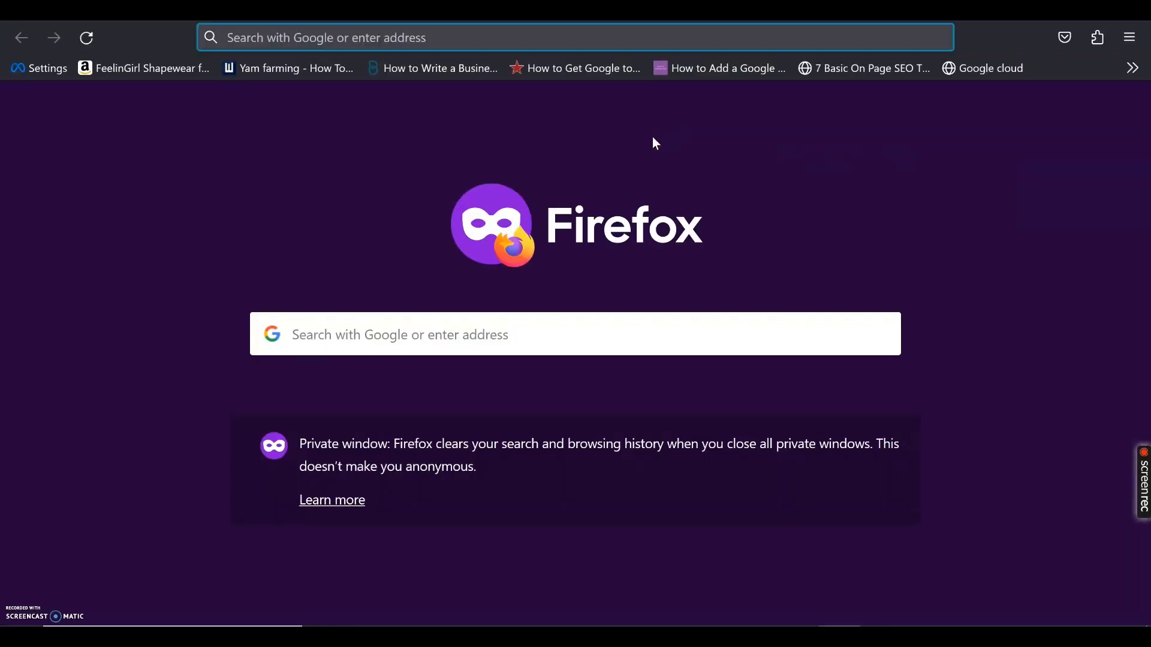
type("studio.youtube.com/")
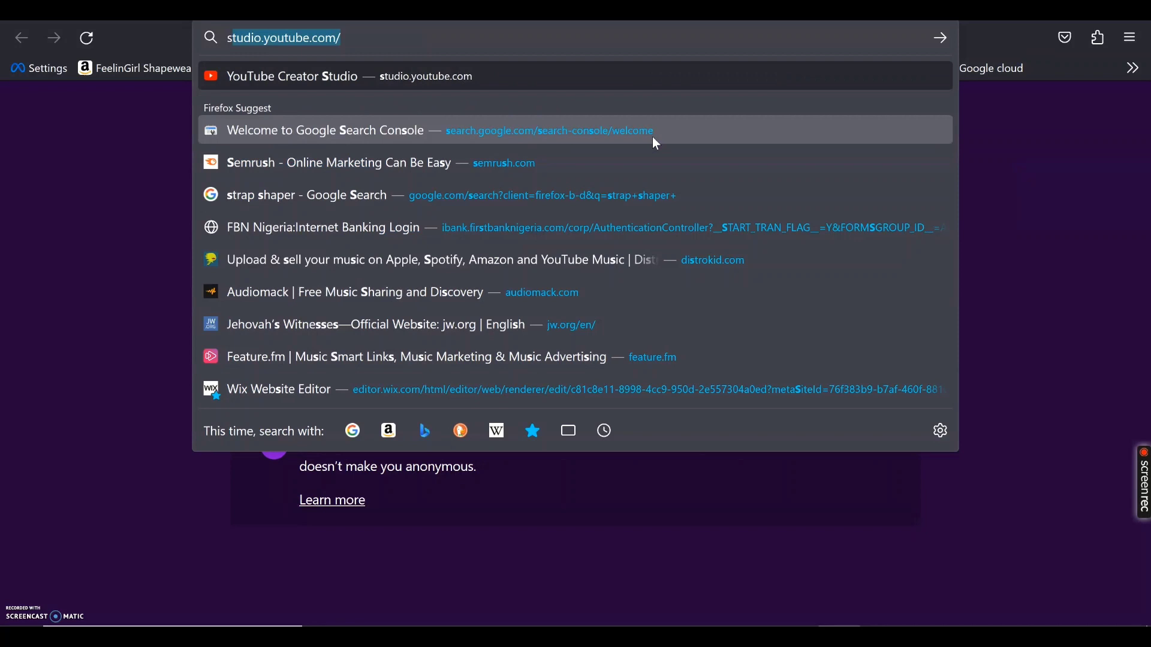
type("spotify.com/?")
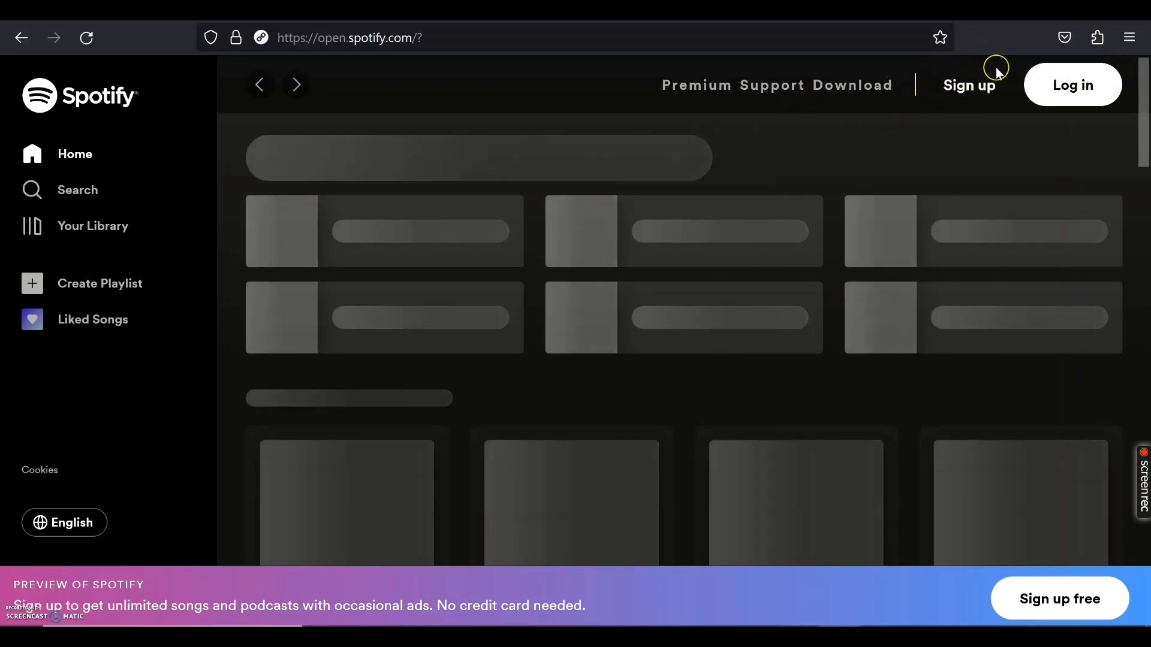
Step: Go to Spotify's sign-in page and log in with the account credentials
left_click(1070, 84)
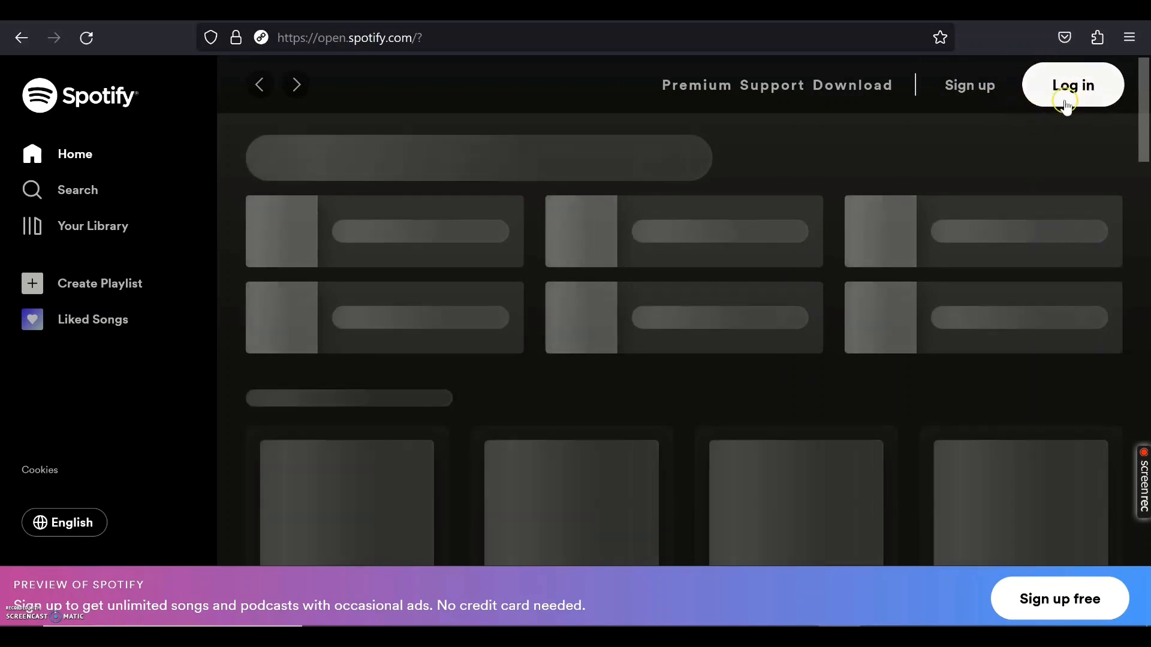
left_click(1072, 84)
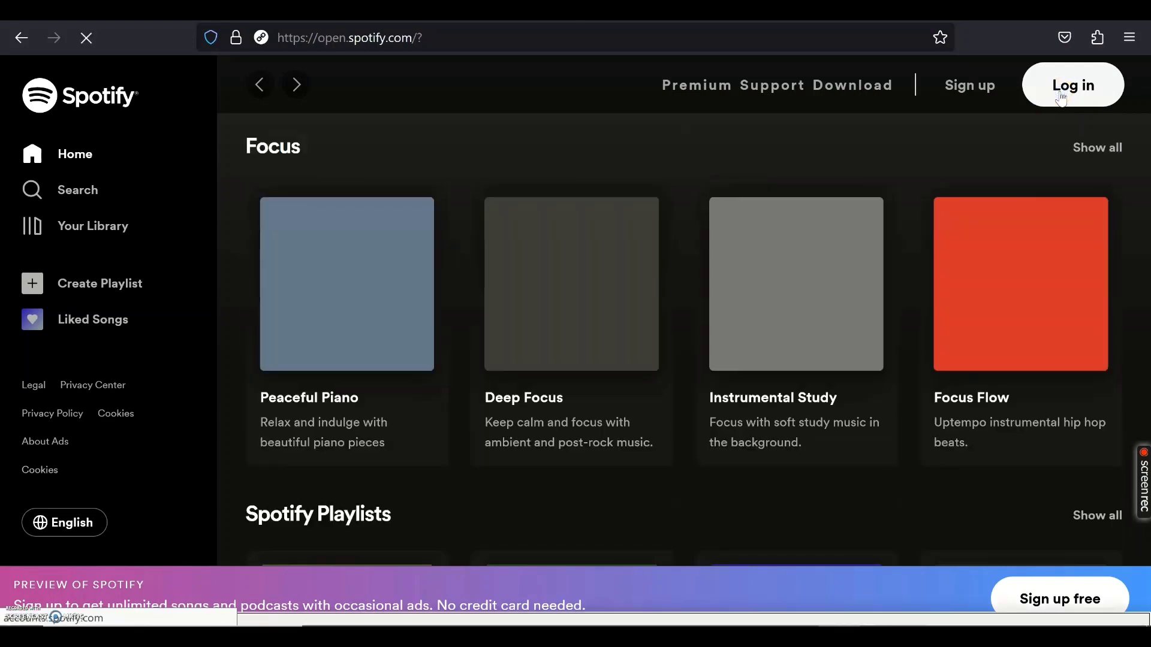
left_click(1072, 85)
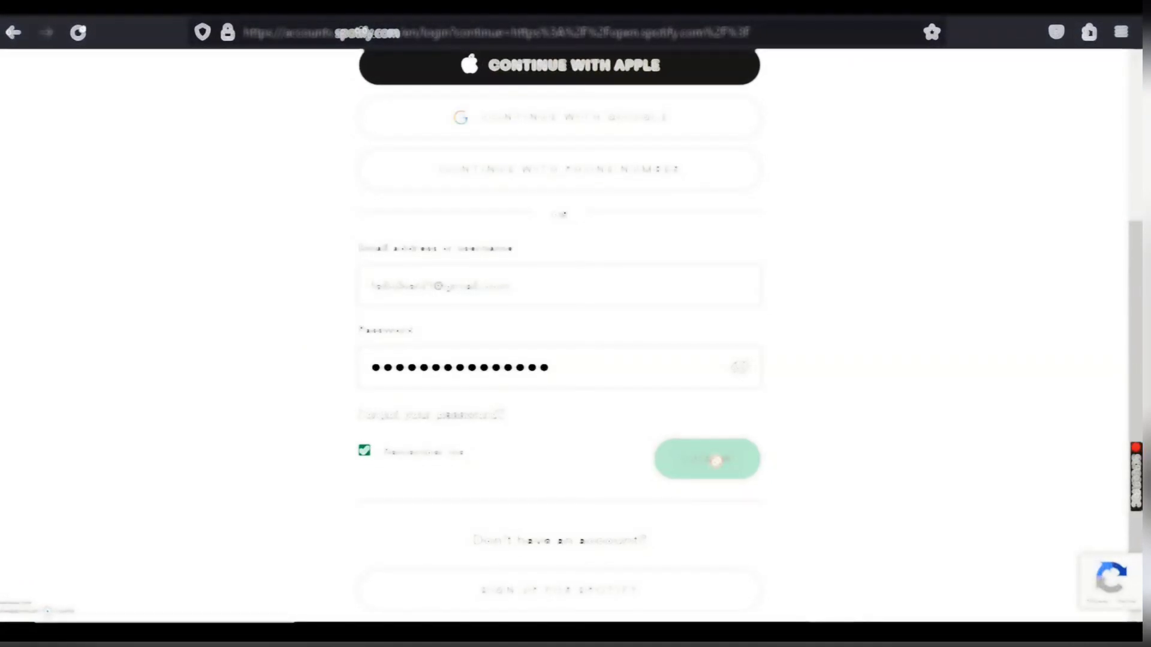
left_click(706, 459)
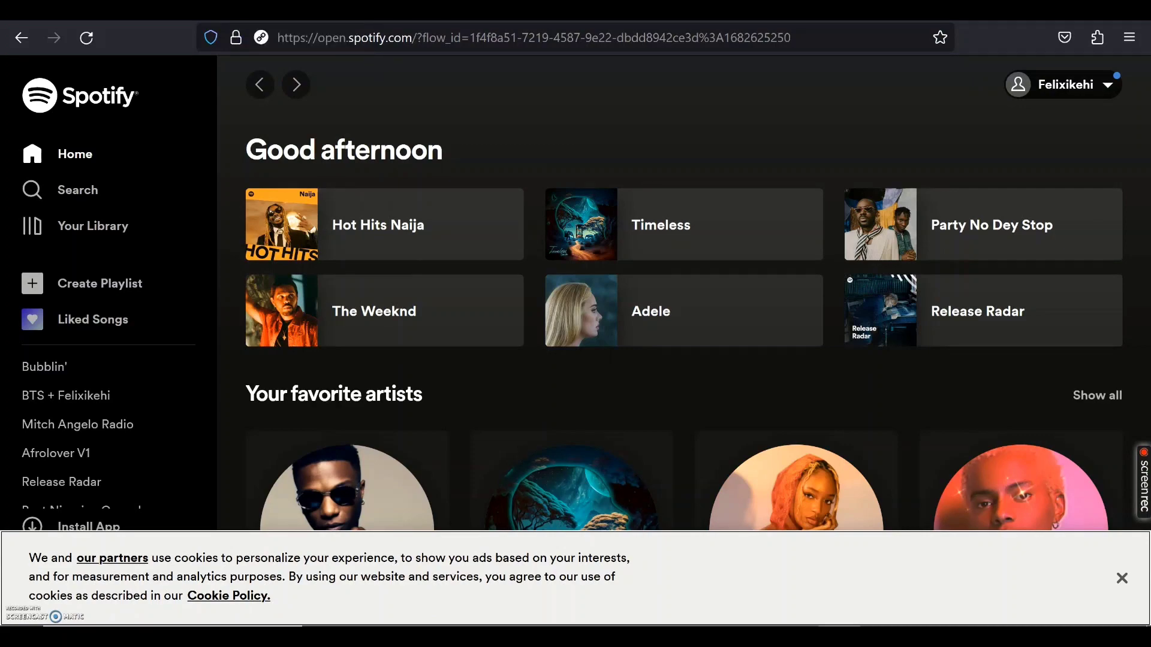
Step: Go to artists.spotify.com and start the Get access flow from the header
type("ads.google.com/")
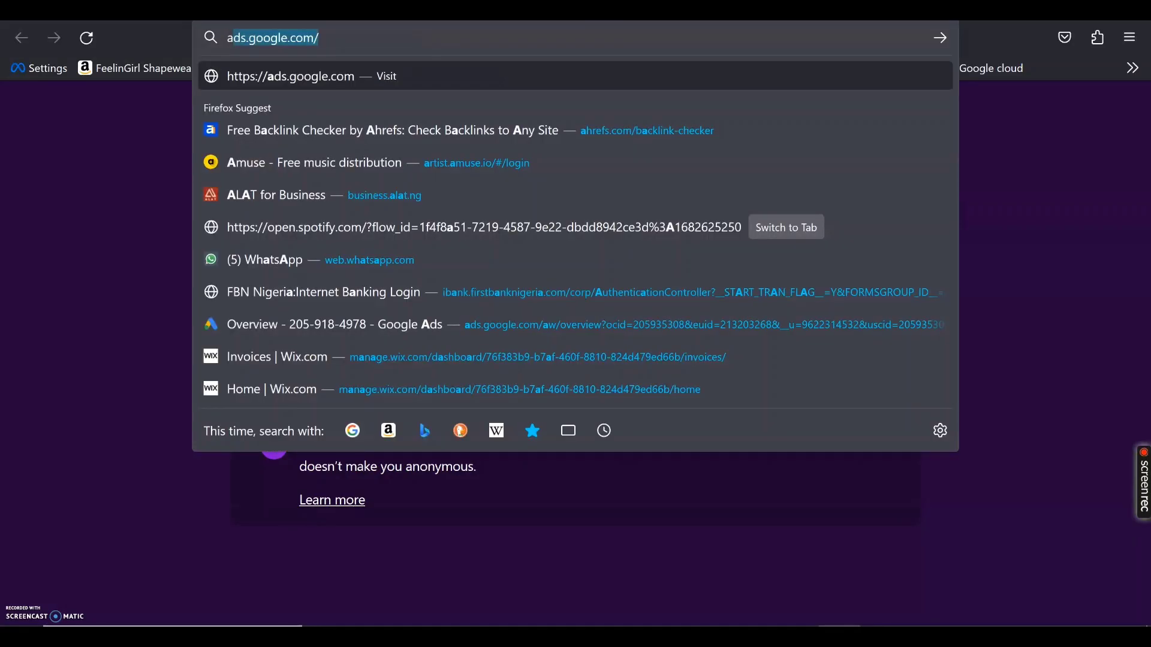
type("artists.spotify.com")
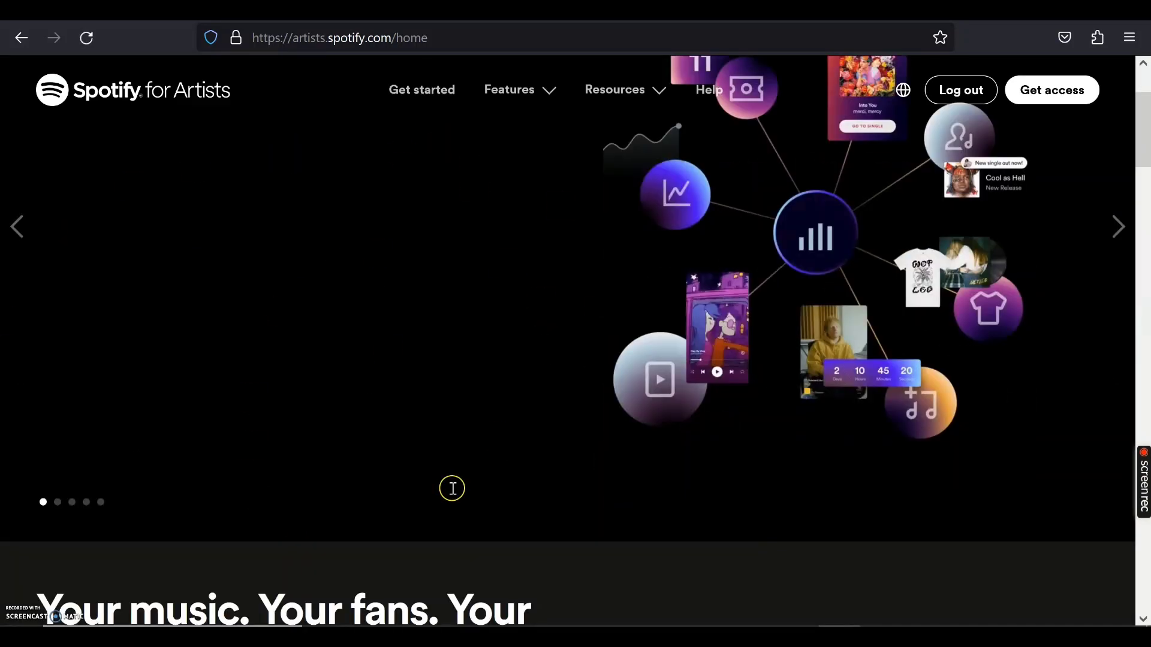
scroll("down", 3)
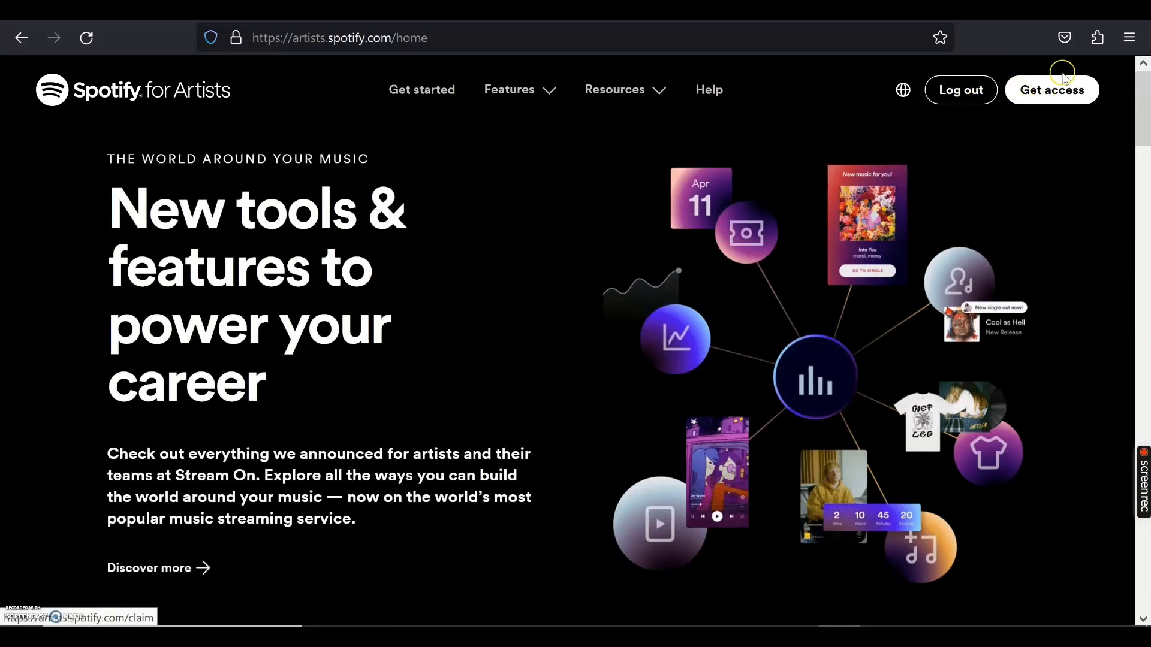
left_click(1051, 90)
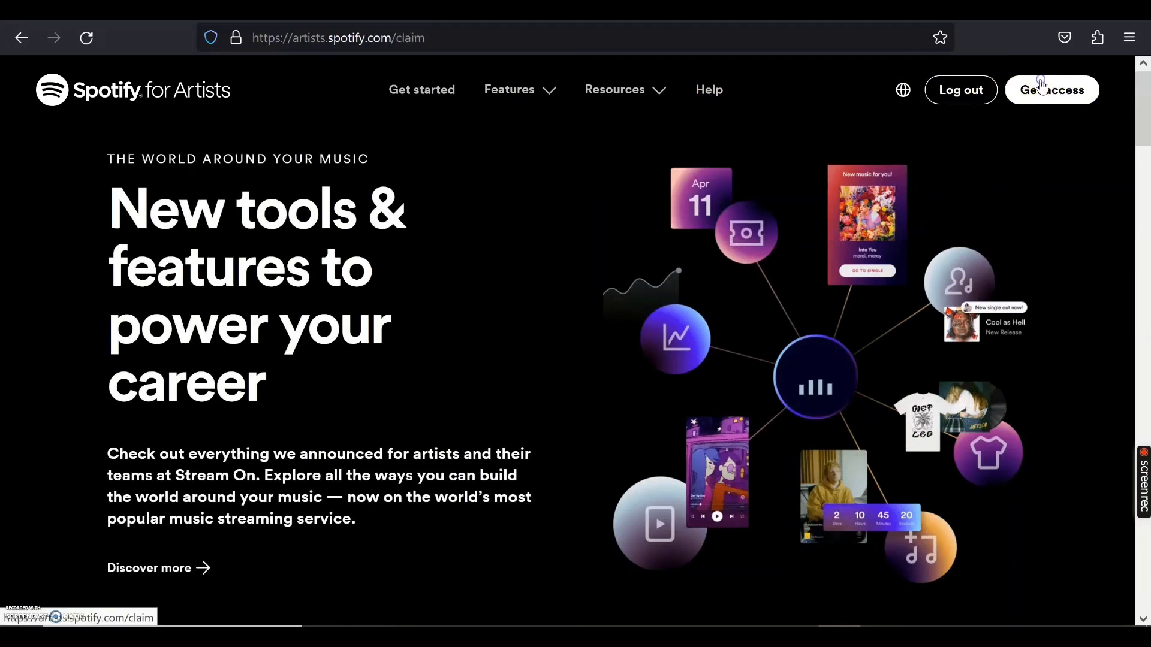
left_click(1050, 90)
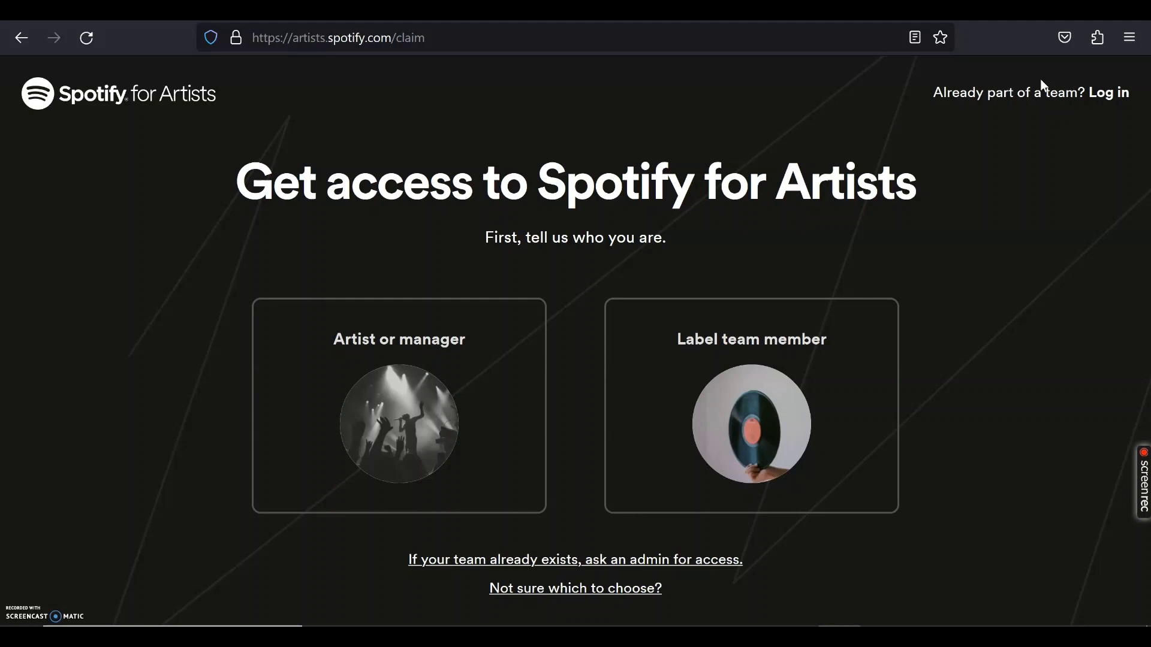
mouse_move(446, 266)
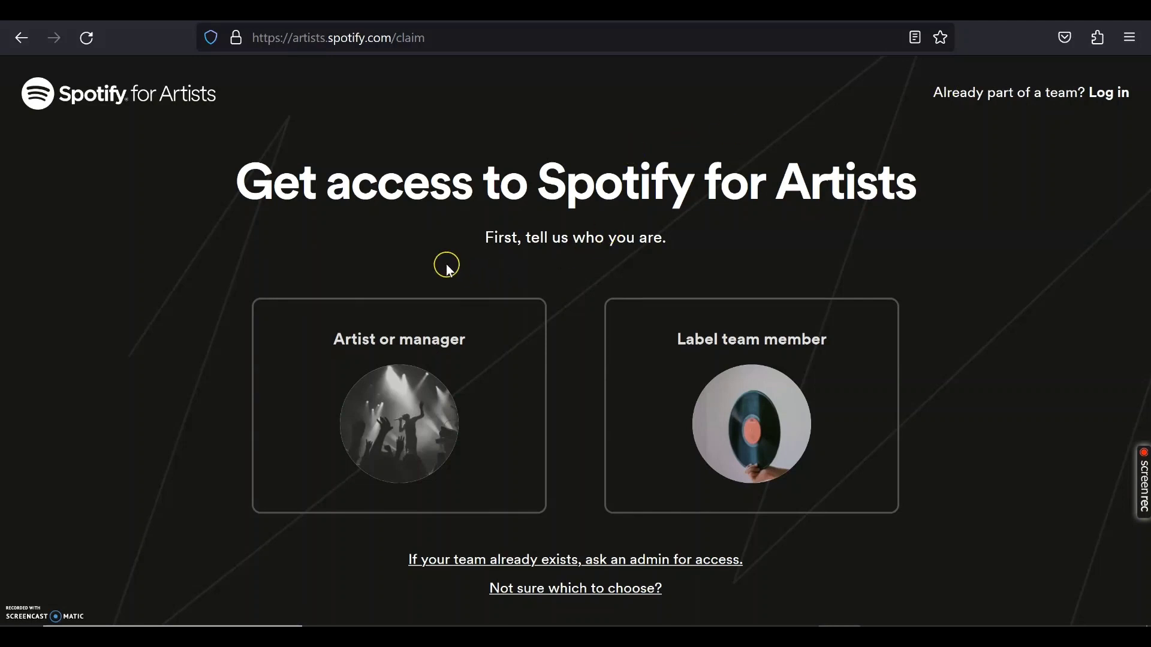
mouse_move(505, 411)
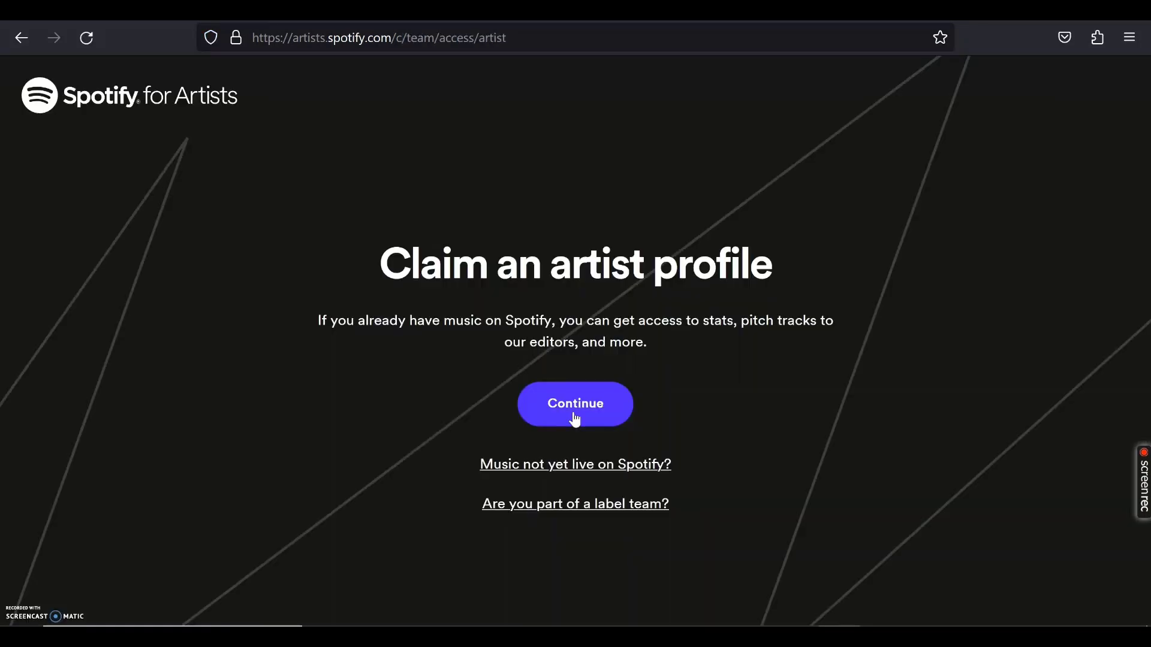
mouse_move(747, 292)
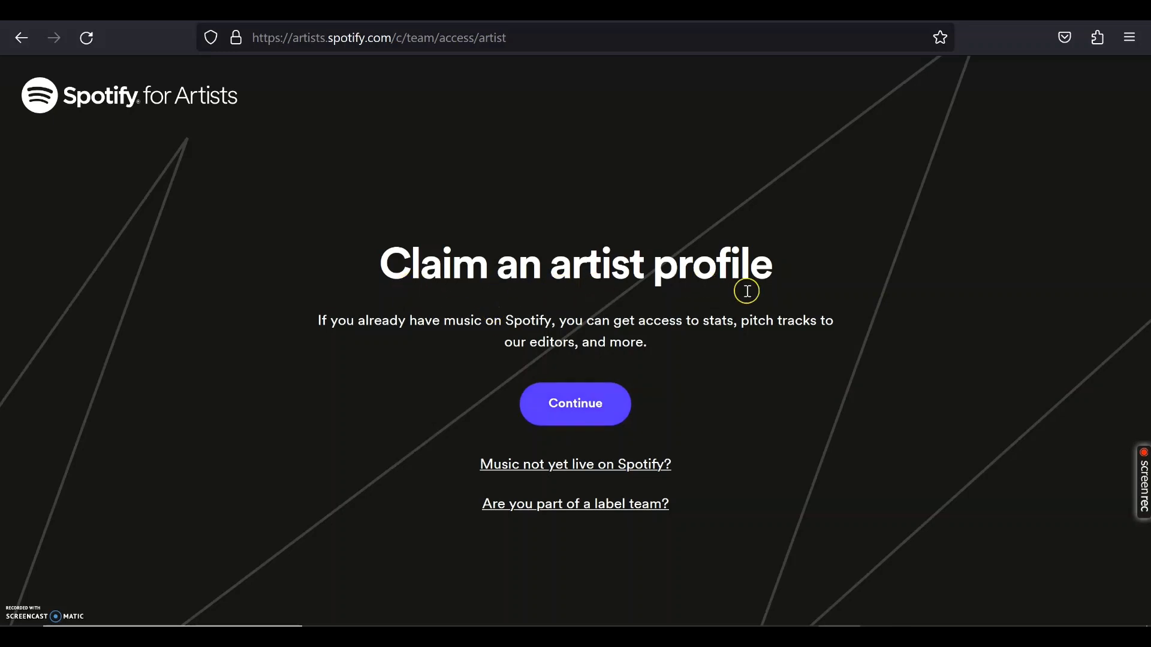
mouse_move(476, 322)
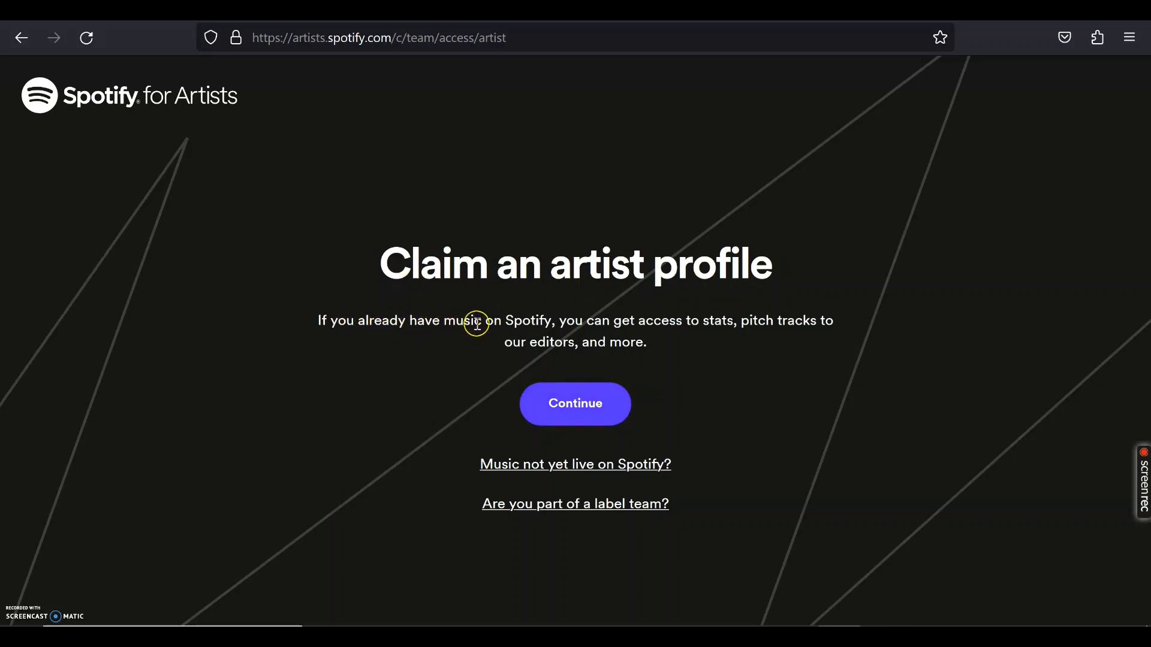
mouse_move(652, 323)
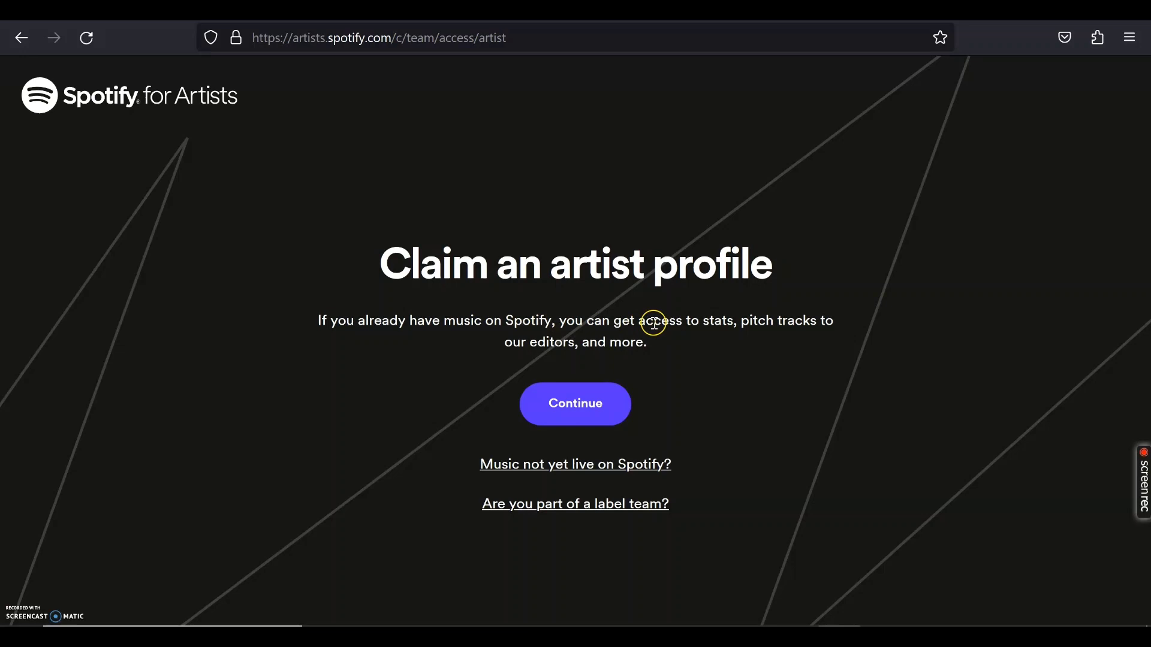
mouse_move(753, 326)
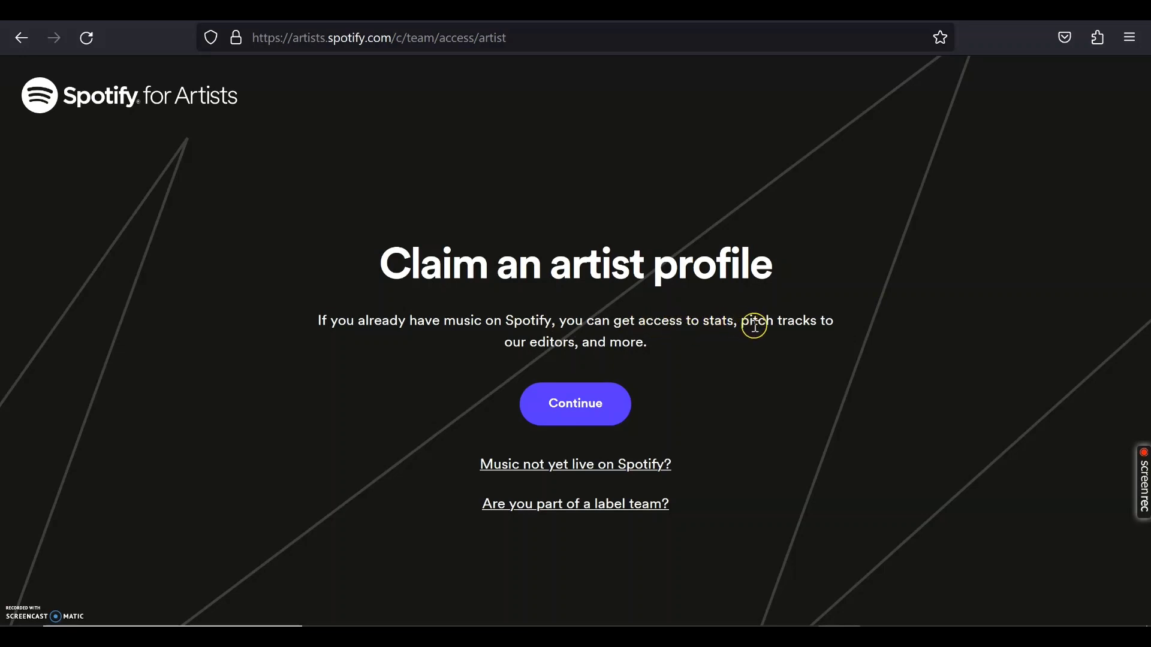
mouse_move(566, 349)
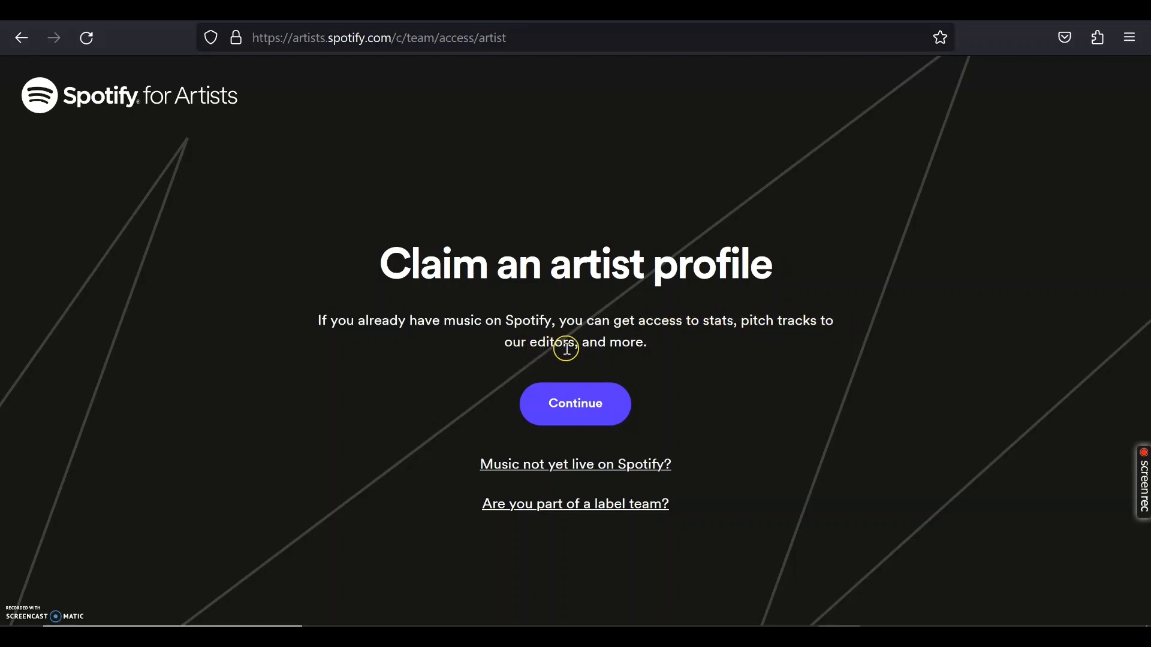
Step: Choose Artist or manager and confirm this is the right Spotify account
left_click(574, 404)
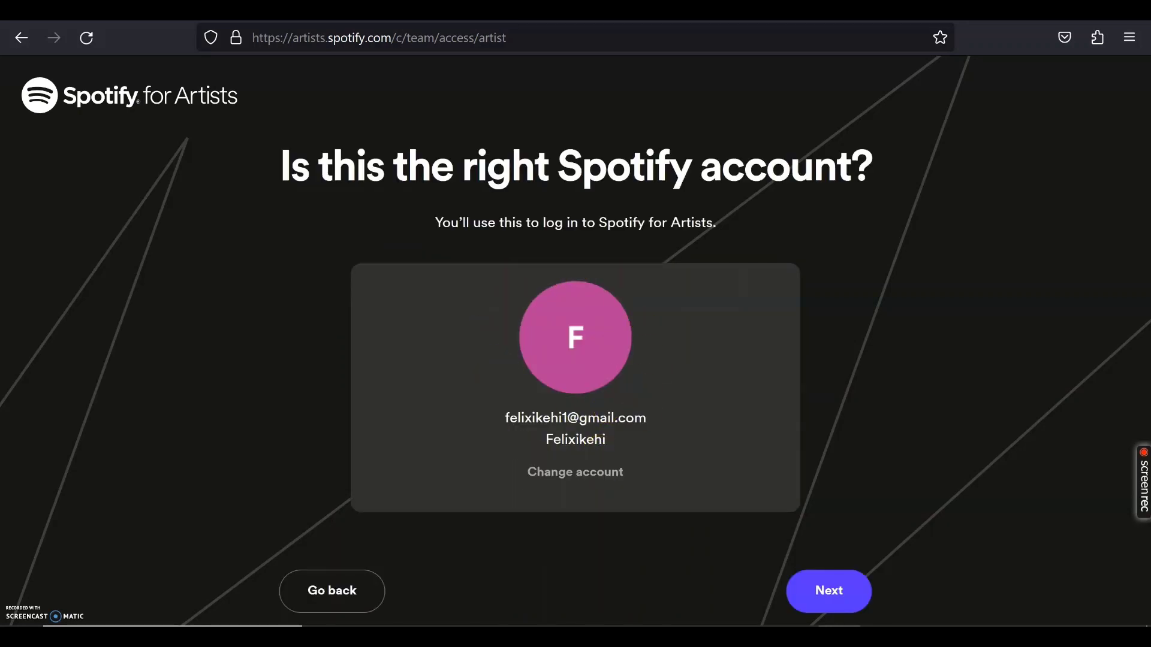
mouse_move(435, 195)
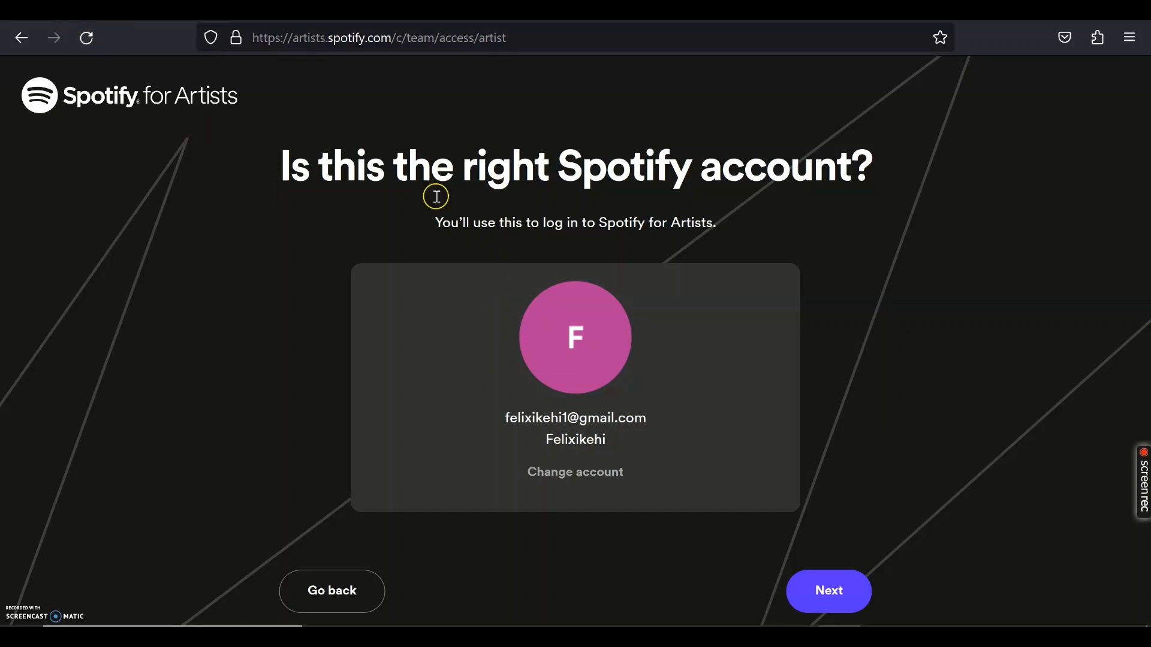
mouse_move(828, 591)
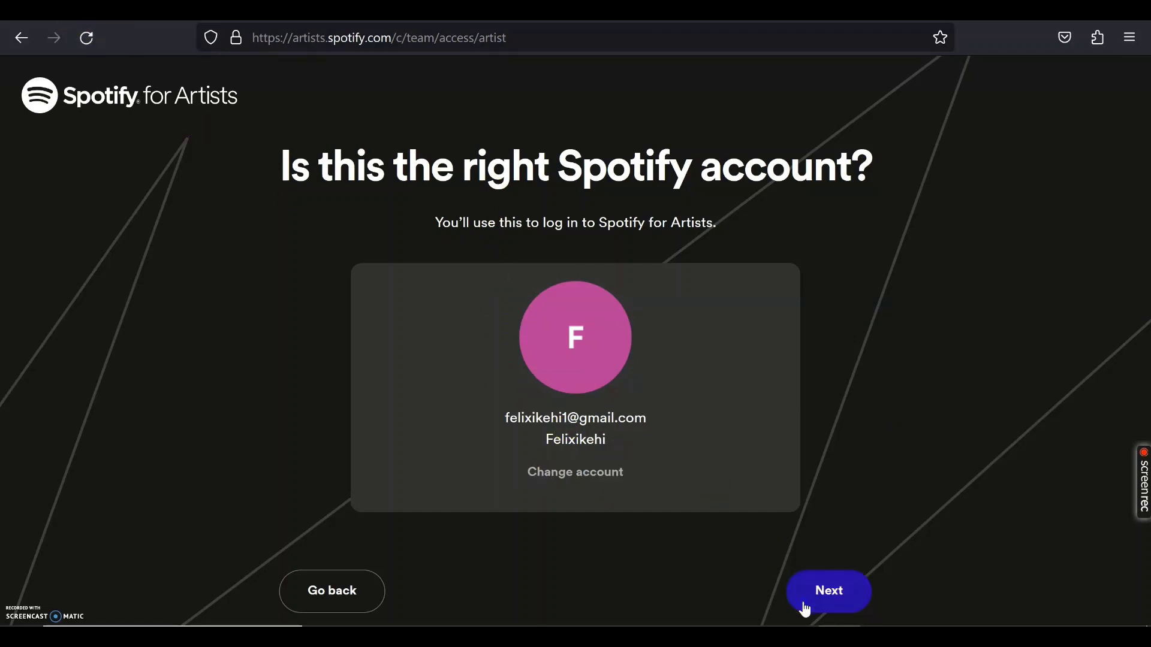
left_click(825, 591)
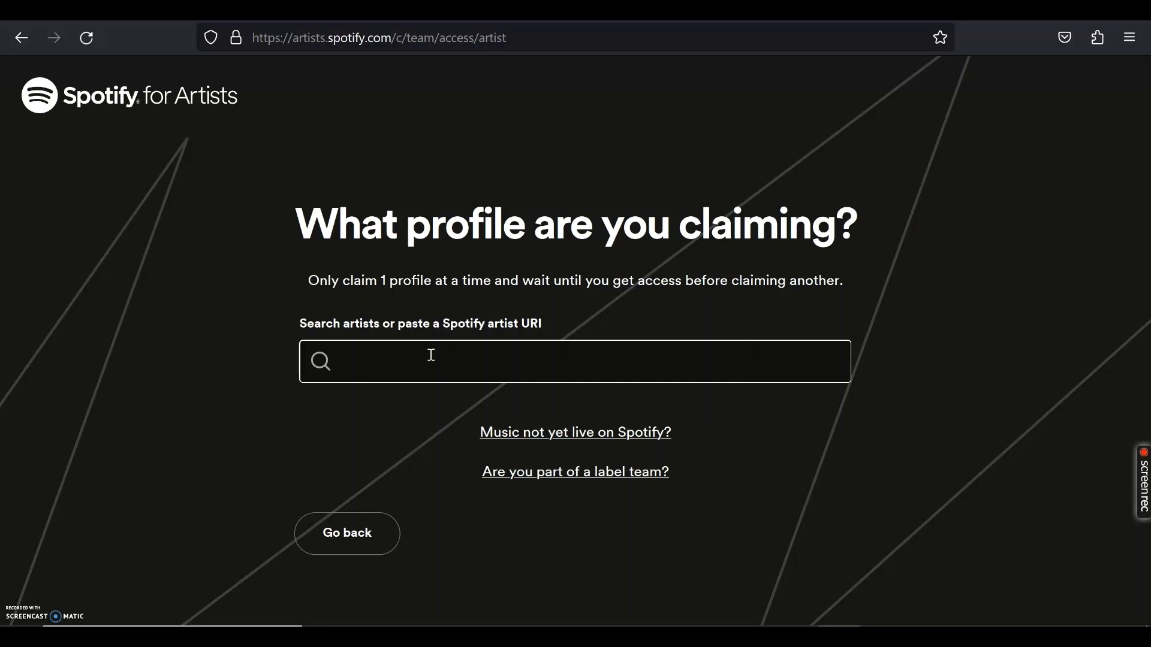
mouse_move(452, 295)
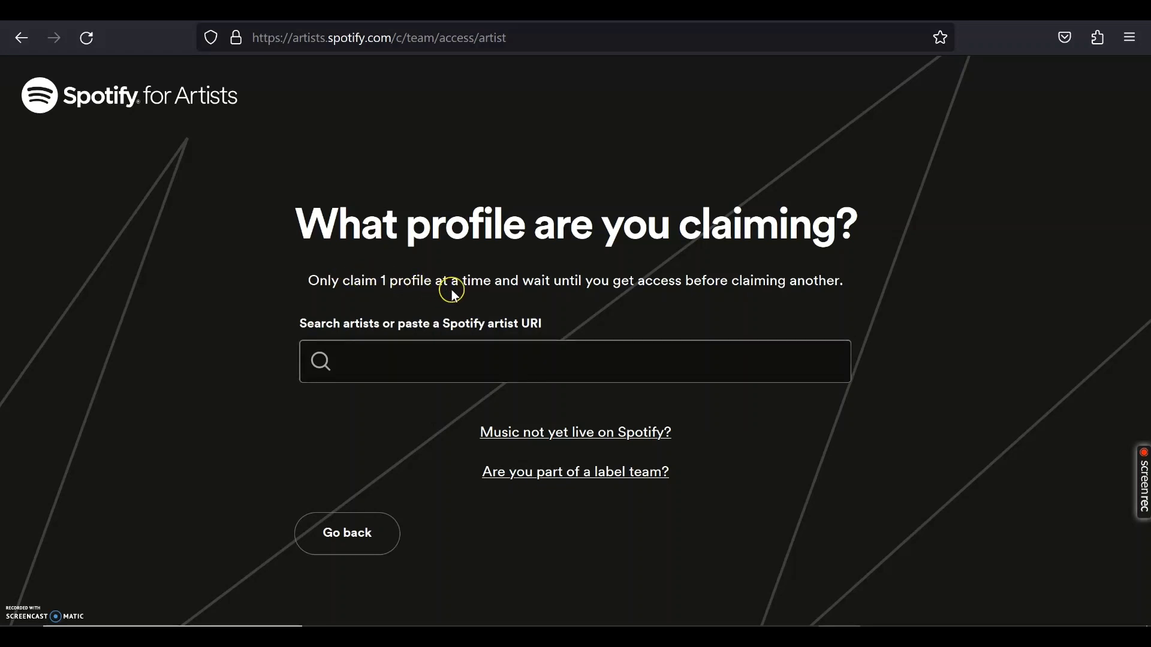
mouse_move(640, 282)
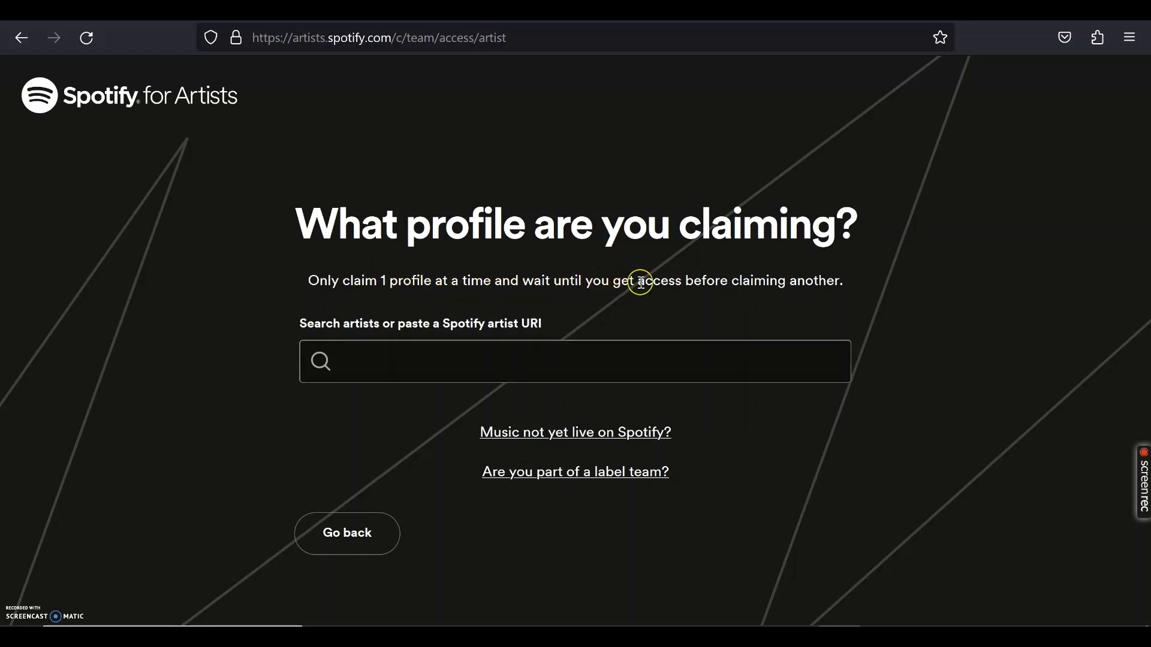
mouse_move(839, 279)
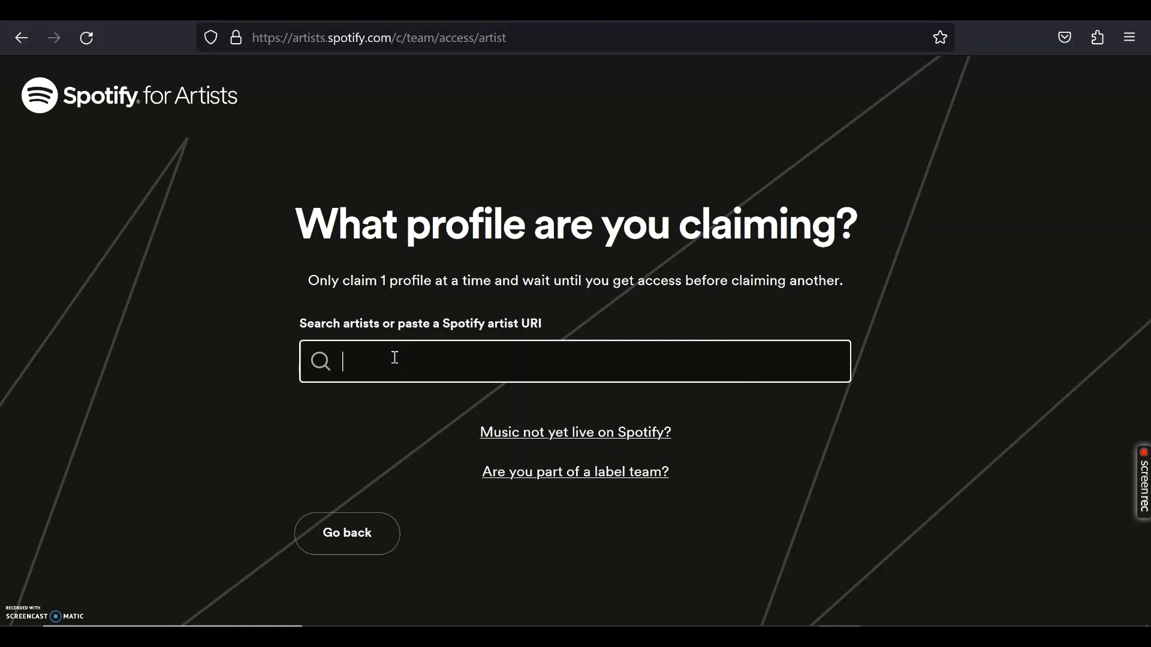
Step: Try searching 'gust' as the artist profile name, then dismiss the results
type("g")
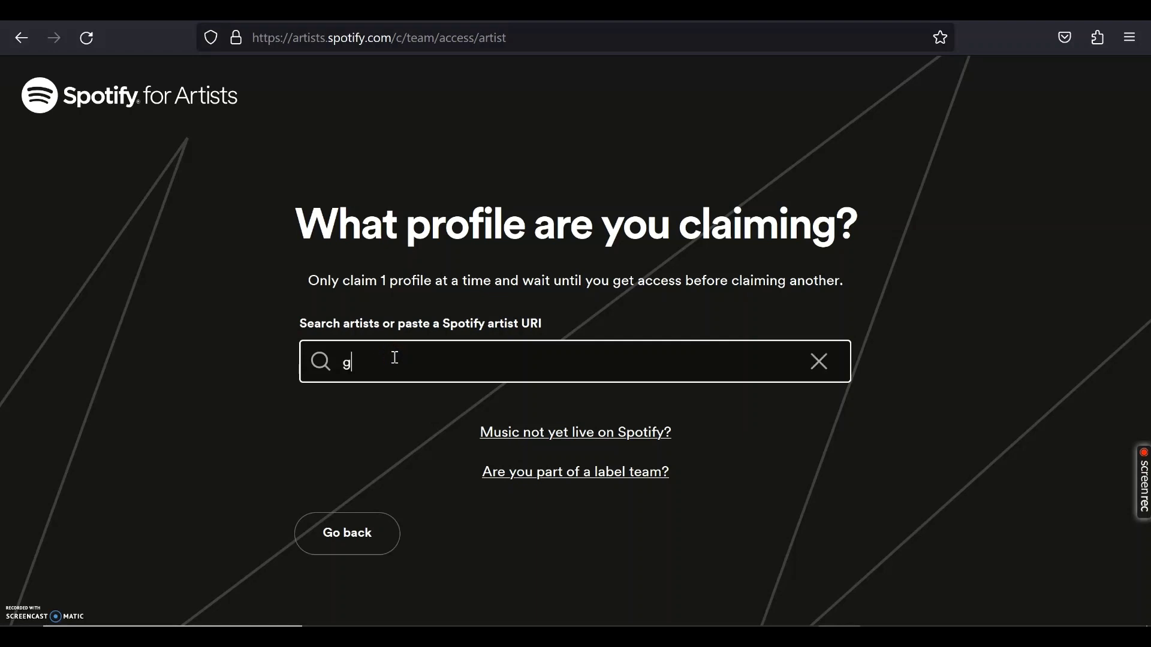
type("ustr")
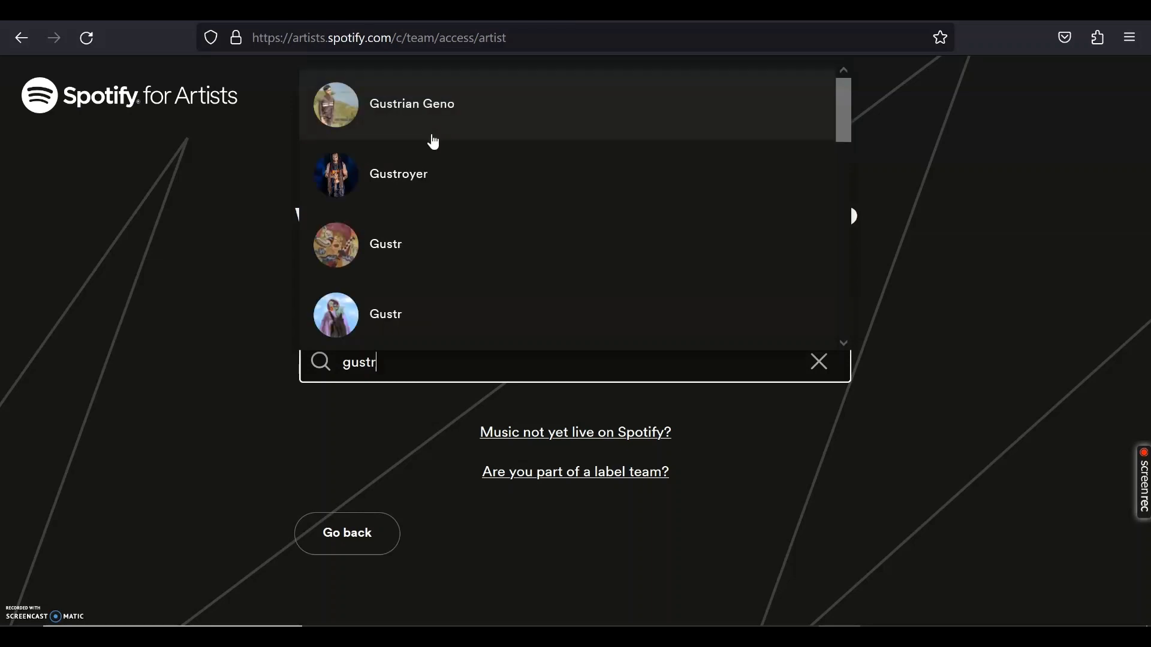
left_click(818, 361)
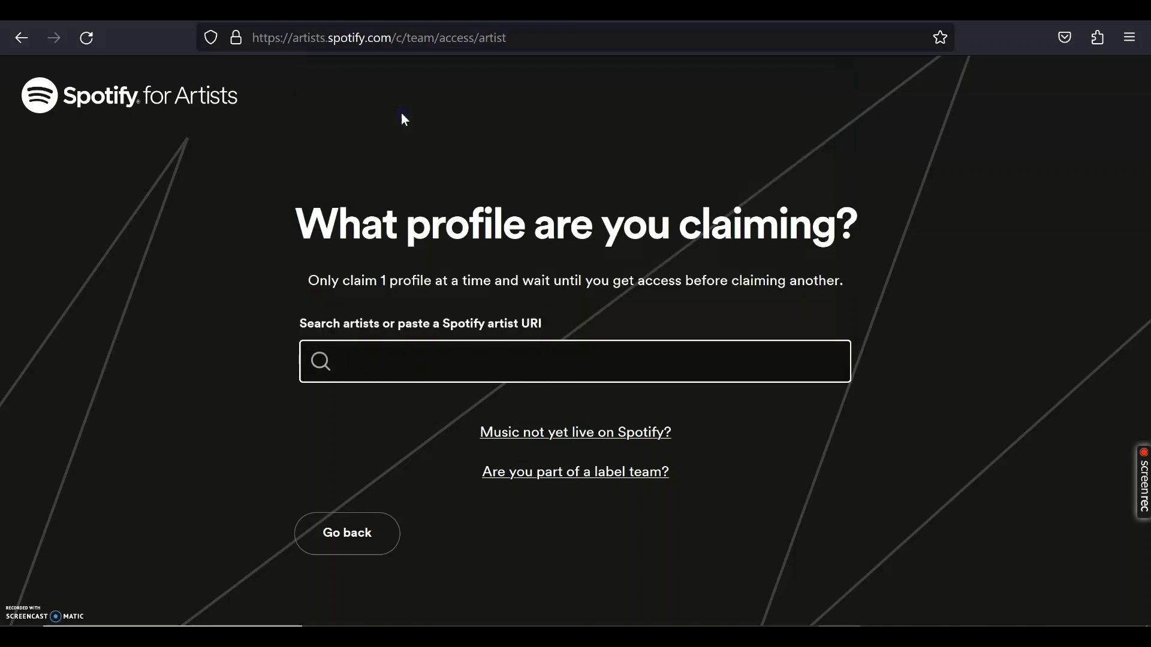
left_click(574, 471)
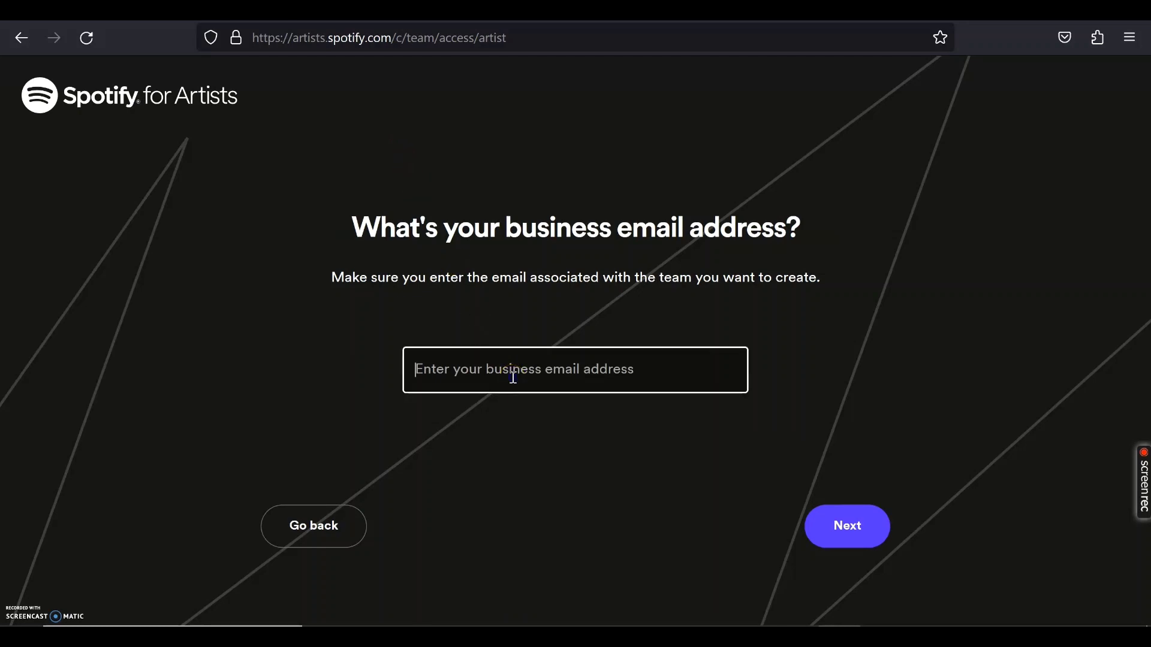
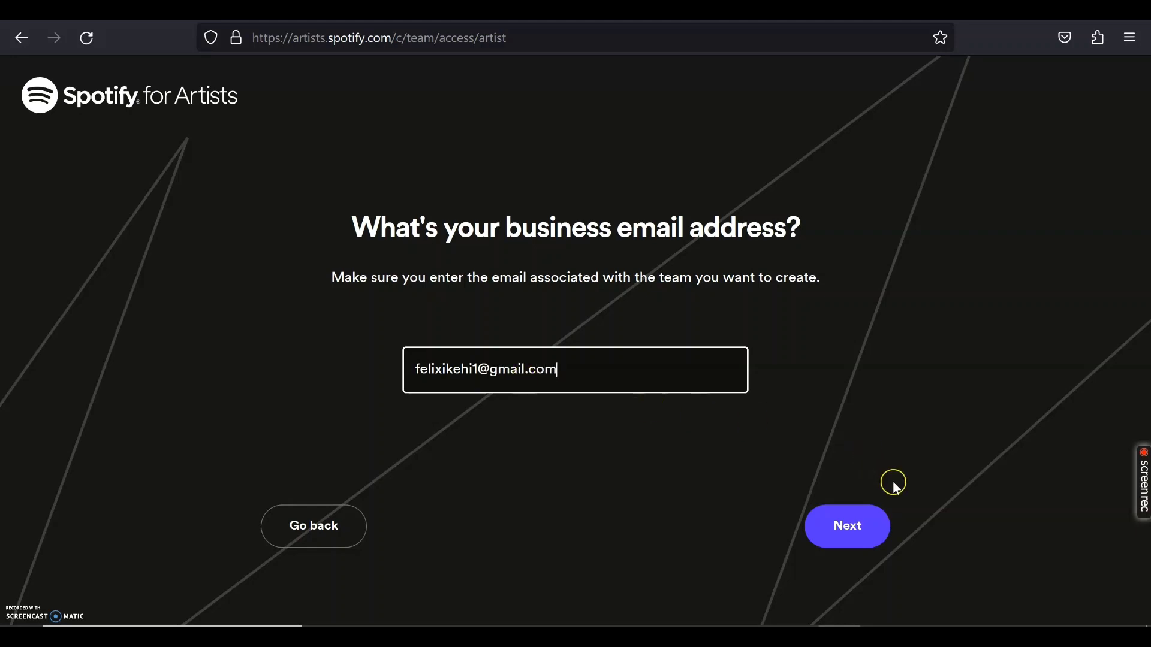
left_click(845, 526)
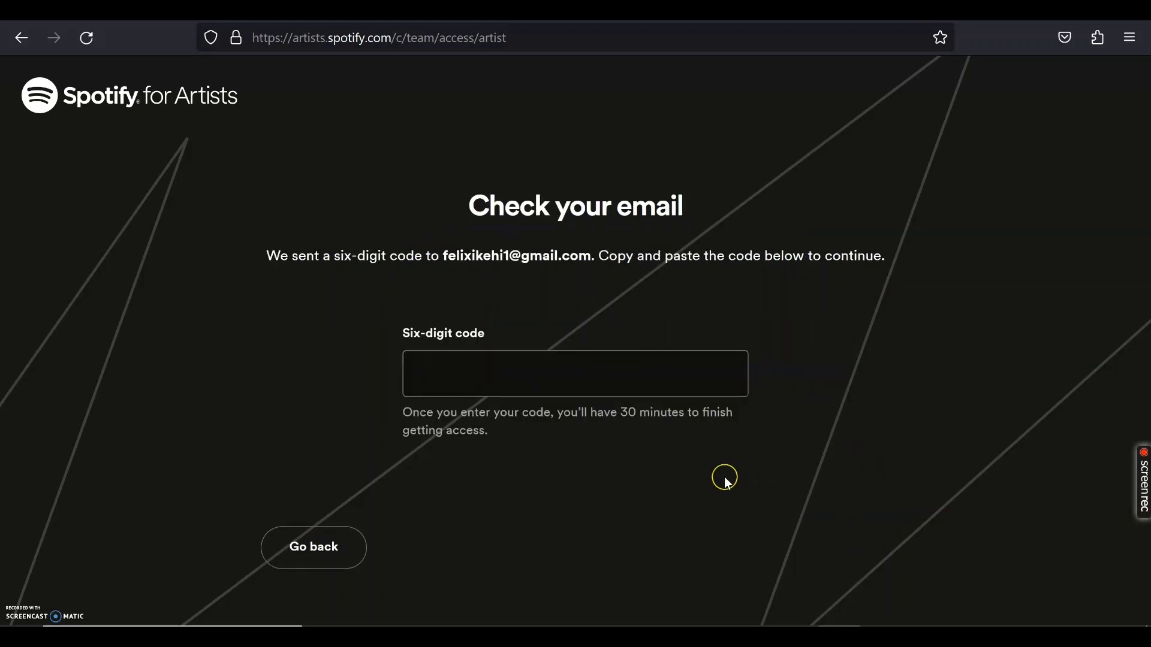
left_click(574, 373)
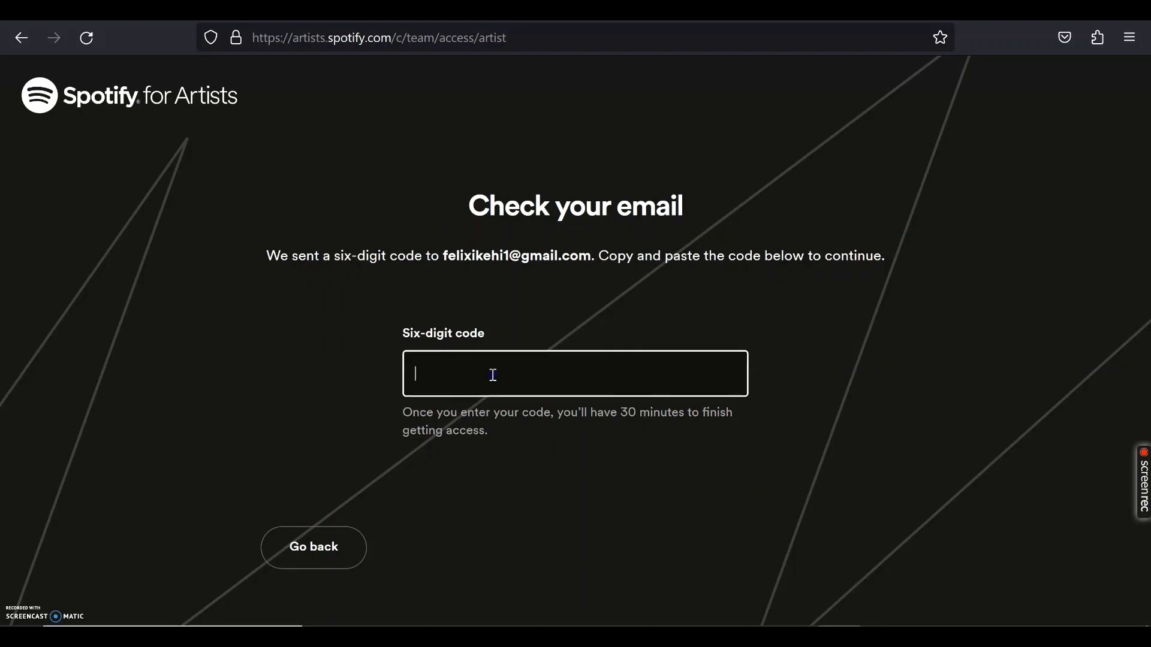
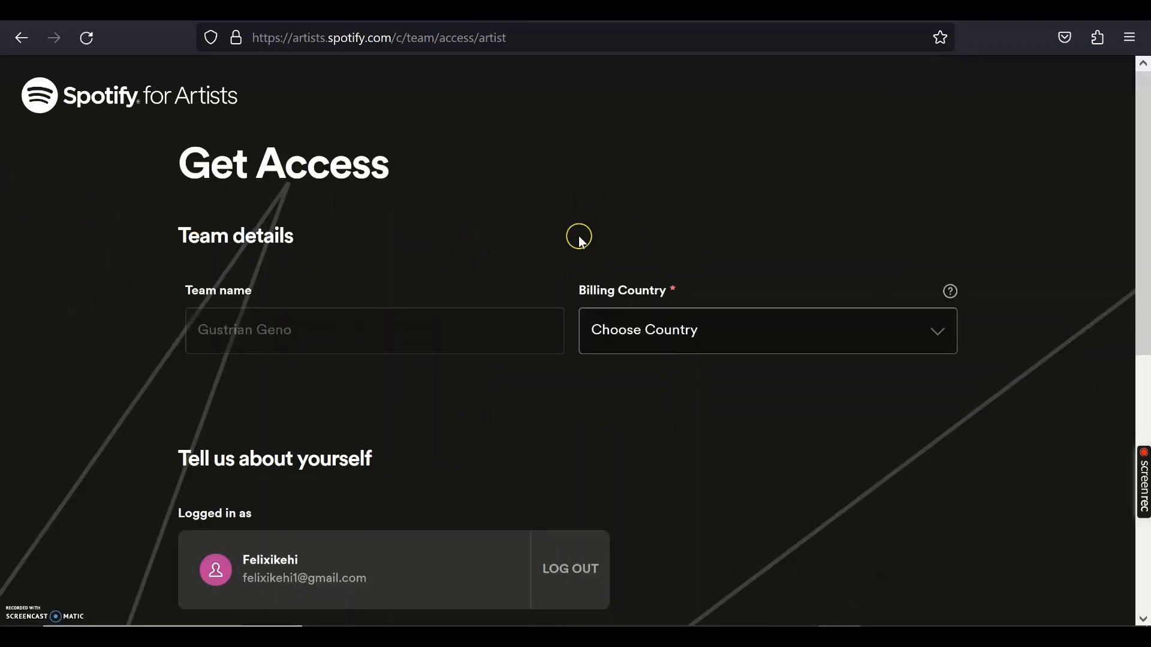
mouse_move(282, 359)
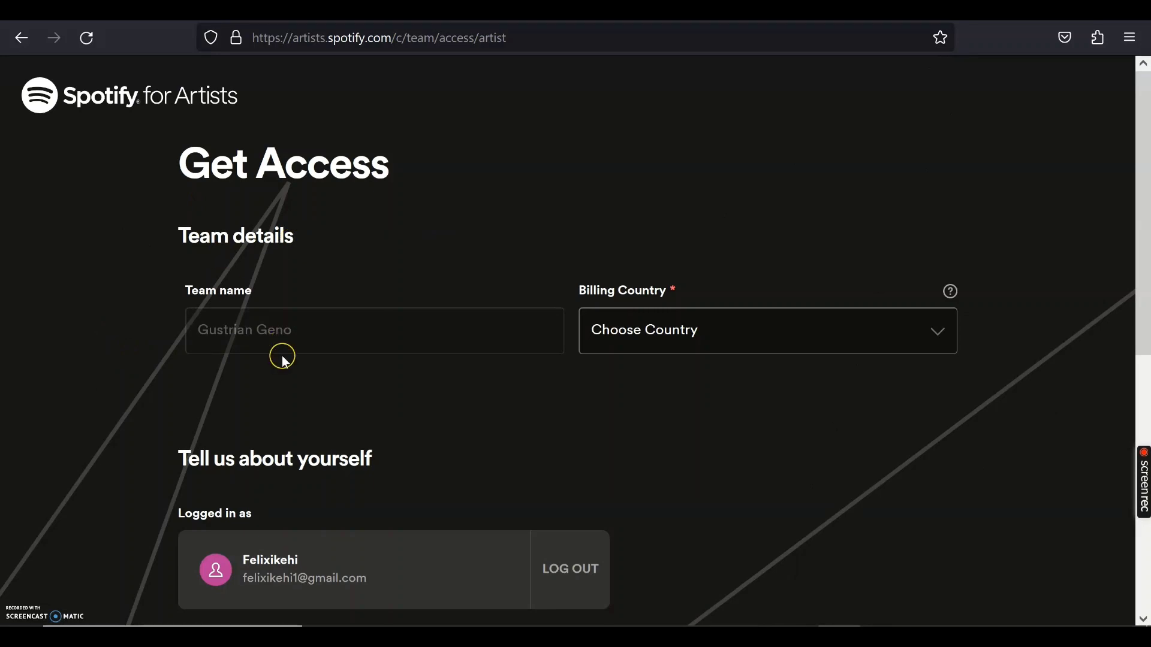
mouse_move(225, 317)
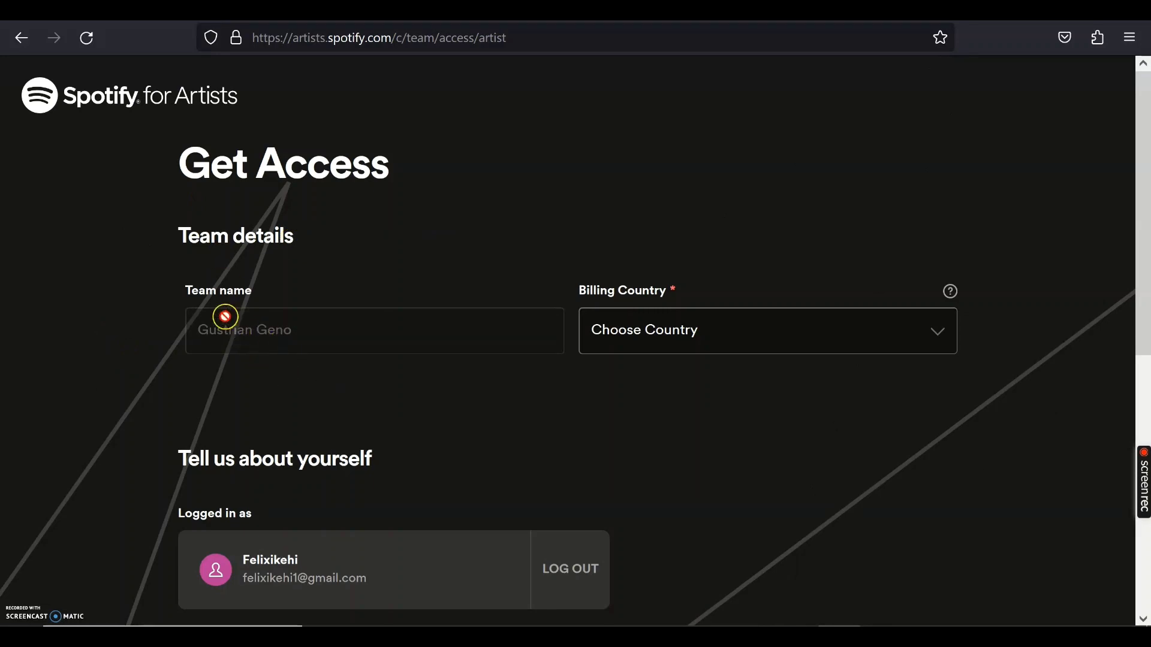
mouse_move(304, 382)
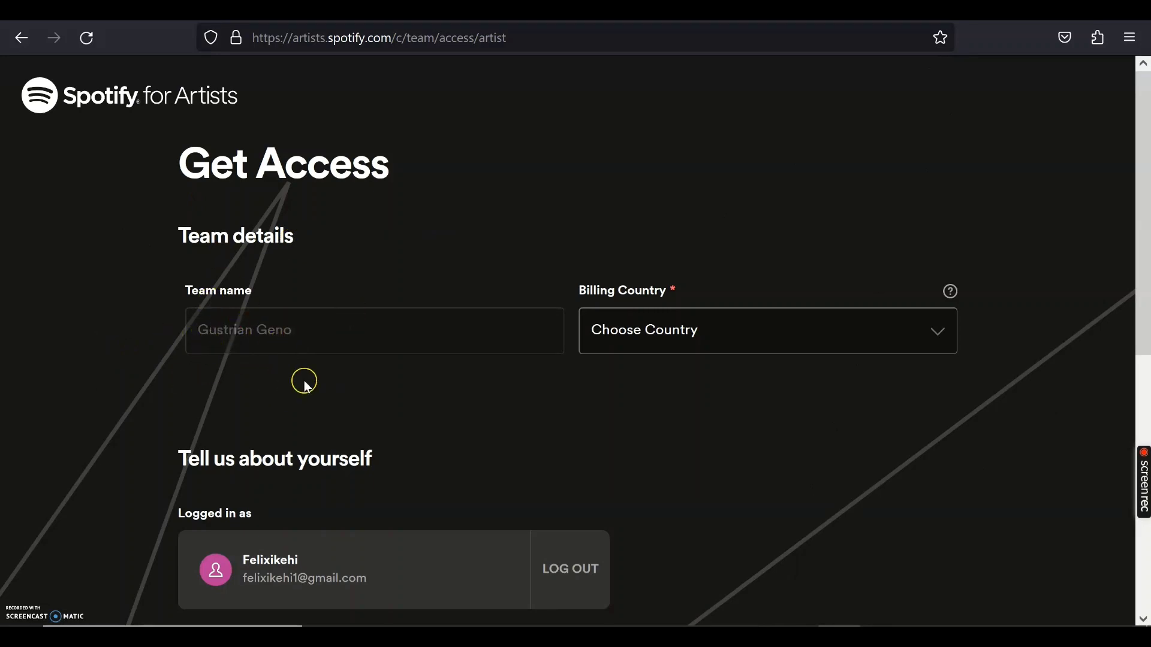
Step: Scroll the billing country list and pick Qatar by mistake
left_click(767, 331)
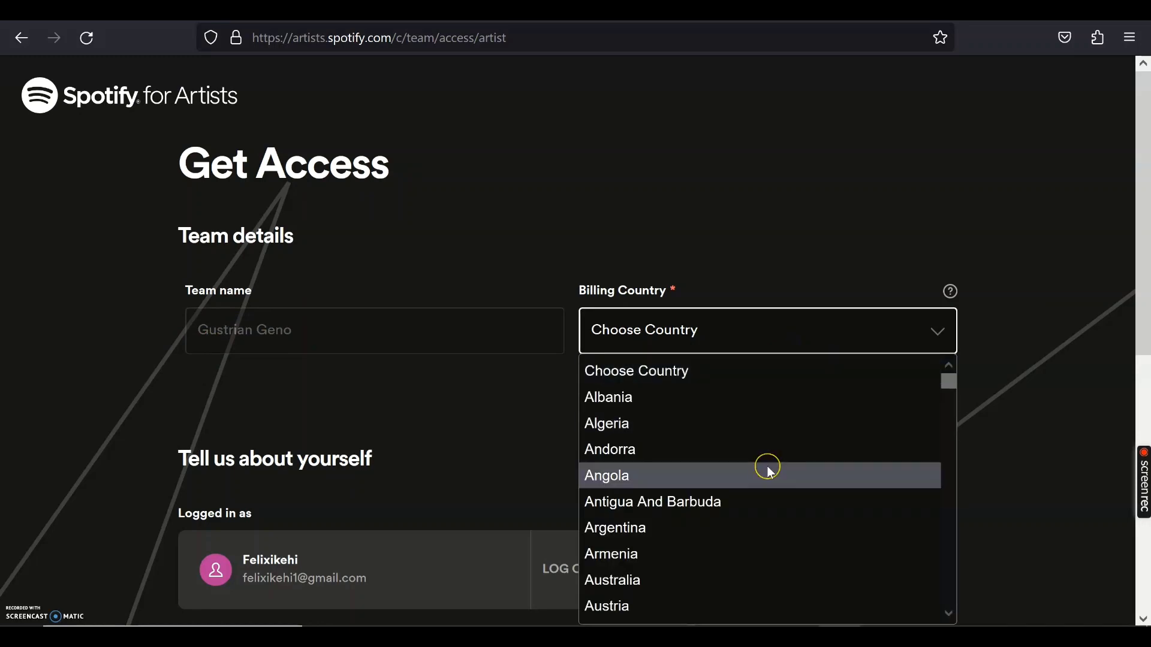
scroll("down", 3)
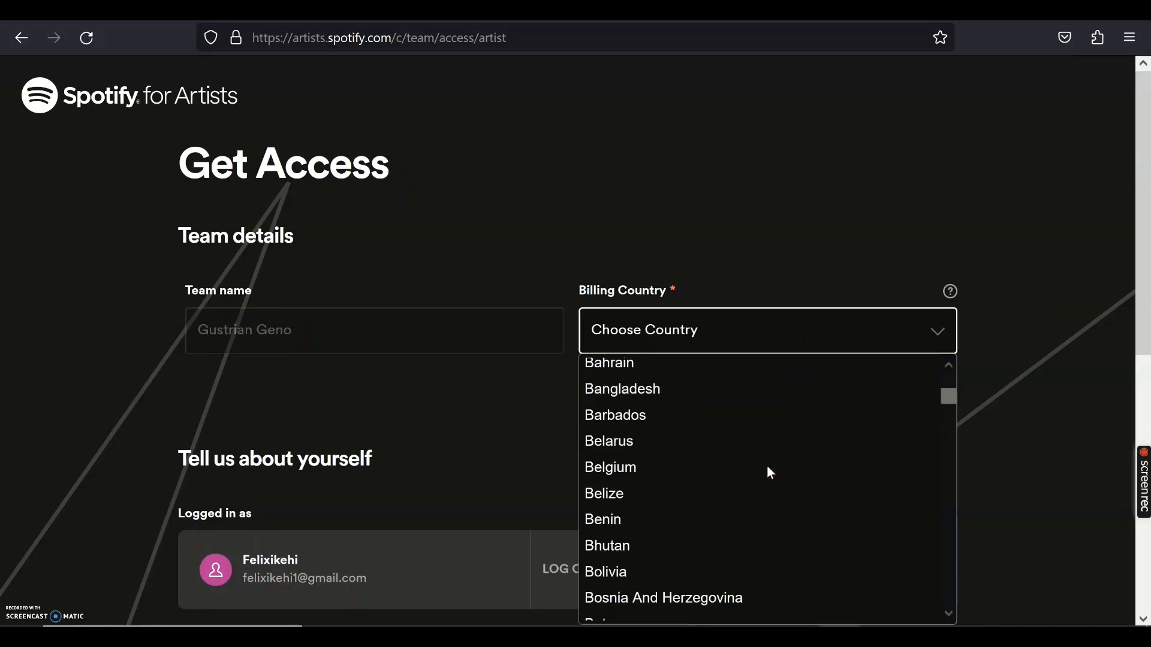
scroll("down", 3)
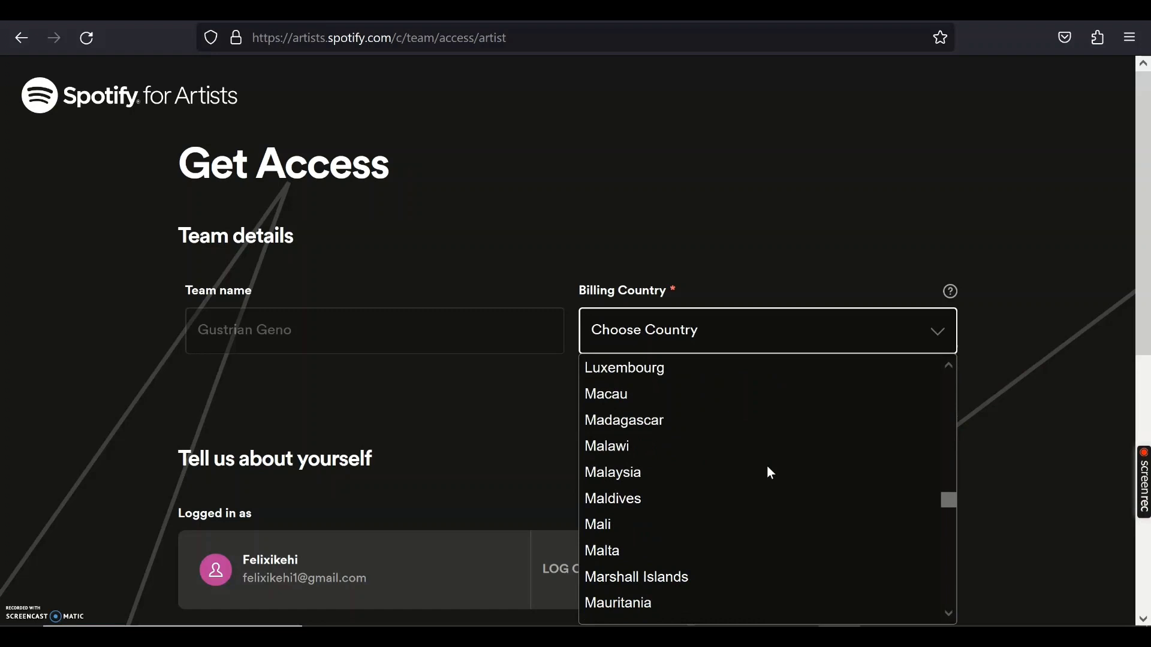
scroll("down", 3)
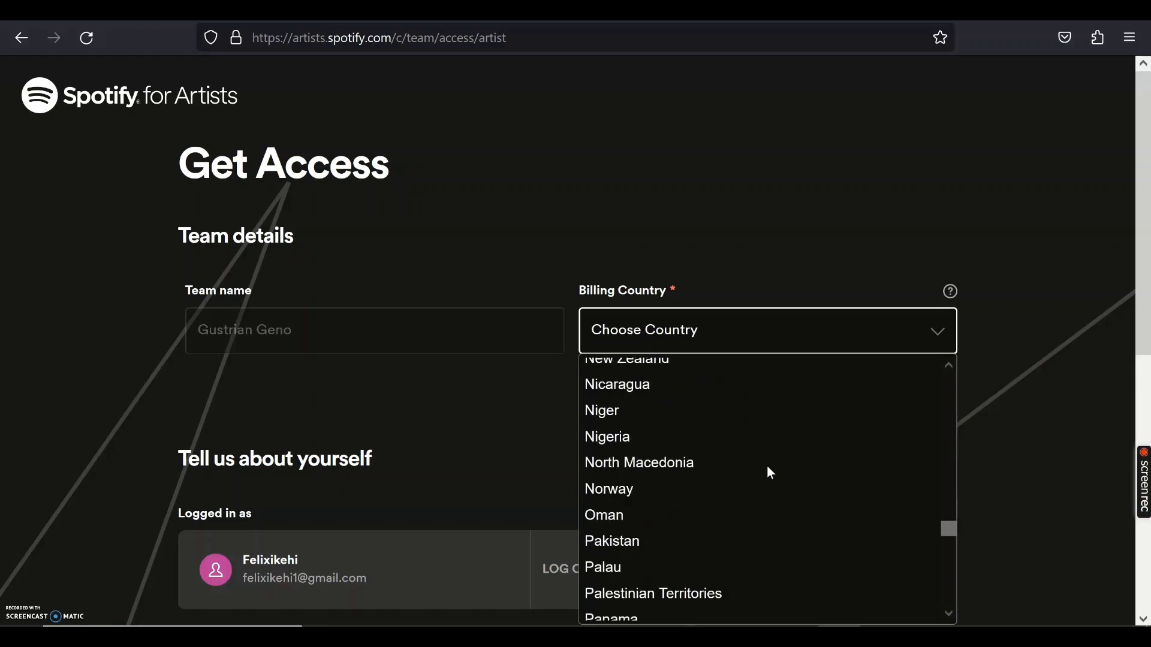
scroll("down", 3)
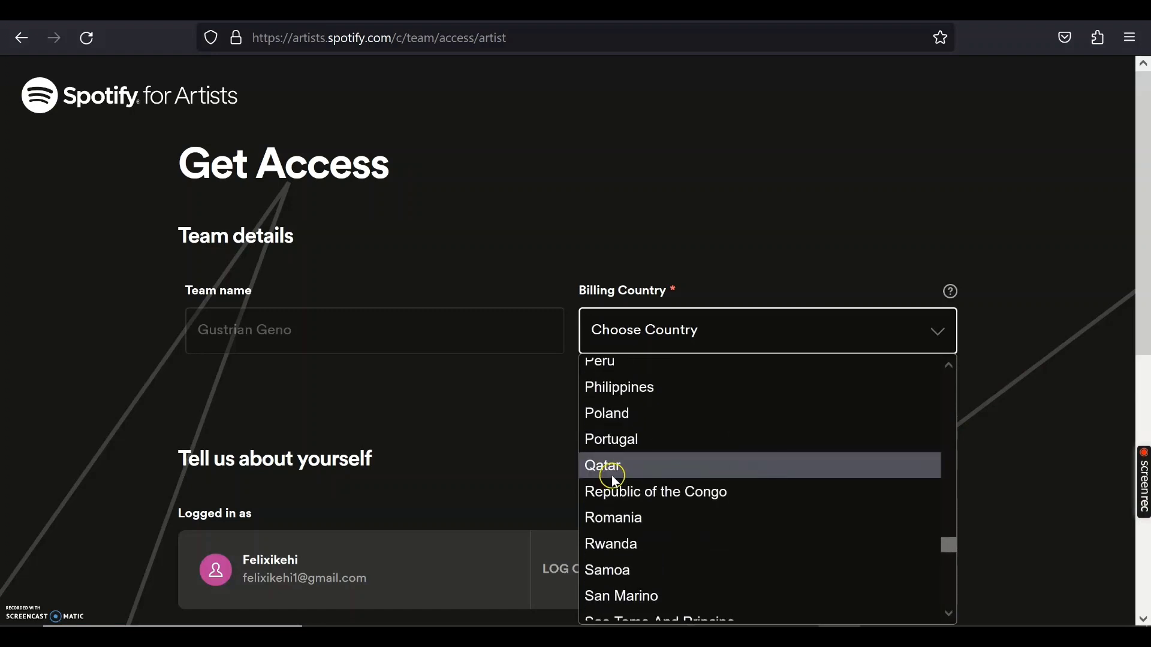
left_click(602, 465)
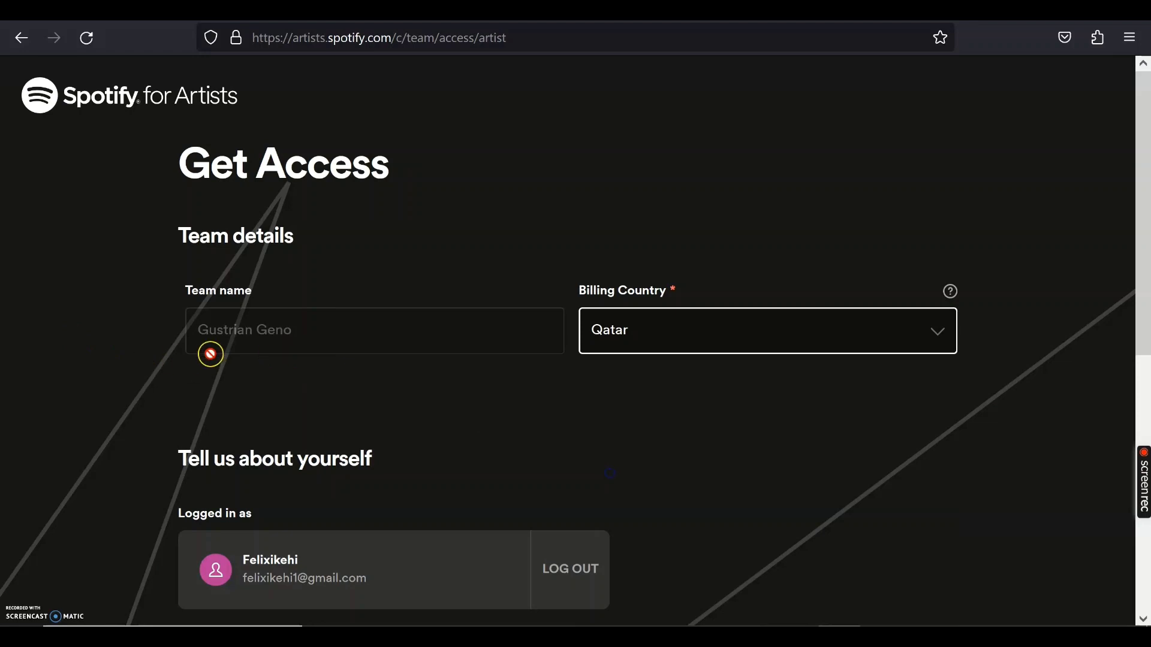
mouse_move(655, 339)
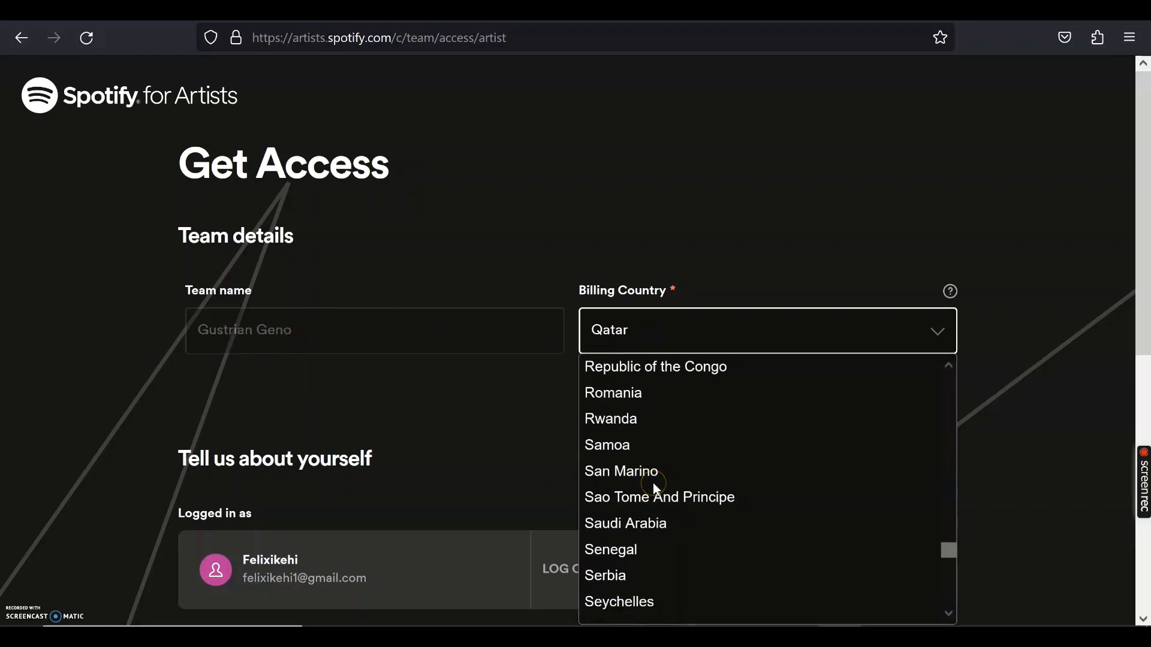
Step: Change the billing country to Spain
scroll("down", 3)
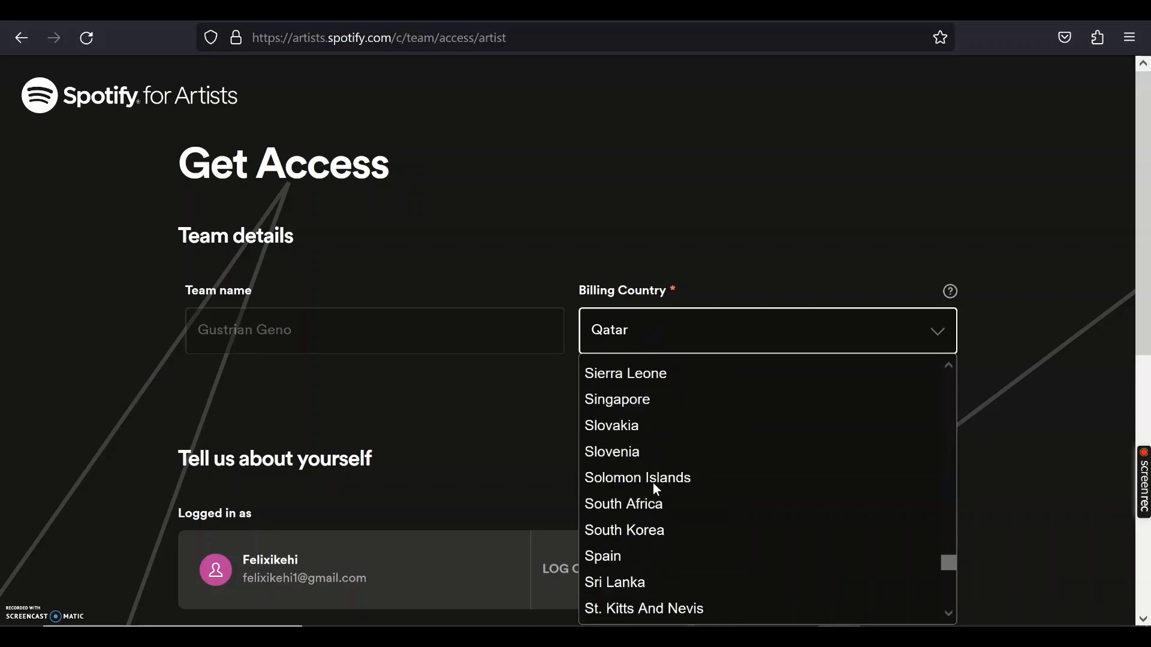
left_click(603, 555)
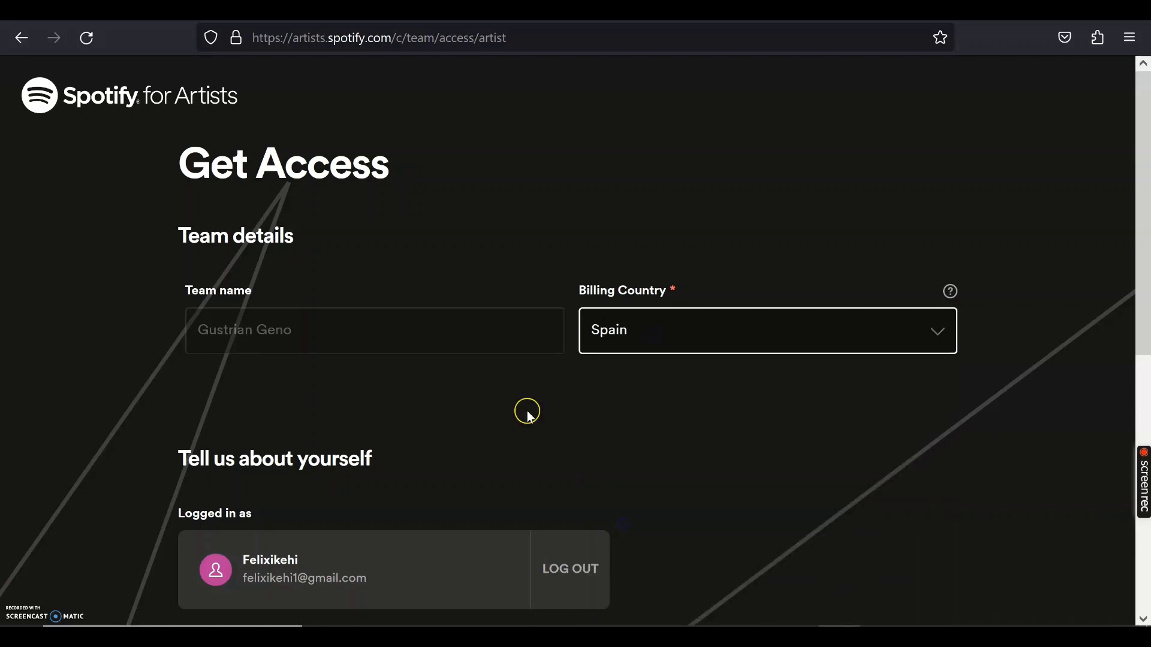
scroll("down", 3)
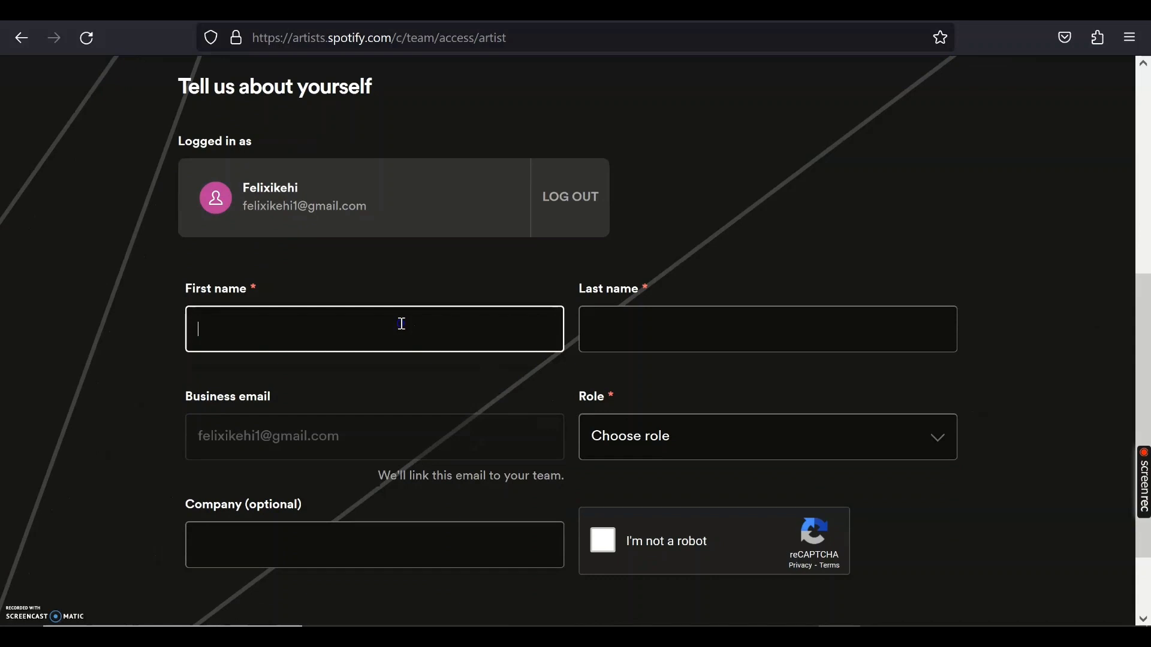
Step: Enter first name Gustrian and last name Geno
scroll("up", 3)
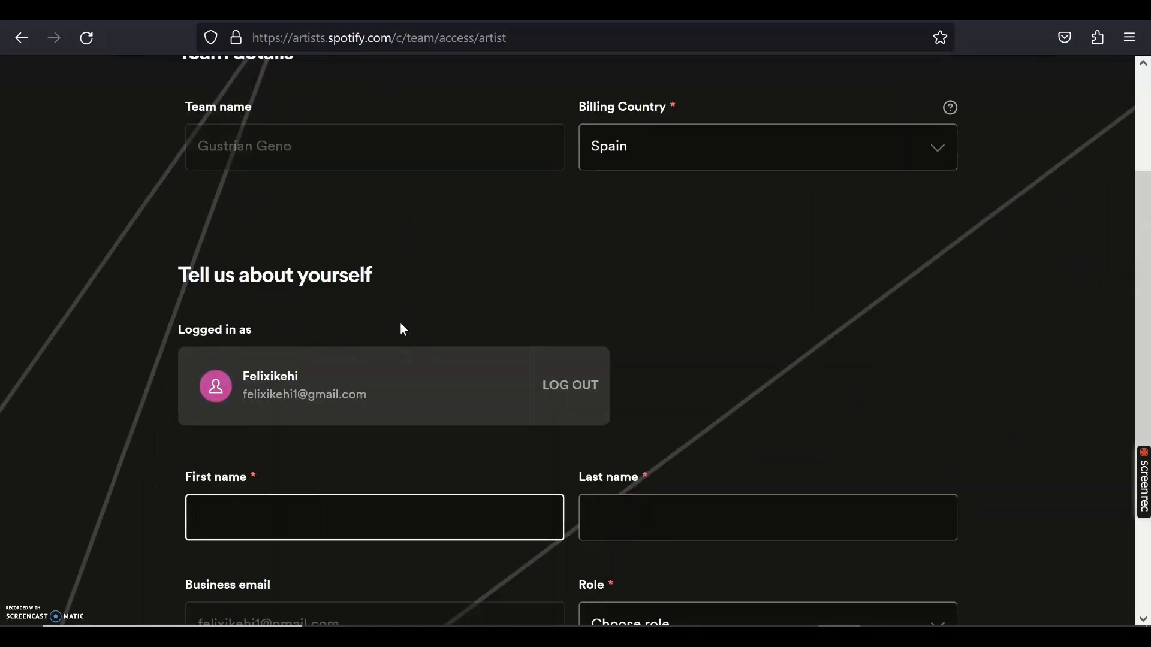
type("G")
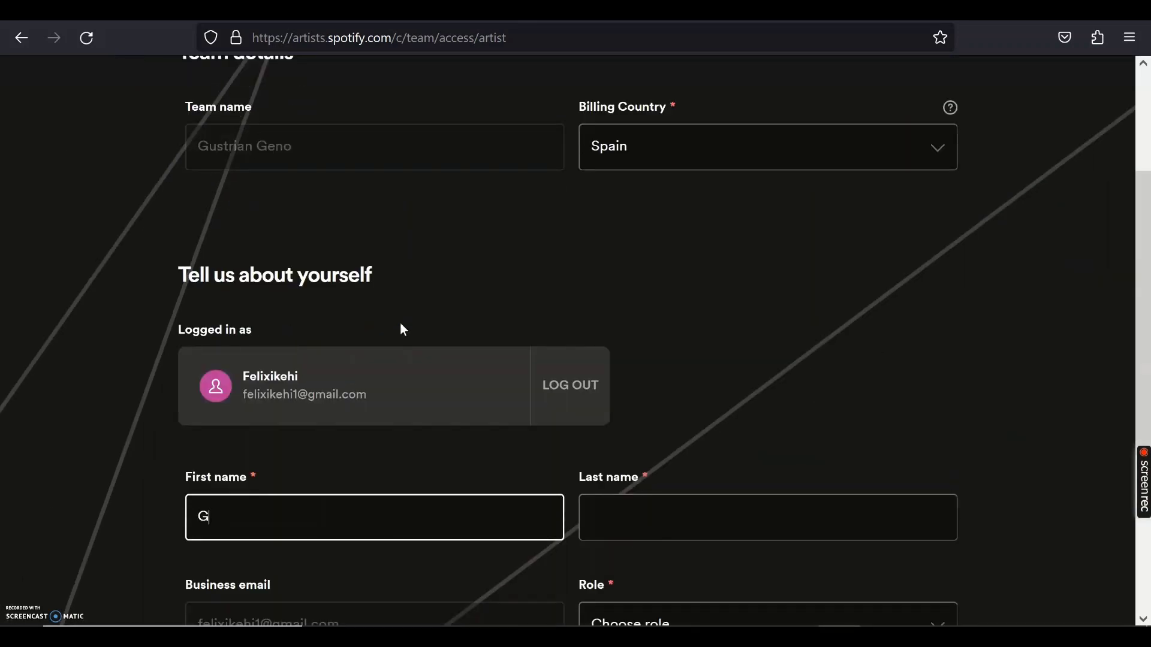
type("ust")
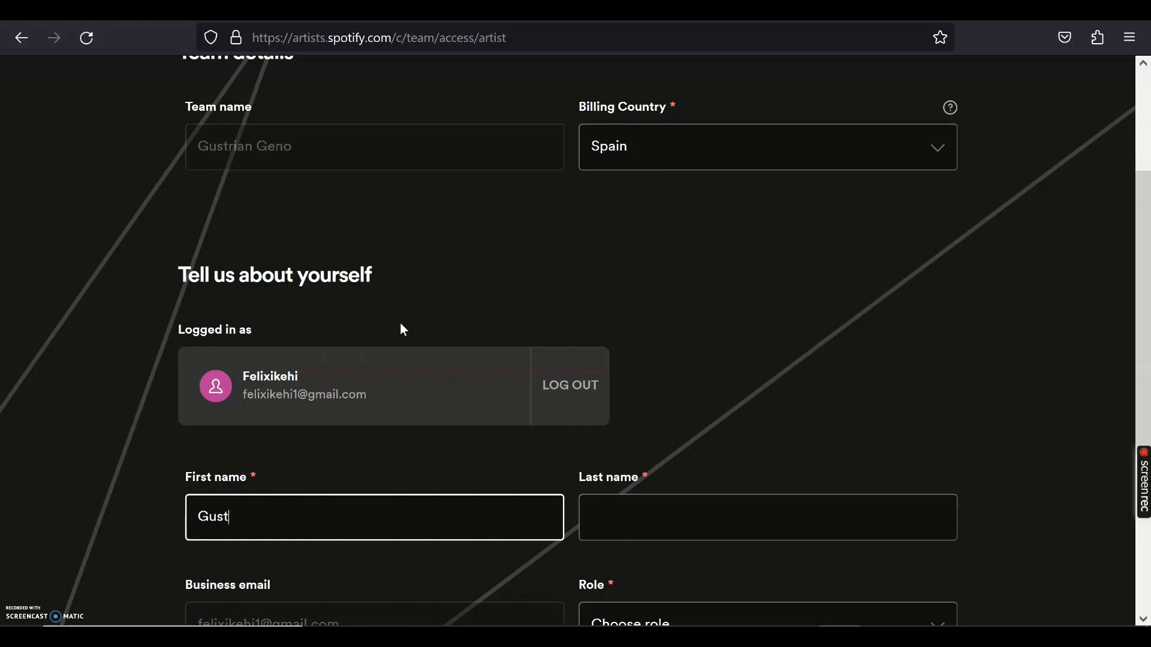
type("rian")
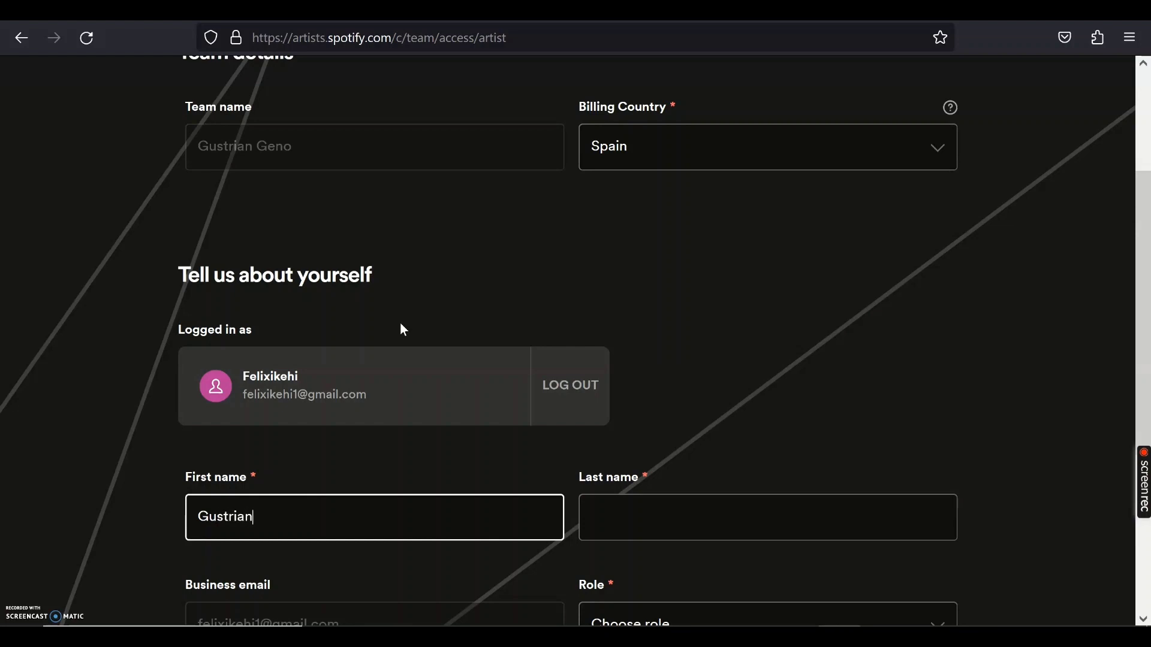
left_click(767, 516)
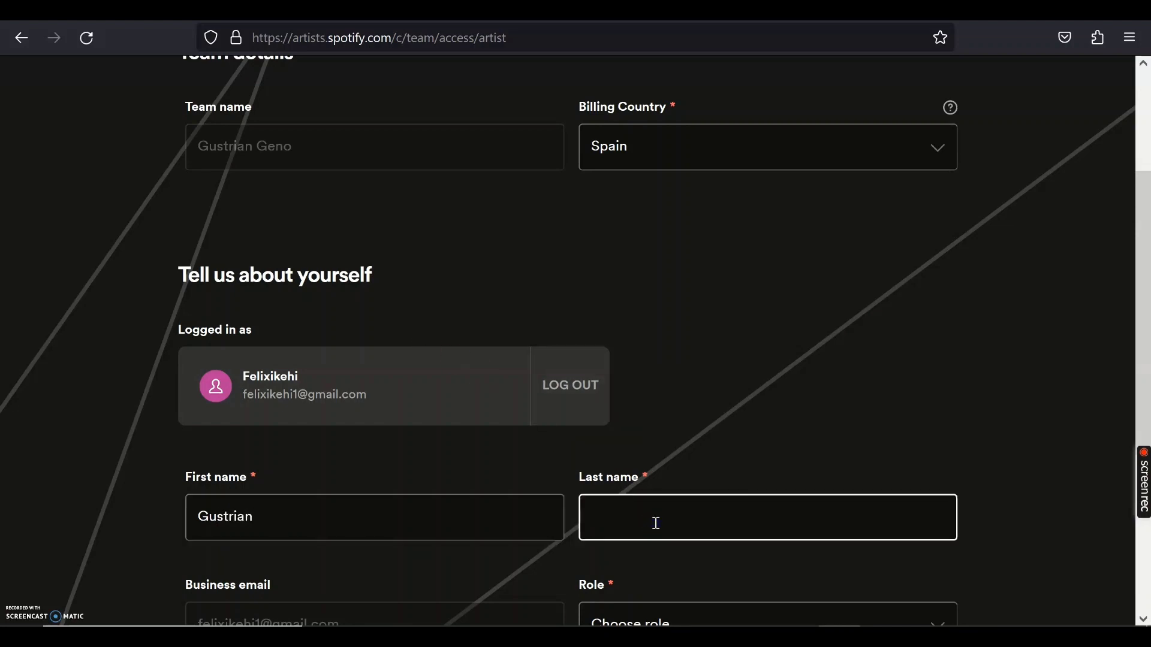
type("Geno")
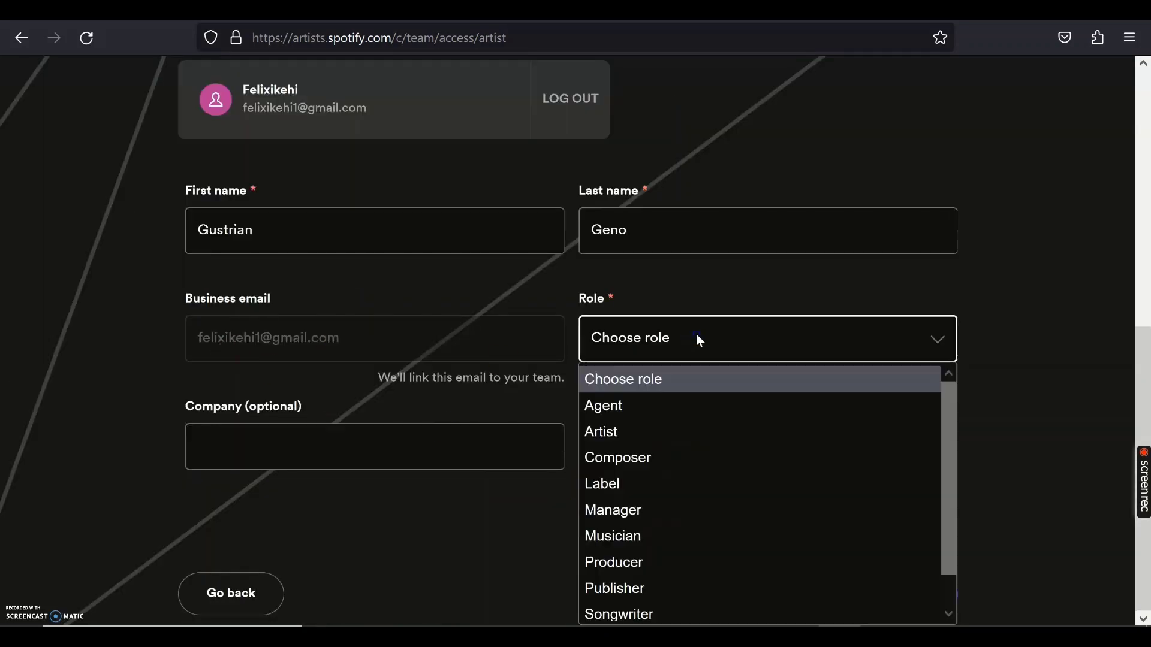
Step: Set the role to Artist, pass the reCAPTCHA and continue to verification
left_click(600, 431)
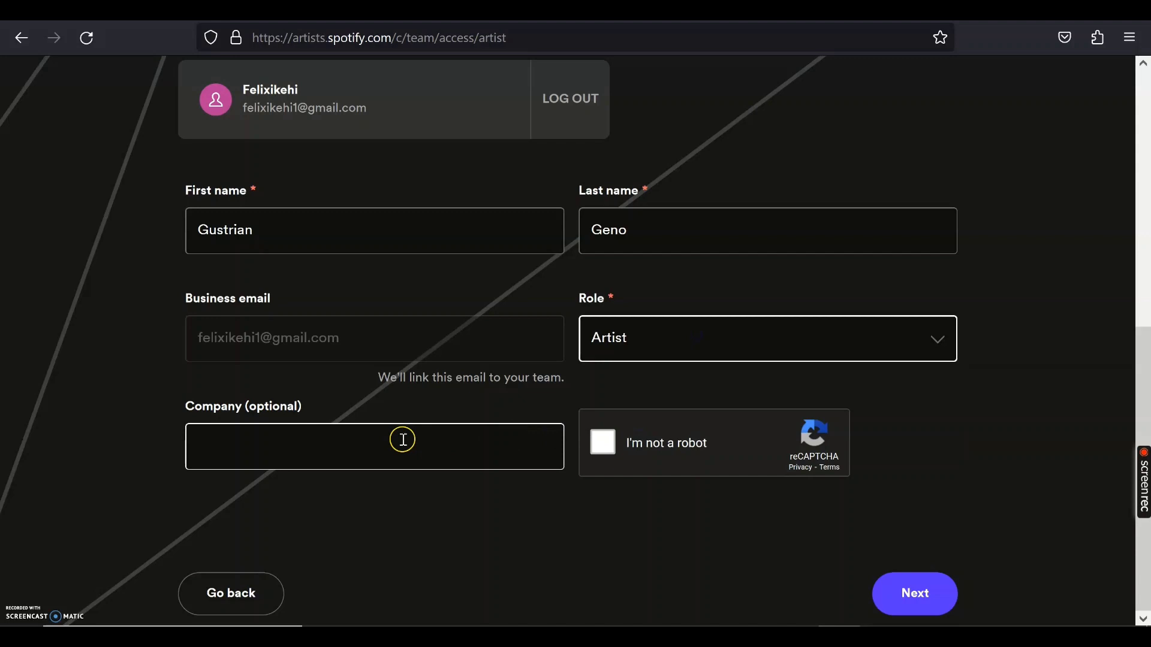
left_click(603, 442)
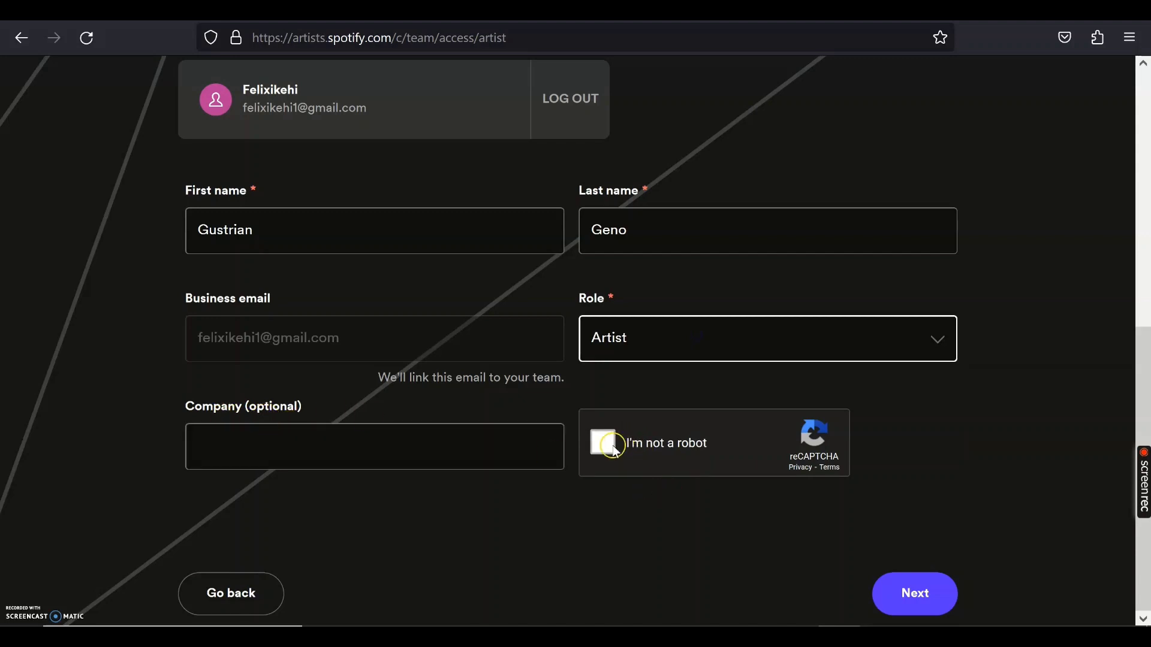
left_click(607, 442)
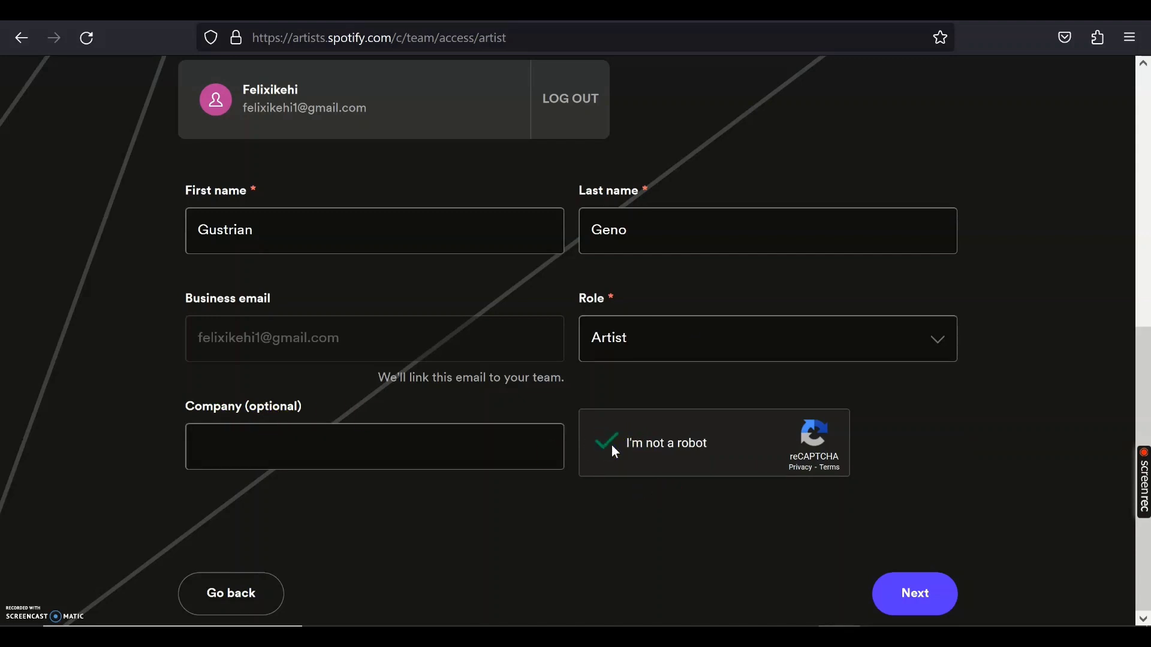
left_click(913, 593)
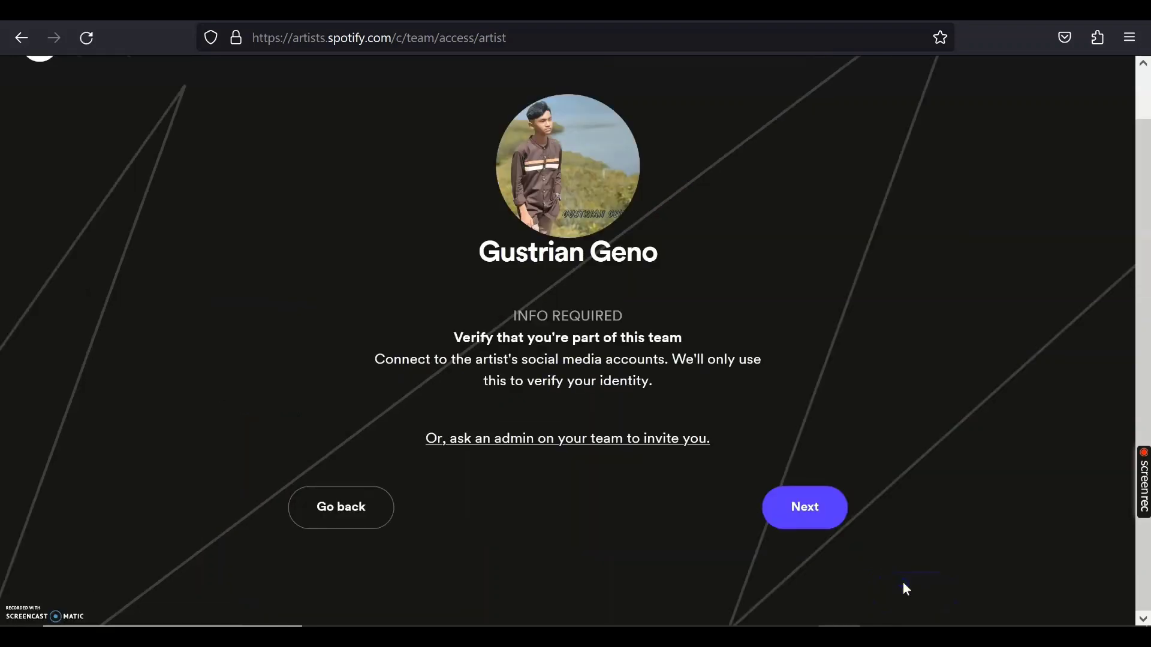
mouse_move(465, 349)
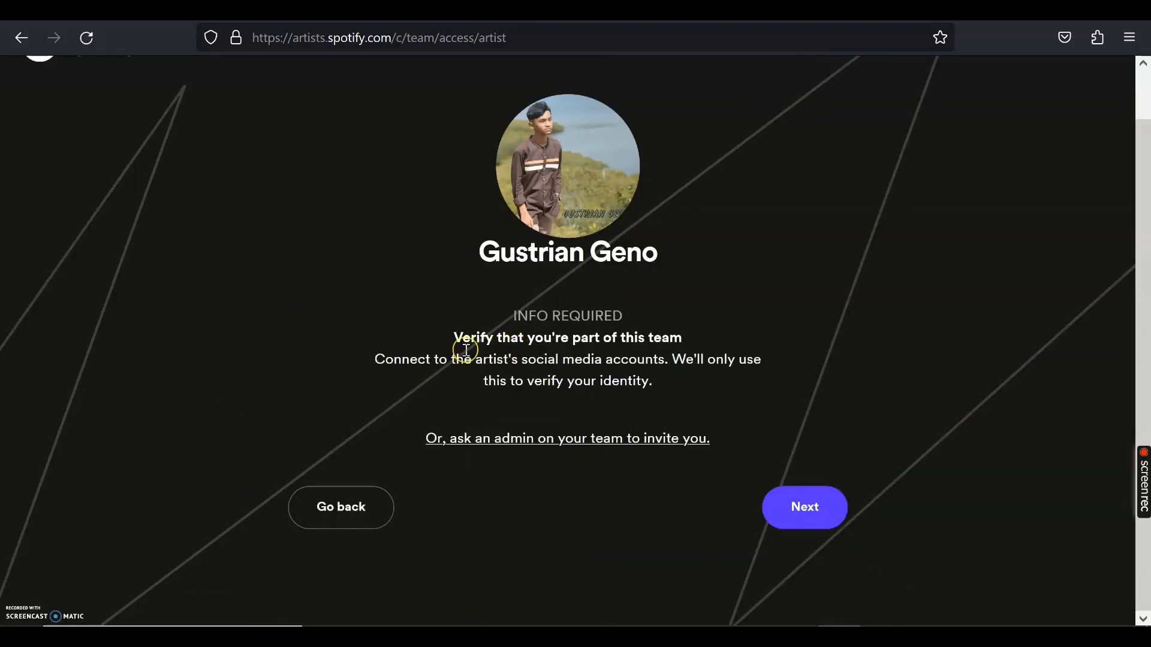
mouse_move(615, 347)
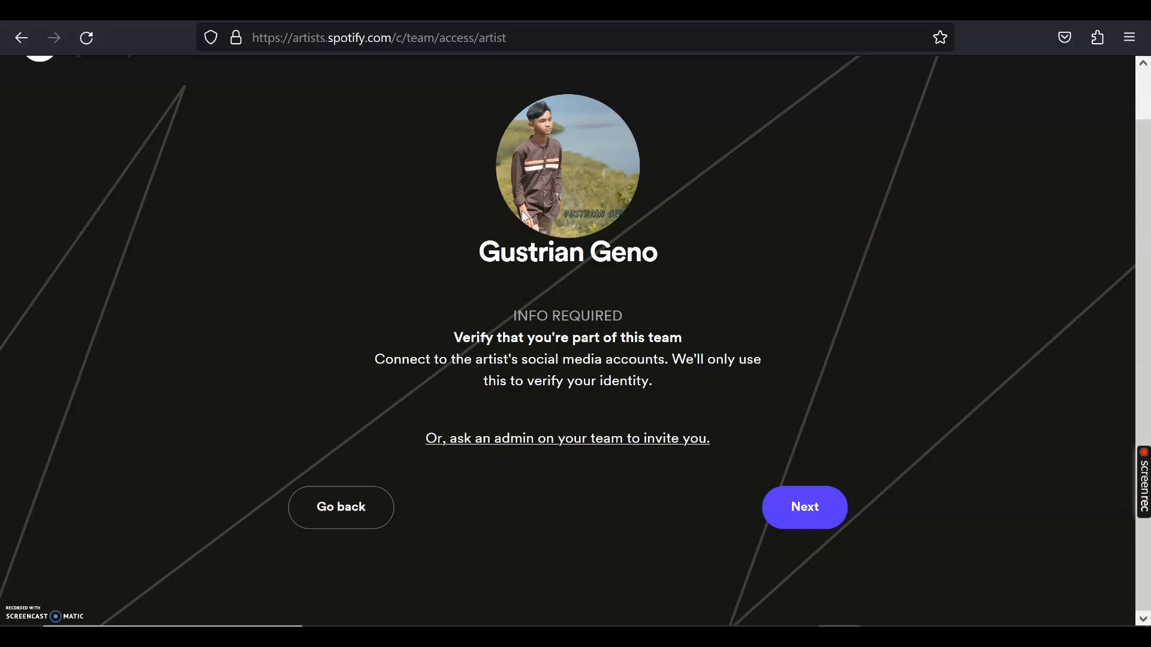
mouse_move(528, 234)
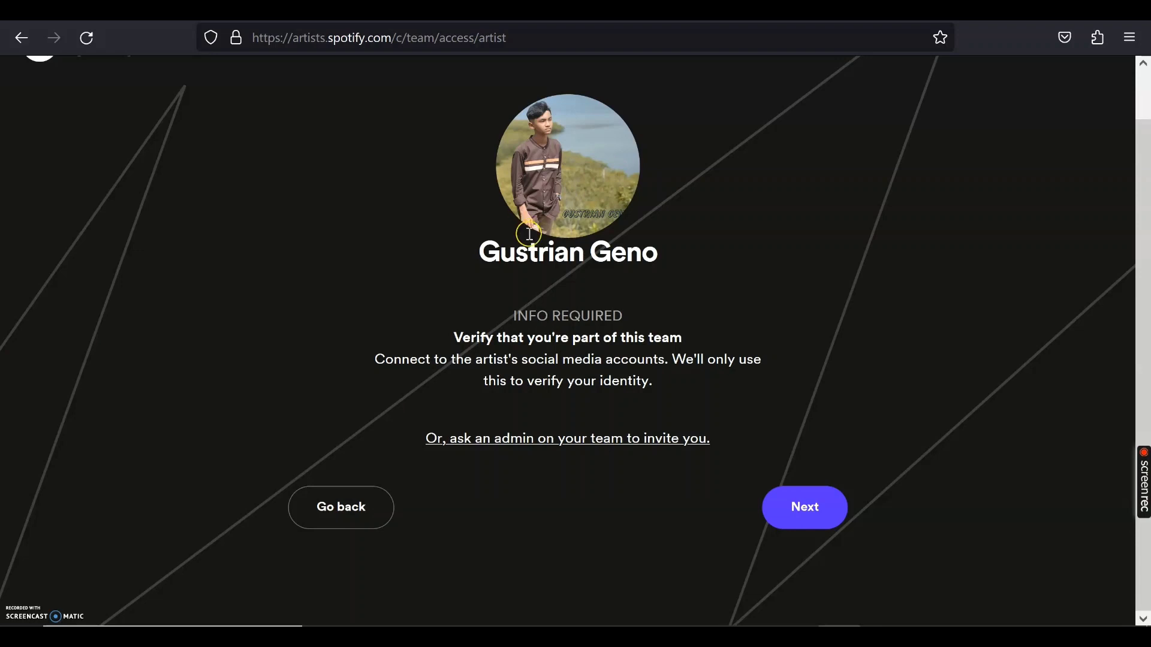
mouse_move(522, 364)
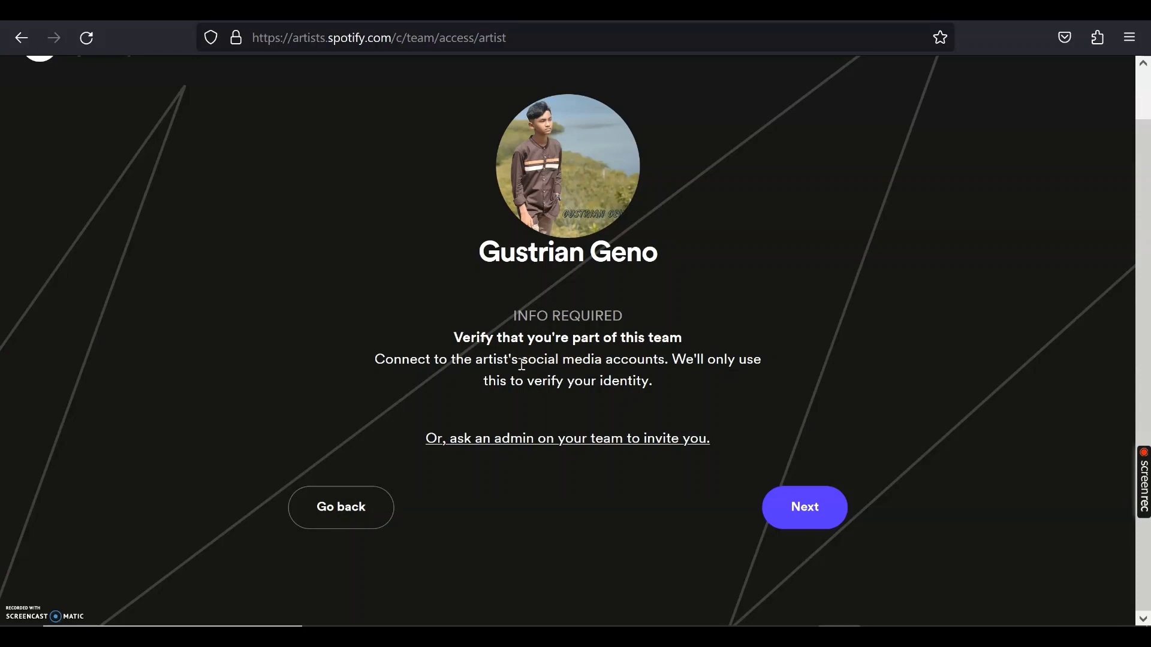
mouse_move(691, 507)
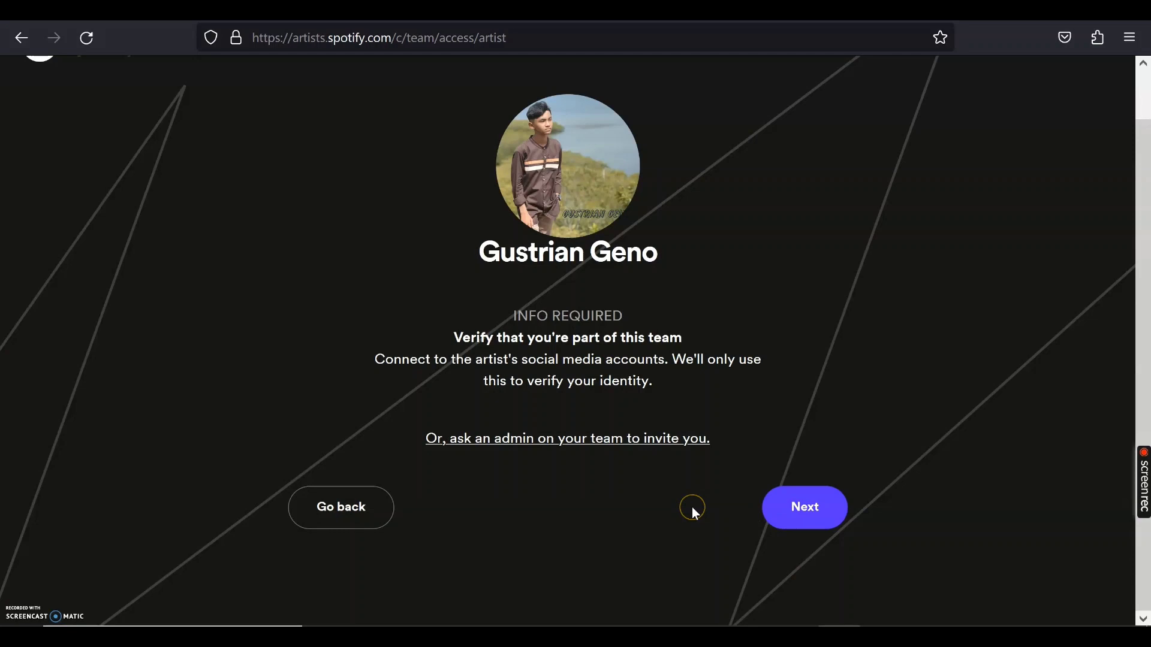
mouse_move(777, 506)
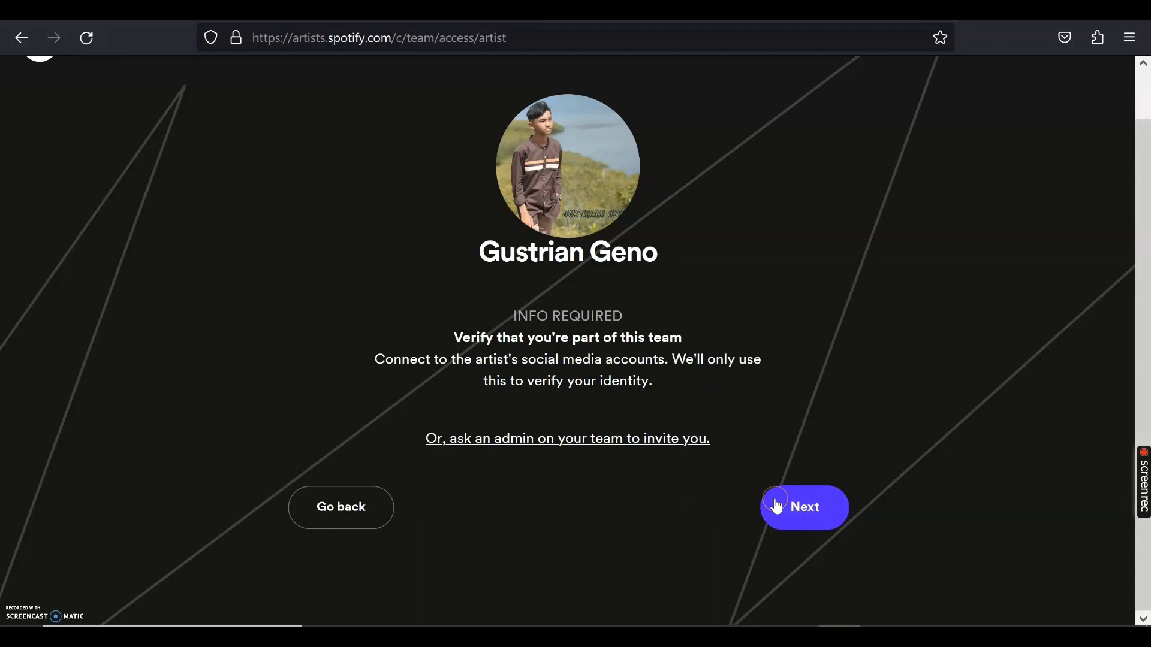
Step: Continue from the Info Required page to social-account verification
left_click(803, 506)
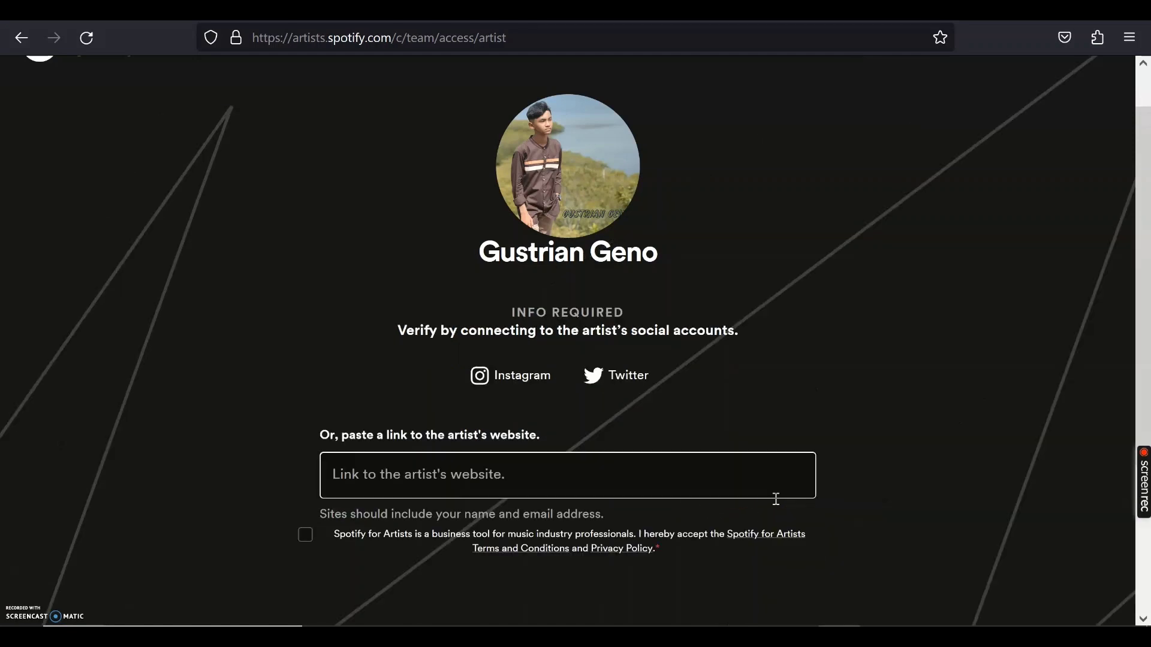
scroll("up", 3)
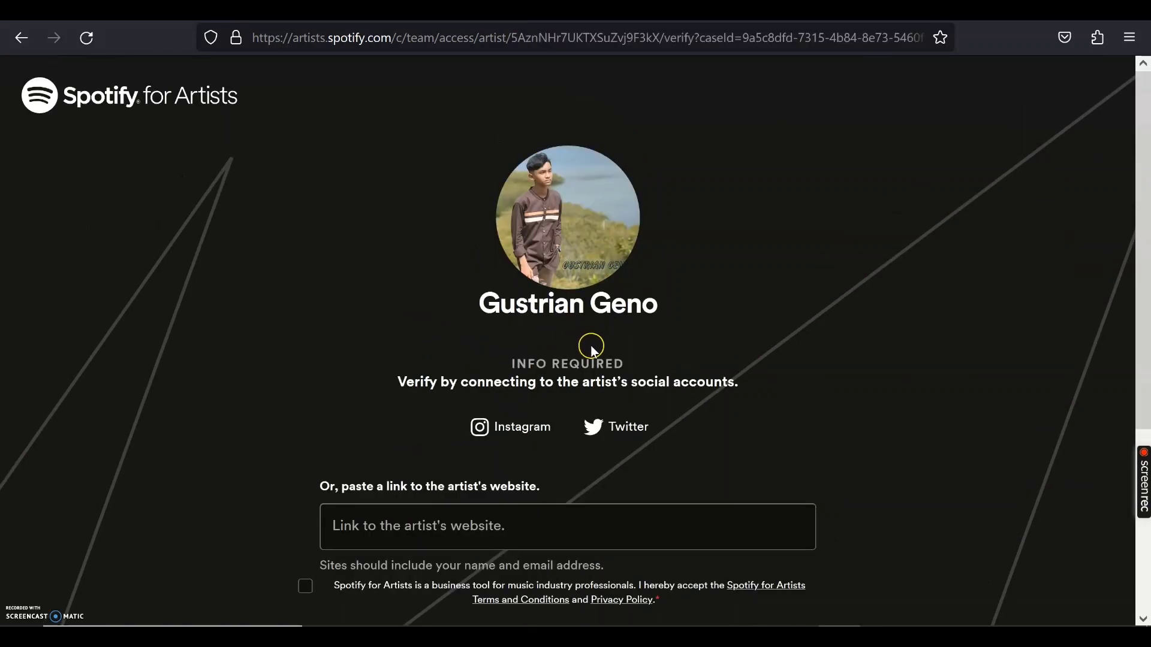
mouse_move(622, 385)
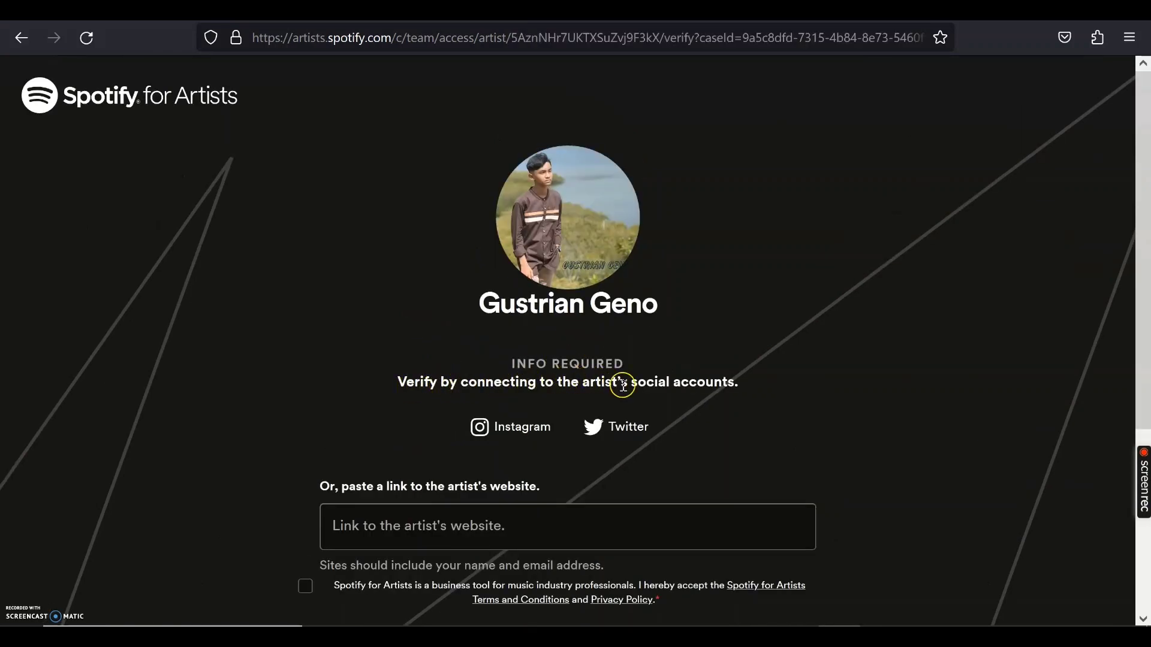
mouse_move(498, 429)
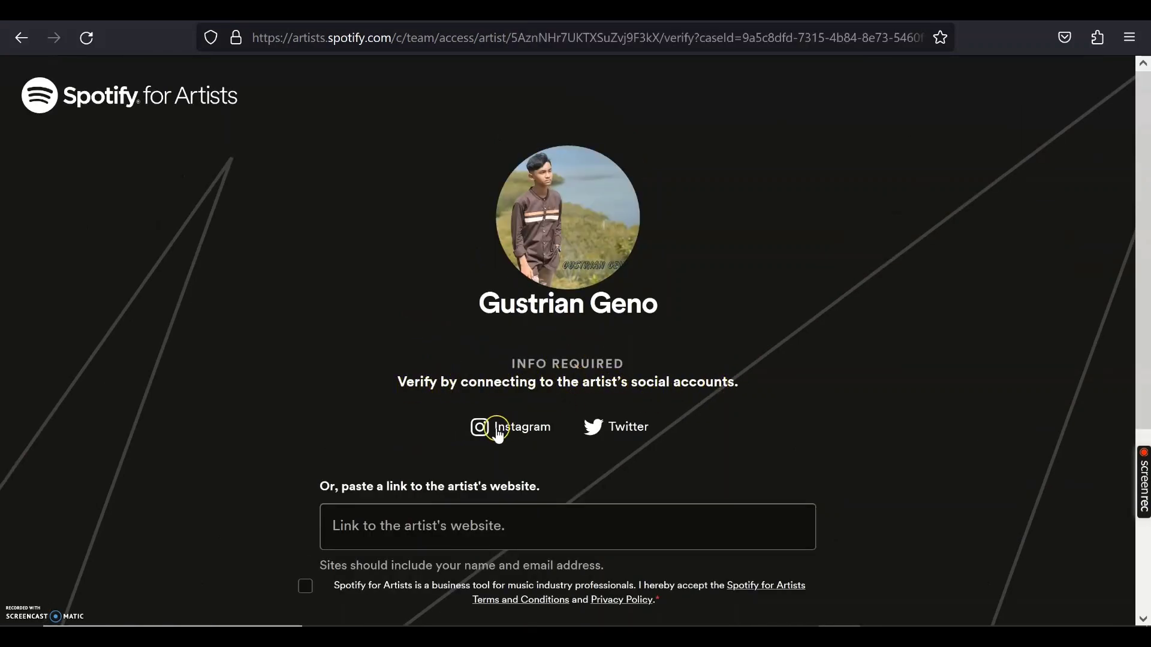
mouse_move(626, 433)
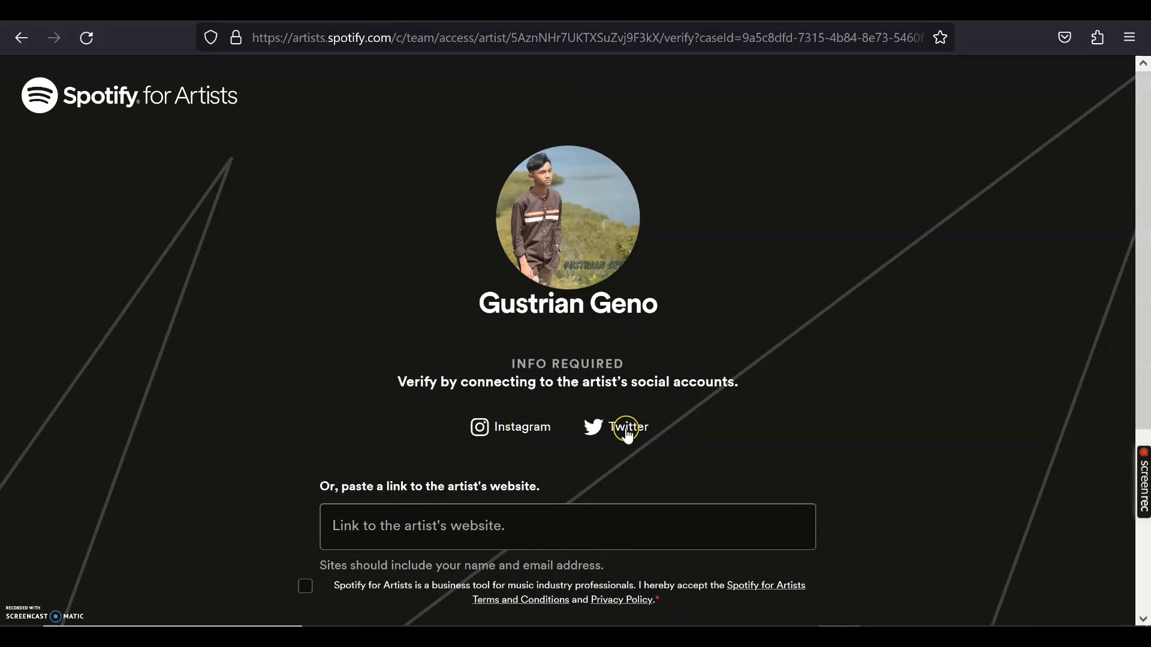
scroll("down", 3)
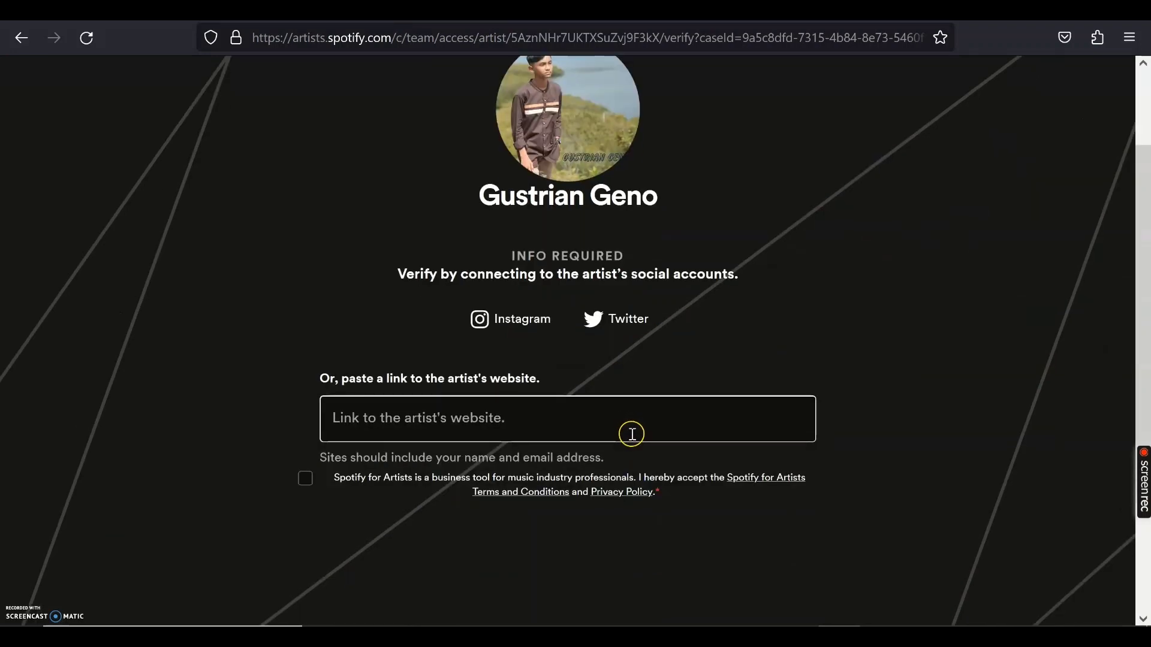
scroll("down", 3)
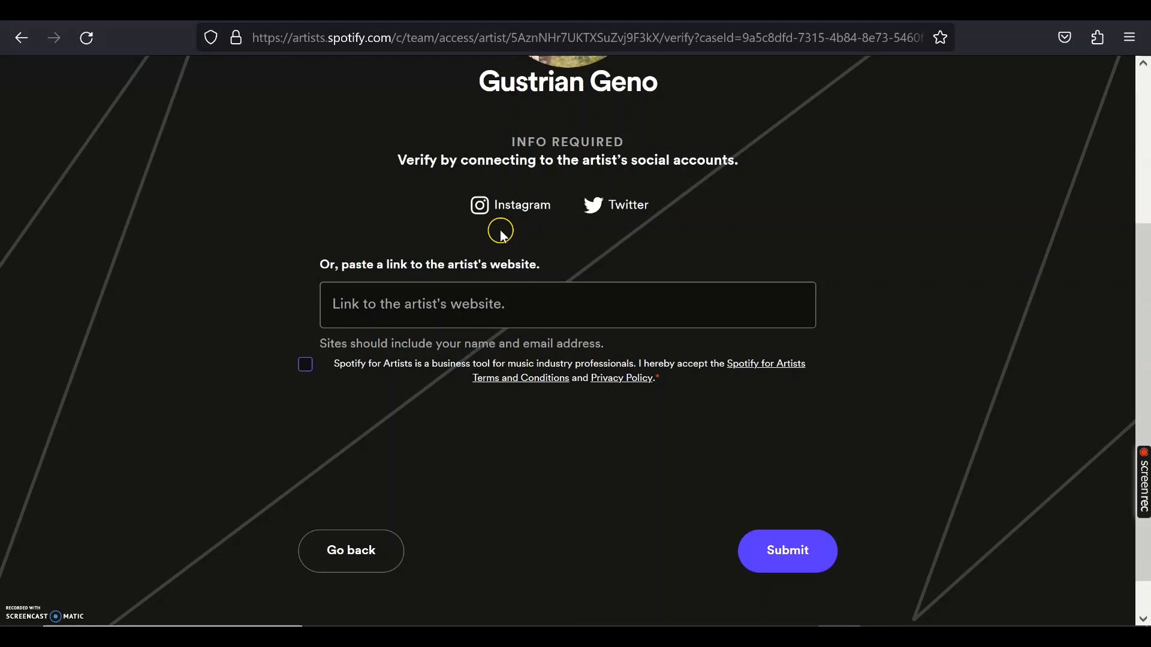
mouse_move(501, 227)
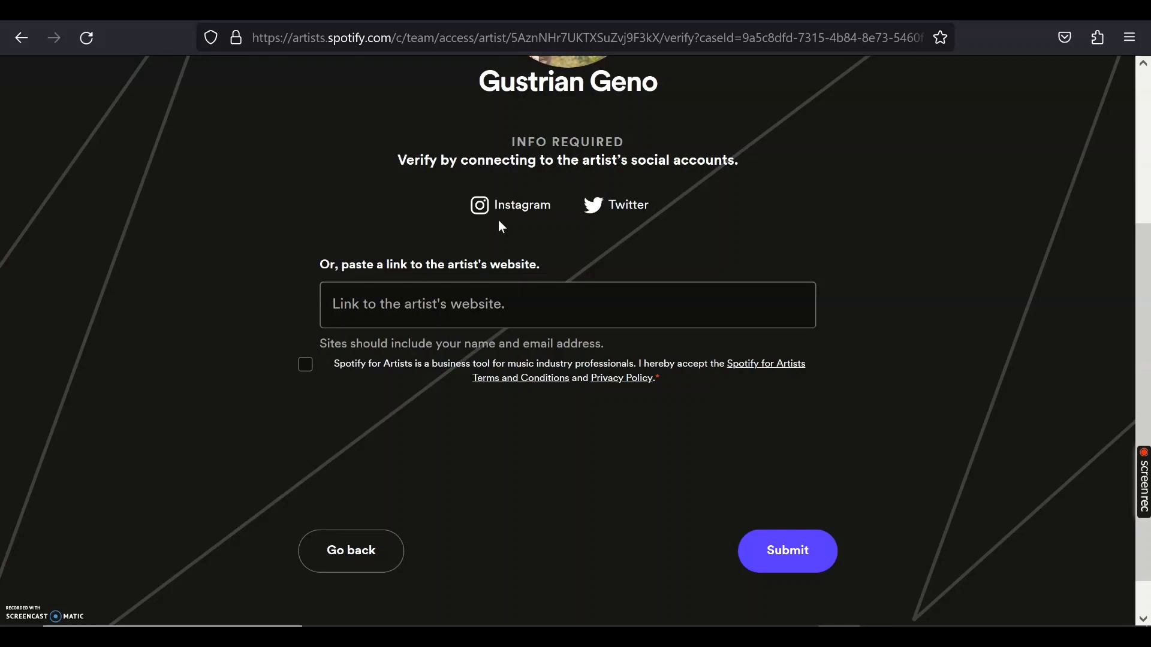
mouse_move(514, 211)
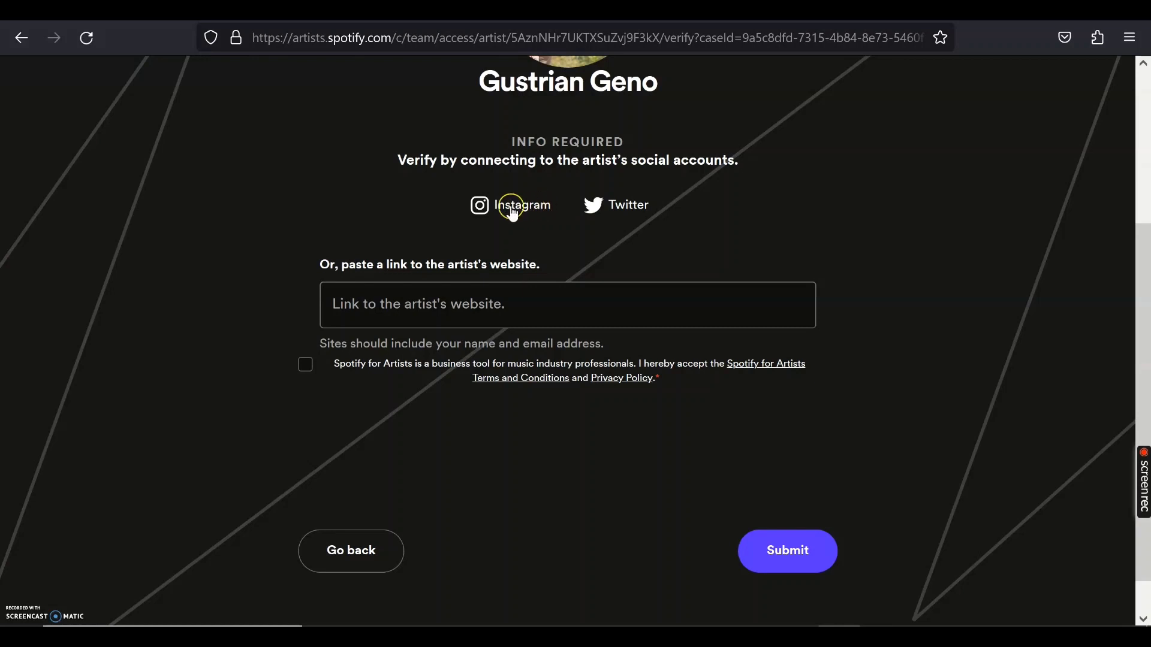
left_click(521, 205)
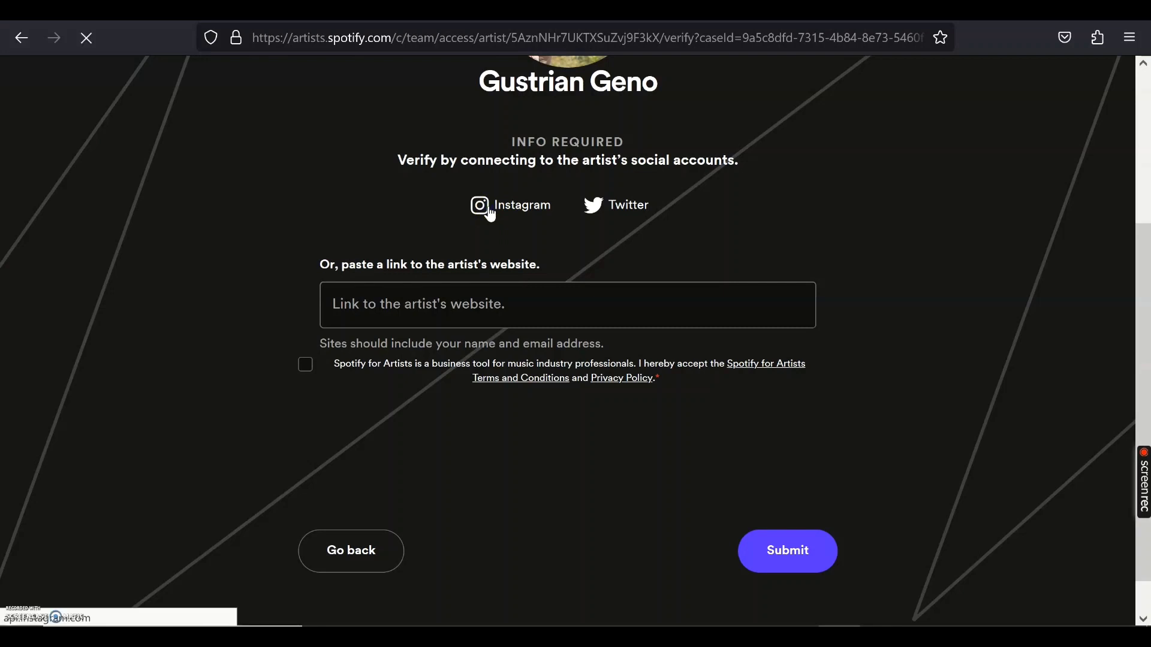
left_click(510, 205)
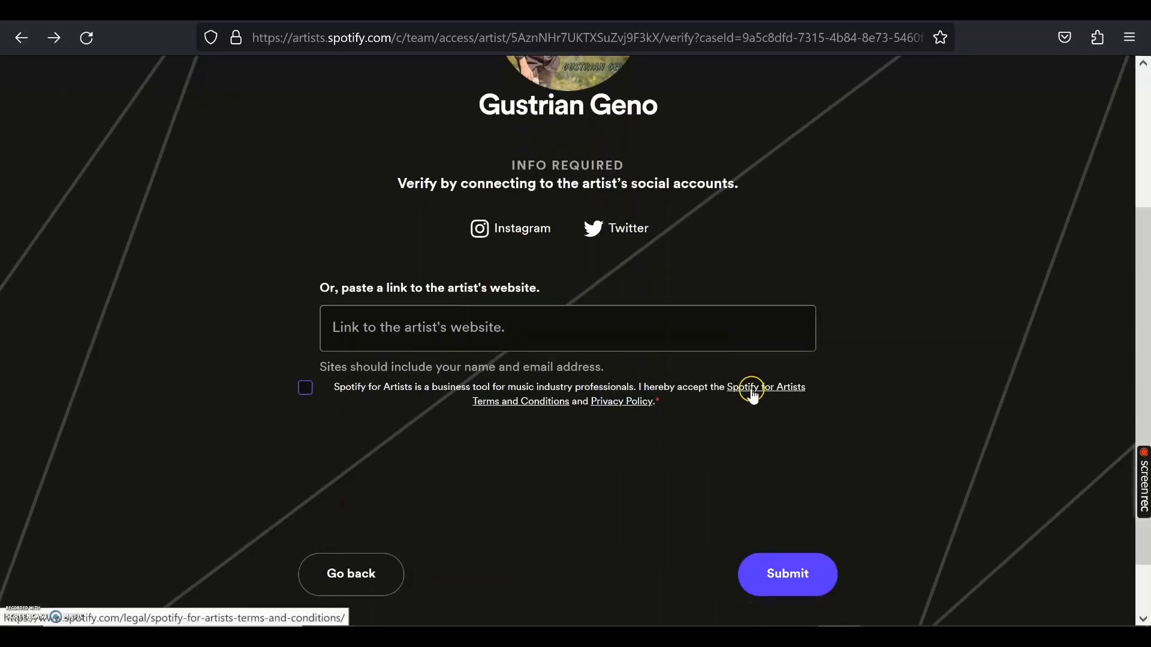
Step: Tick the Spotify for Artists Terms and Conditions checkbox and attempt to submit the claim
left_click(306, 387)
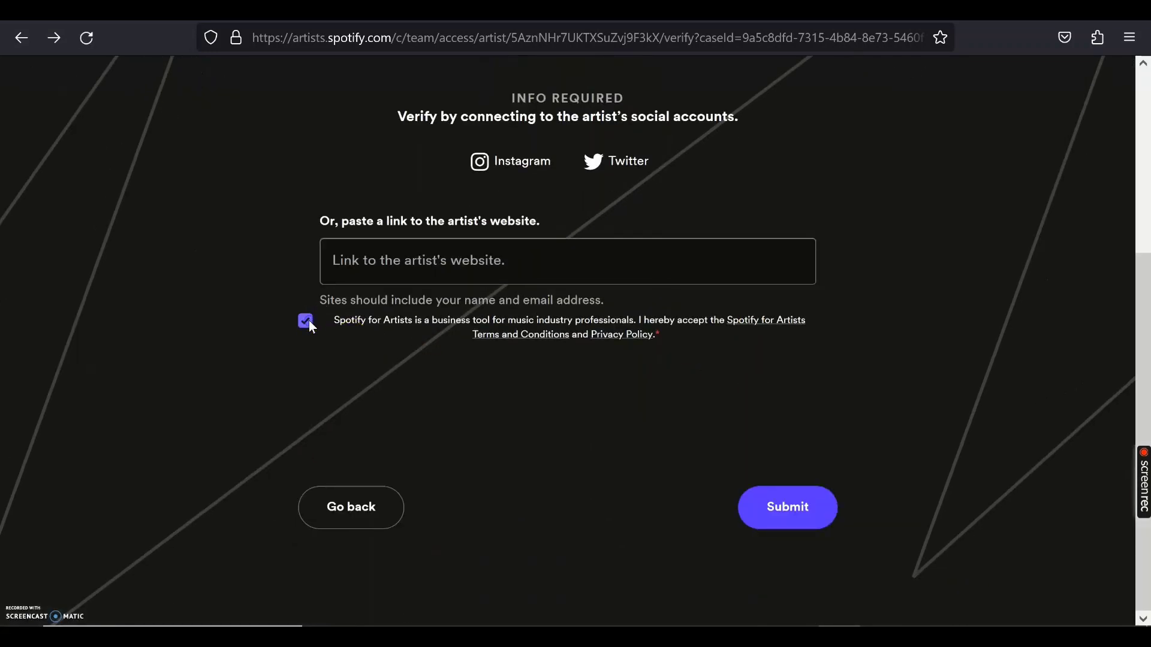
mouse_move(786, 507)
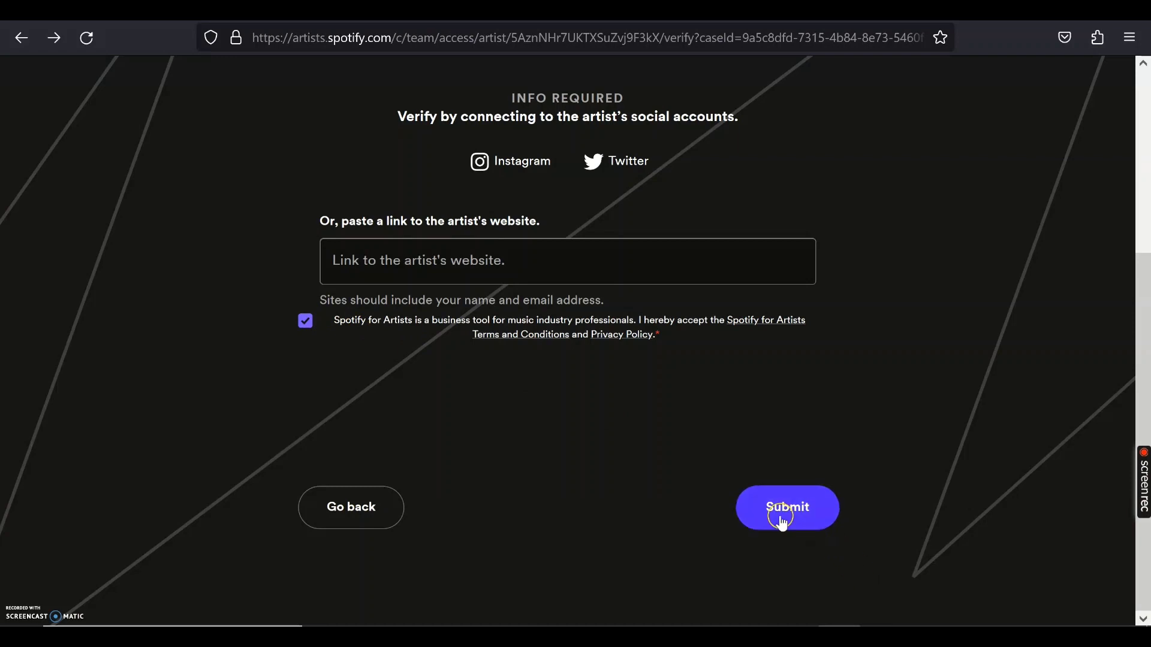
mouse_move(819, 506)
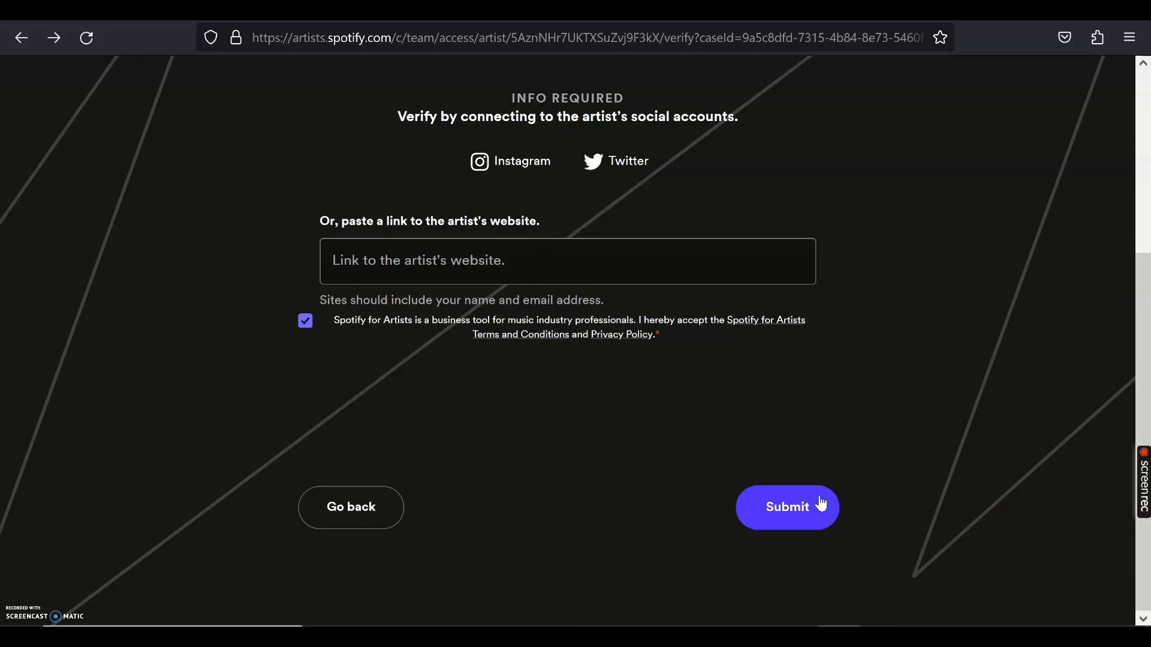
scroll("up", 3)
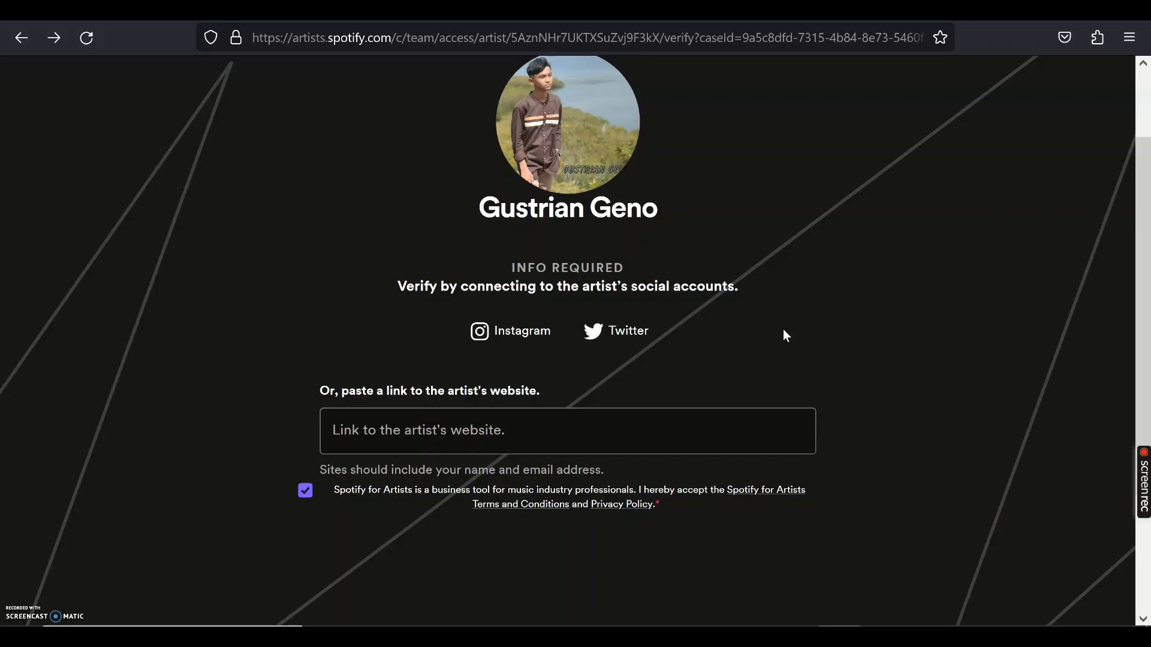
mouse_move(912, 279)
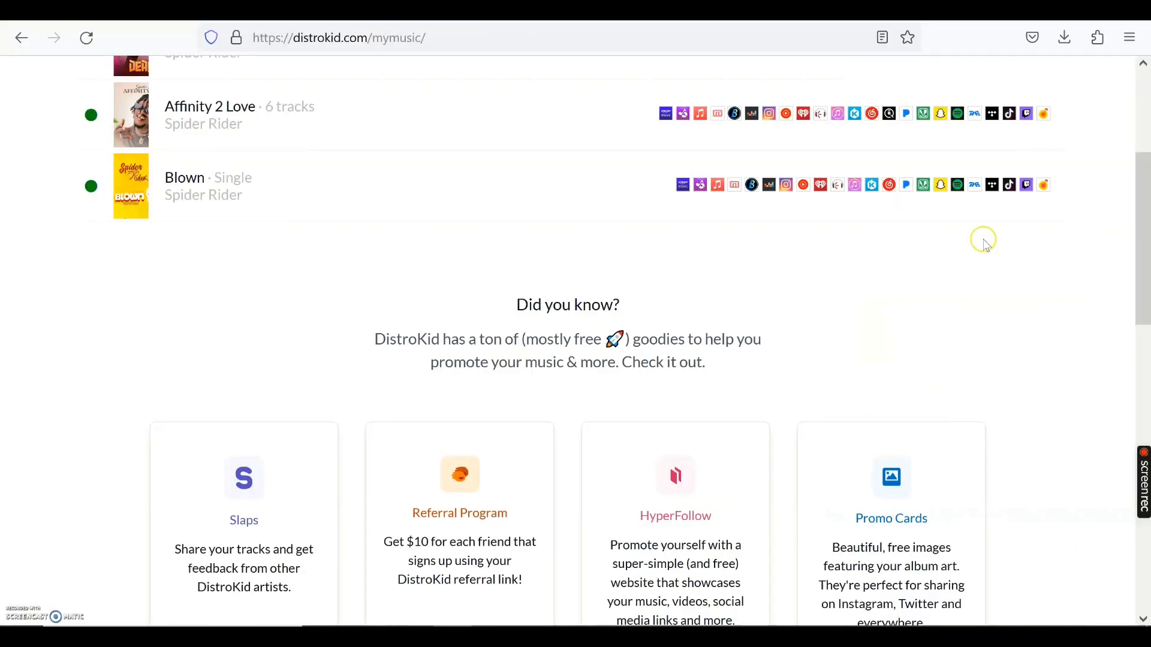
Step: From DistroKid's Goodies menu, expand Special access and launch the Spotify for Artists dashboard
scroll("up", 3)
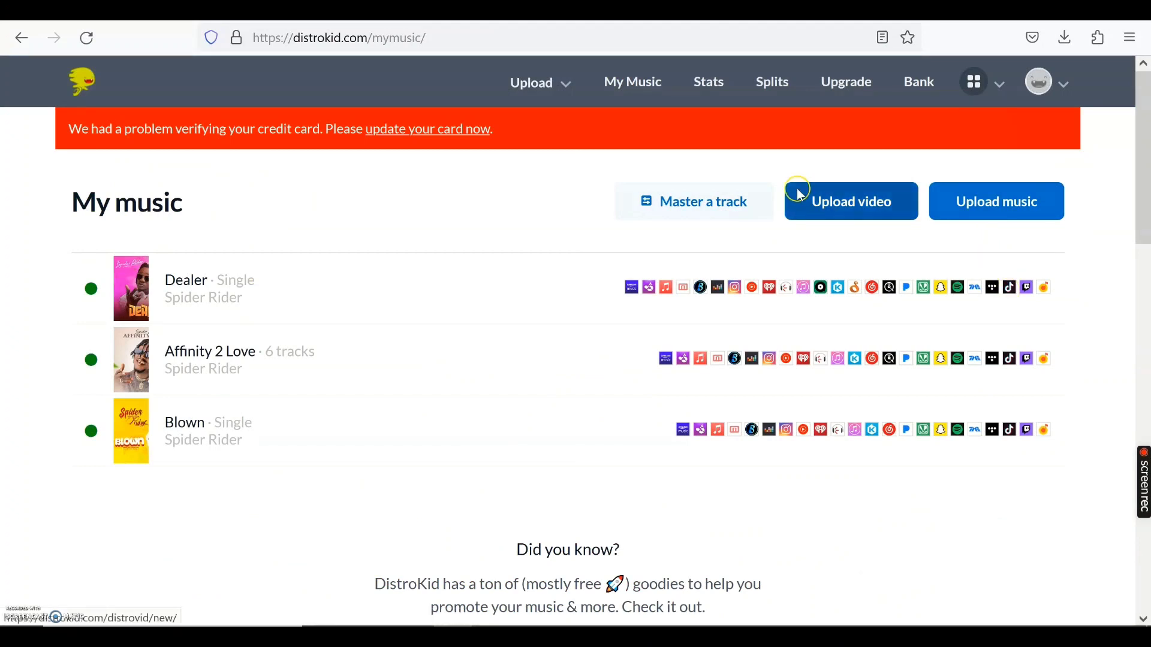
mouse_move(1014, 106)
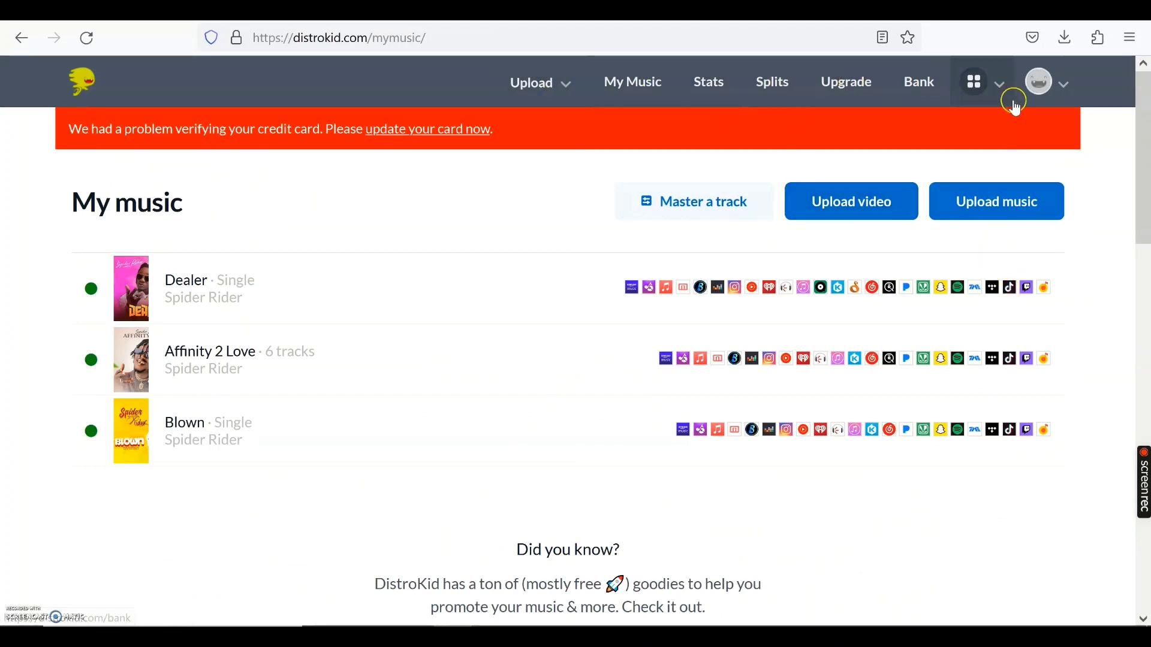
mouse_move(1061, 92)
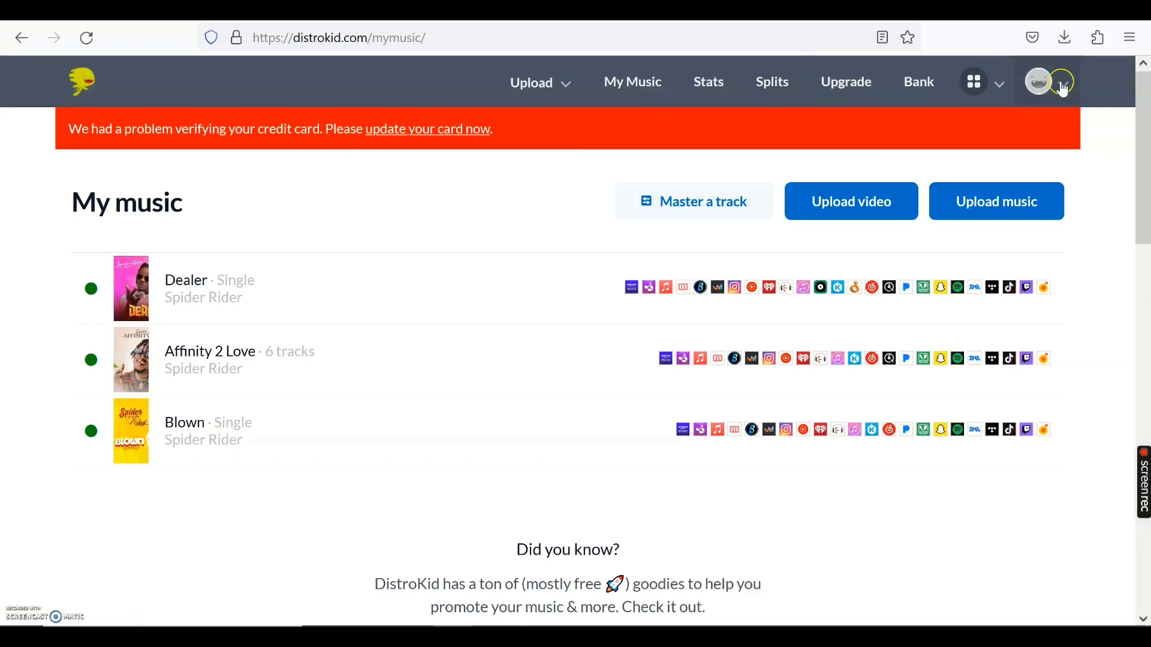
mouse_move(1016, 139)
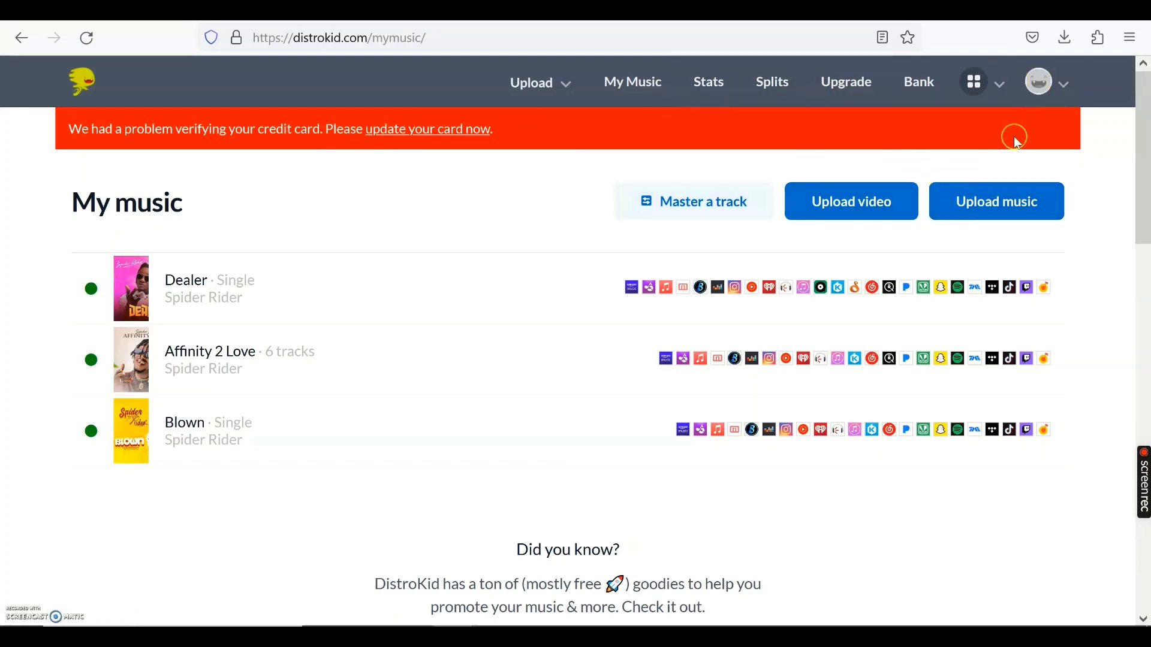
mouse_move(1062, 81)
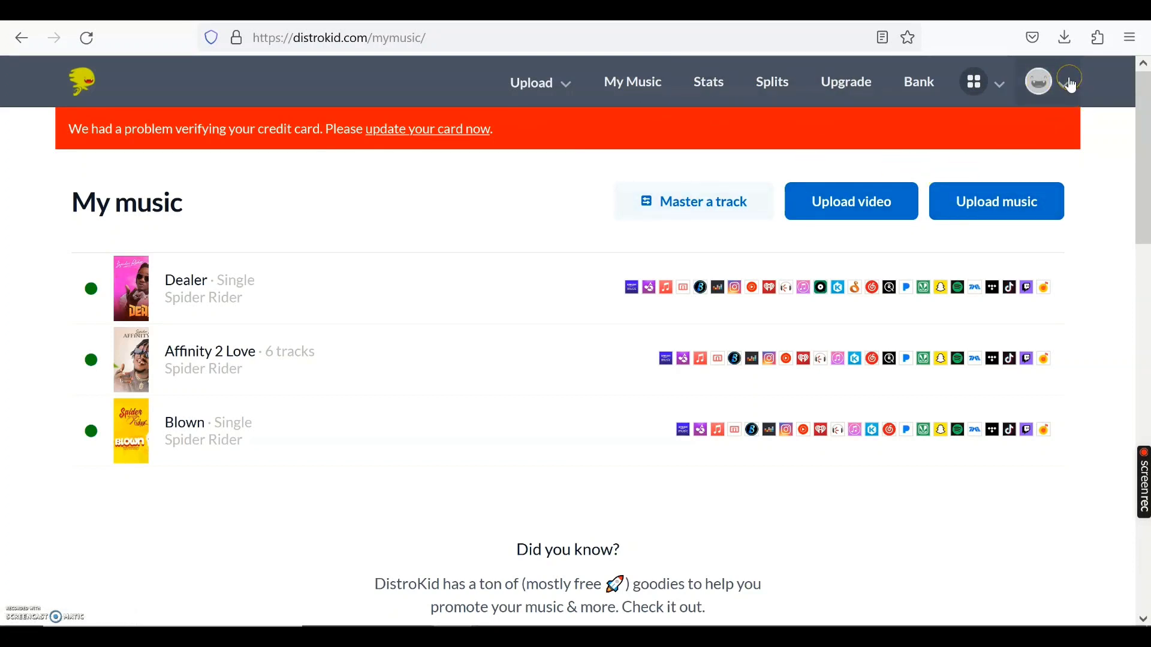
left_click(1038, 82)
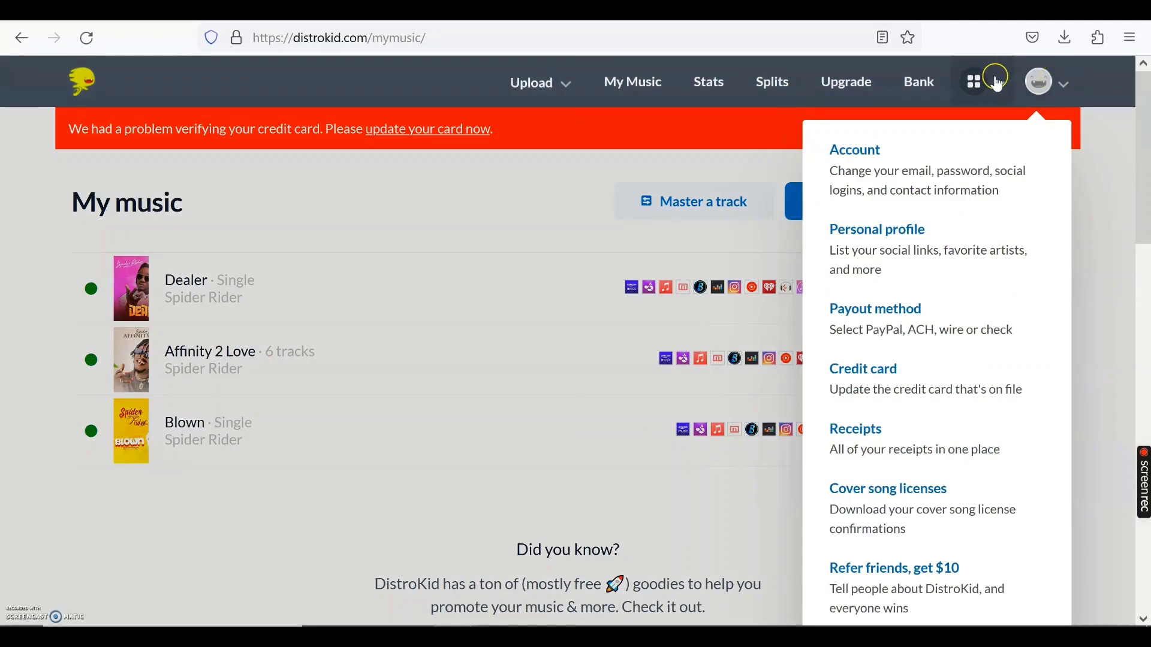
left_click(976, 82)
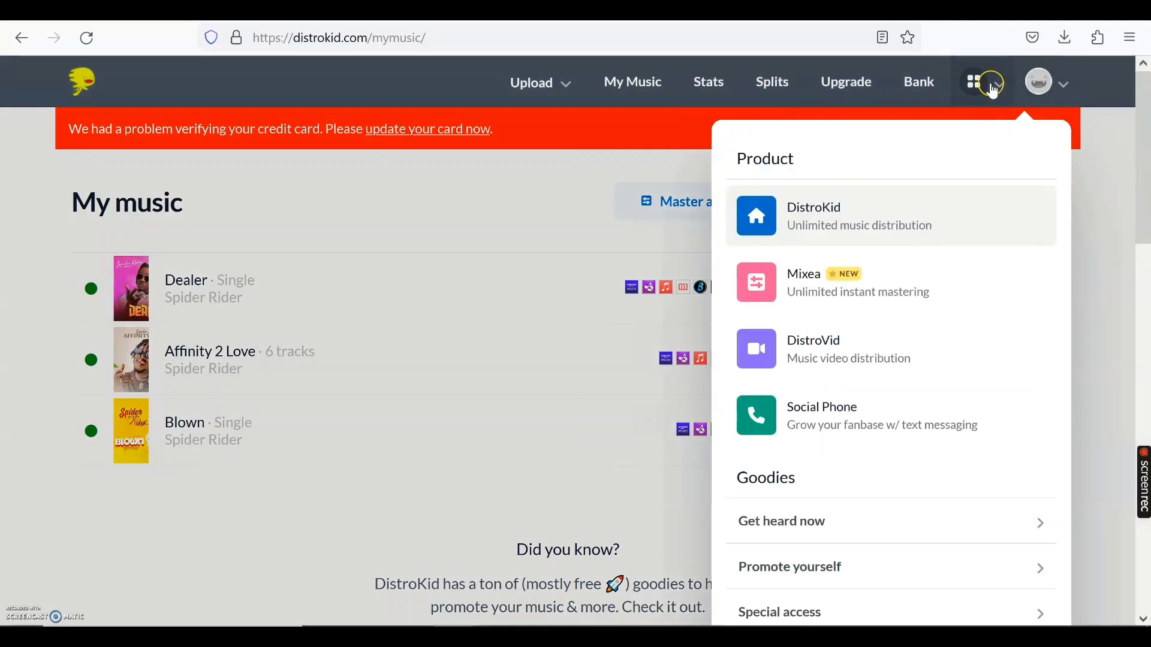
scroll("down", 3)
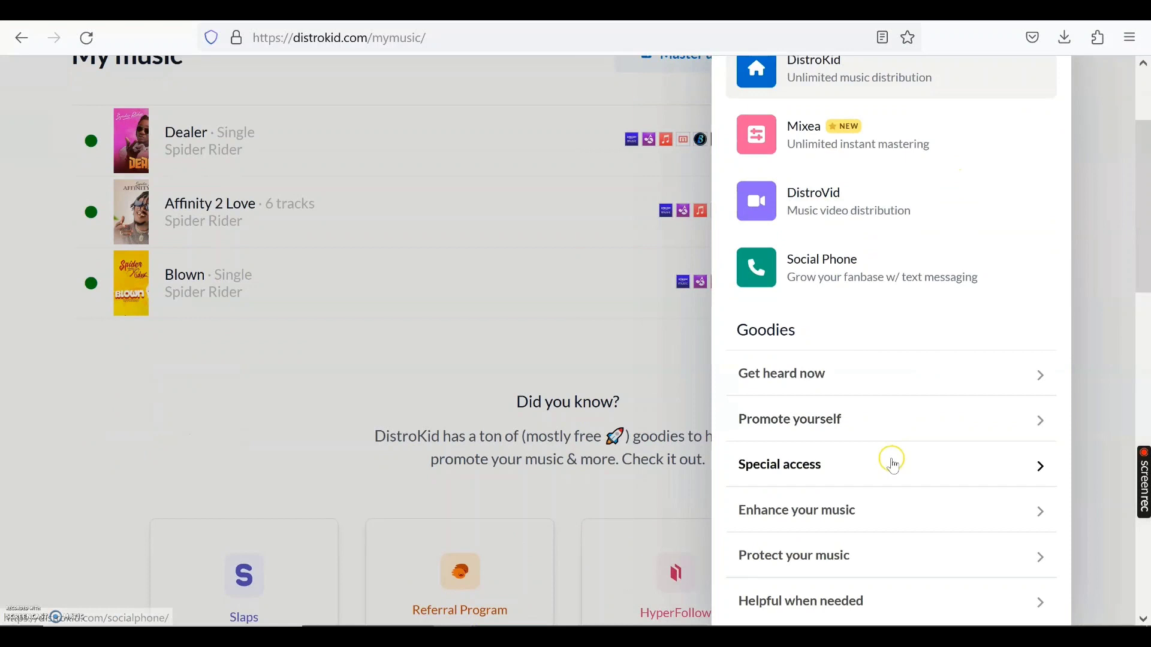
mouse_move(1039, 473)
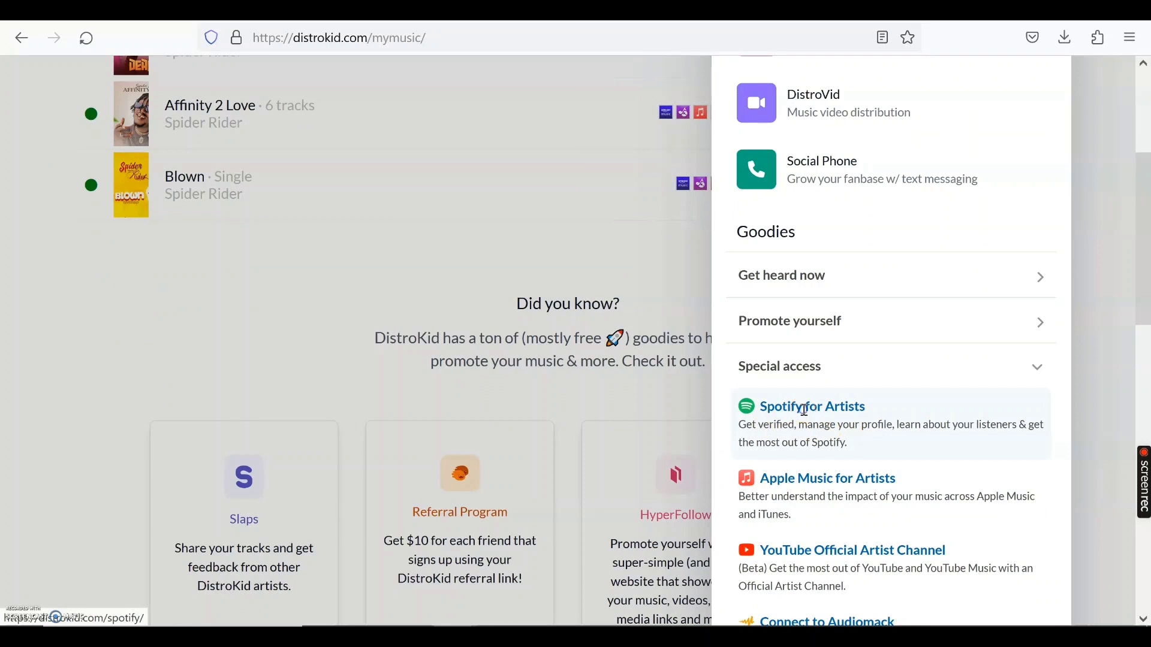
left_click(812, 407)
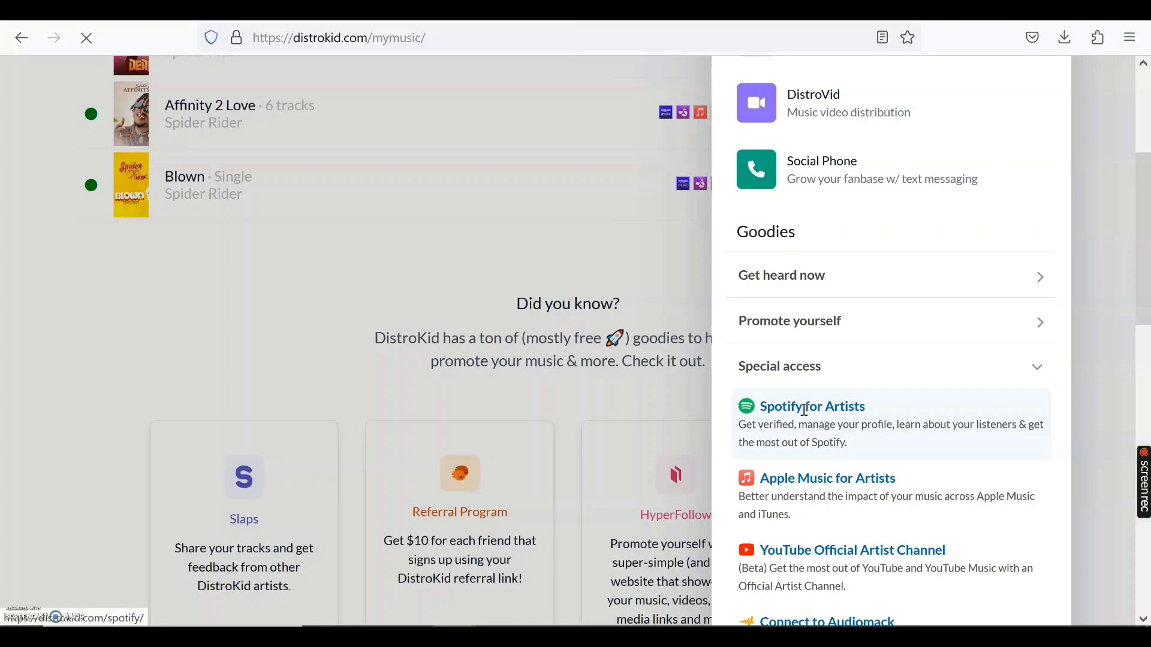
left_click(812, 406)
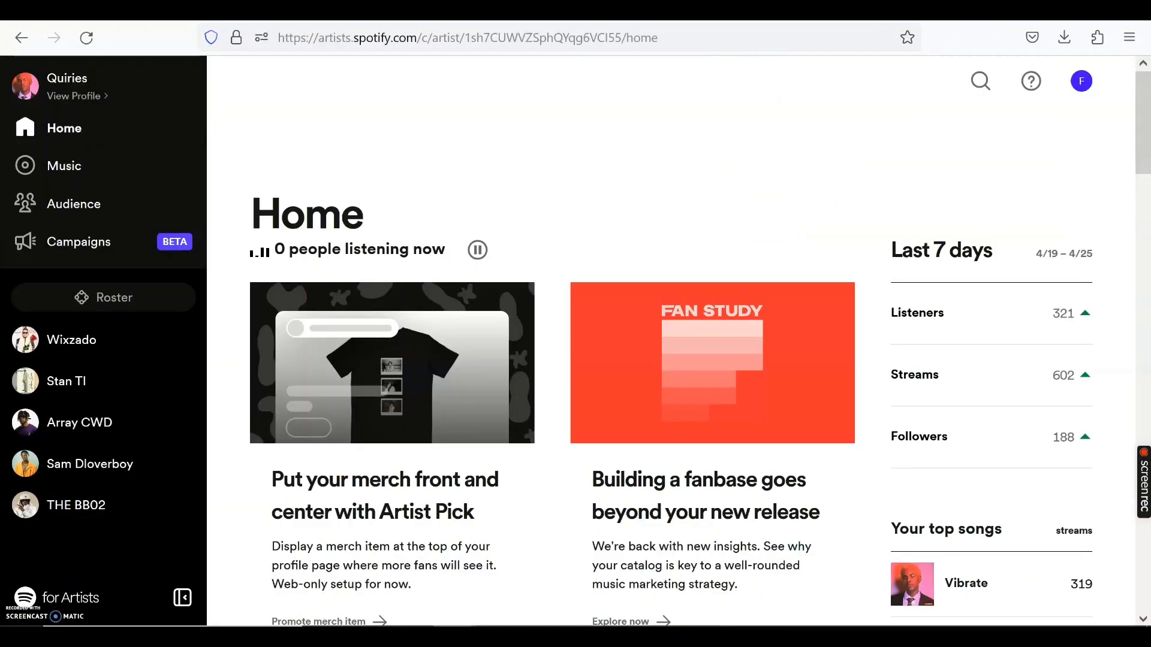
mouse_move(326, 123)
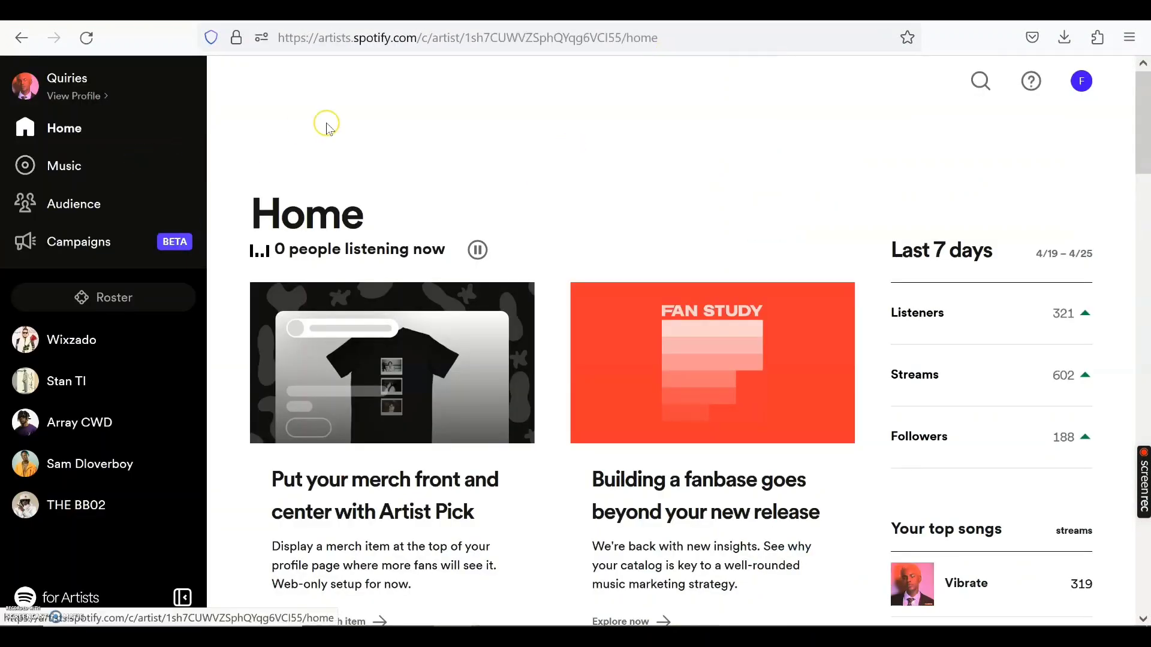
mouse_move(329, 128)
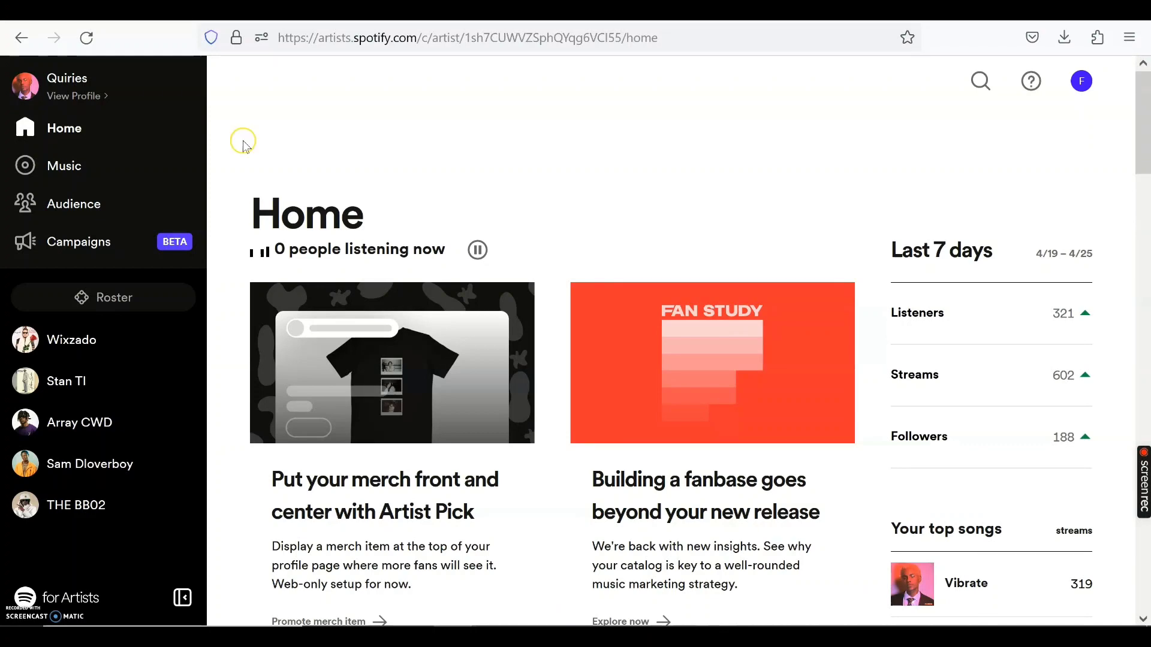
Step: Browse the home dashboard stats, then switch to the Music section from the sidebar
scroll("down", 3)
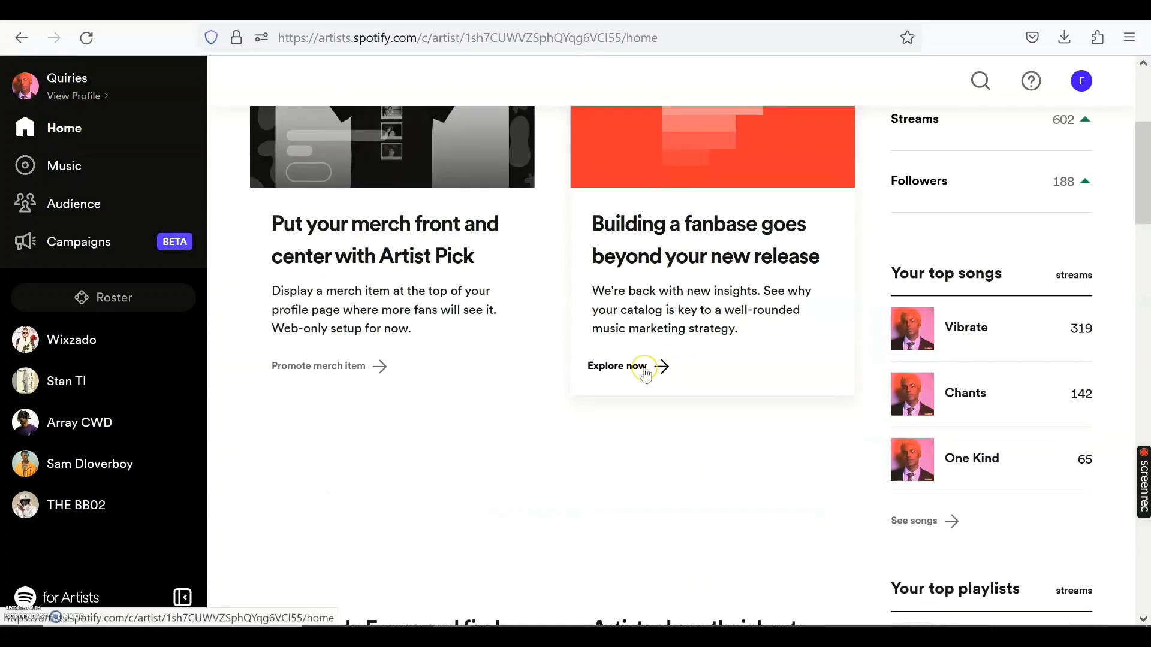
scroll("up", 3)
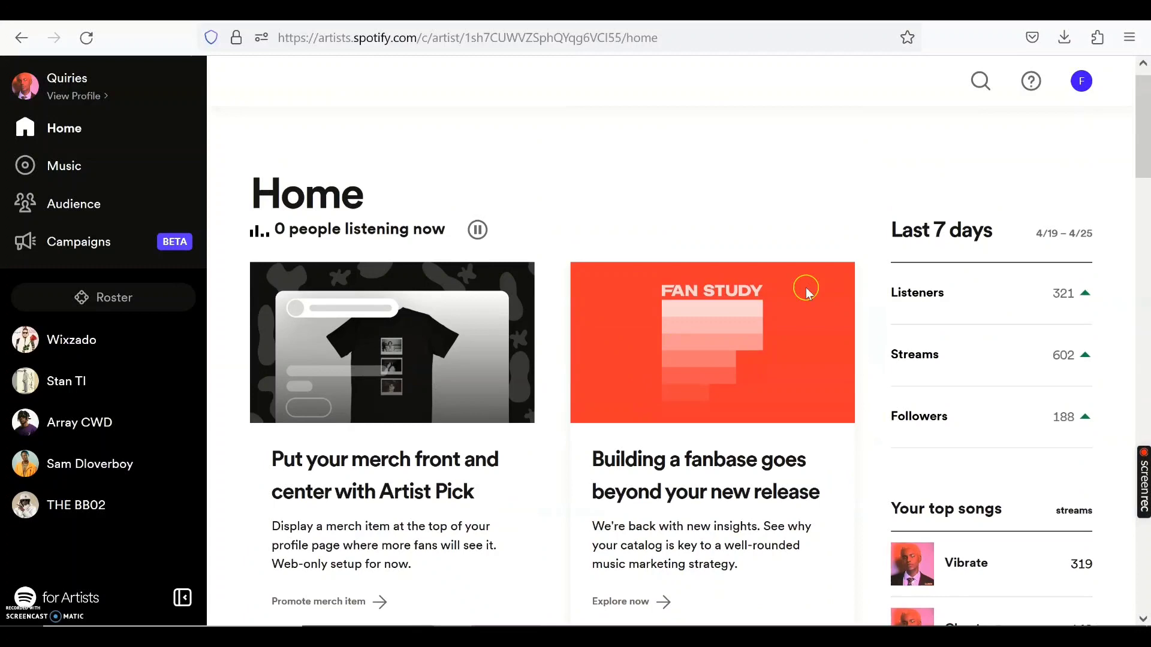
mouse_move(921, 235)
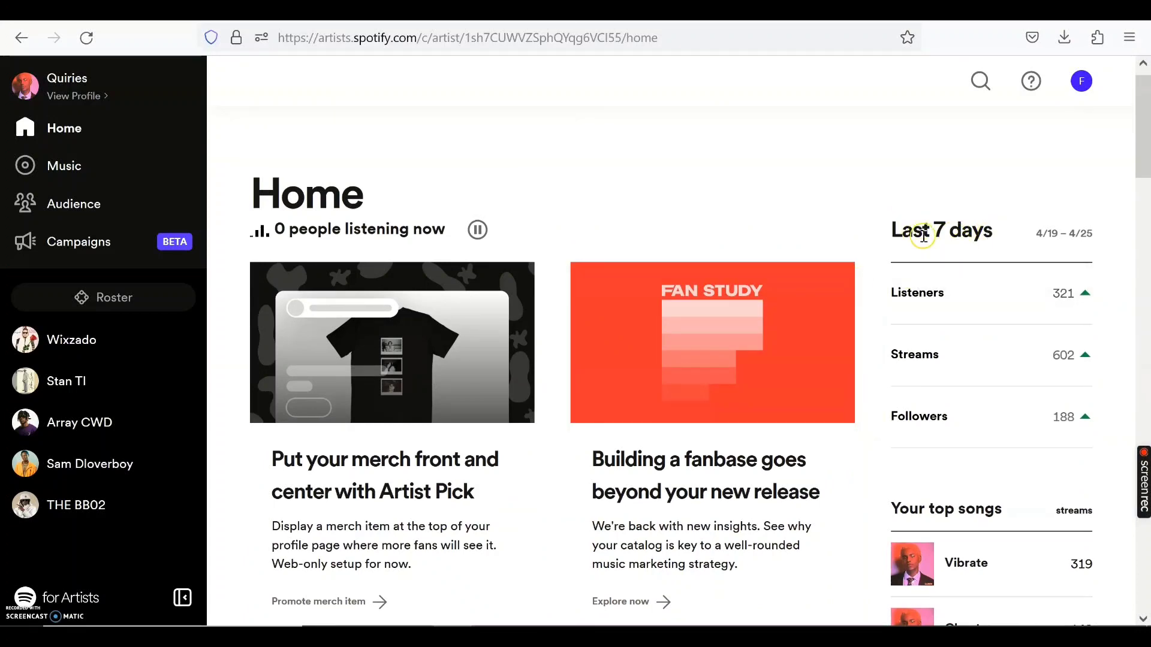
scroll("down", 3)
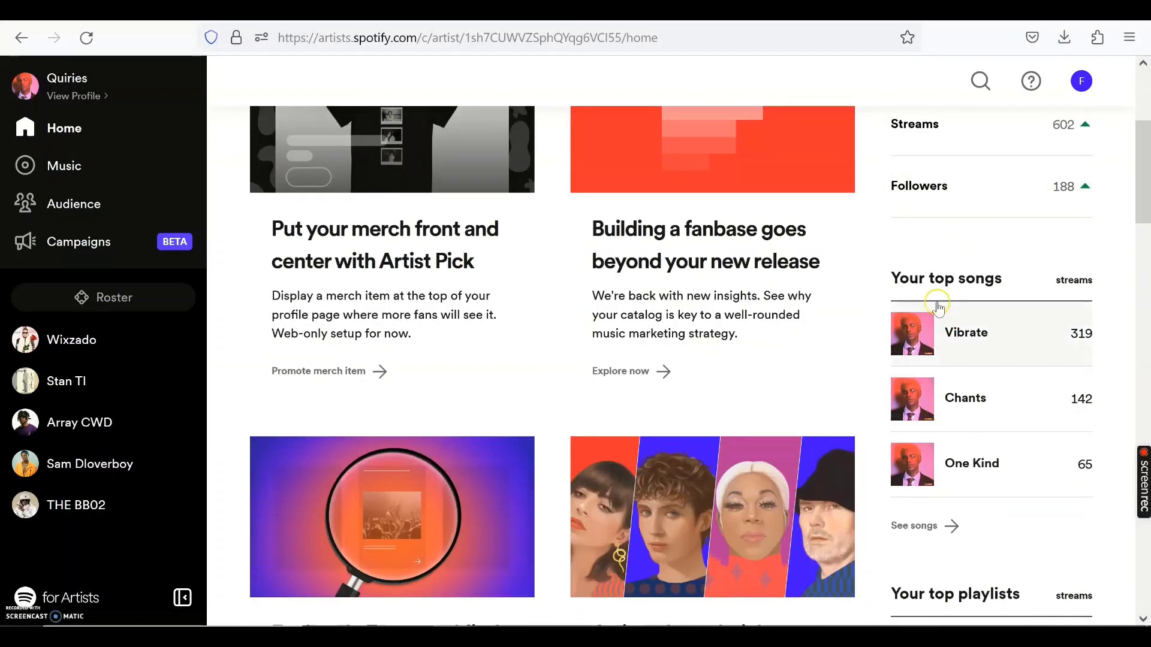
scroll("down", 3)
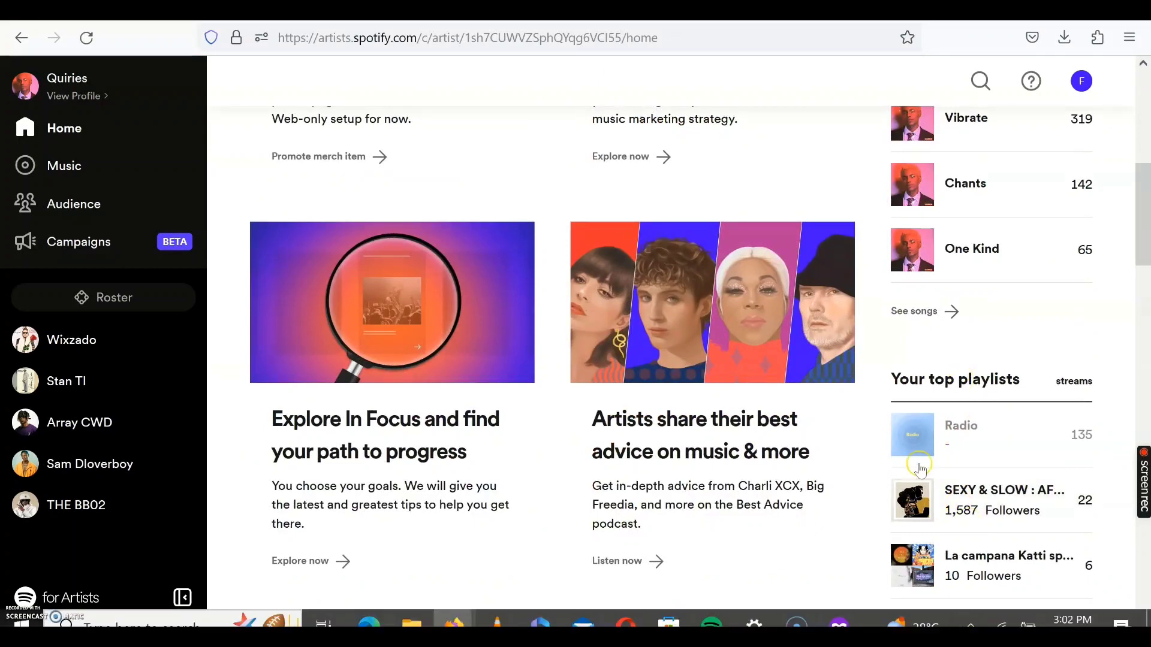
scroll("up", 3)
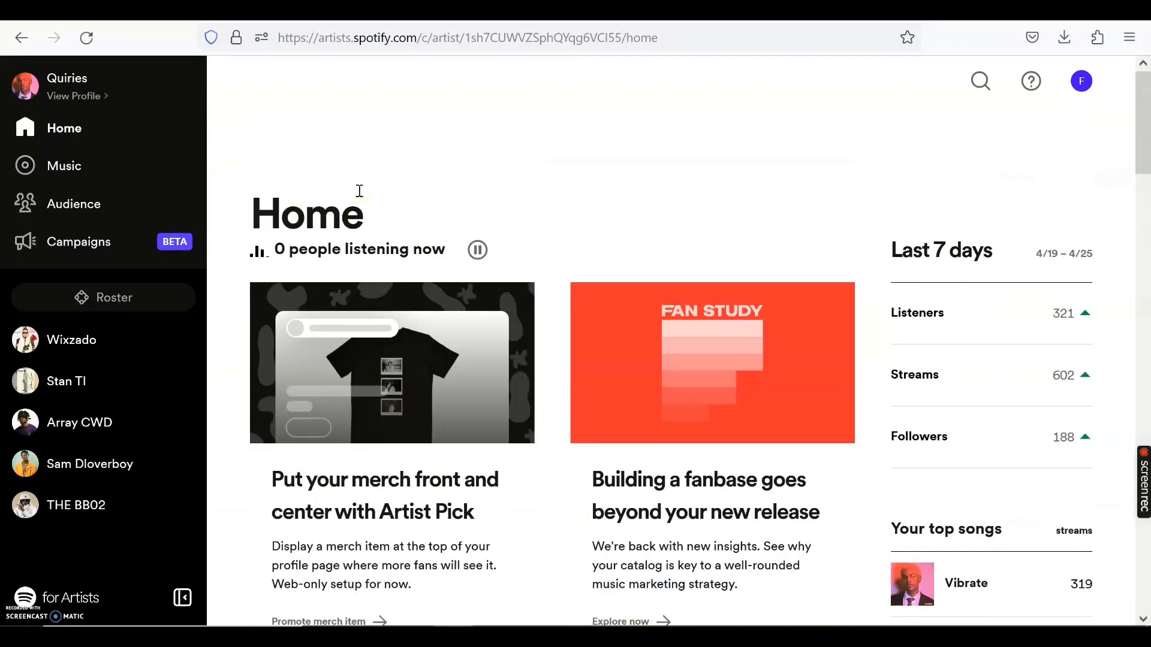
mouse_move(945, 263)
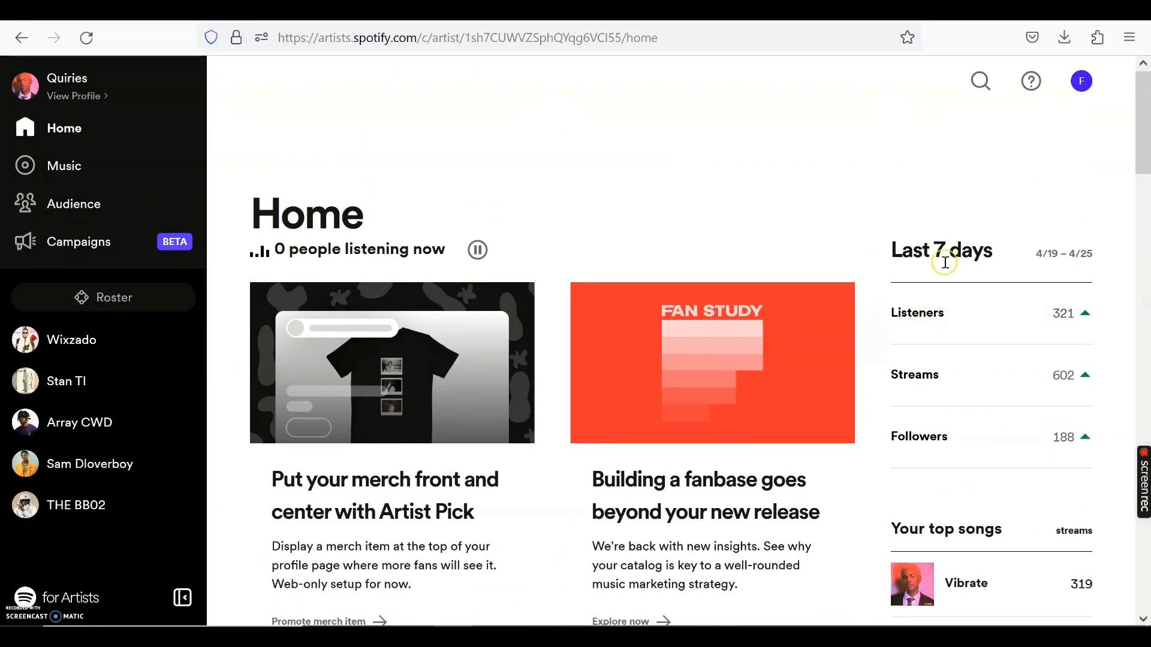
mouse_move(83, 246)
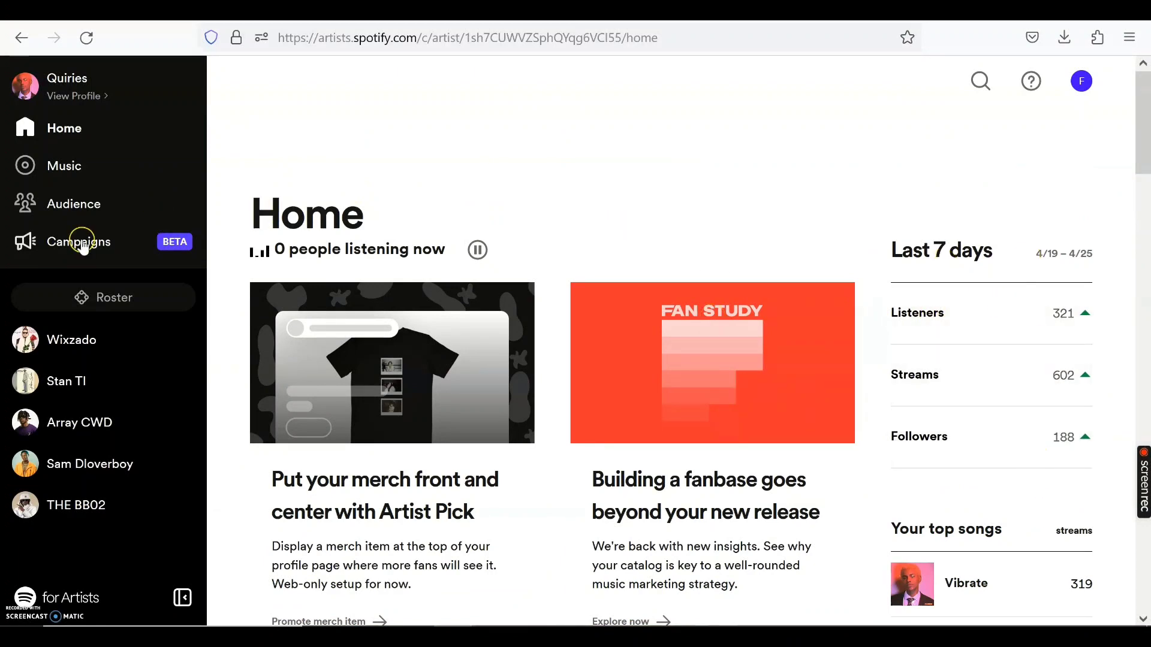
left_click(64, 166)
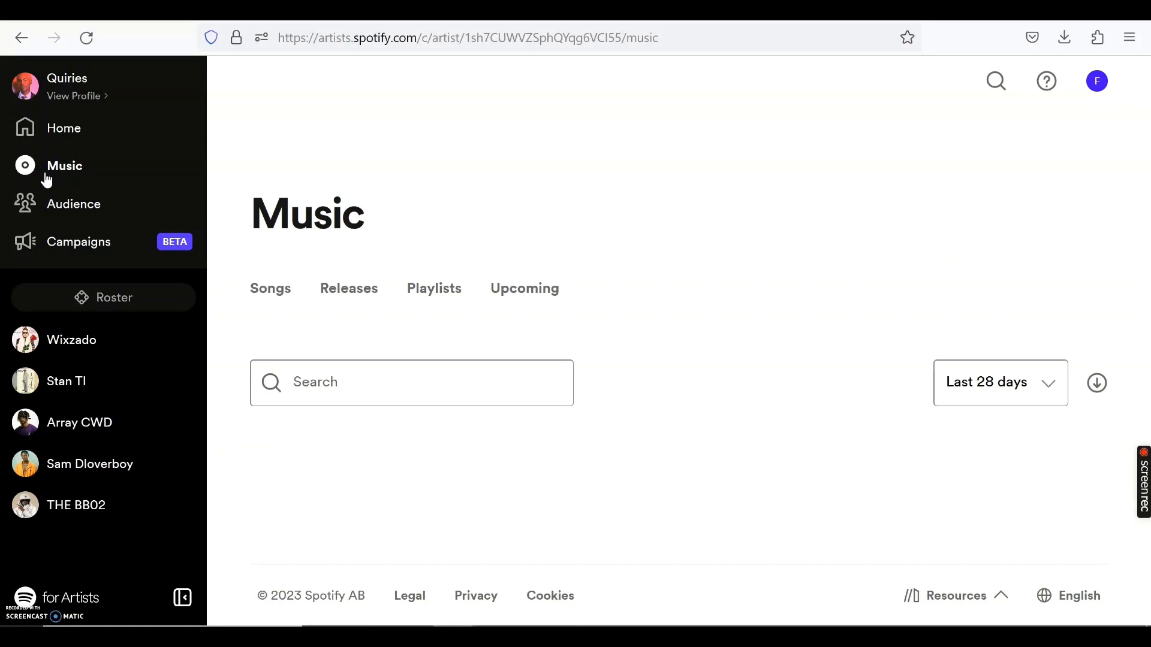
Step: Show per-song stats for All time (Vibrate at 4,428 streams), then move to the Audience section
left_click(270, 287)
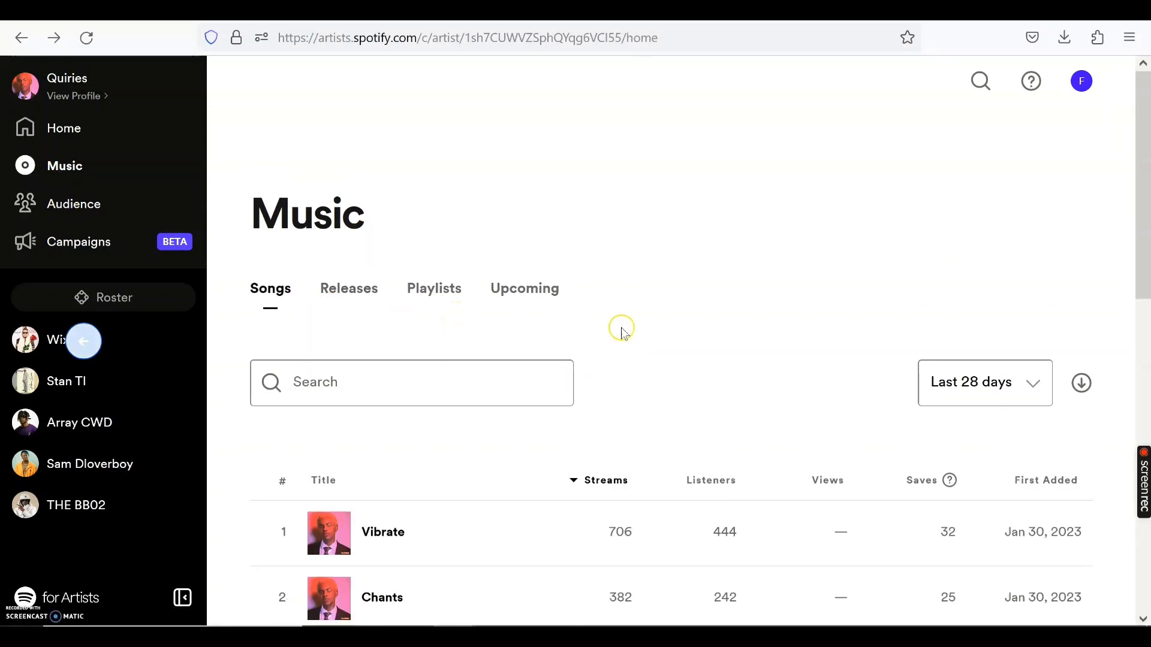
left_click(65, 128)
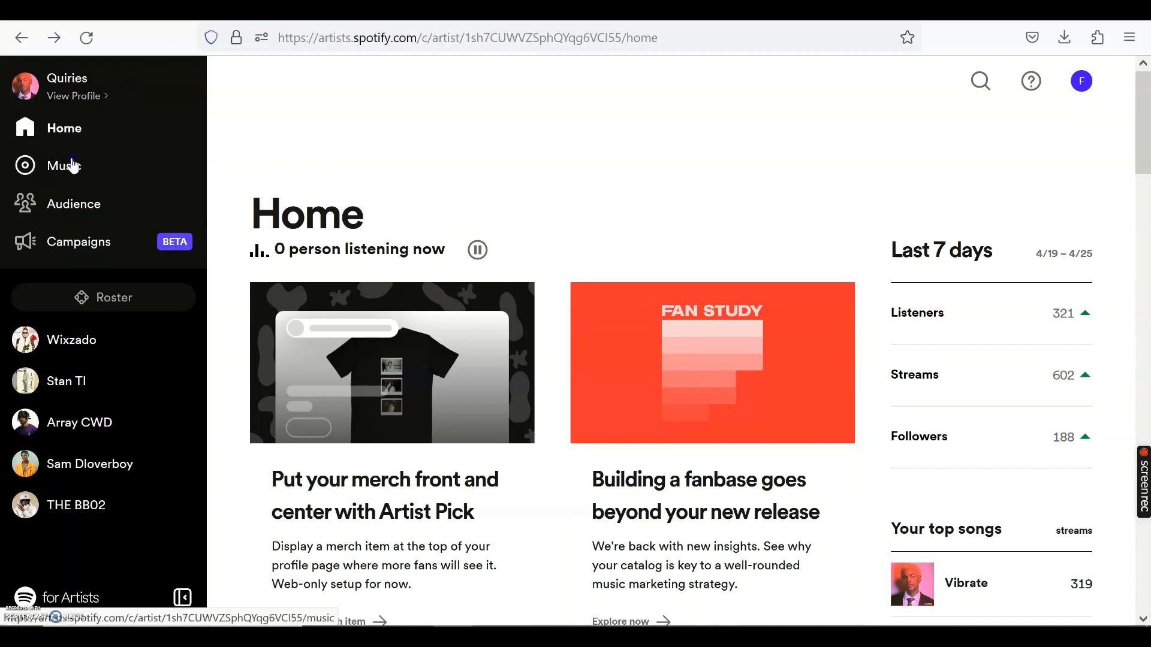
left_click(65, 166)
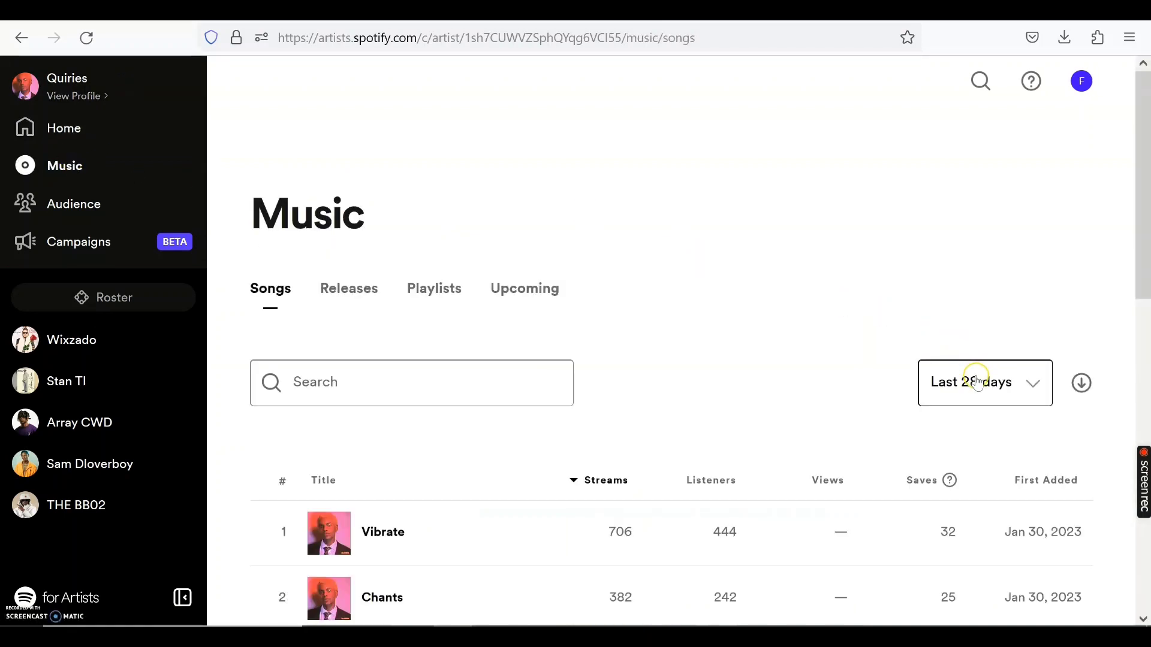
left_click(983, 382)
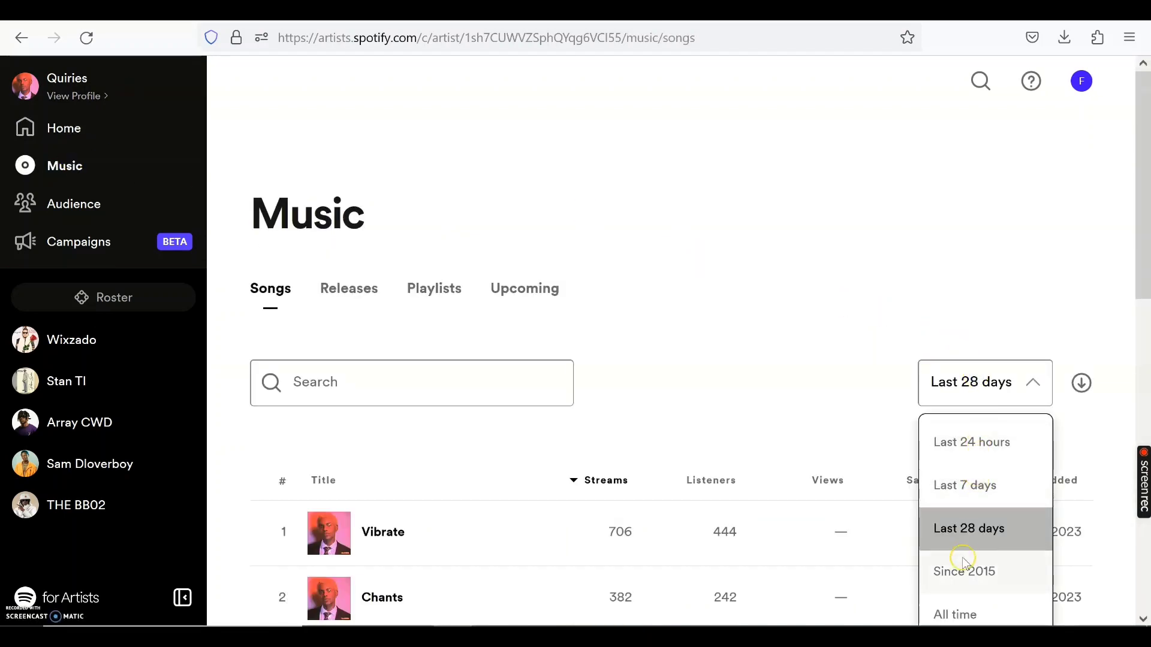
left_click(955, 614)
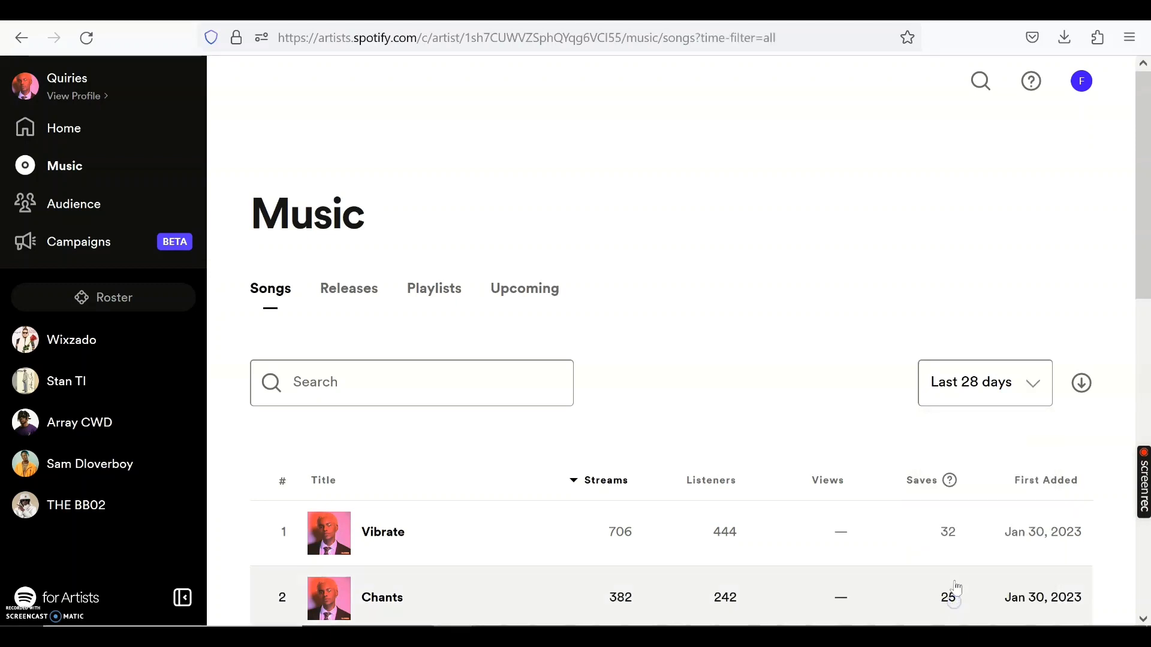
left_click(983, 383)
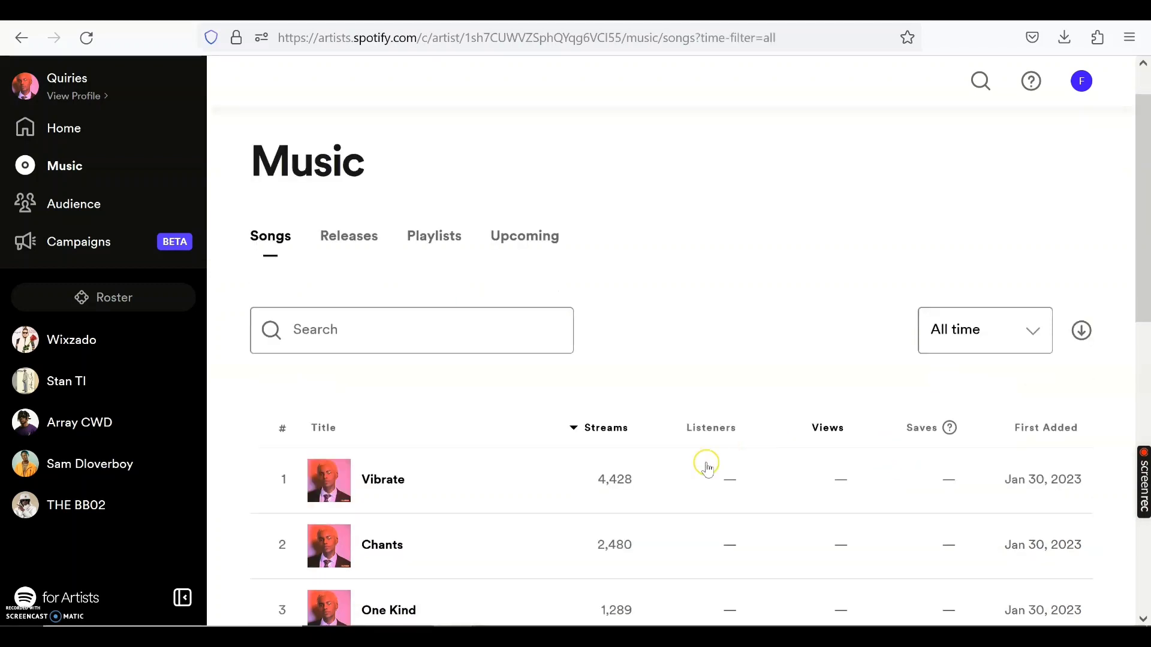
mouse_move(73, 204)
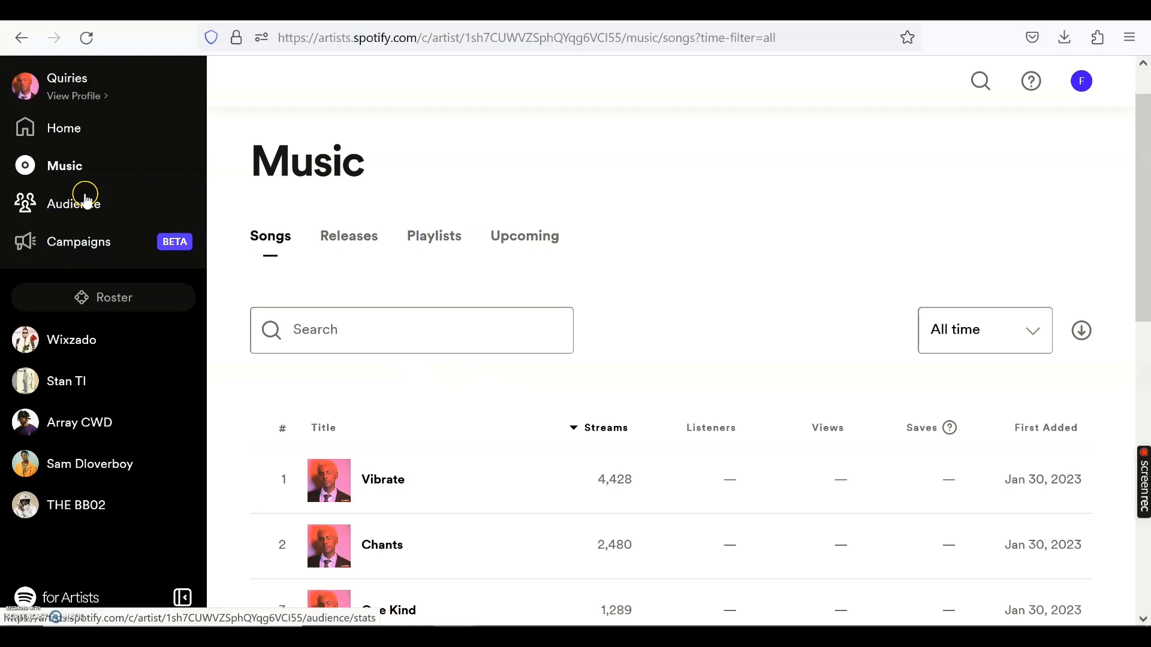
left_click(75, 204)
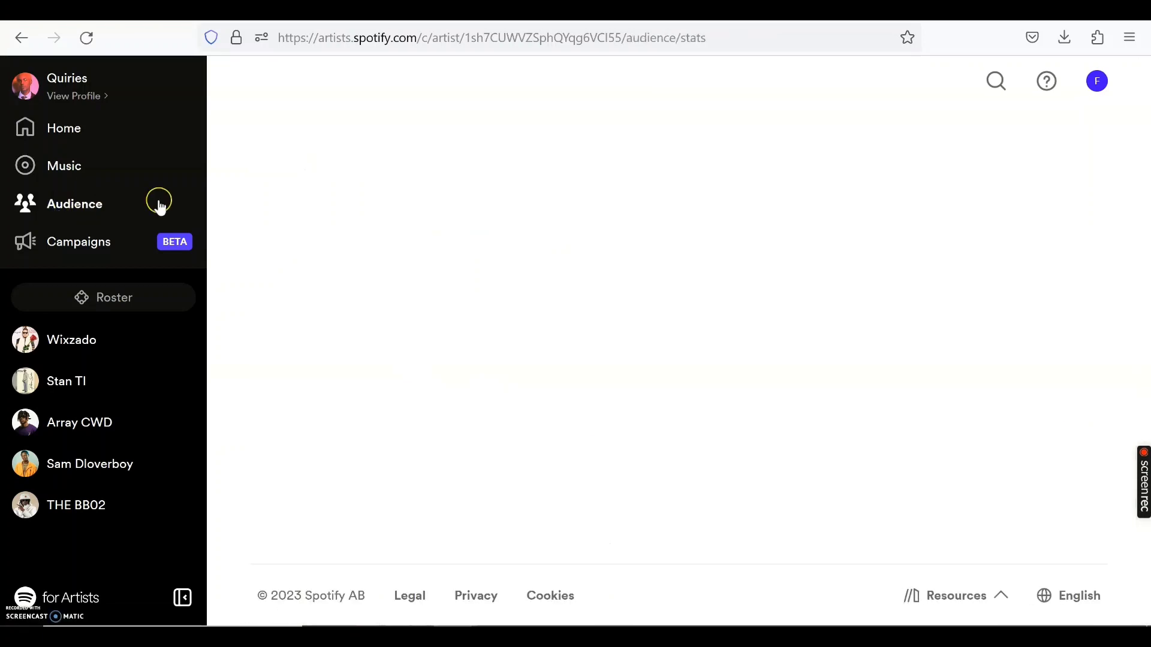
Step: Review the Active audience breakdown on the Audience page
left_click(75, 204)
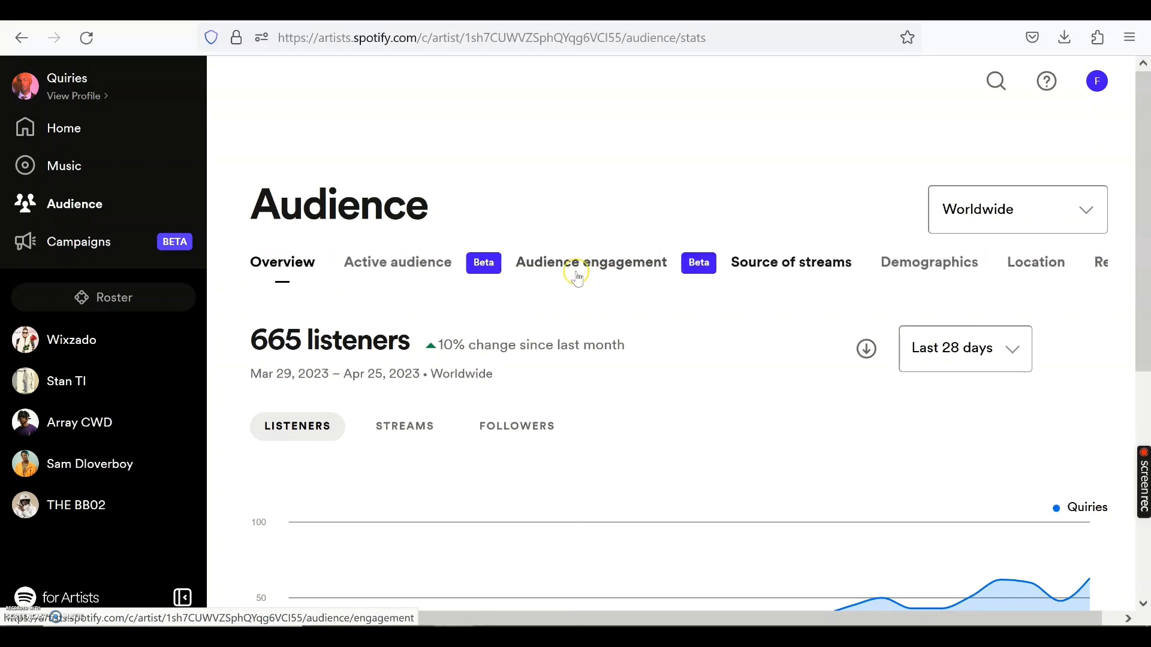
mouse_move(397, 263)
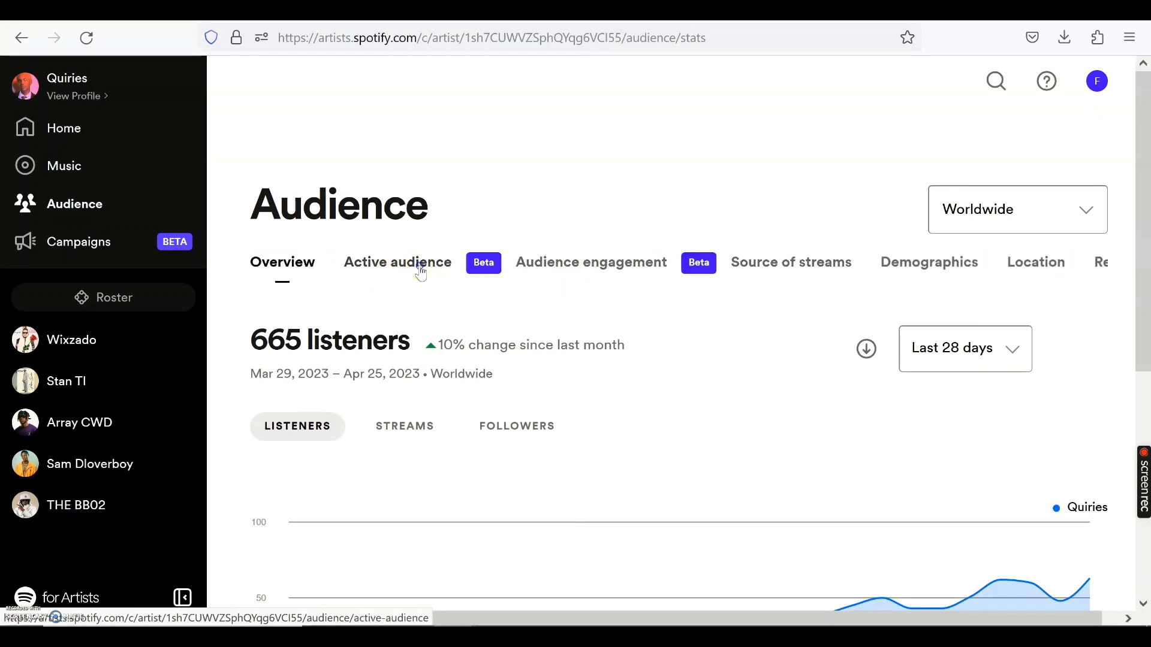
left_click(397, 263)
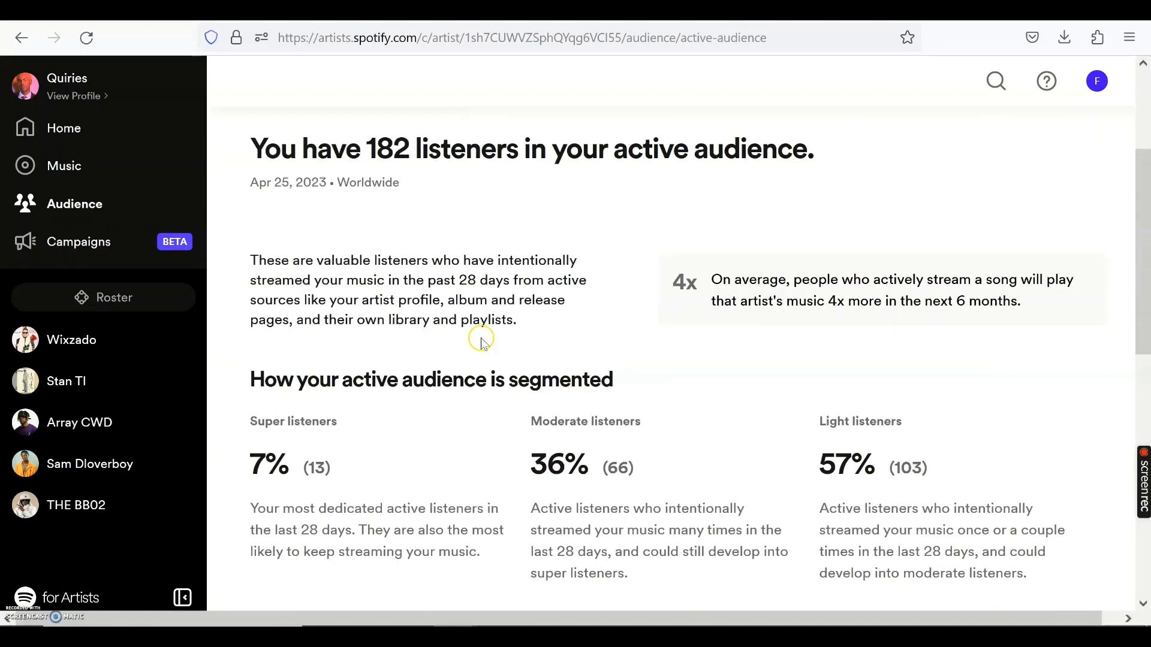
scroll("up", 3)
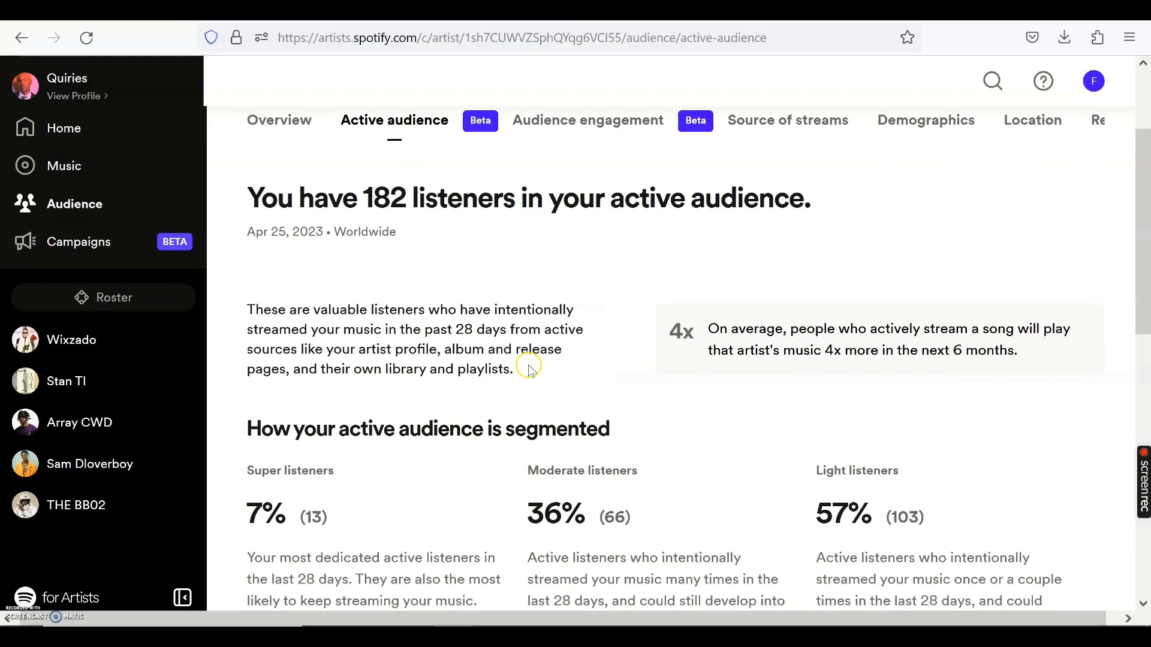
scroll("down", 3)
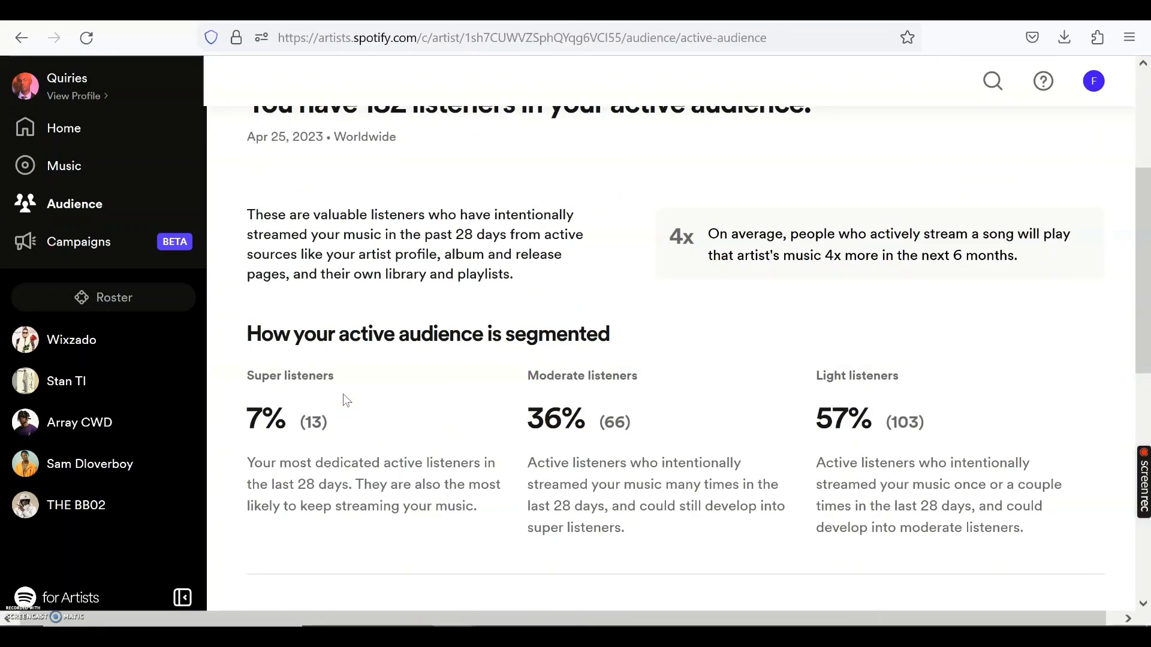
scroll("up", 3)
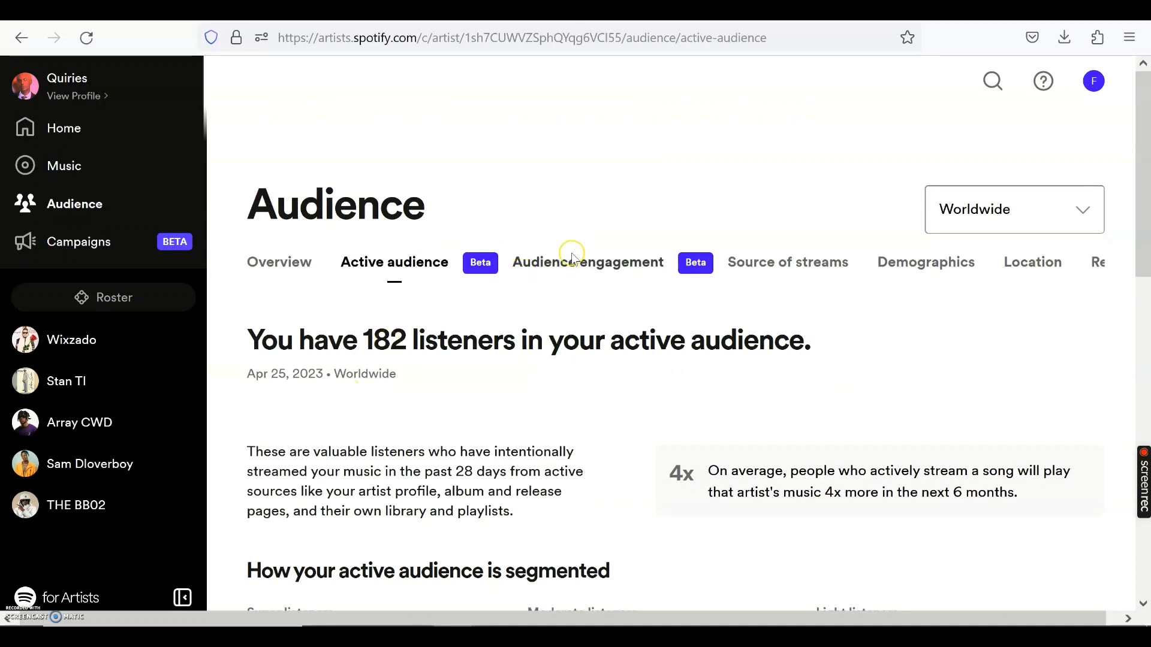
Step: Review Audience engagement (665 listeners, 1,474 streams), then go to Source of streams
left_click(591, 263)
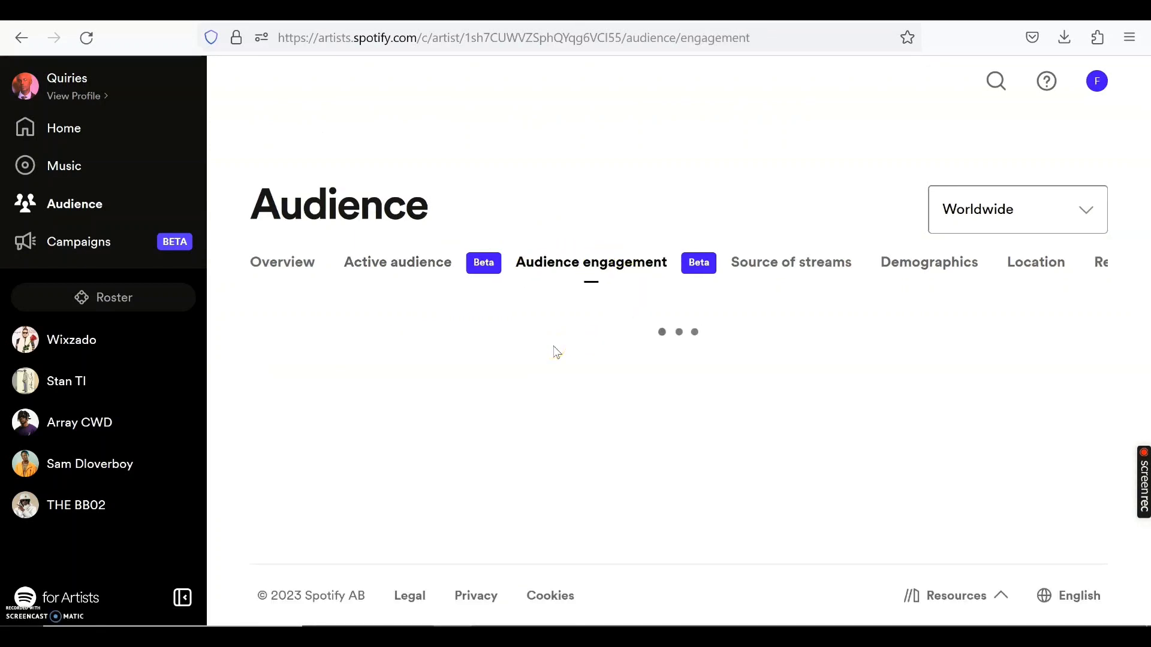
scroll("down", 3)
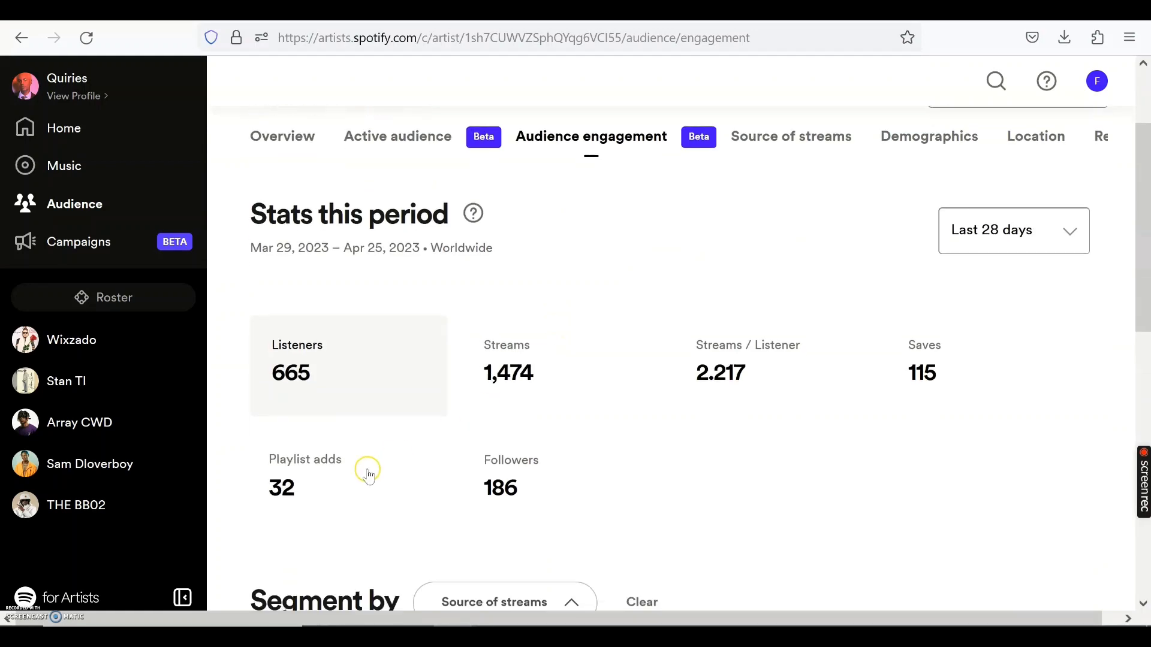
mouse_move(488, 514)
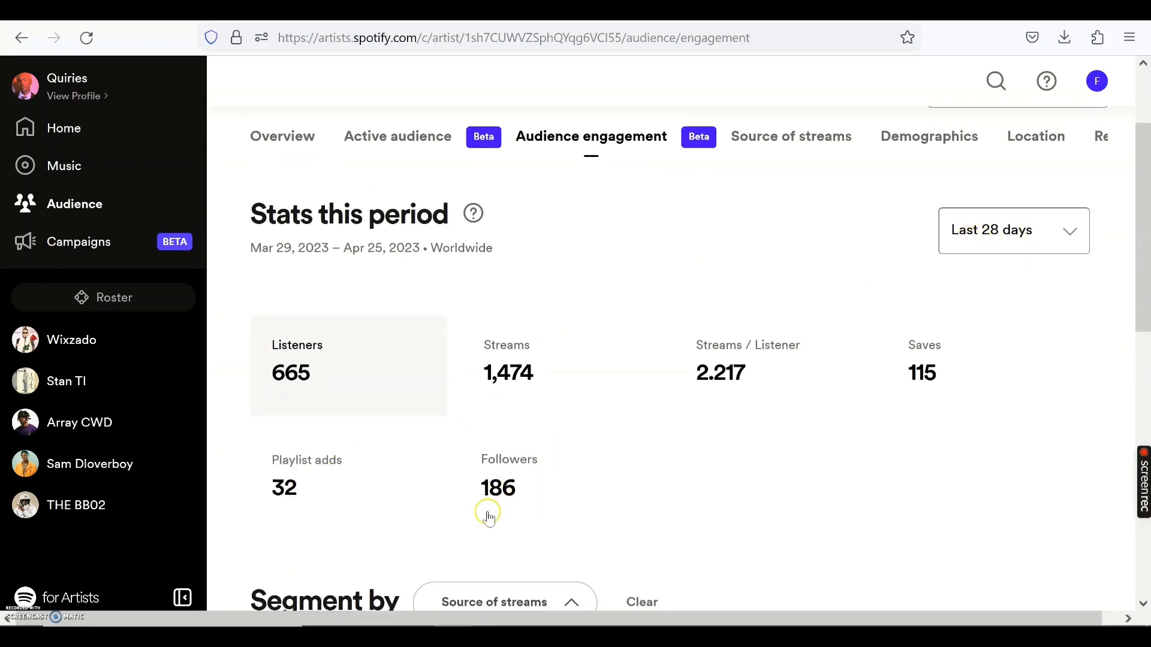
mouse_move(705, 390)
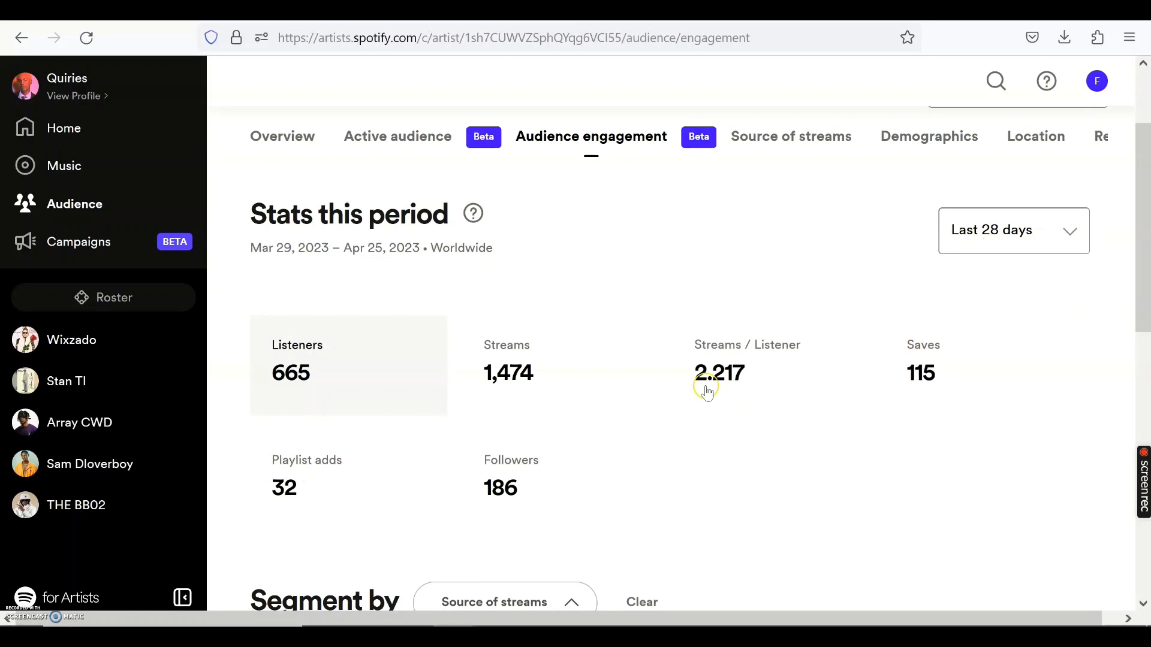
mouse_move(743, 366)
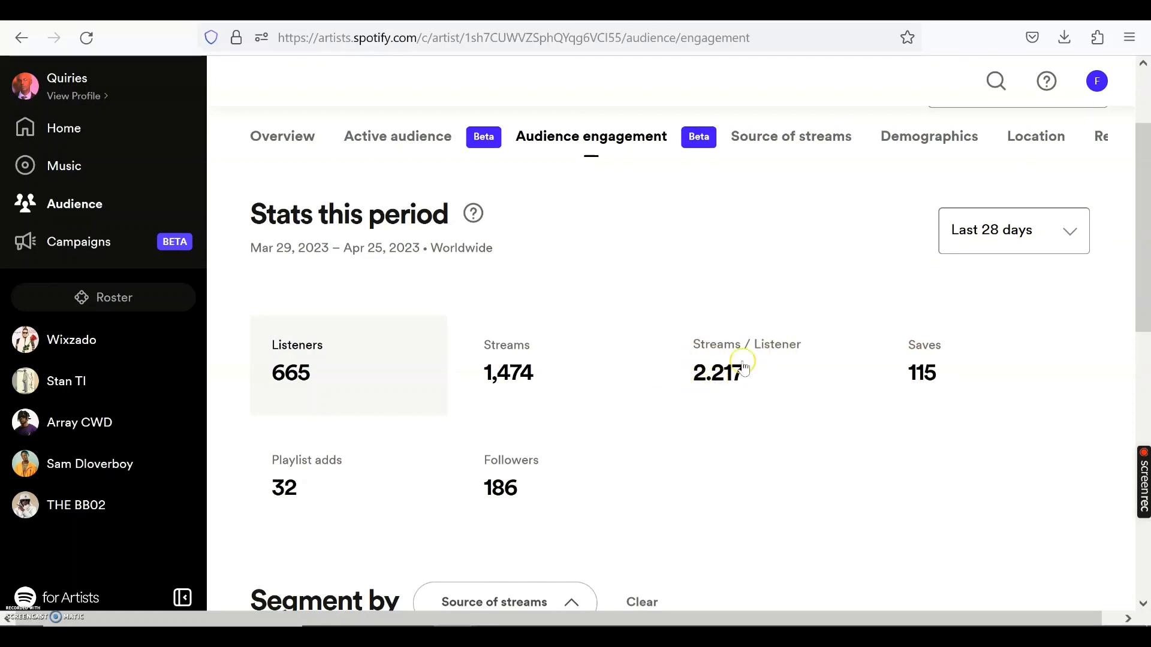
mouse_move(585, 388)
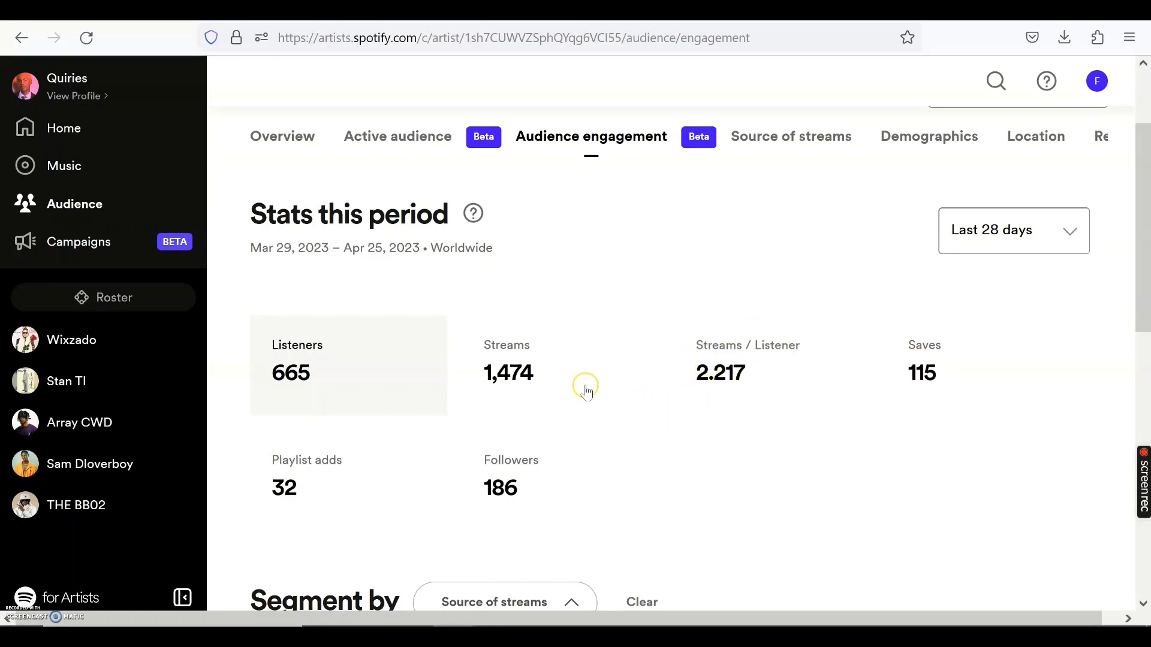
mouse_move(791, 137)
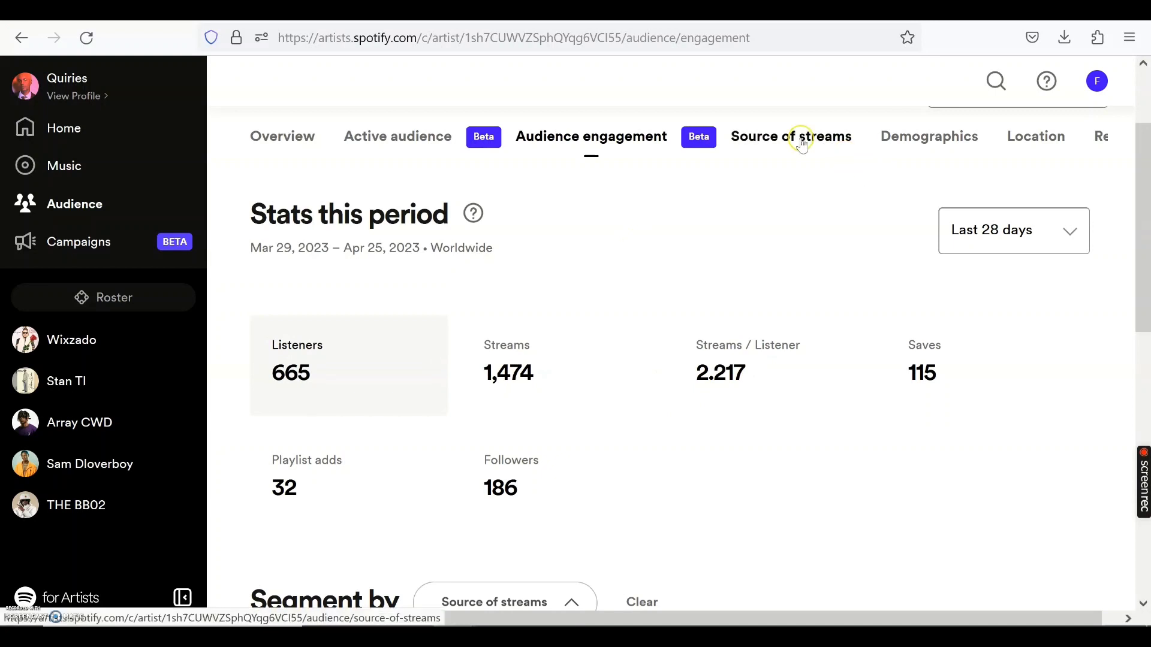
left_click(791, 137)
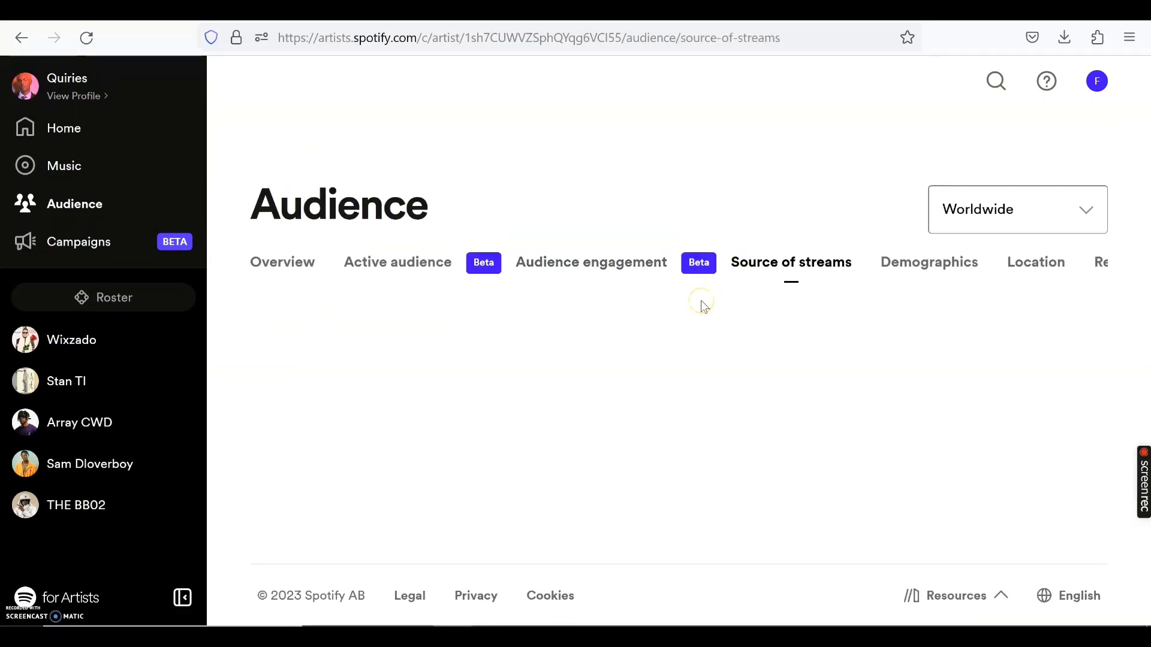
Step: Review Source of streams and Demographics, then return to the Music Songs list for the last 28 days
scroll("down", 3)
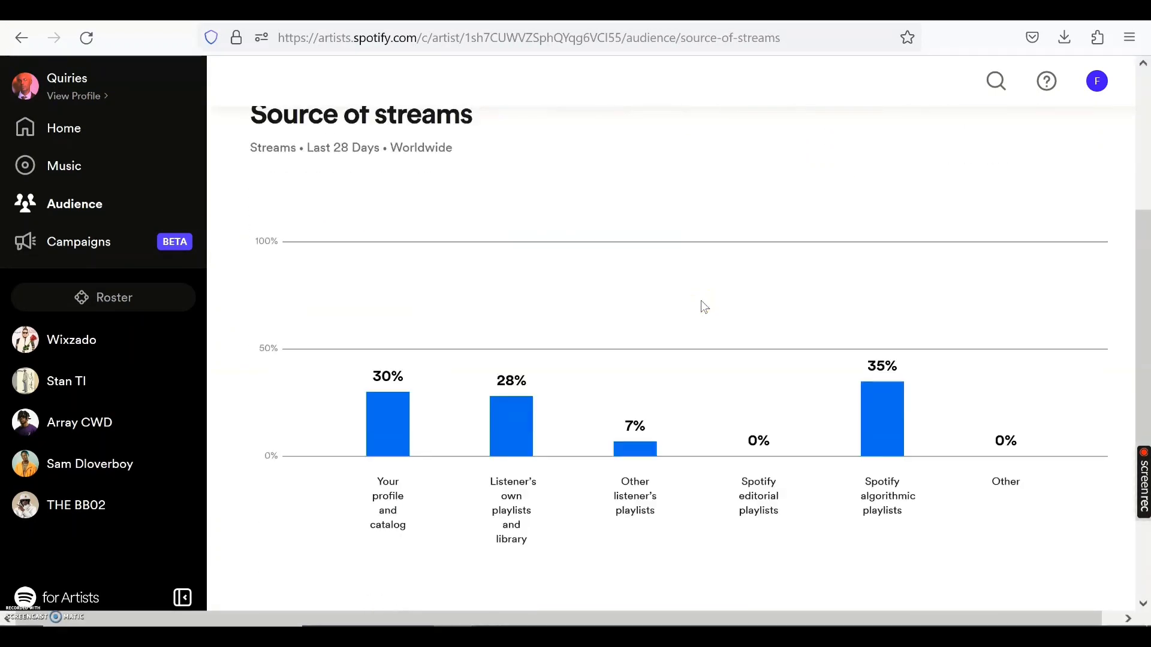
mouse_move(886, 440)
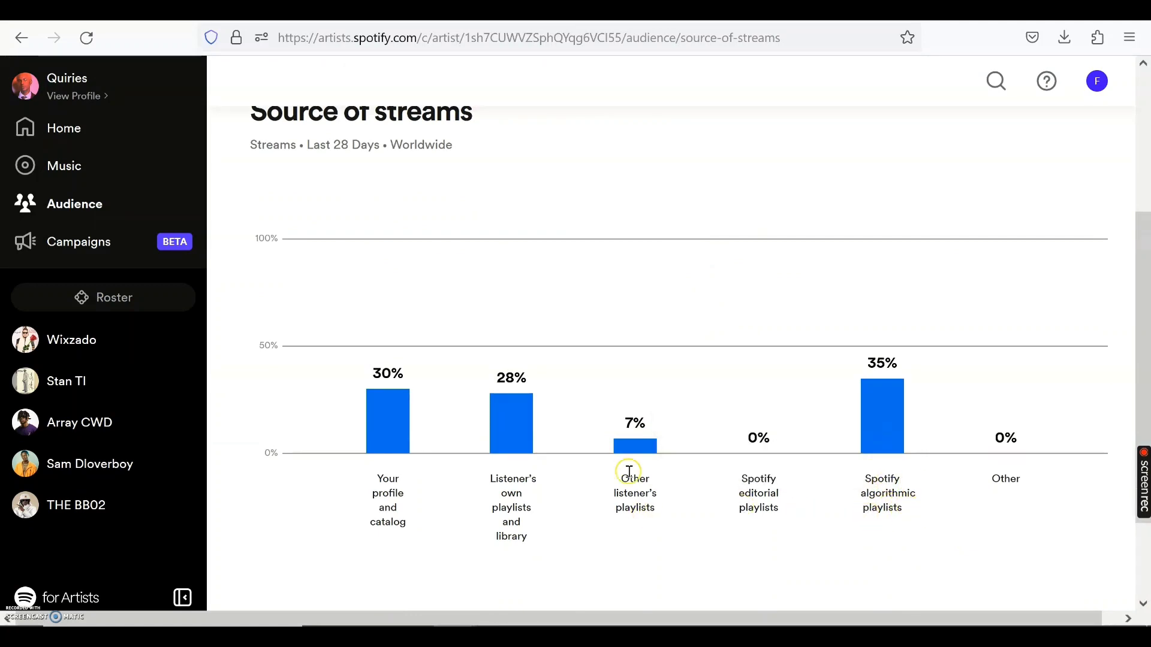
mouse_move(387, 429)
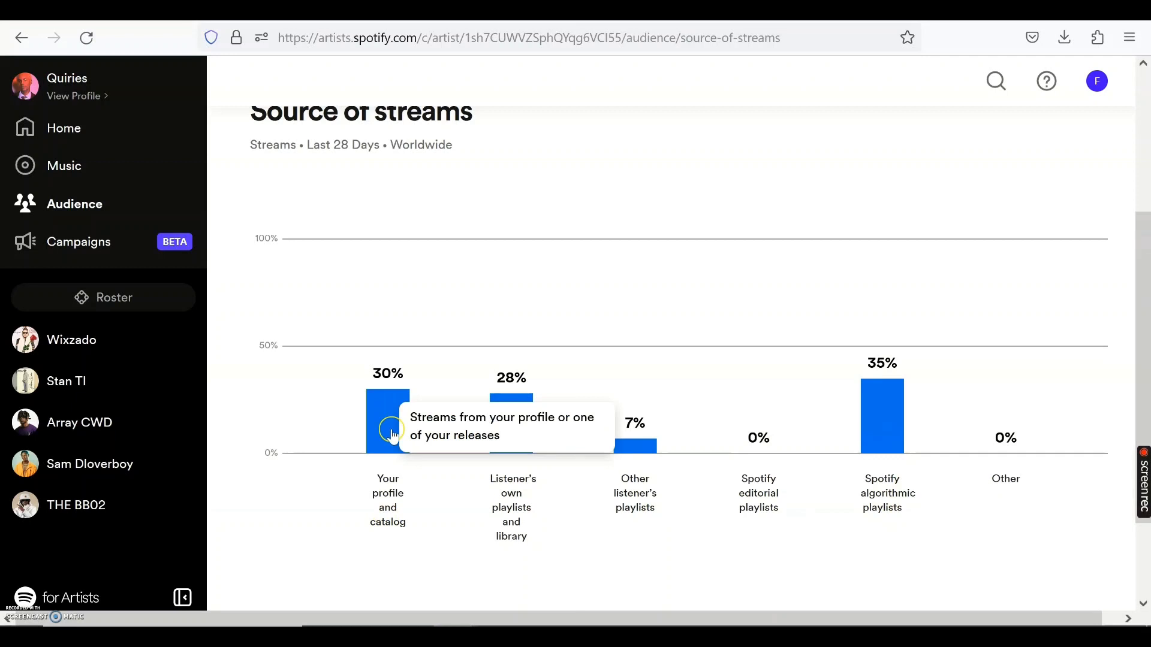
mouse_move(513, 528)
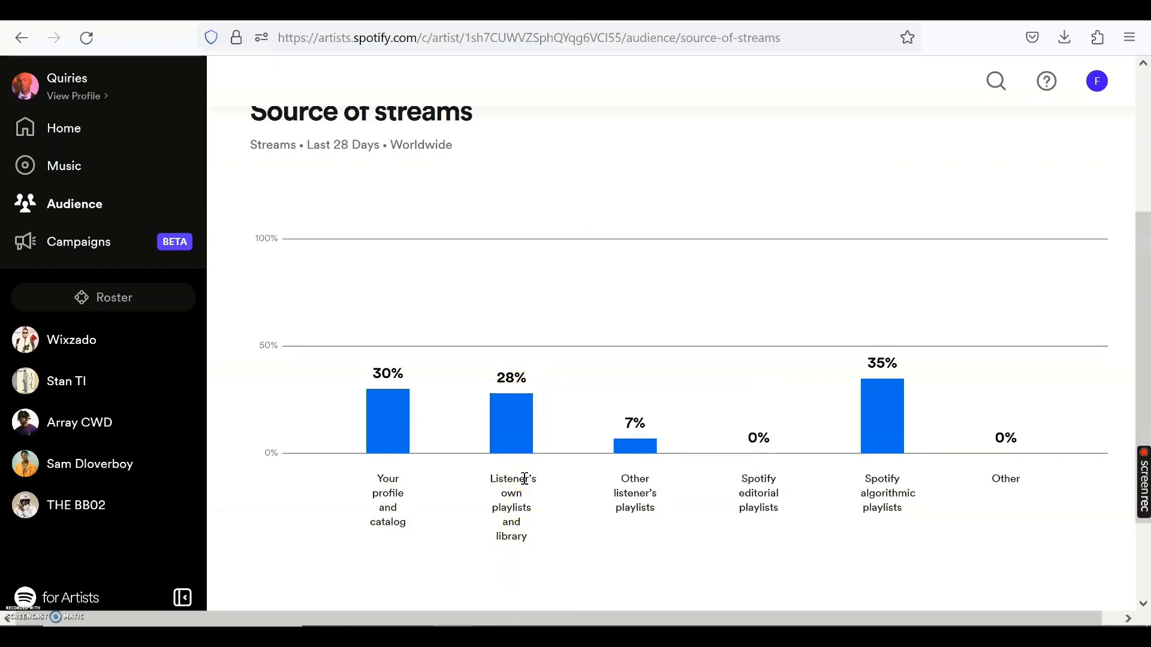
mouse_move(584, 469)
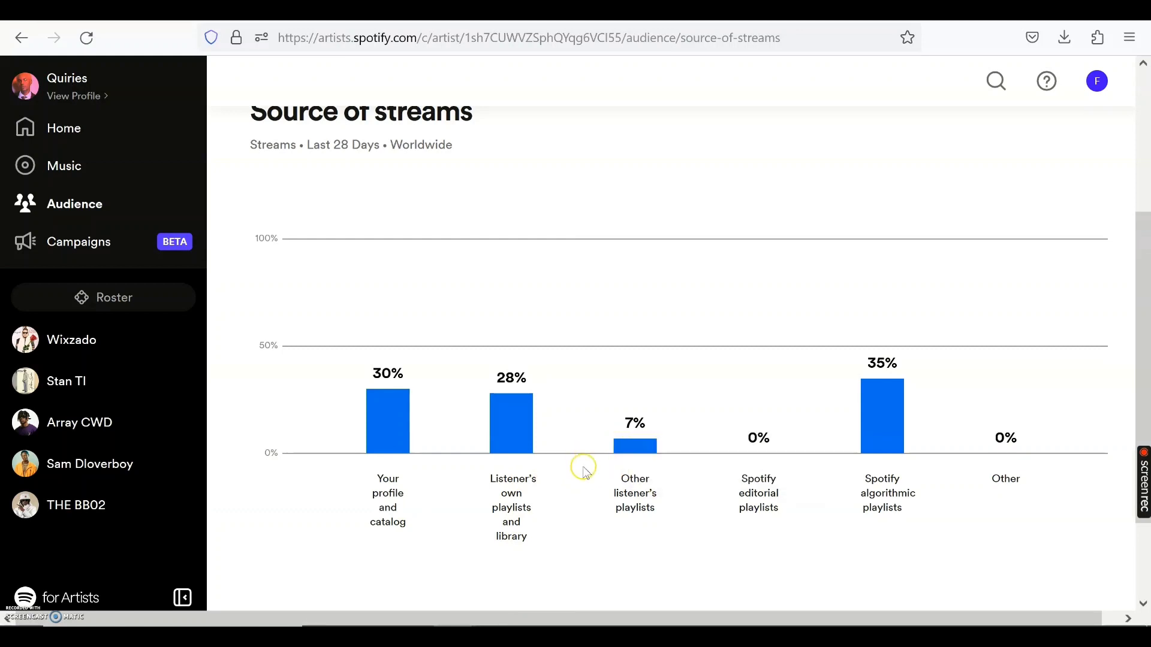
scroll("up", 3)
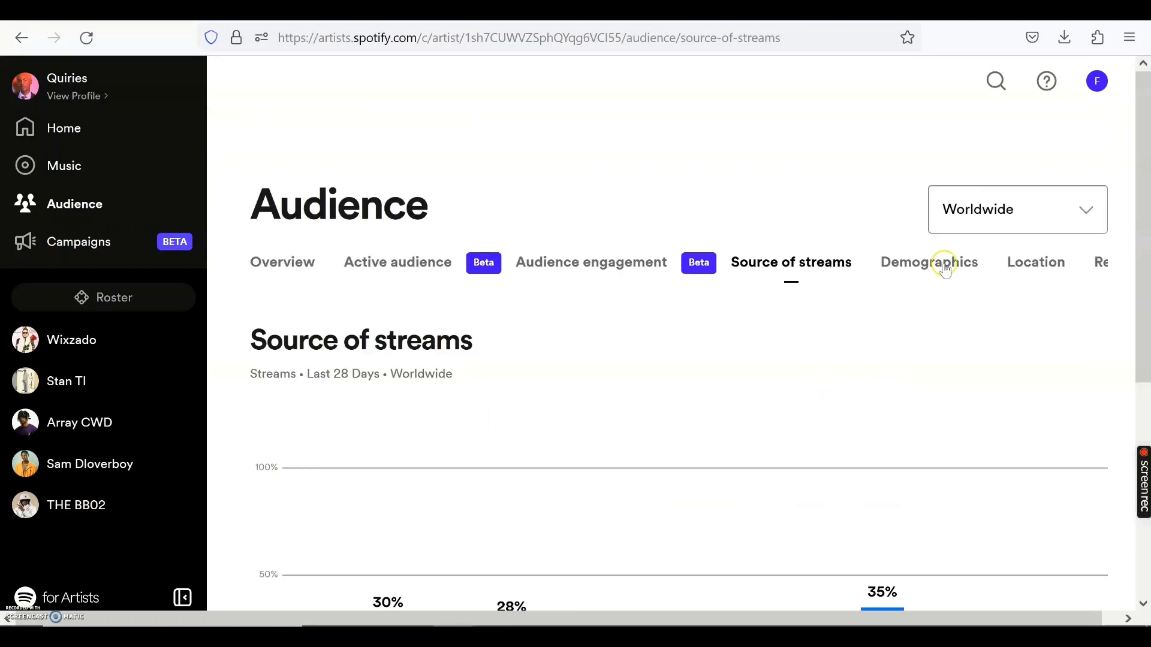
left_click(927, 262)
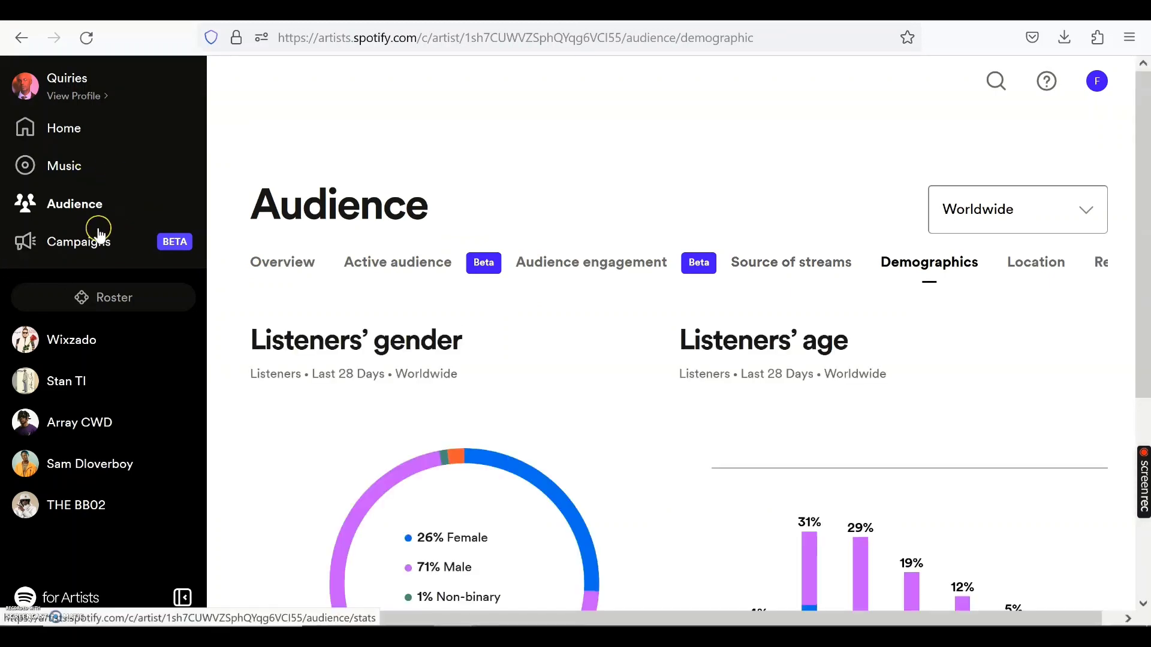
left_click(65, 165)
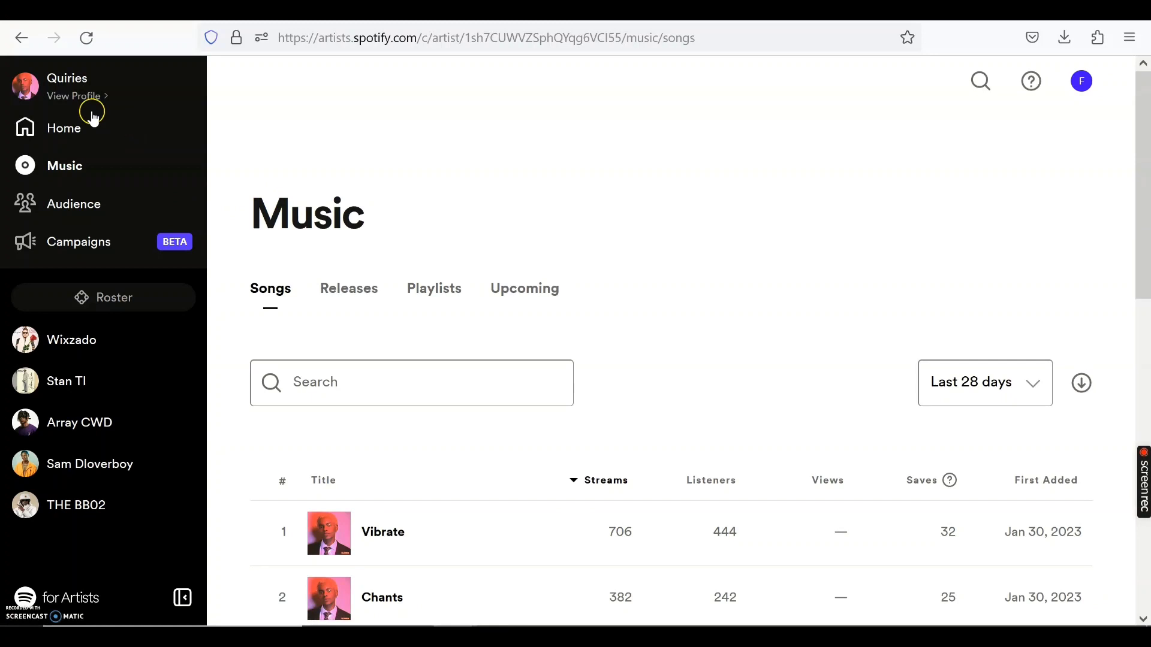
Step: View the Quiries public artist profile, then switch over to the Spotify desktop app
left_click(72, 96)
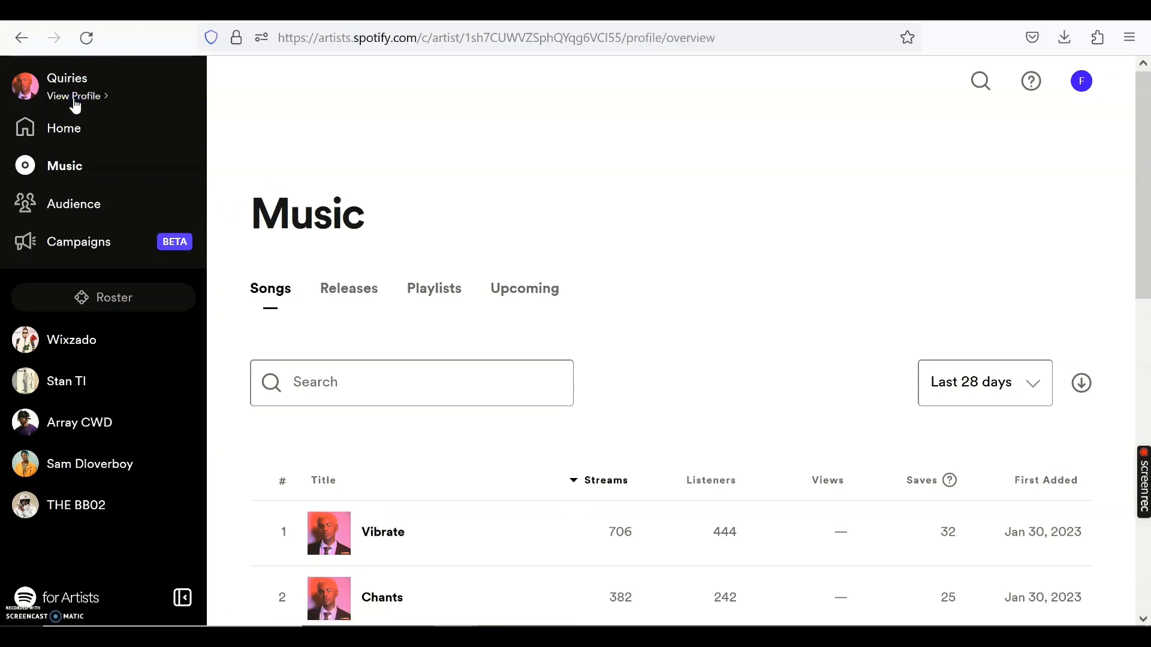
left_click(74, 96)
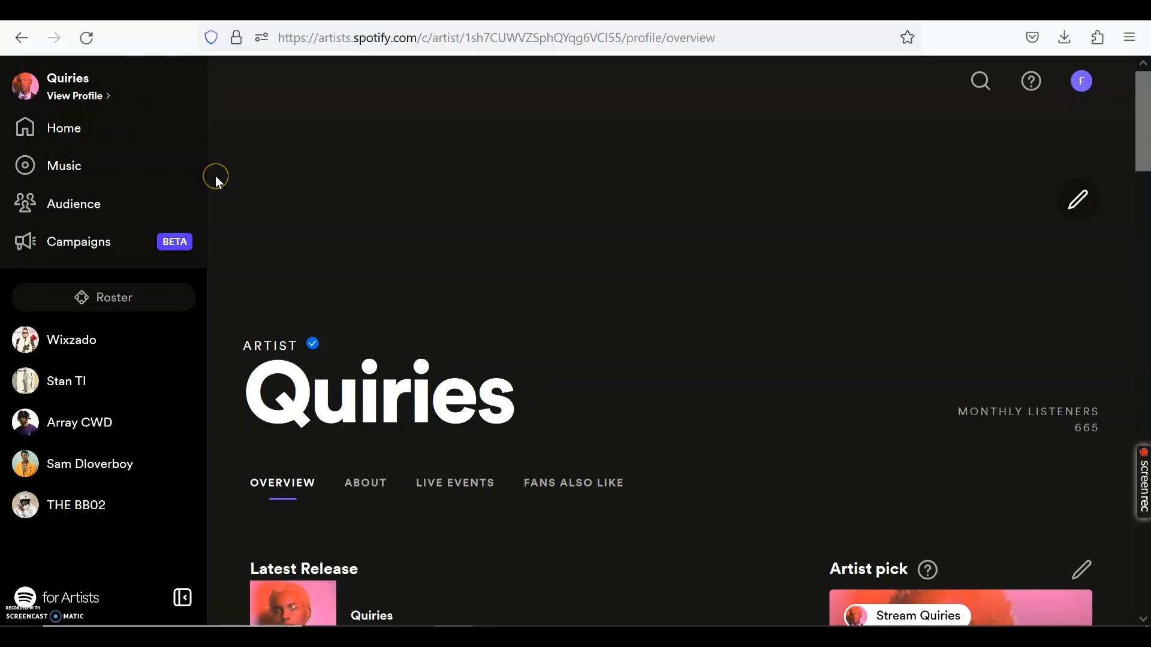
mouse_move(217, 182)
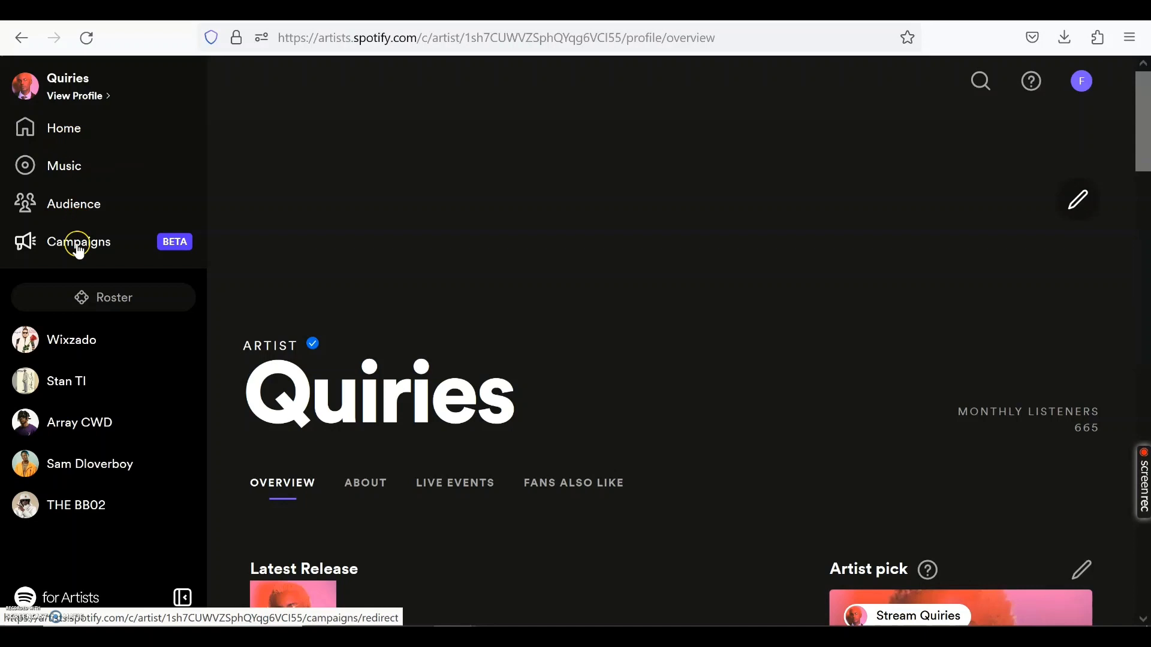
mouse_move(73, 204)
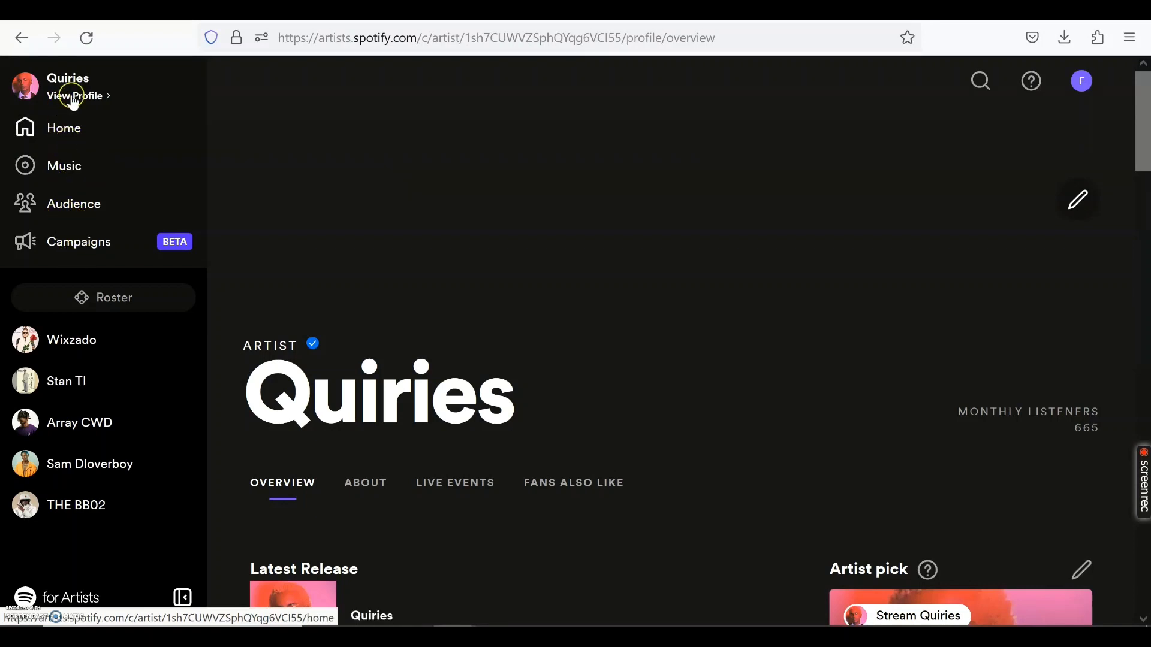
scroll("down", 3)
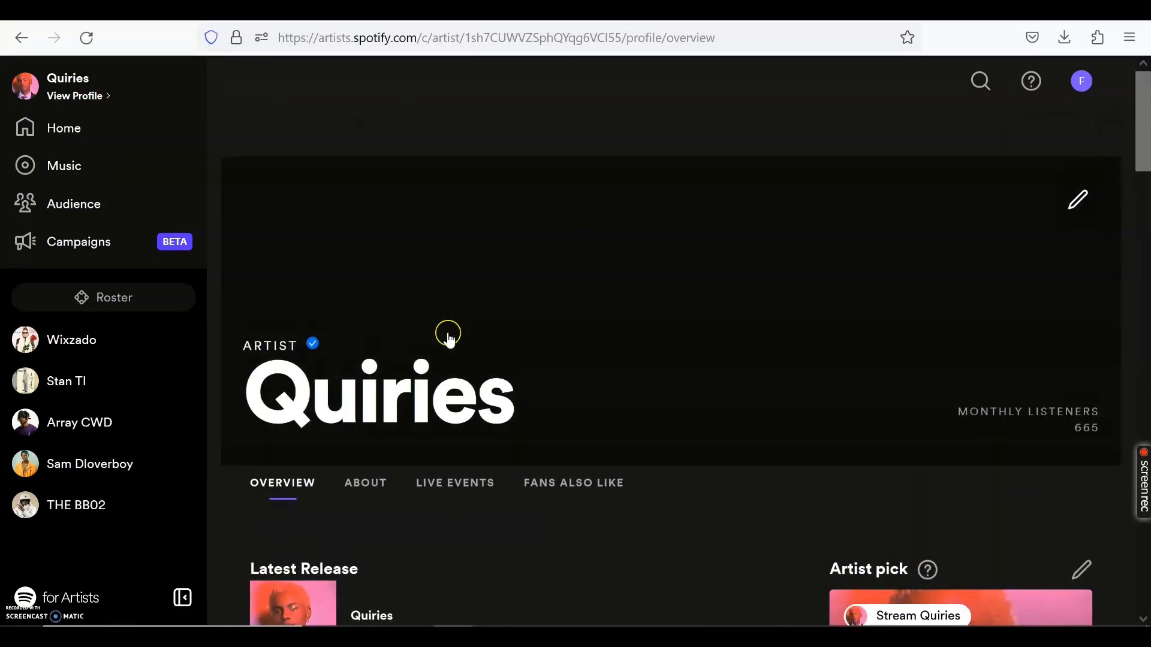
mouse_move(983, 136)
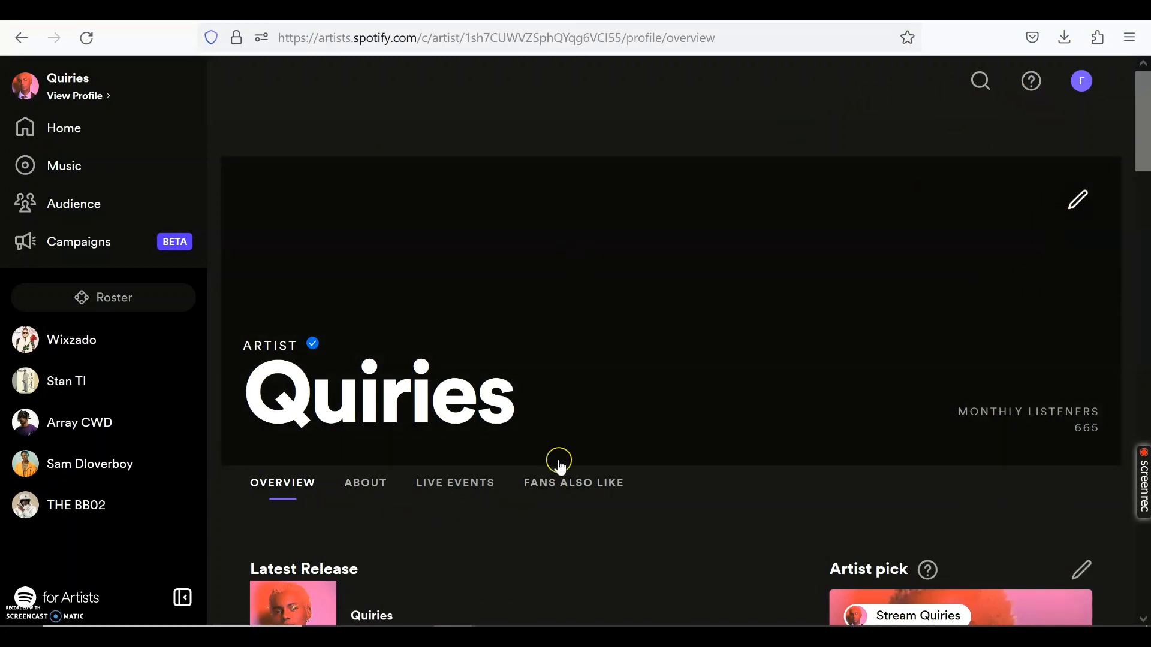
mouse_move(661, 263)
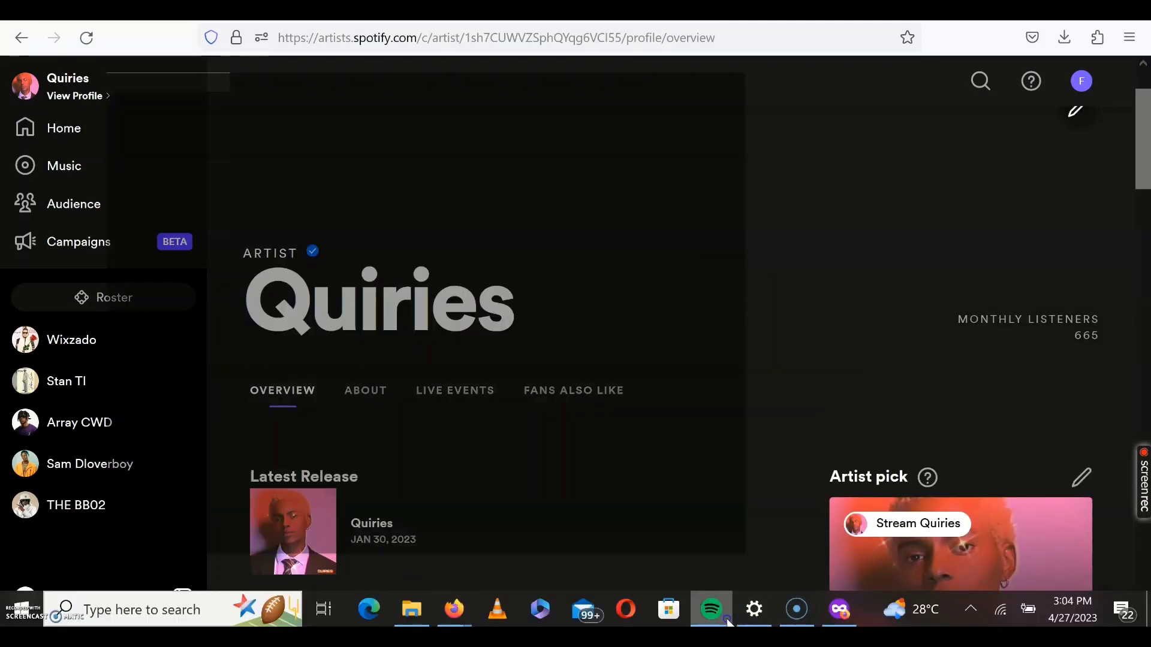
left_click(710, 609)
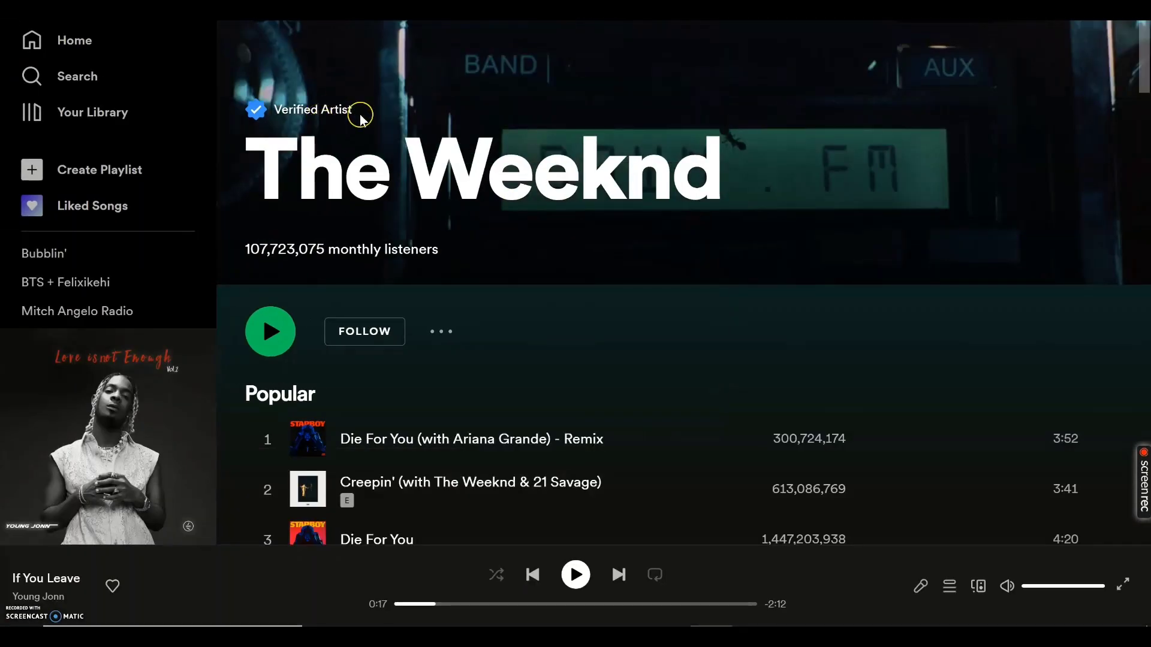
mouse_move(562, 182)
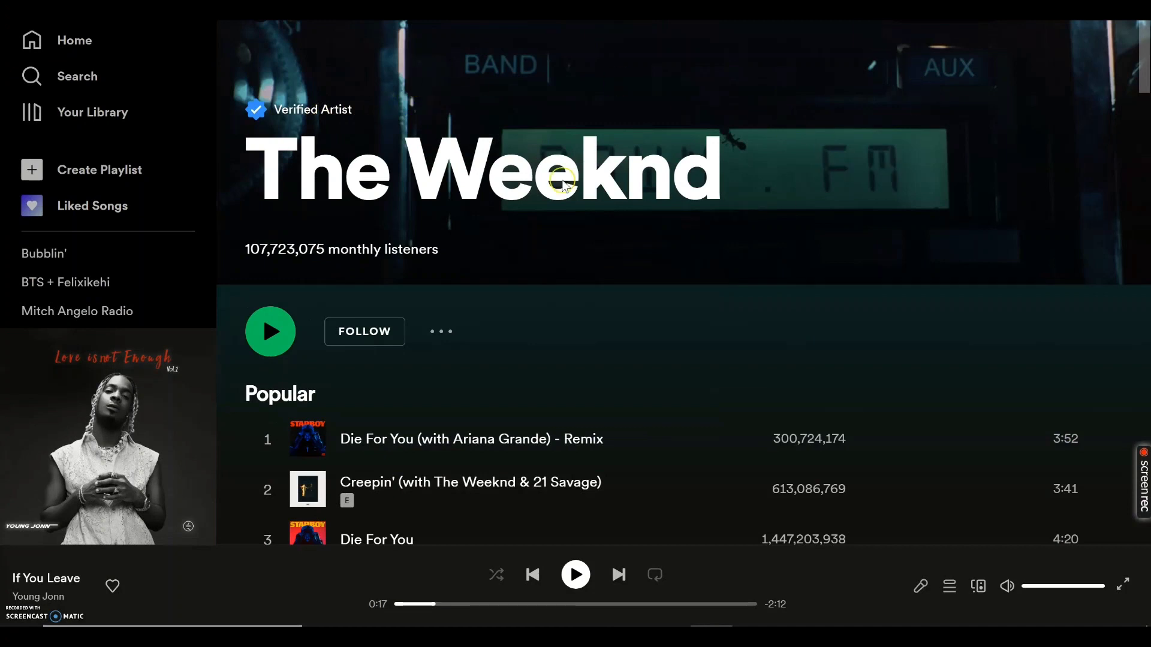
mouse_move(694, 250)
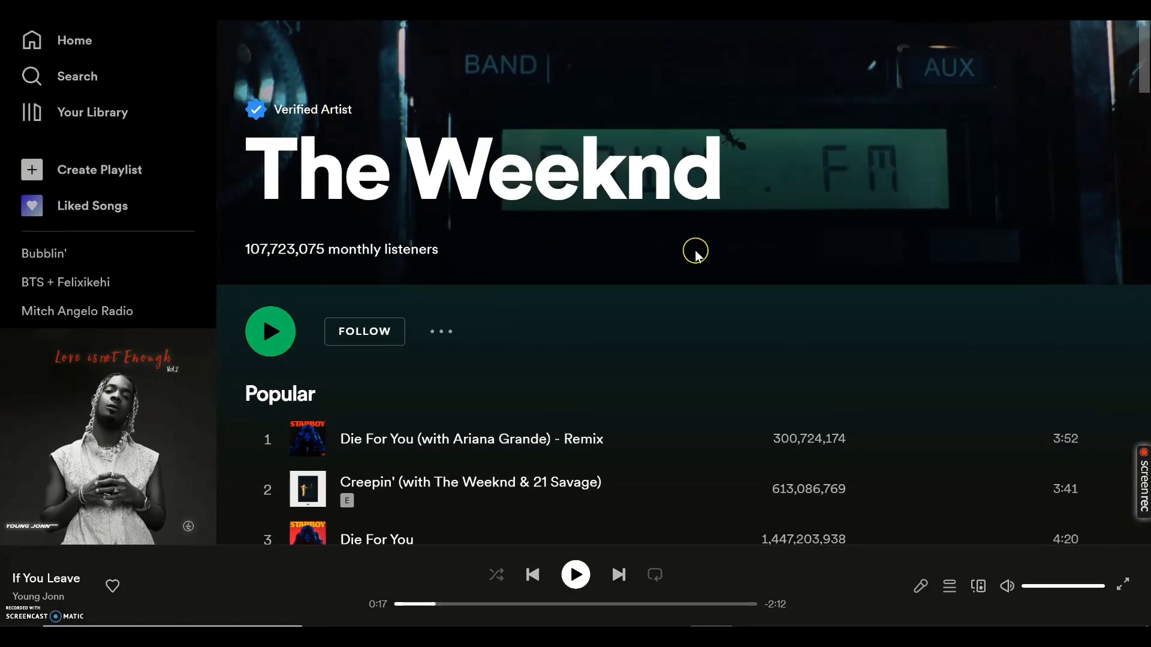
Step: Scroll through The Weeknd's artist page: popular songs, tour dates, playlists and merch
scroll("down", 3)
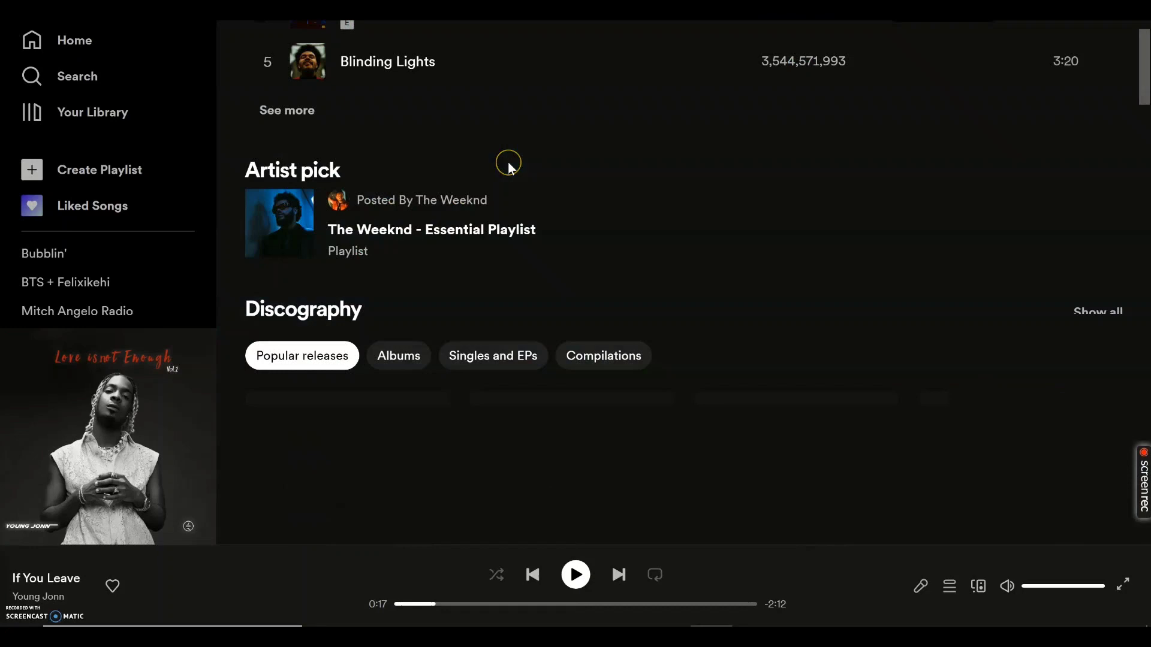
scroll("down", 3)
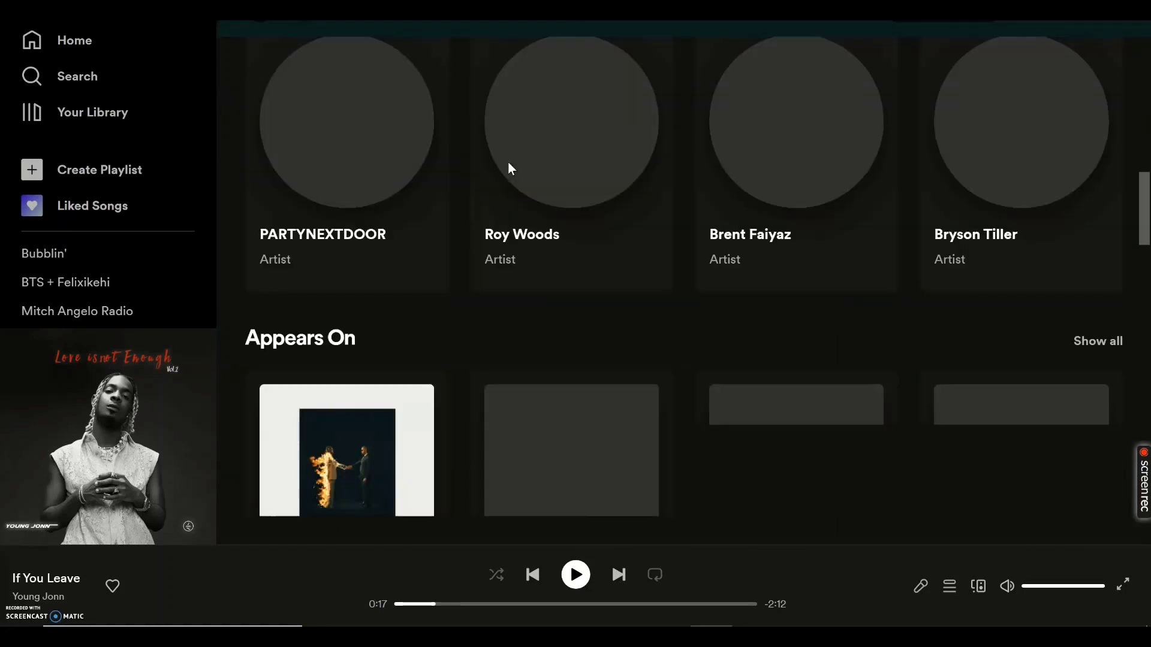
scroll("down", 3)
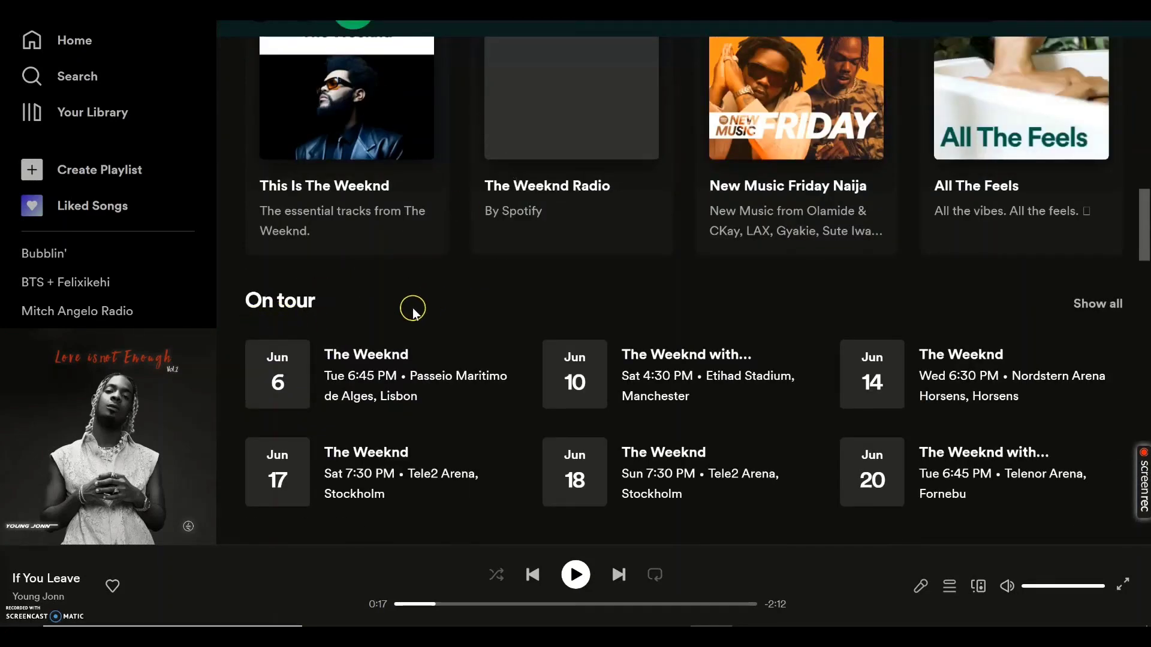
mouse_move(349, 484)
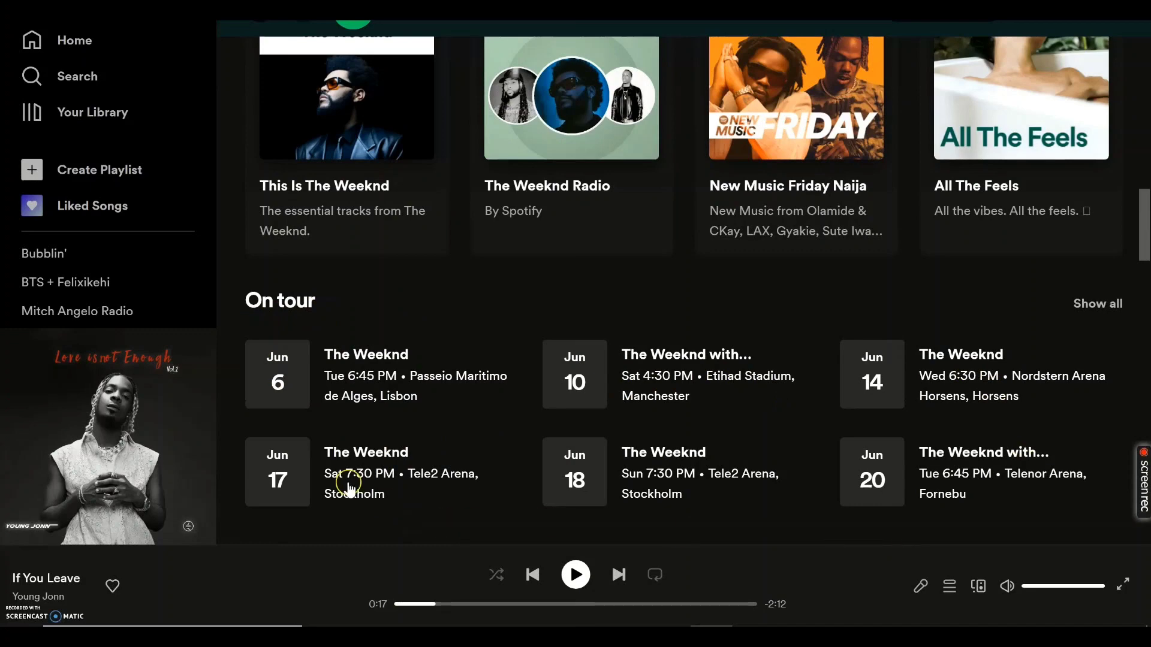
scroll("down", 3)
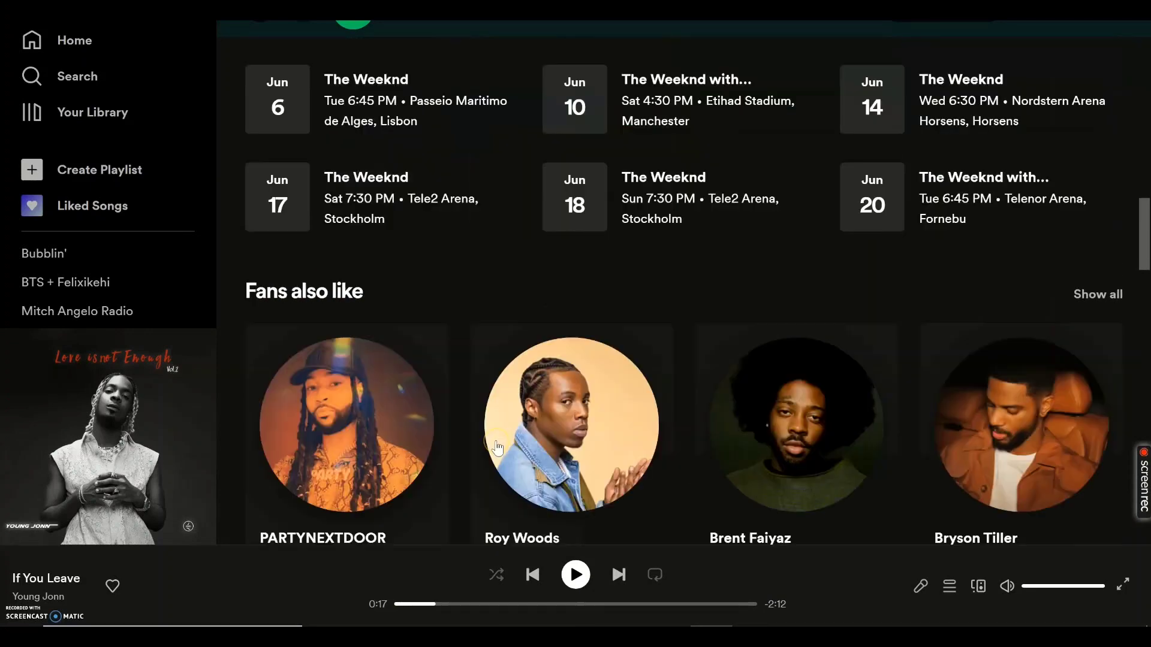
scroll("down", 3)
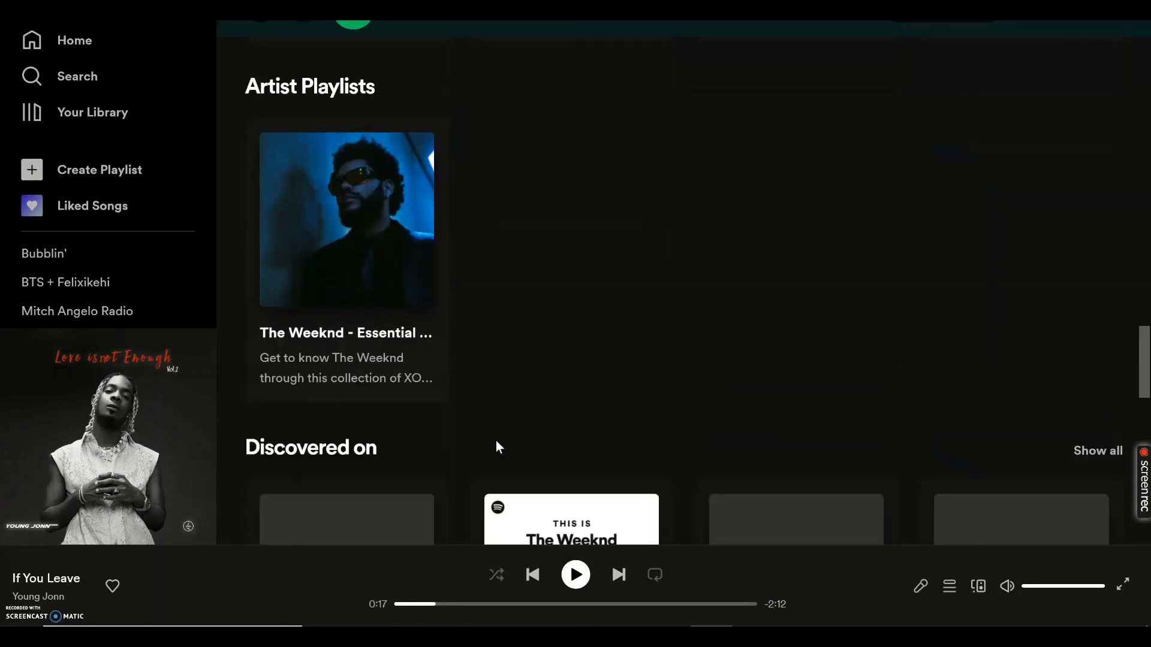
scroll("up", 3)
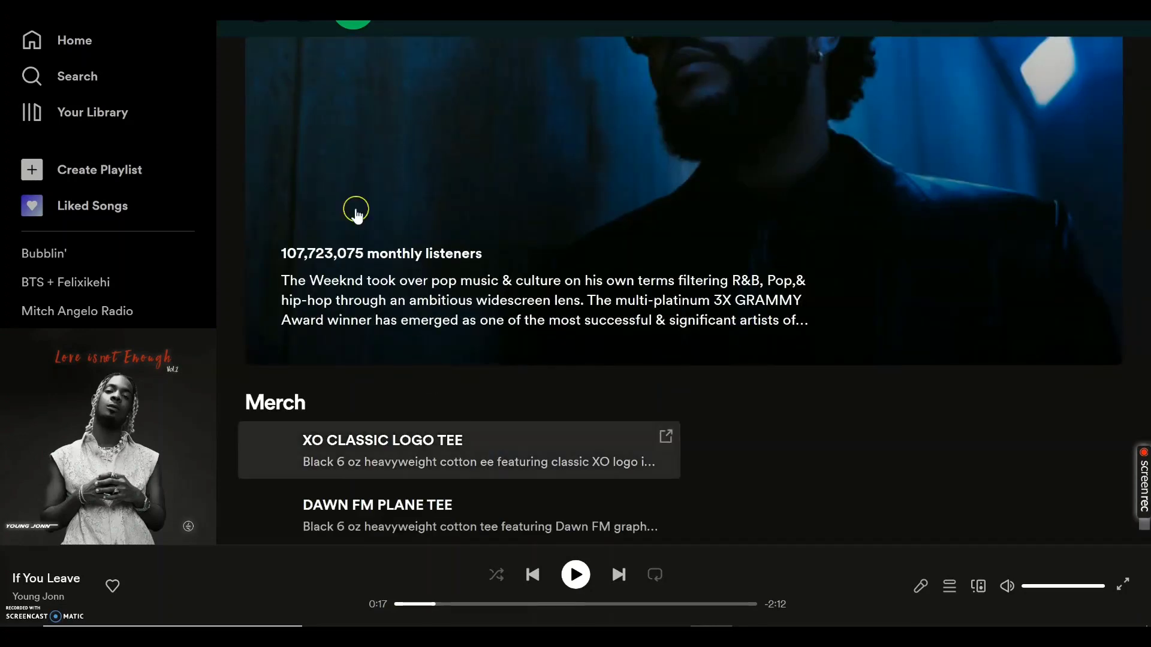
scroll("down", 3)
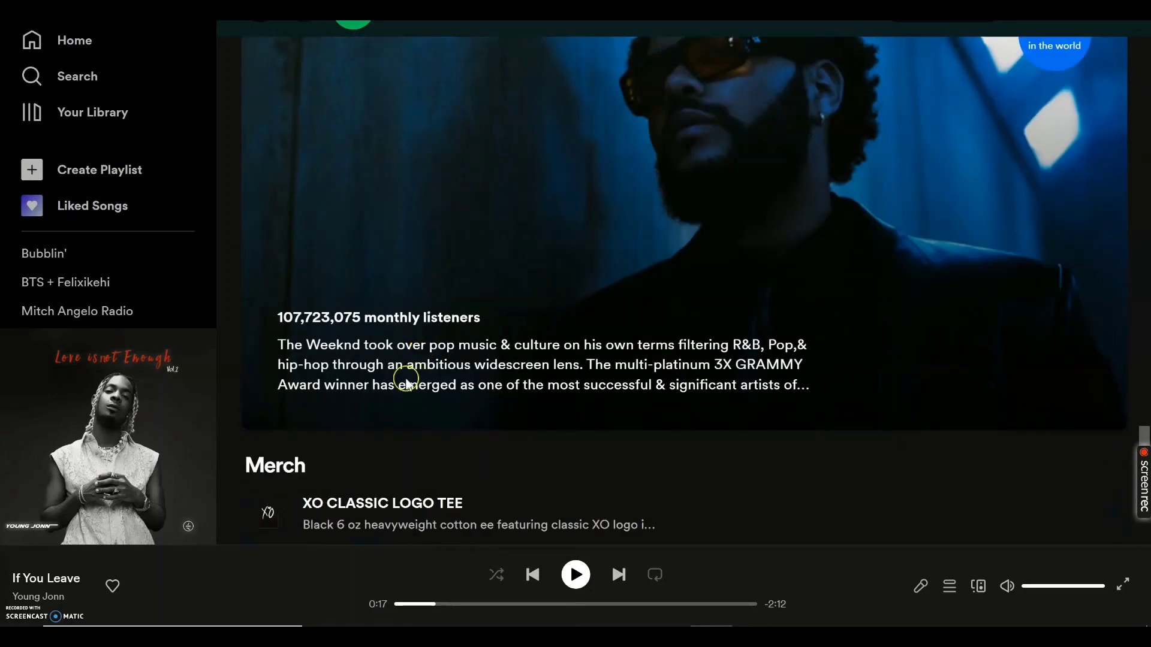
scroll("down", 3)
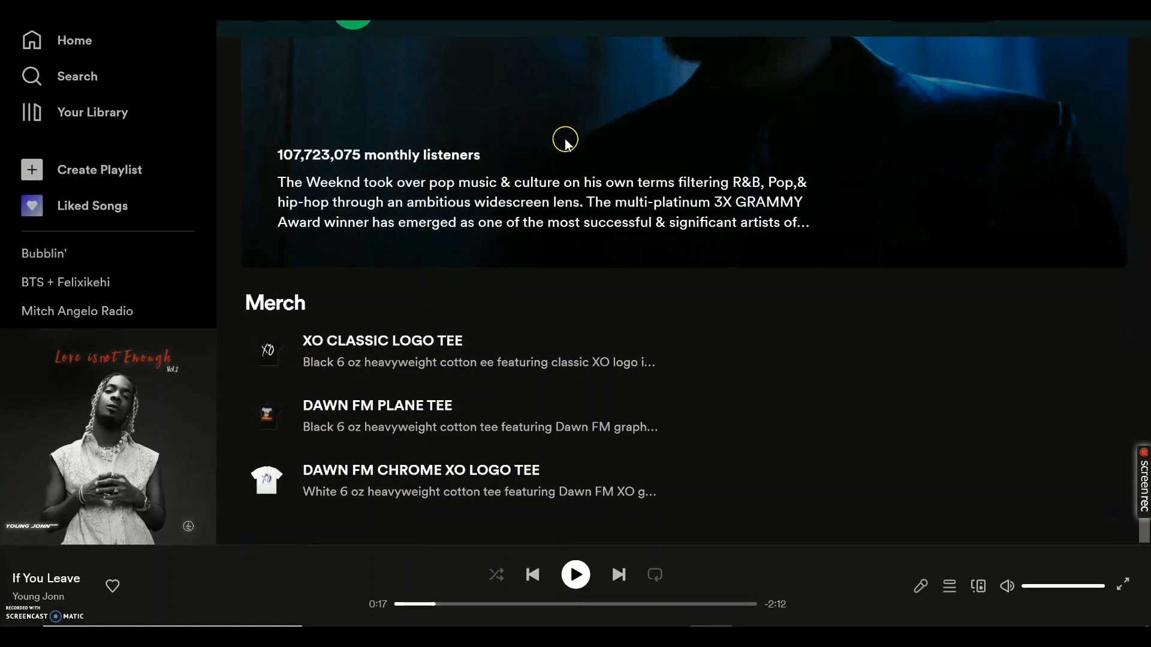
scroll("up", 3)
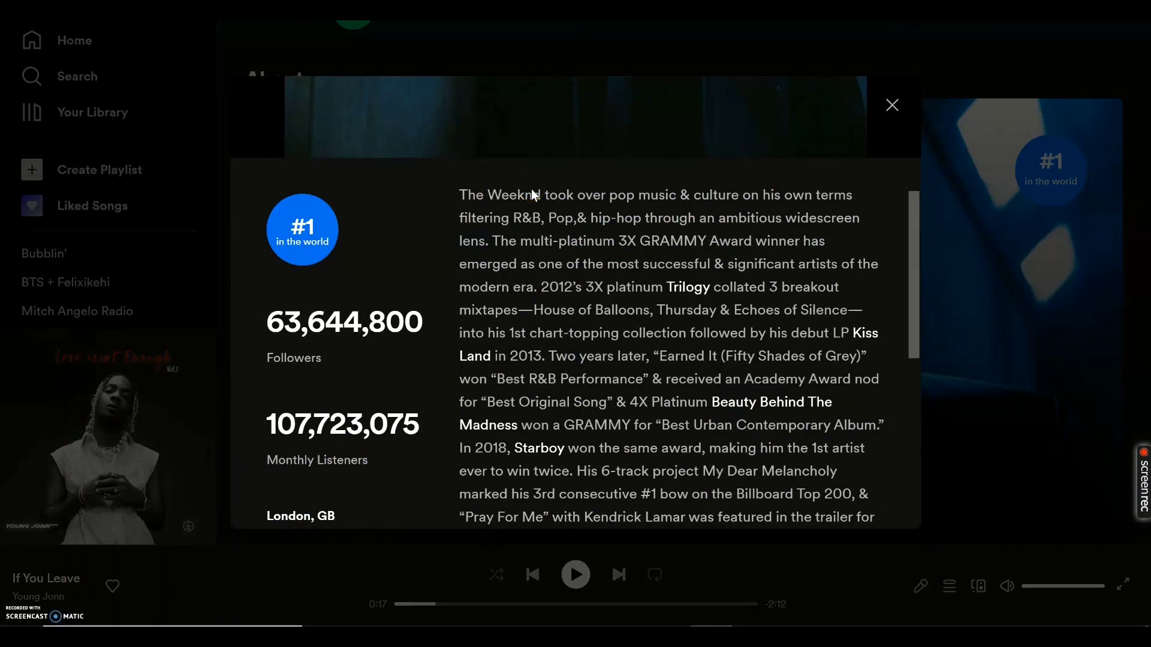
mouse_move(443, 217)
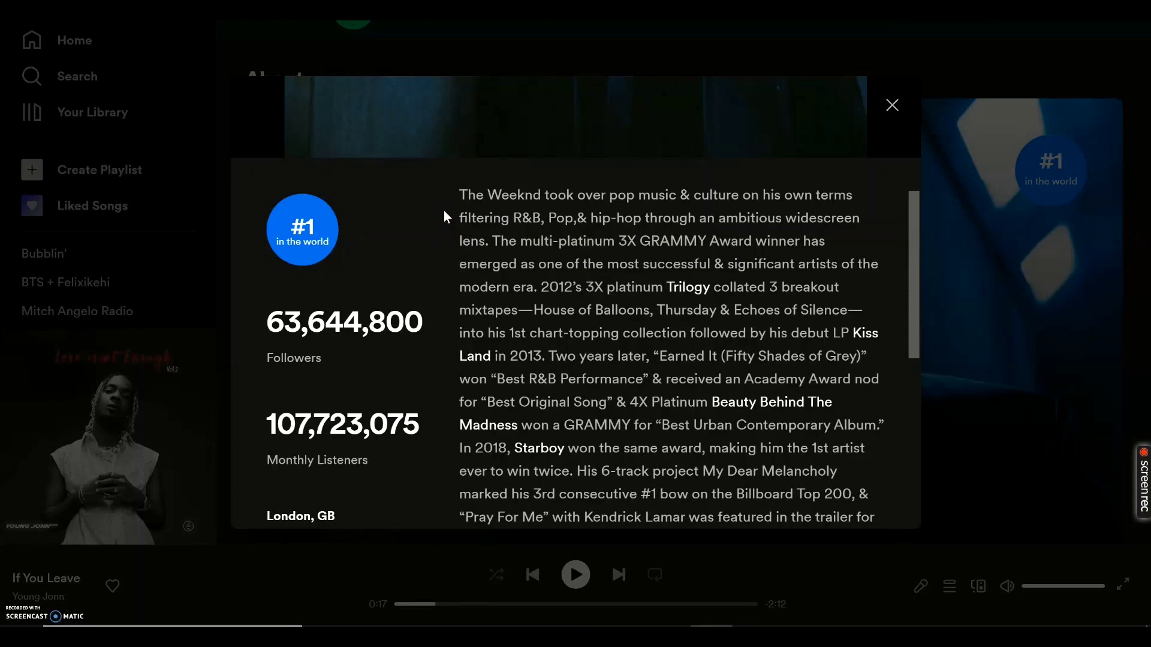
Step: Read The Weeknd's About bio, browse three gallery photos, and view top listener cities and social links
scroll("down", 3)
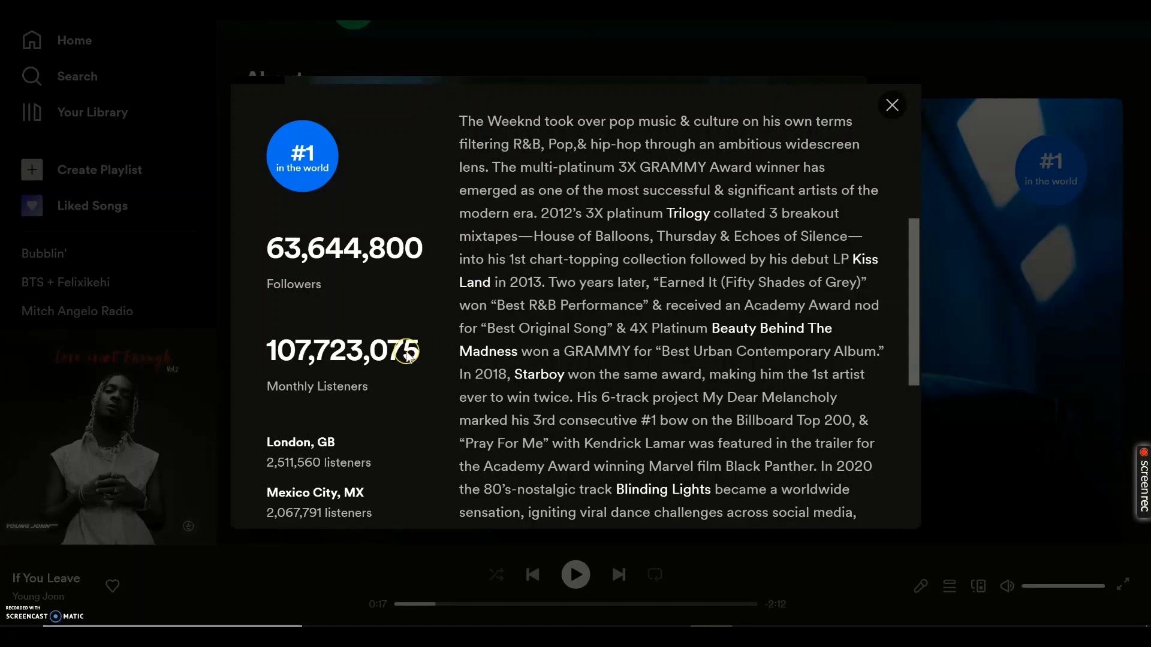
scroll("up", 3)
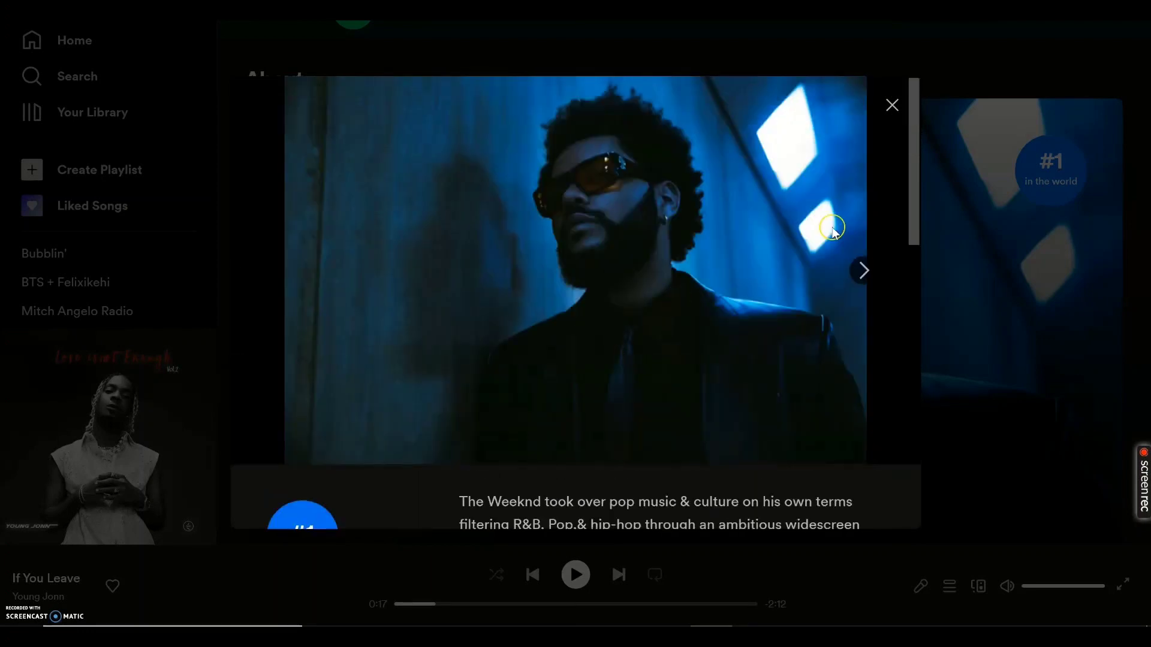
left_click(861, 270)
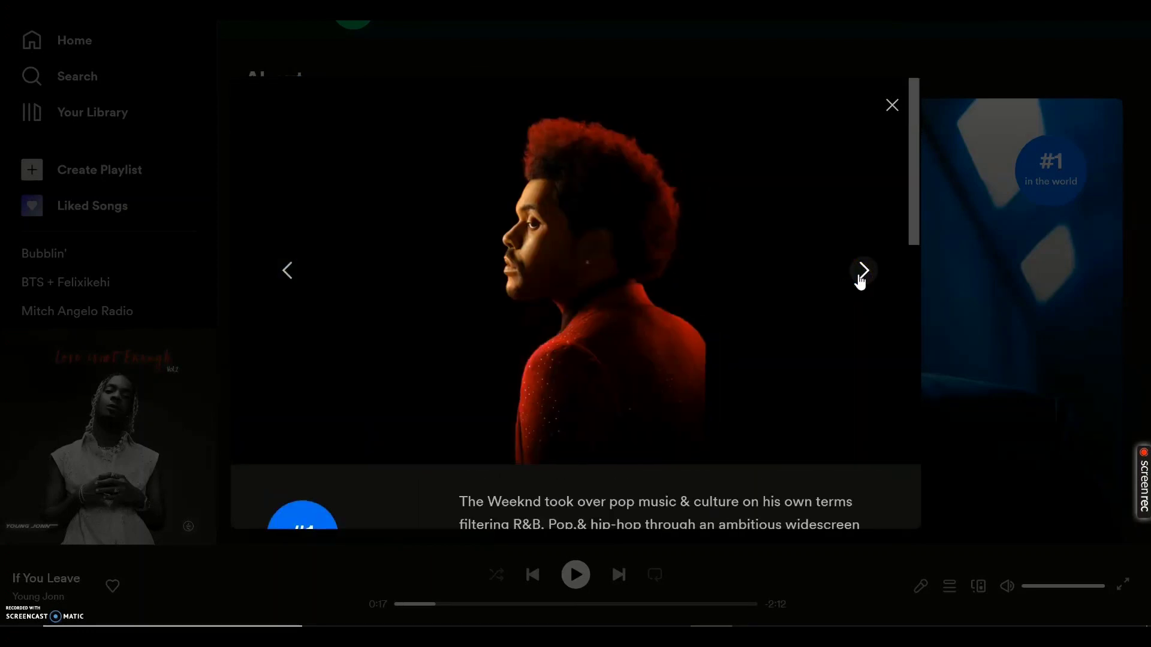
left_click(863, 270)
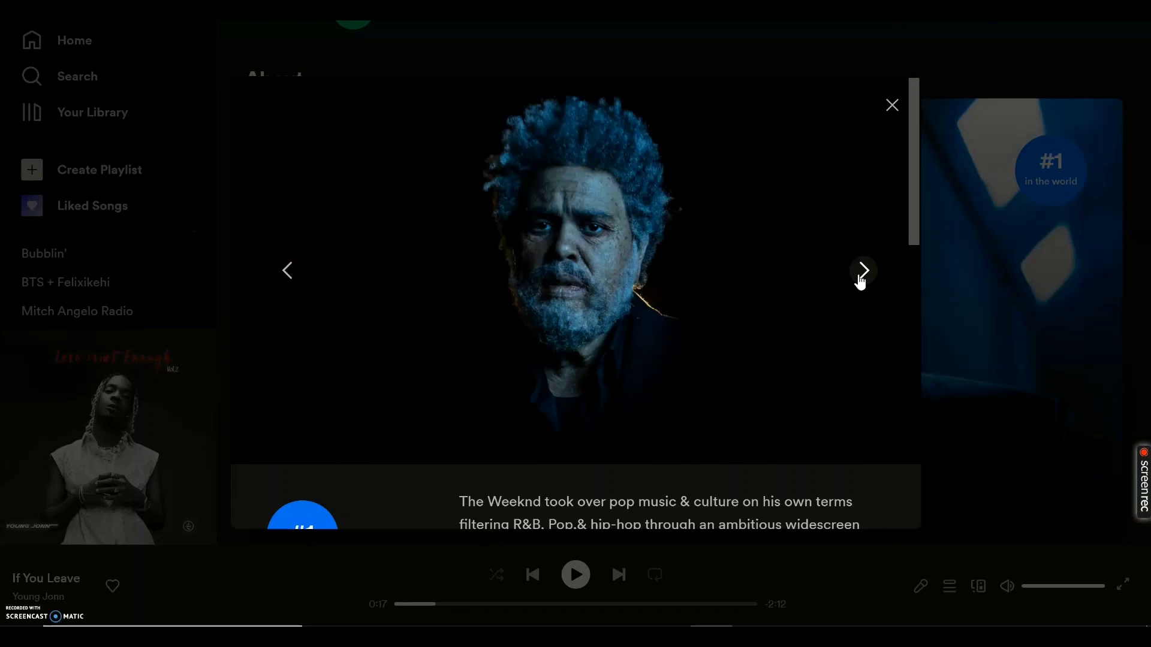
left_click(862, 270)
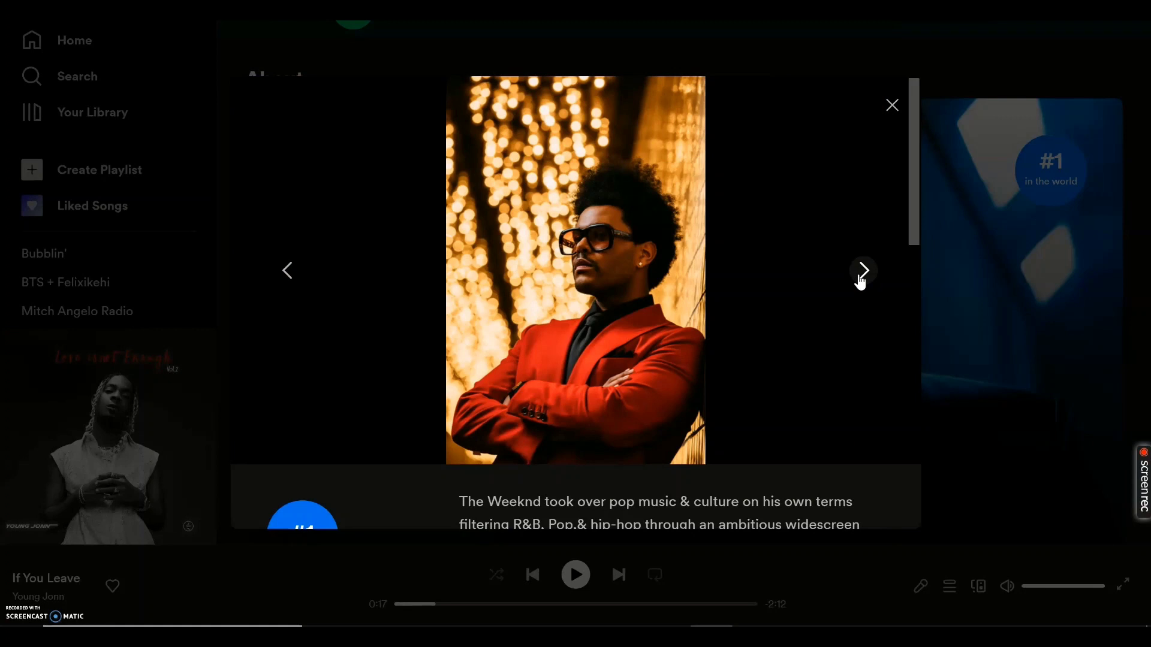
scroll("down", 3)
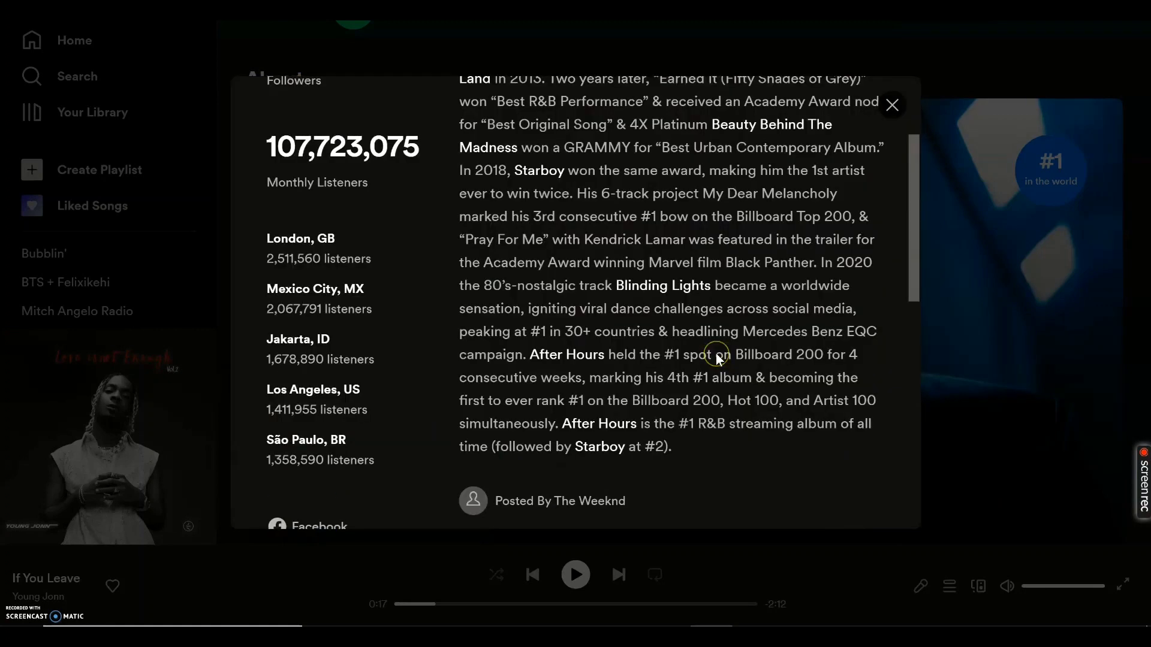
scroll("down", 3)
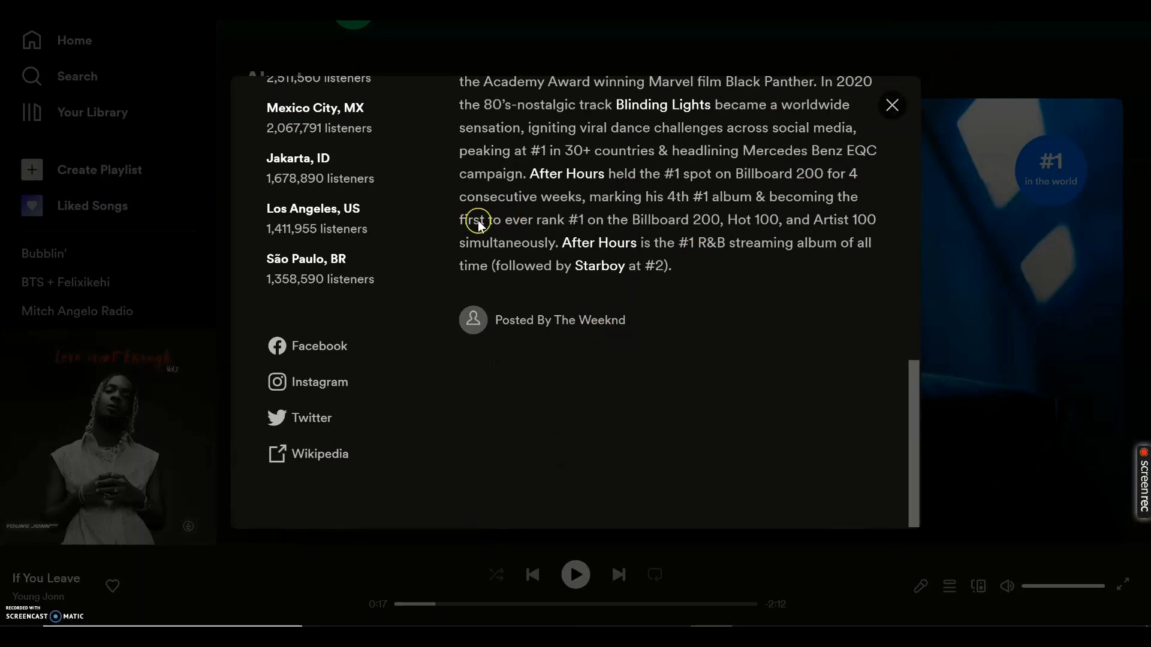
mouse_move(303, 482)
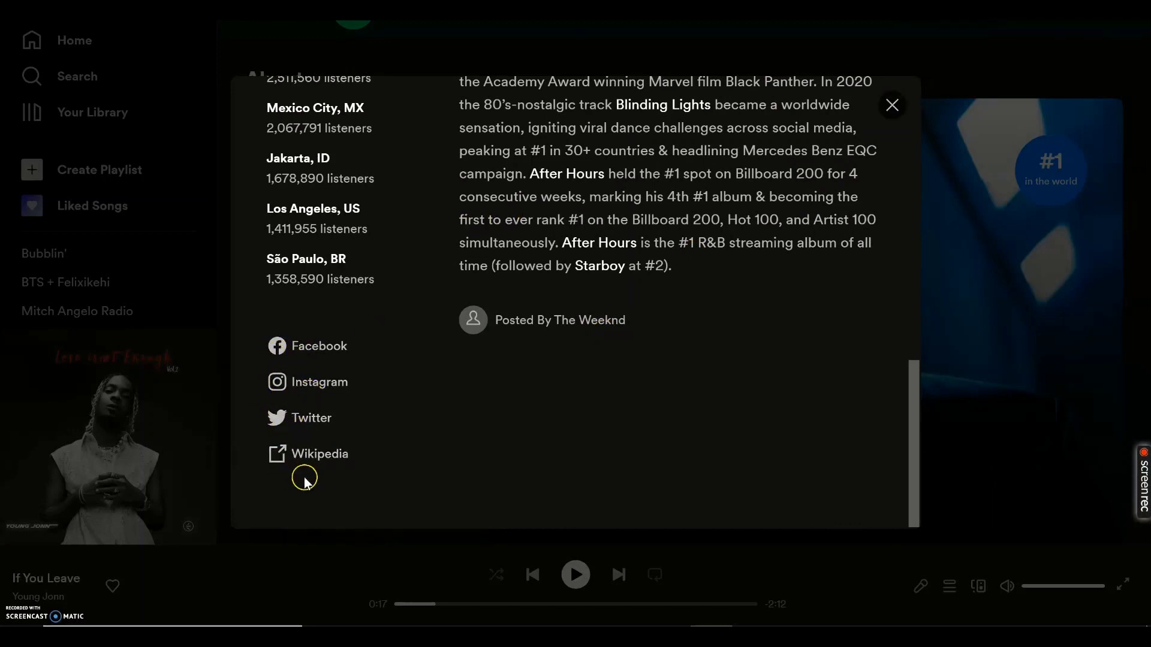
mouse_move(1059, 35)
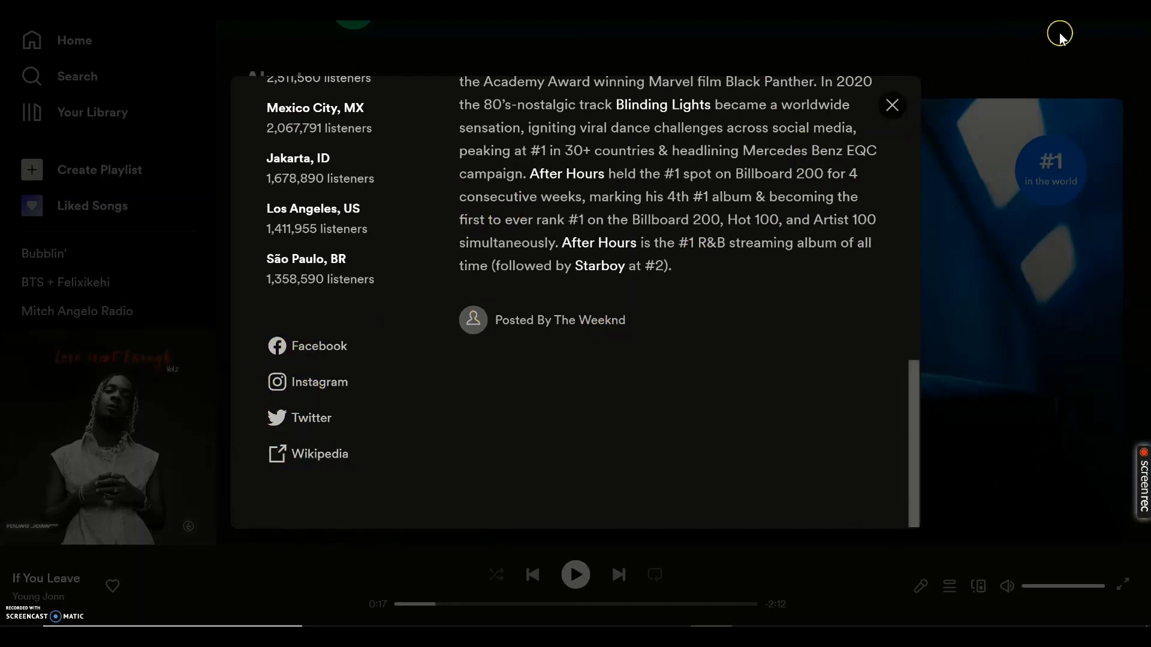